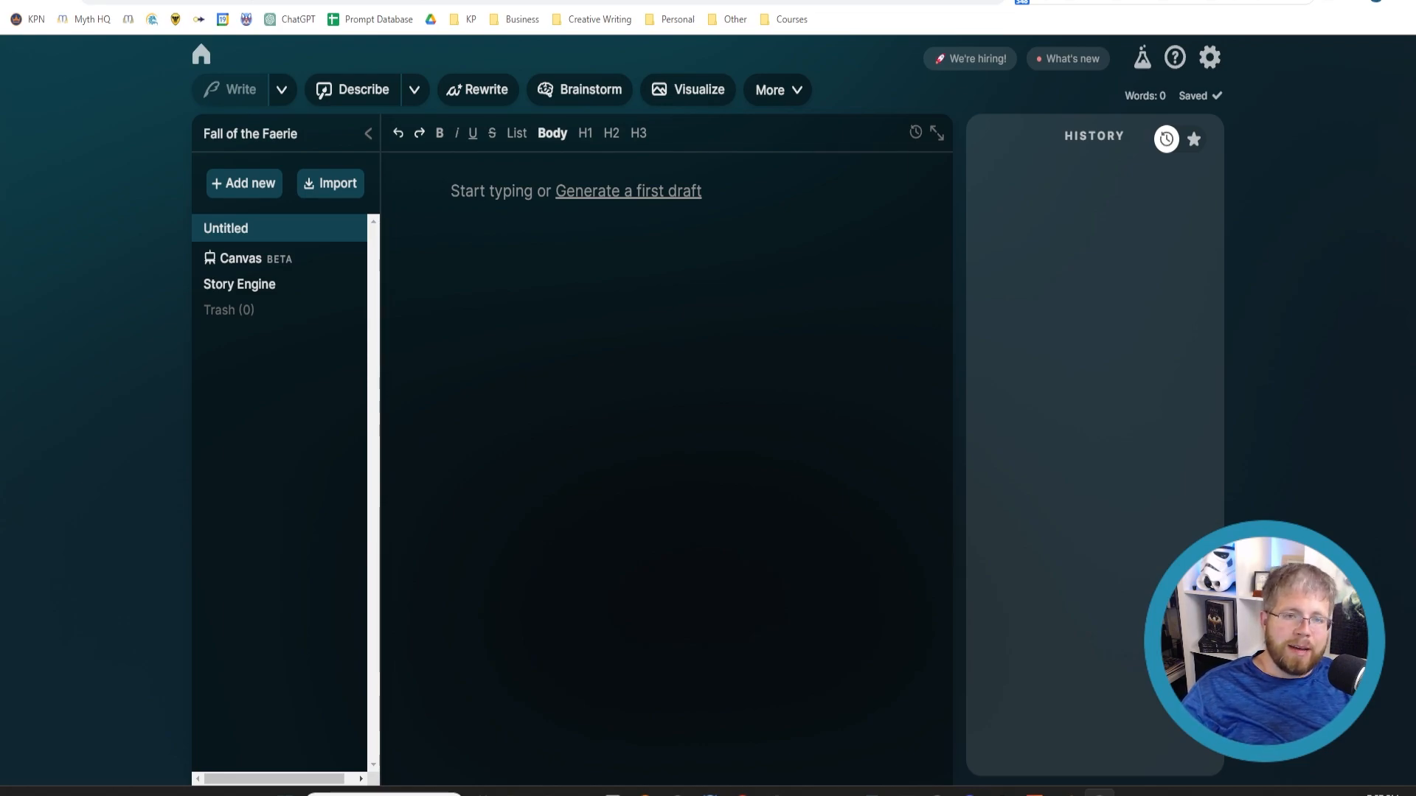
mouse_move(149, 426)
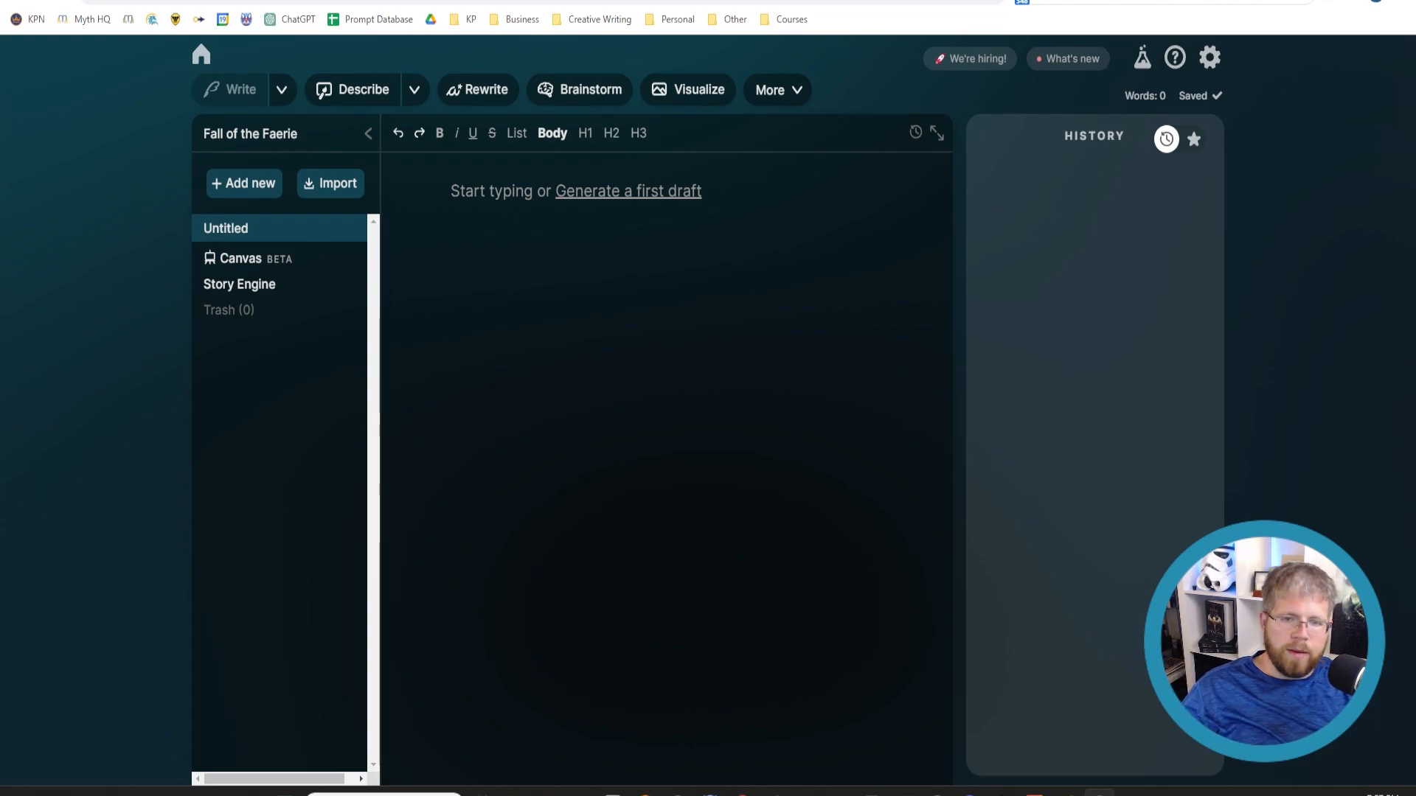
mouse_move(329, 340)
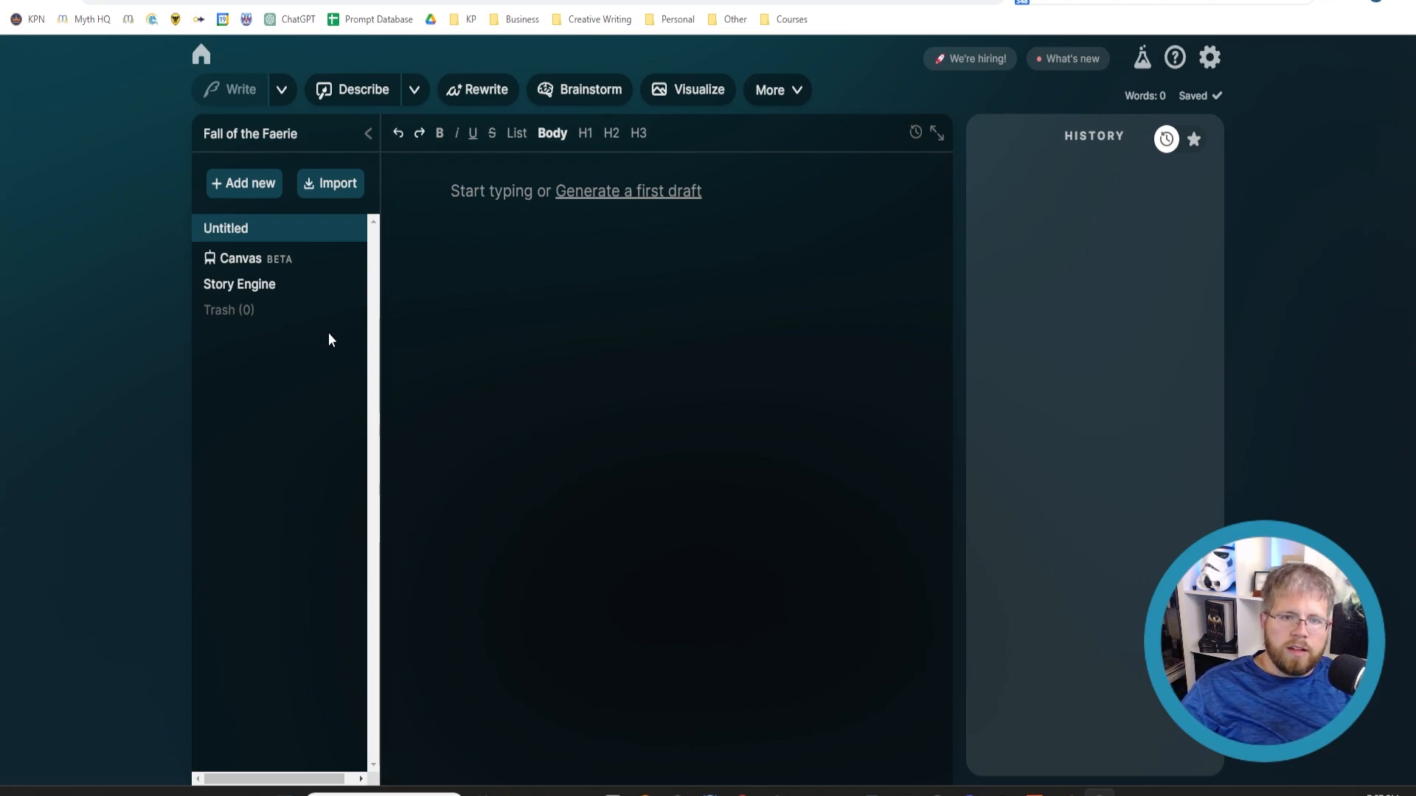
mouse_move(104, 122)
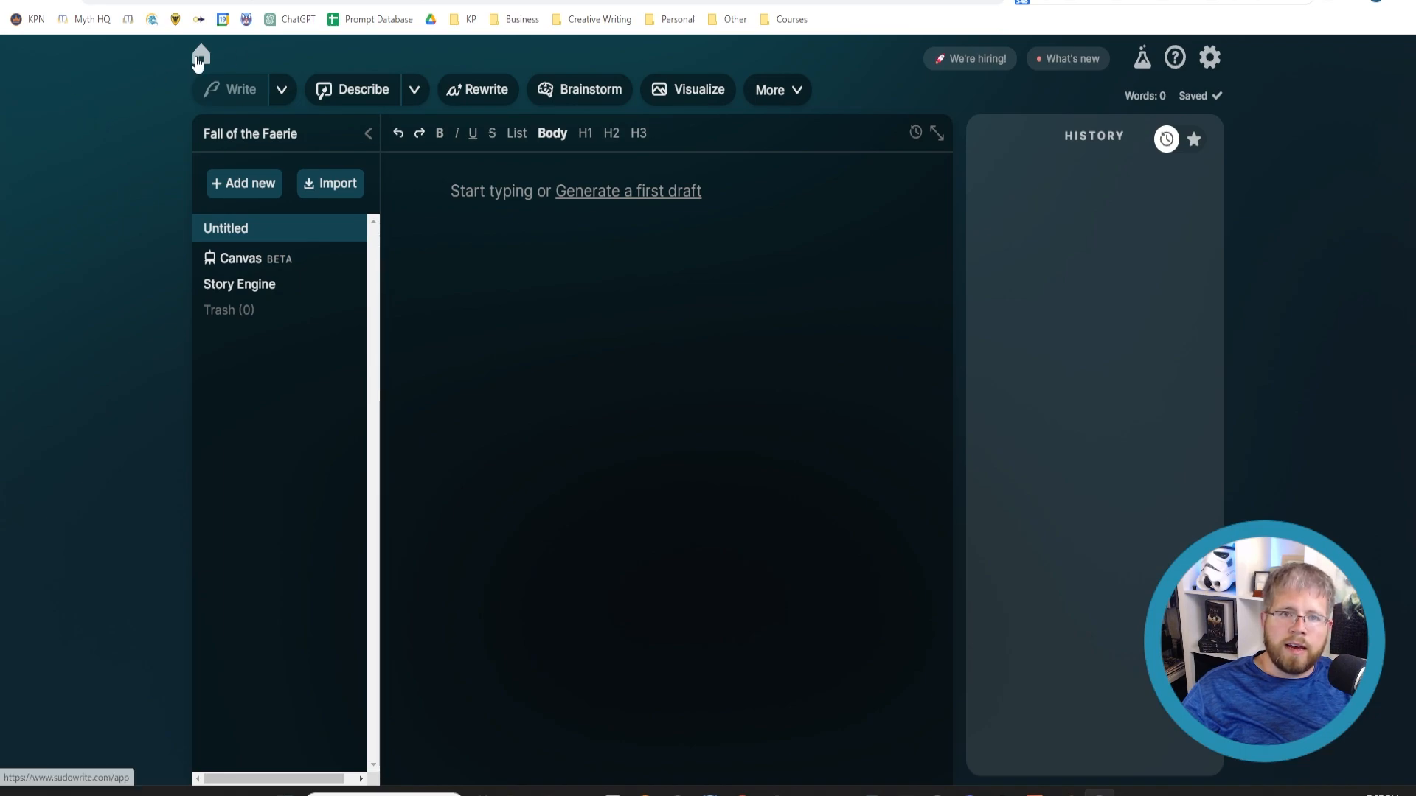
Step: Reopen Fall of the Faerie, launch its Story Engine and click into the empty Braindump
left_click(201, 56)
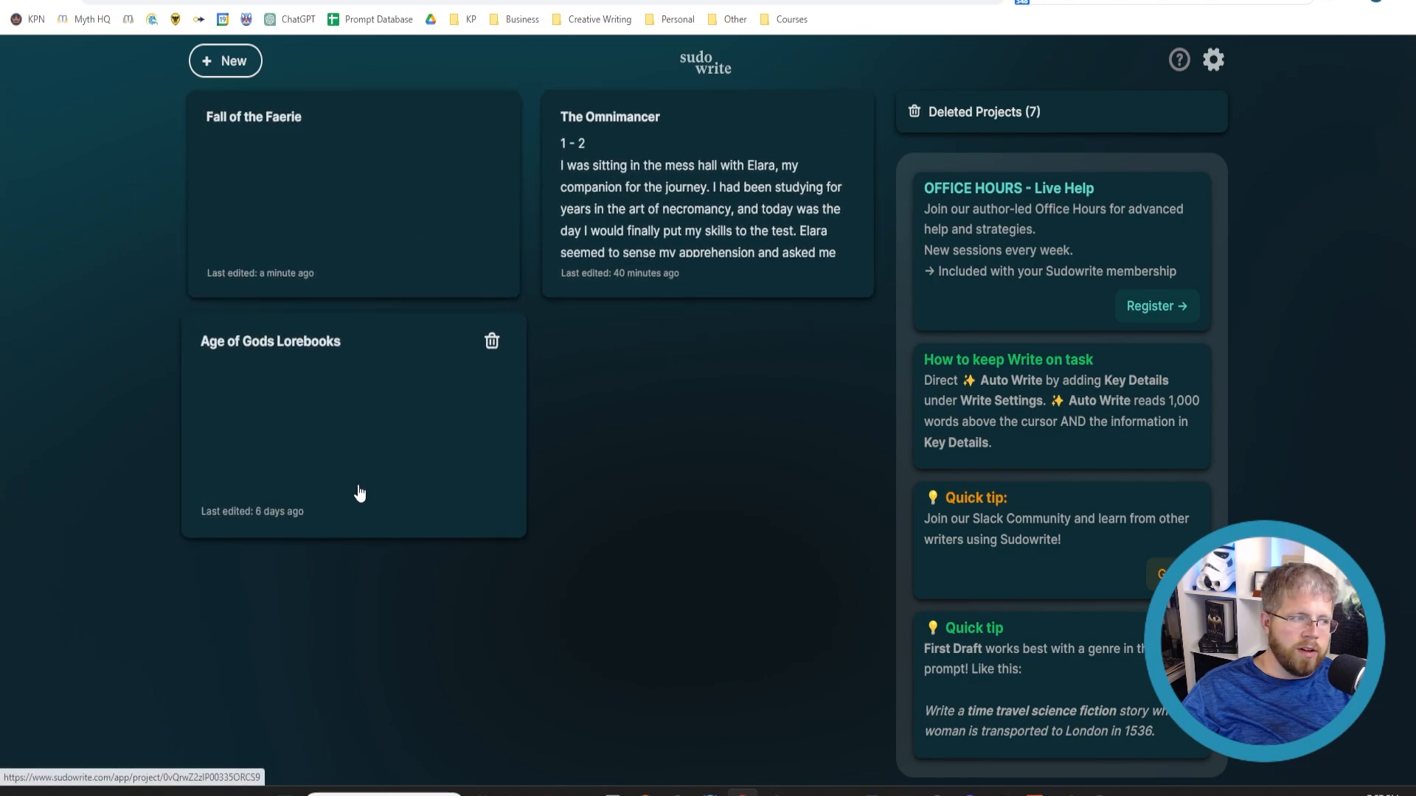
mouse_move(271, 158)
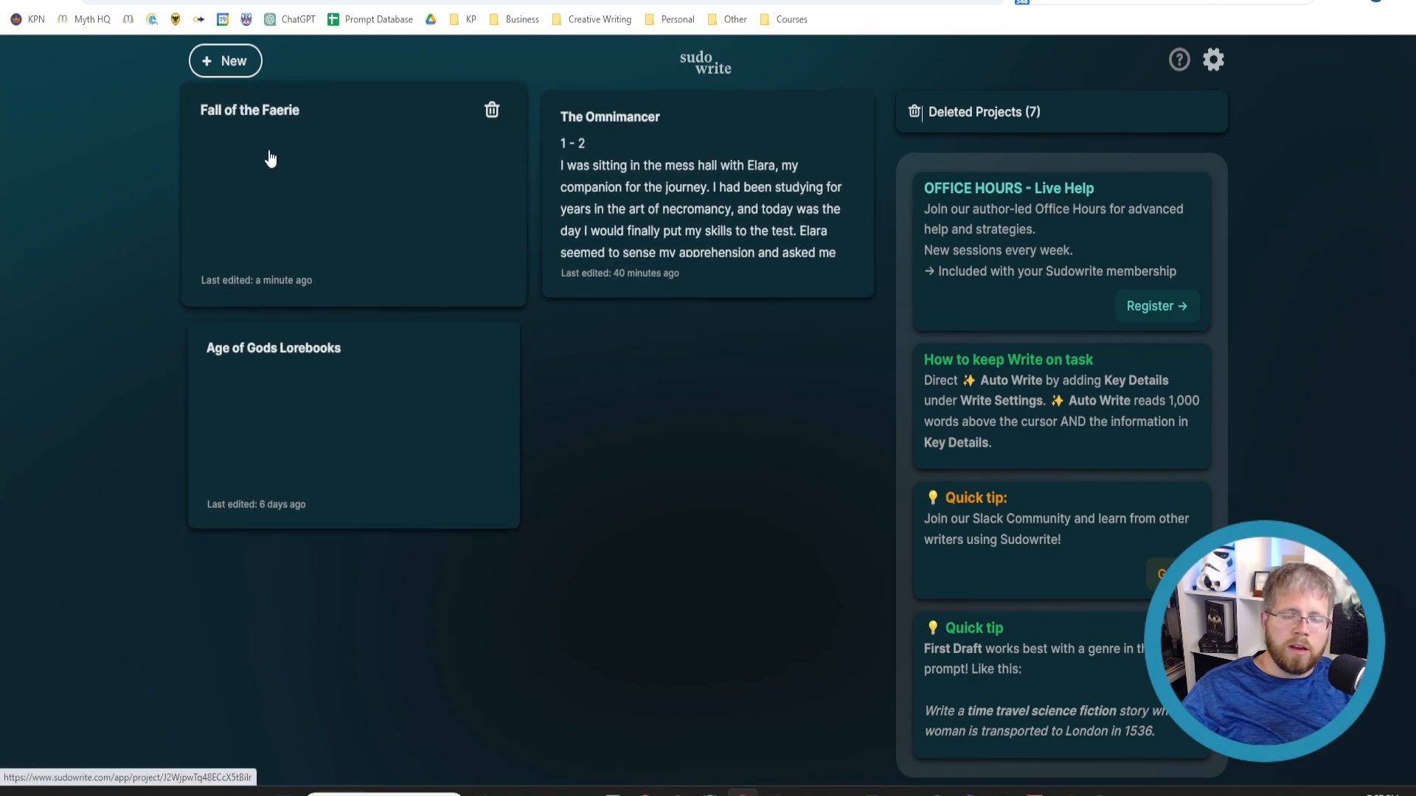
left_click(271, 158)
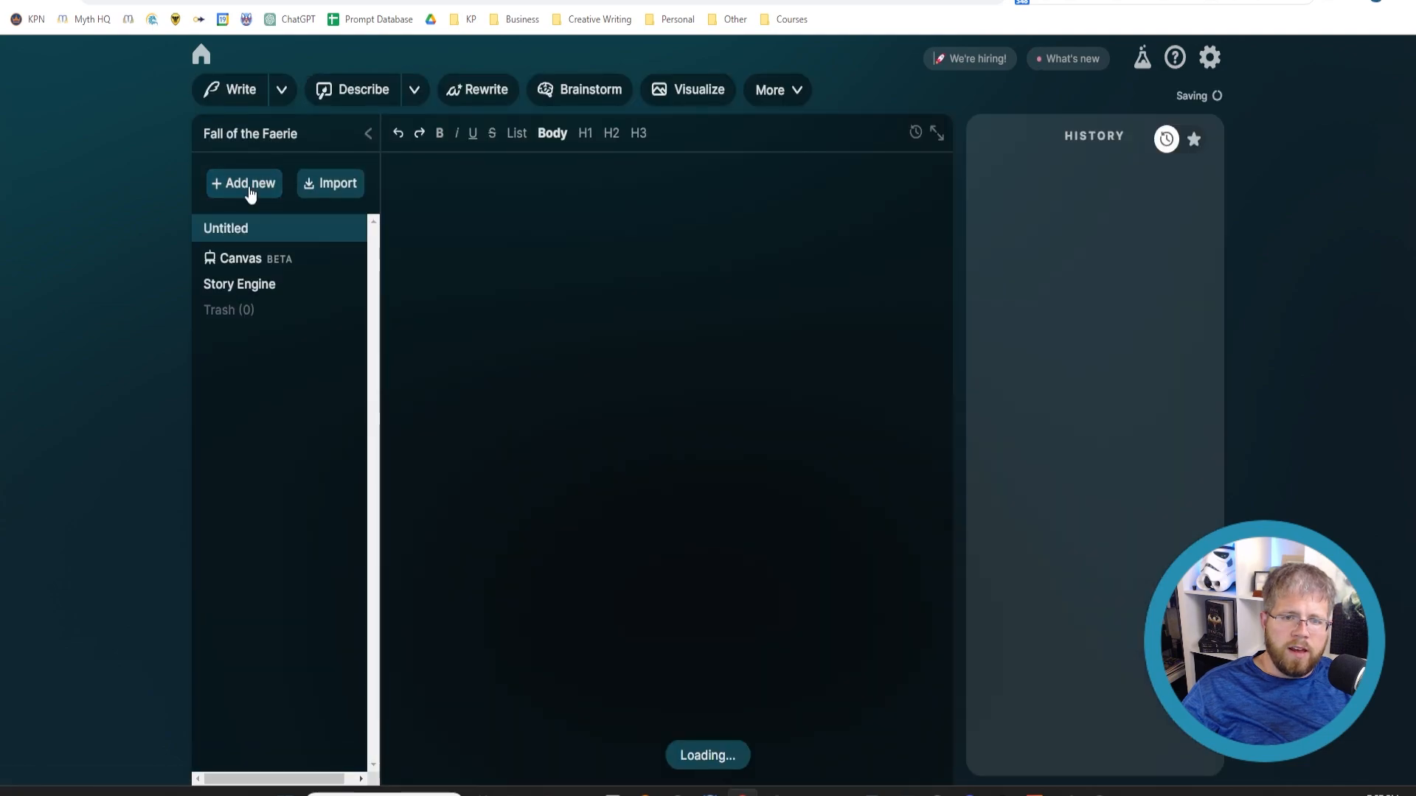
left_click(239, 283)
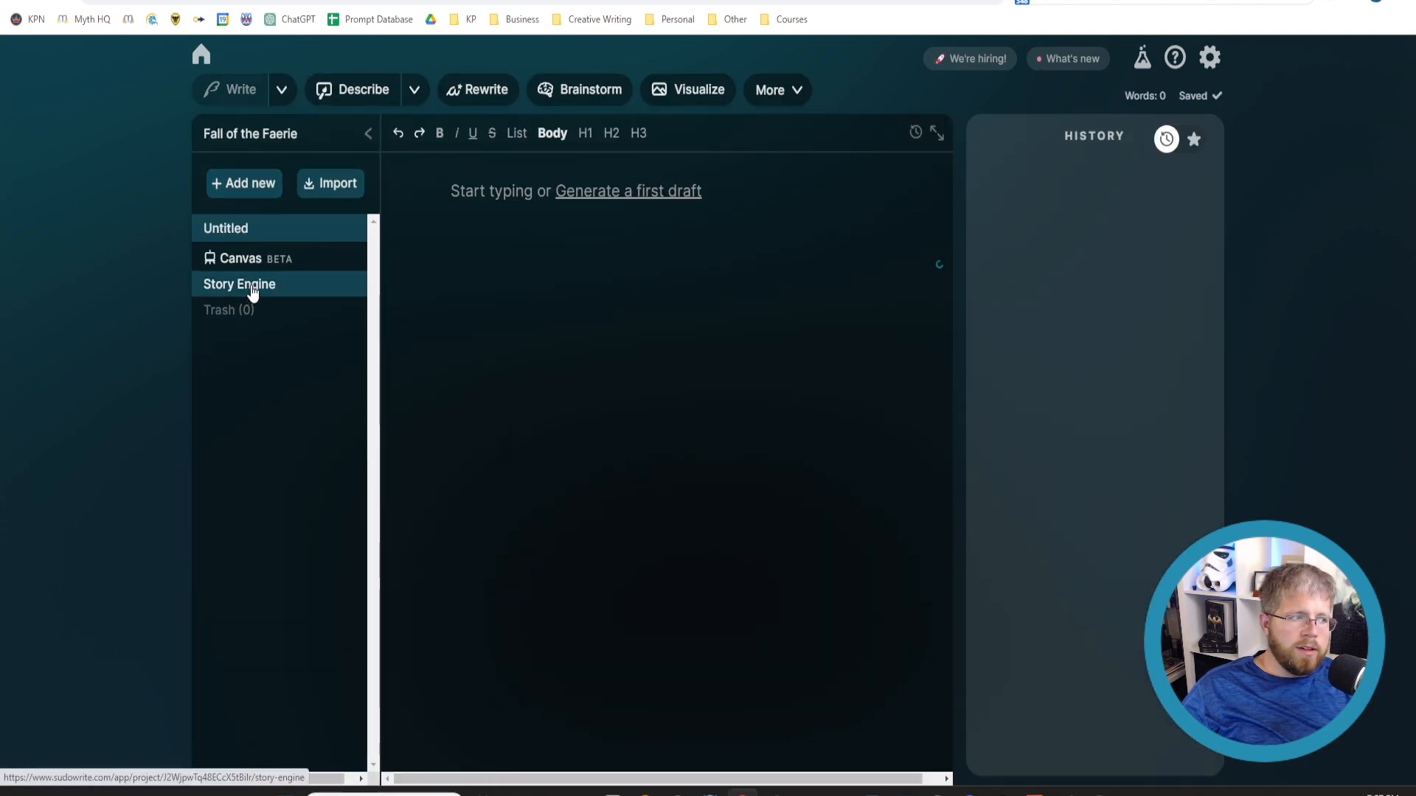
left_click(239, 284)
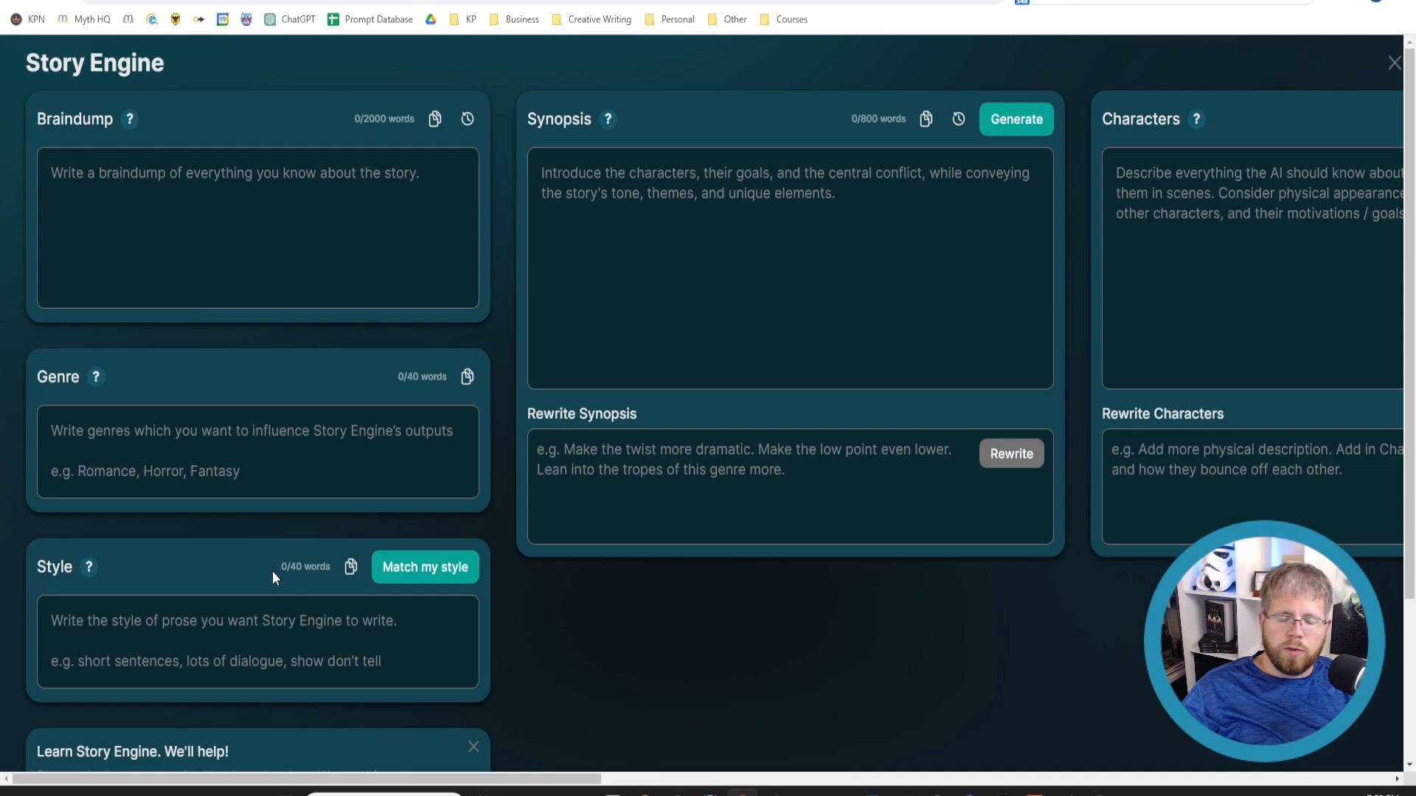
mouse_move(176, 321)
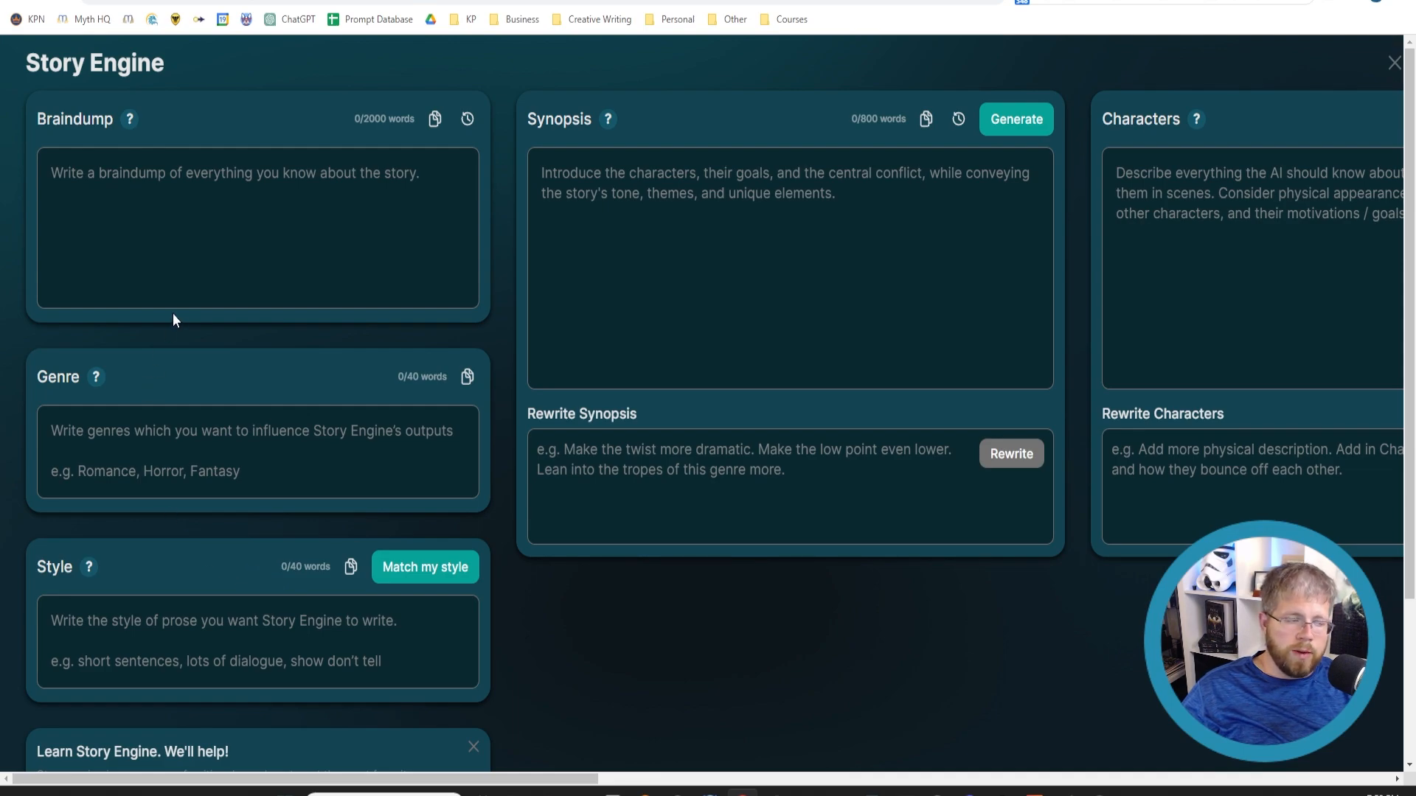
mouse_move(195, 770)
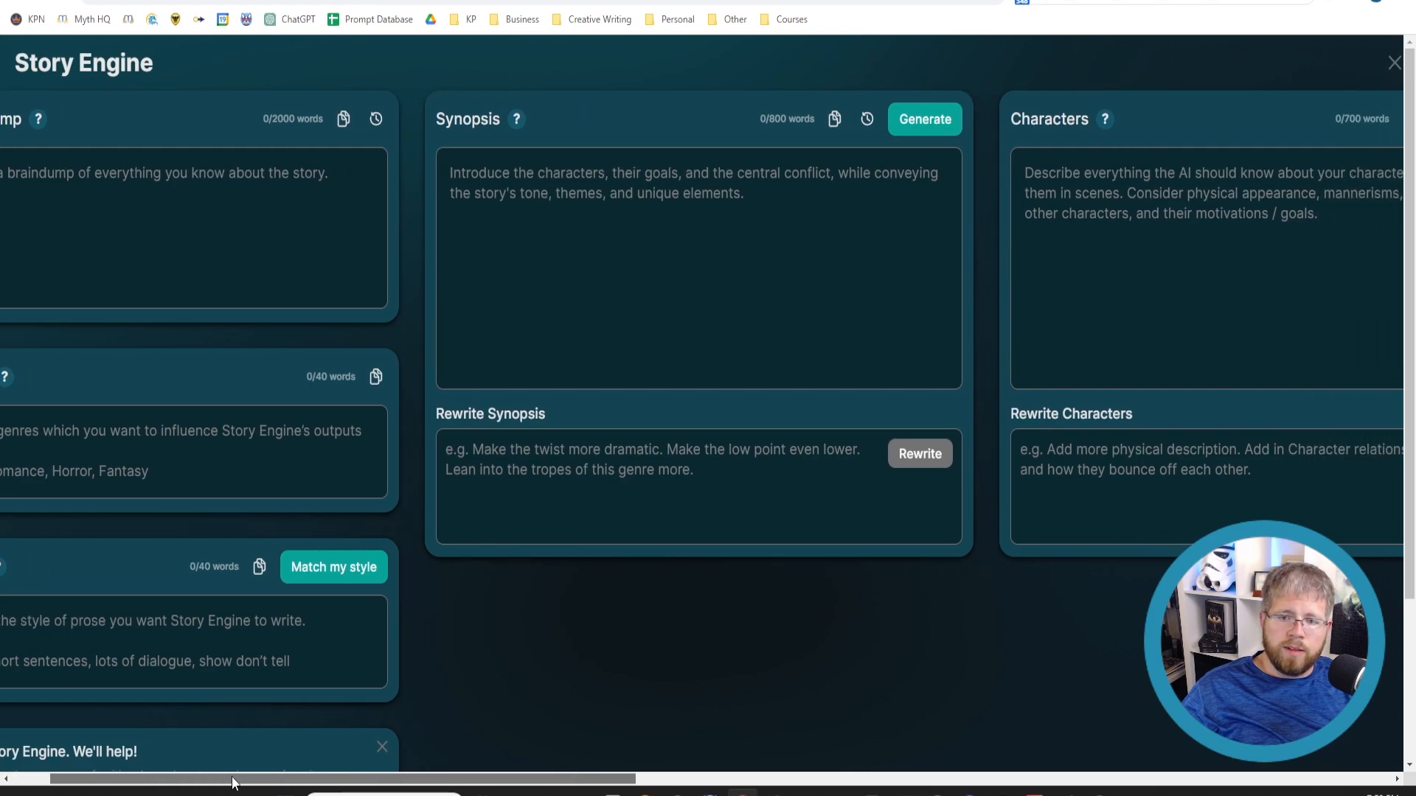
scroll("left", 3)
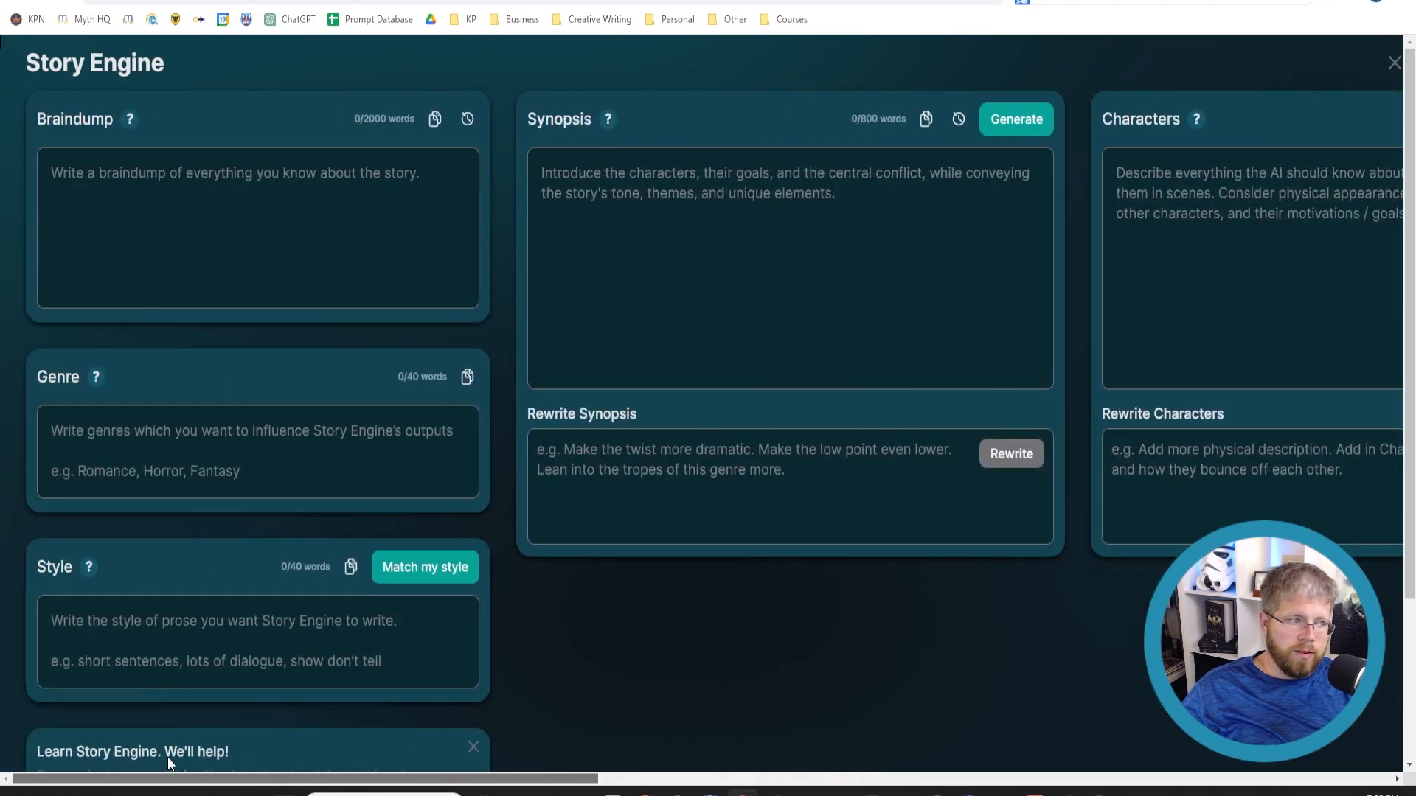
mouse_move(86, 351)
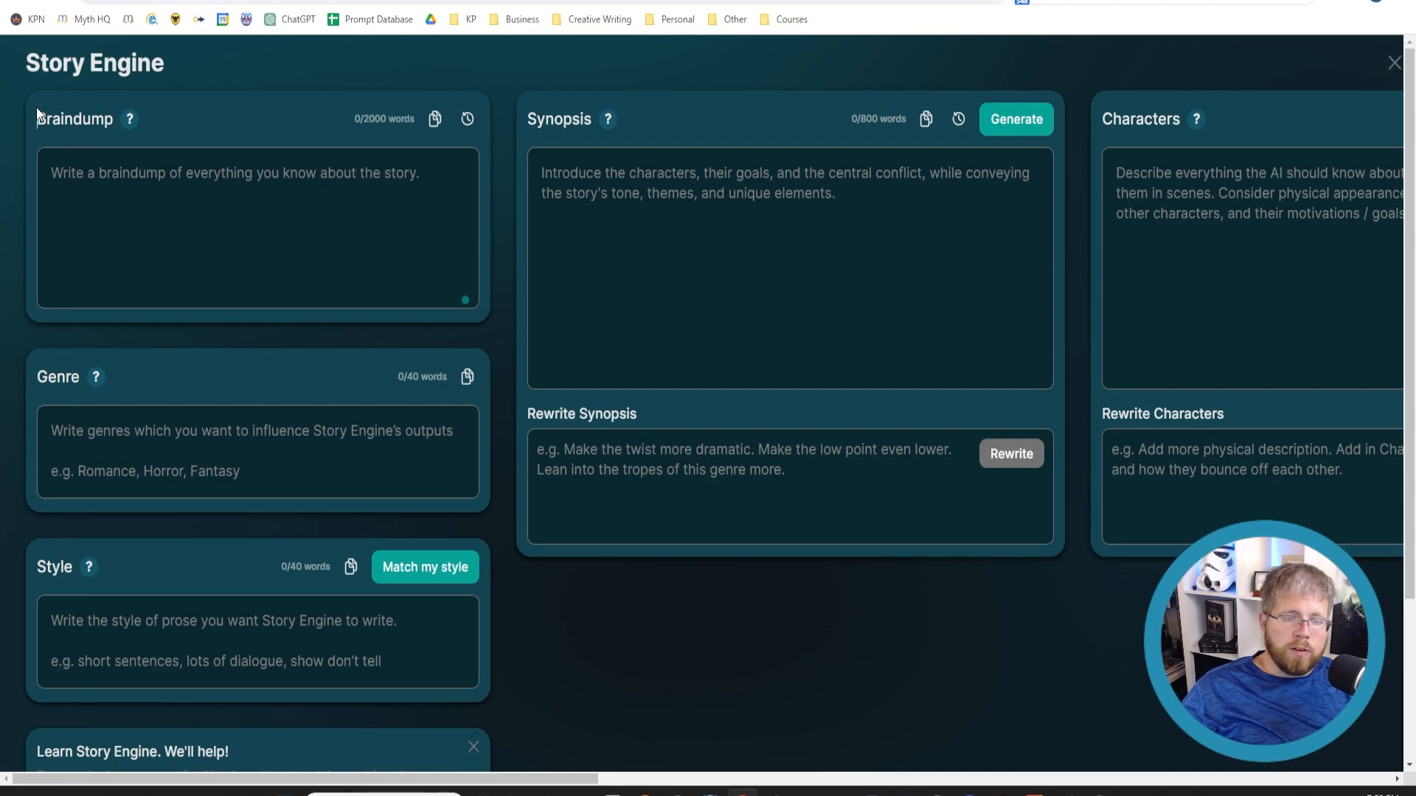
double_click(76, 118)
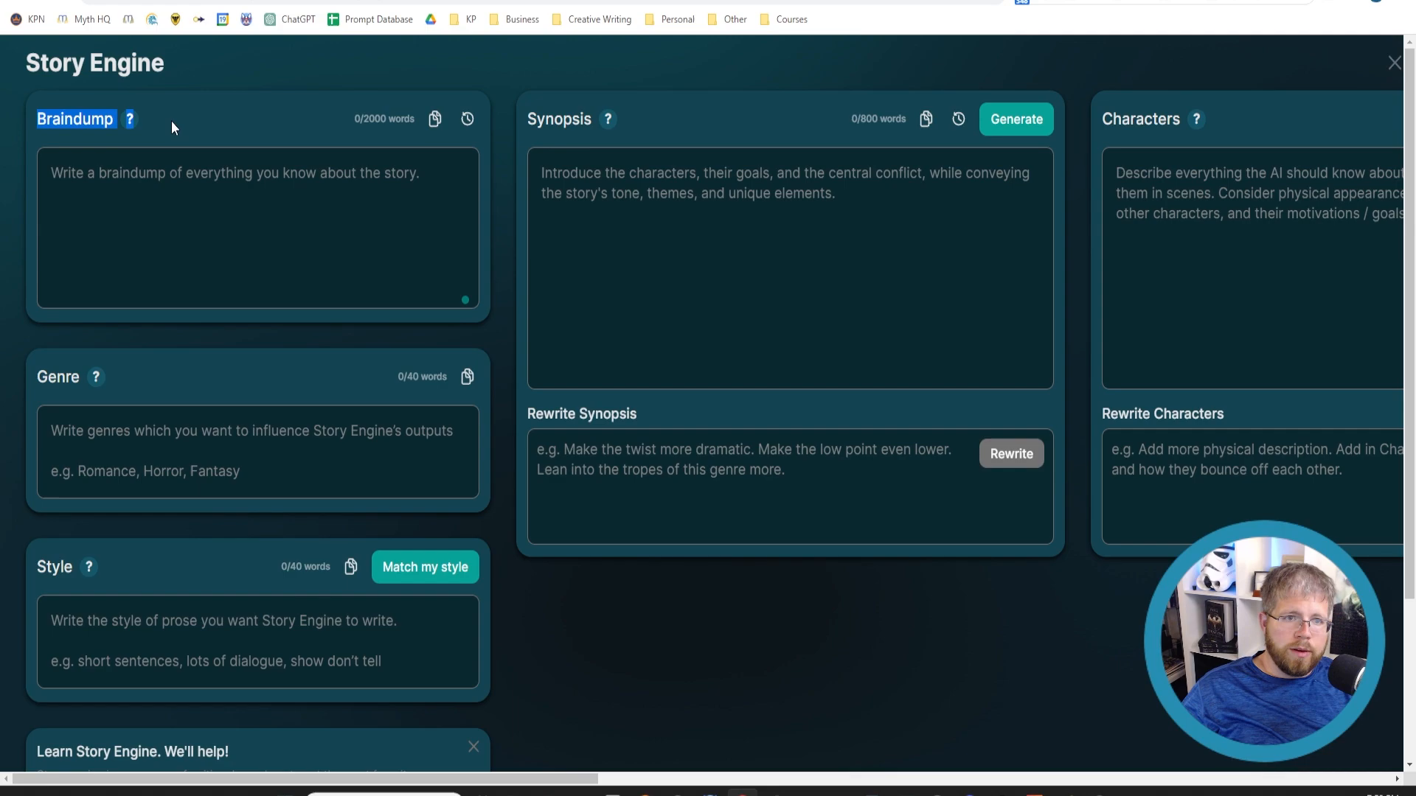
left_click(145, 226)
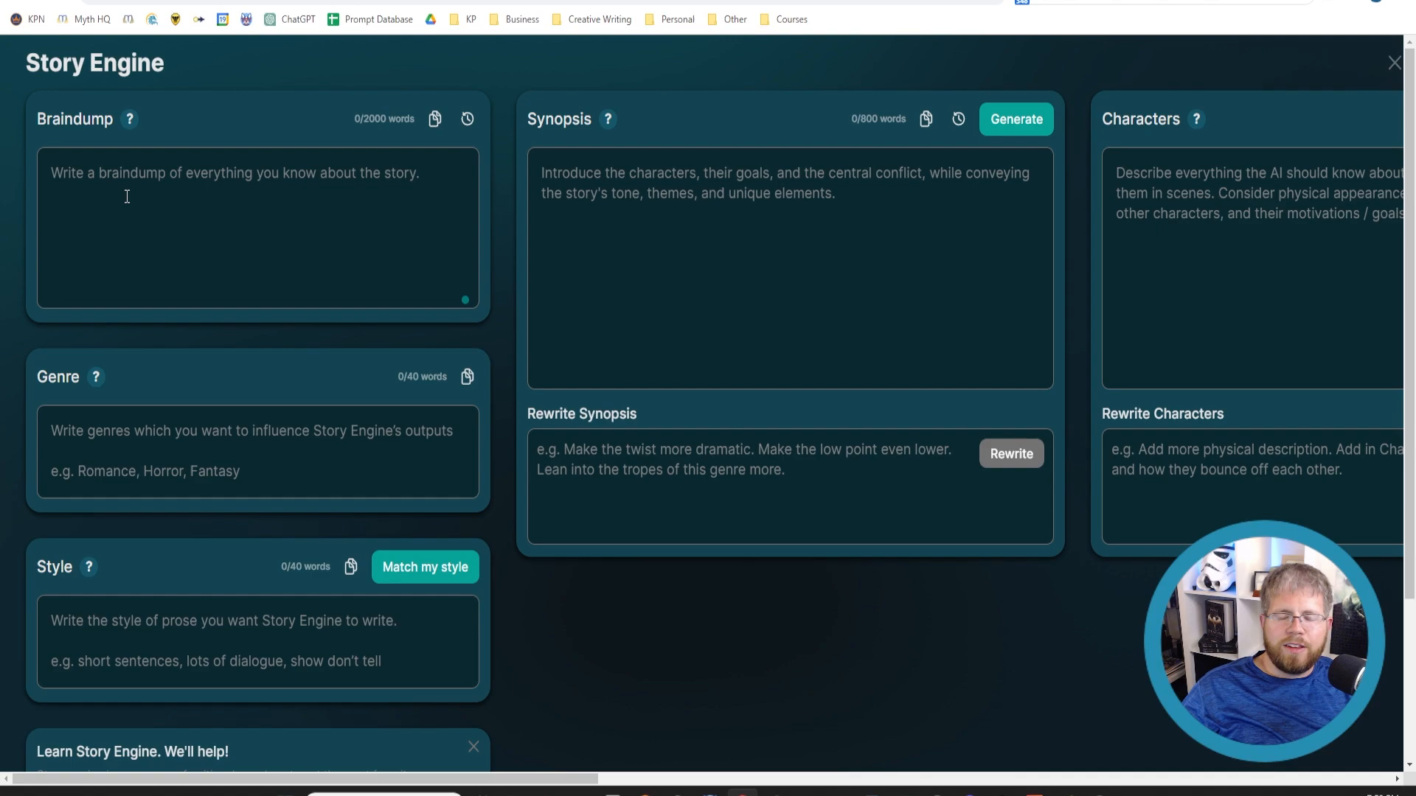
mouse_move(143, 236)
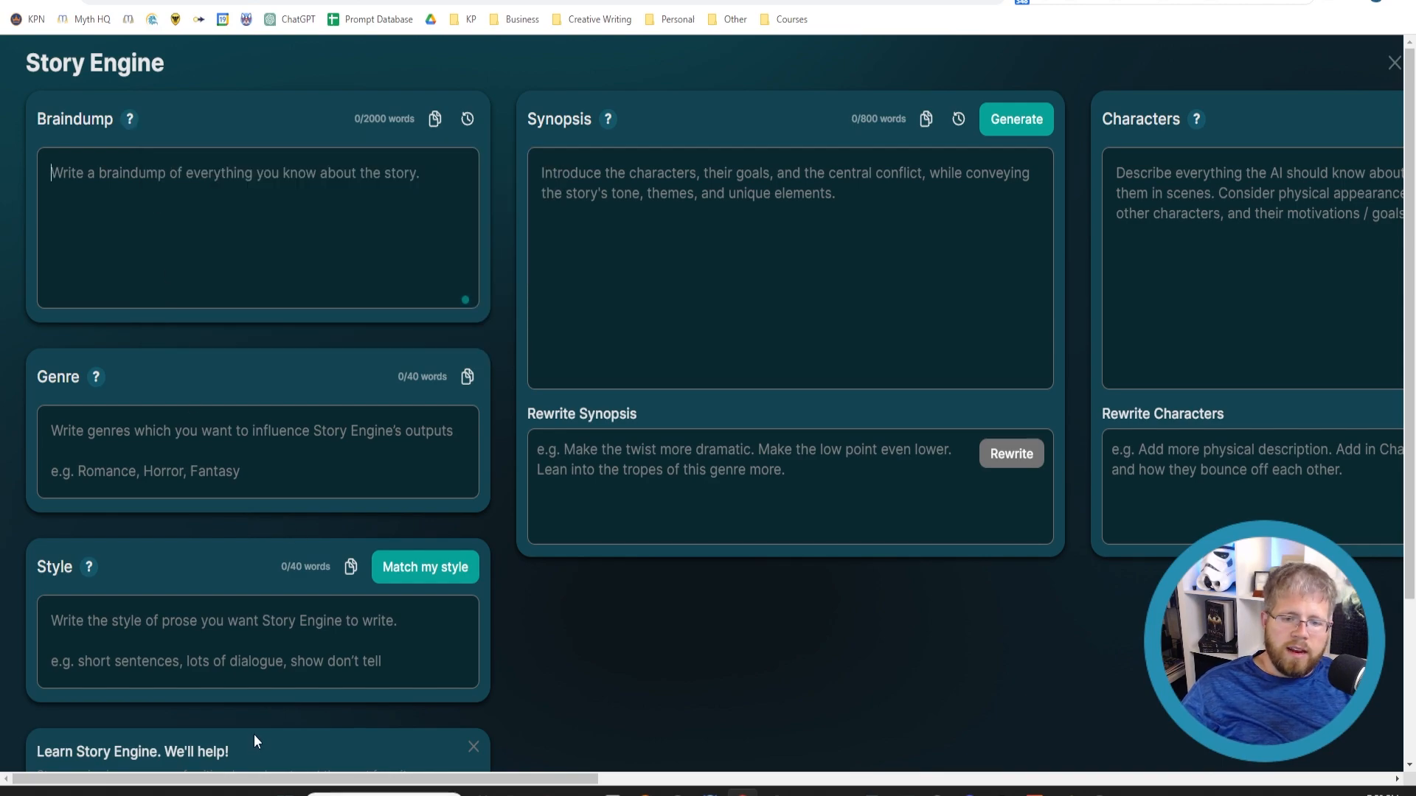
scroll("right", 3)
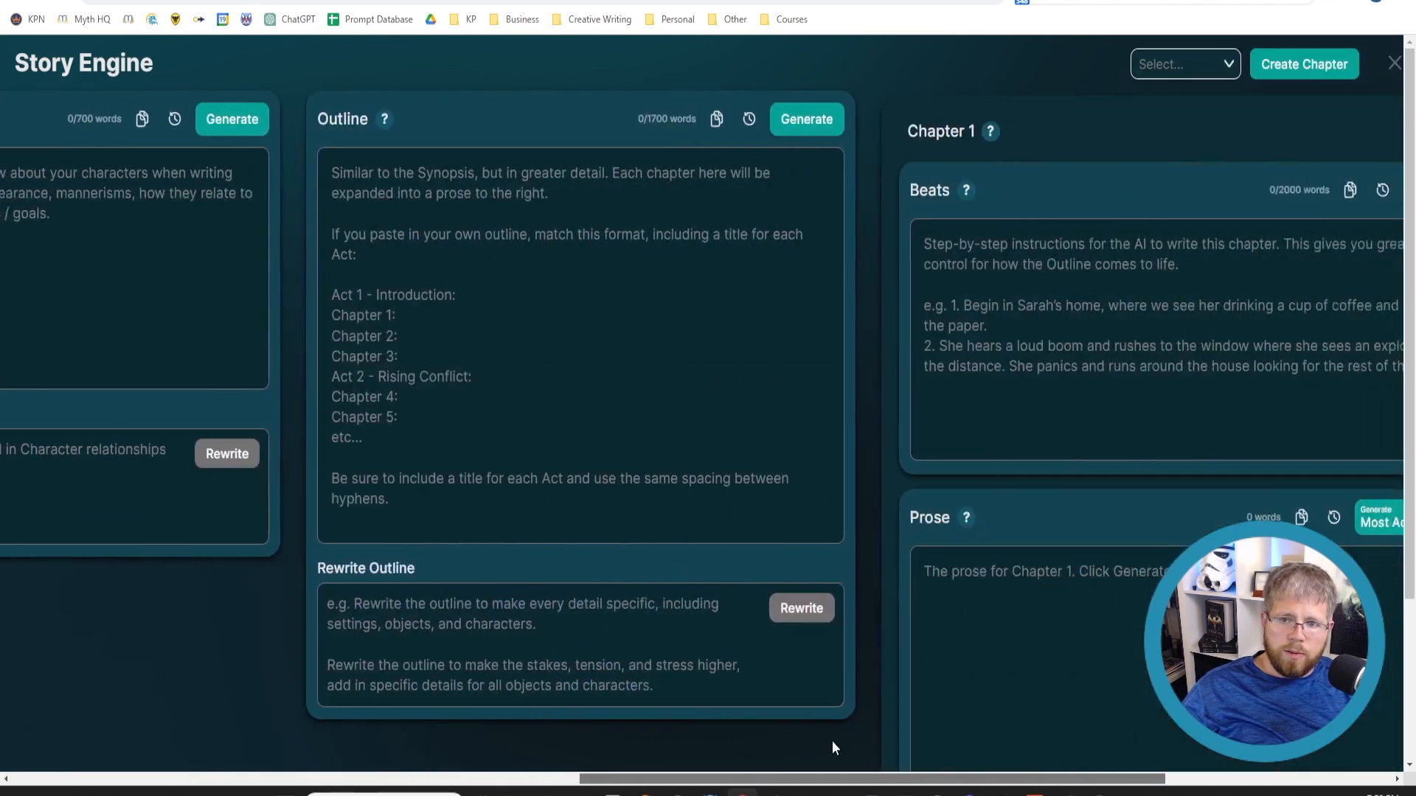
scroll("right", 3)
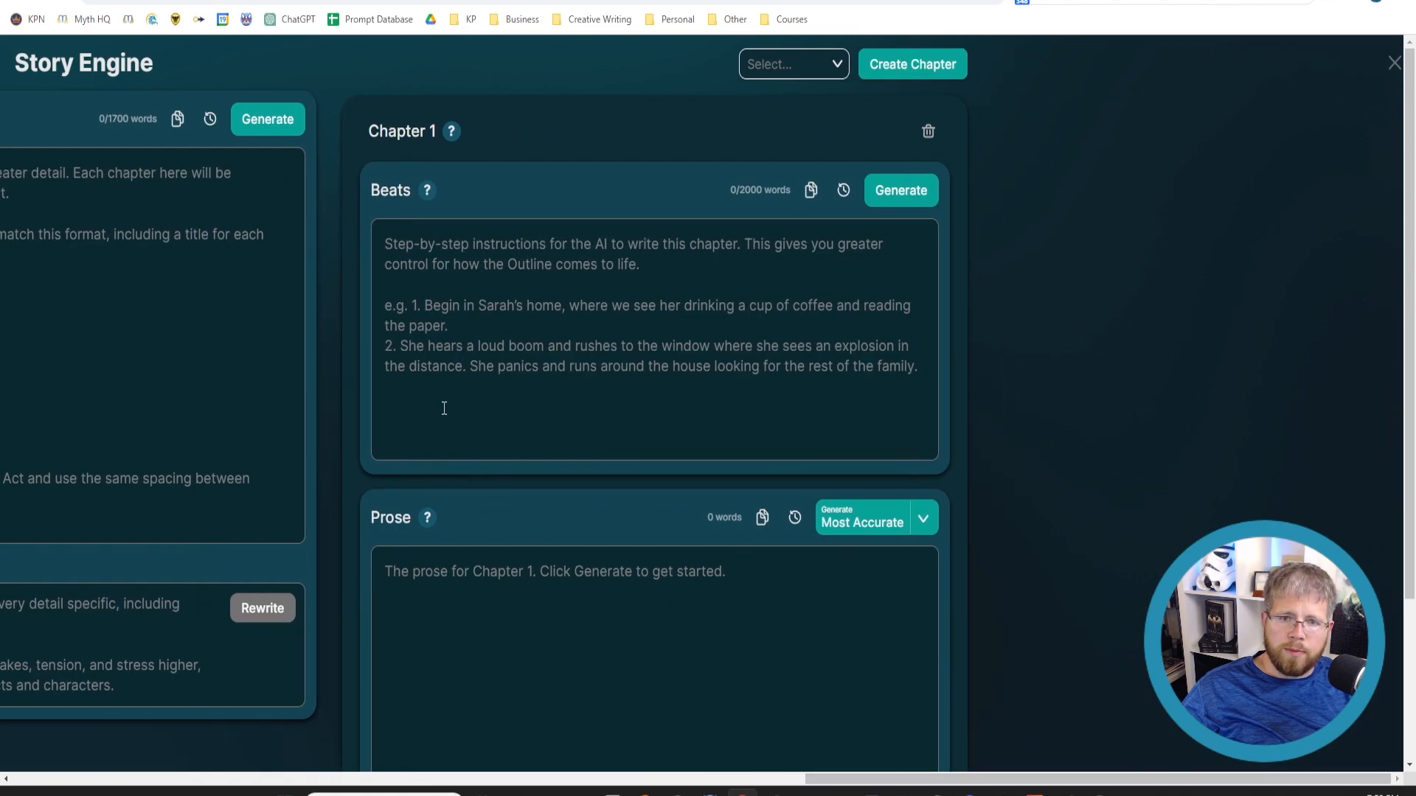
mouse_move(777, 383)
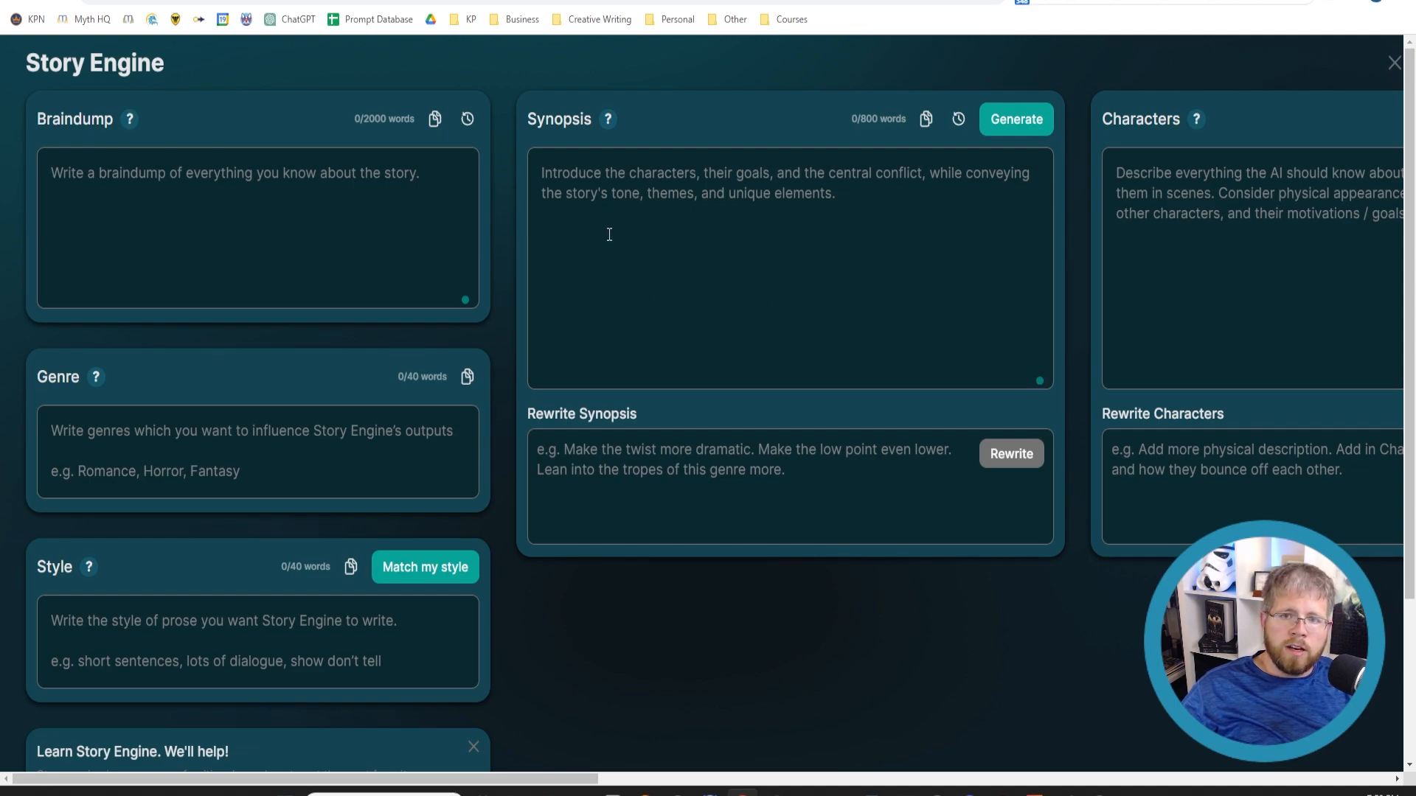
mouse_move(349, 184)
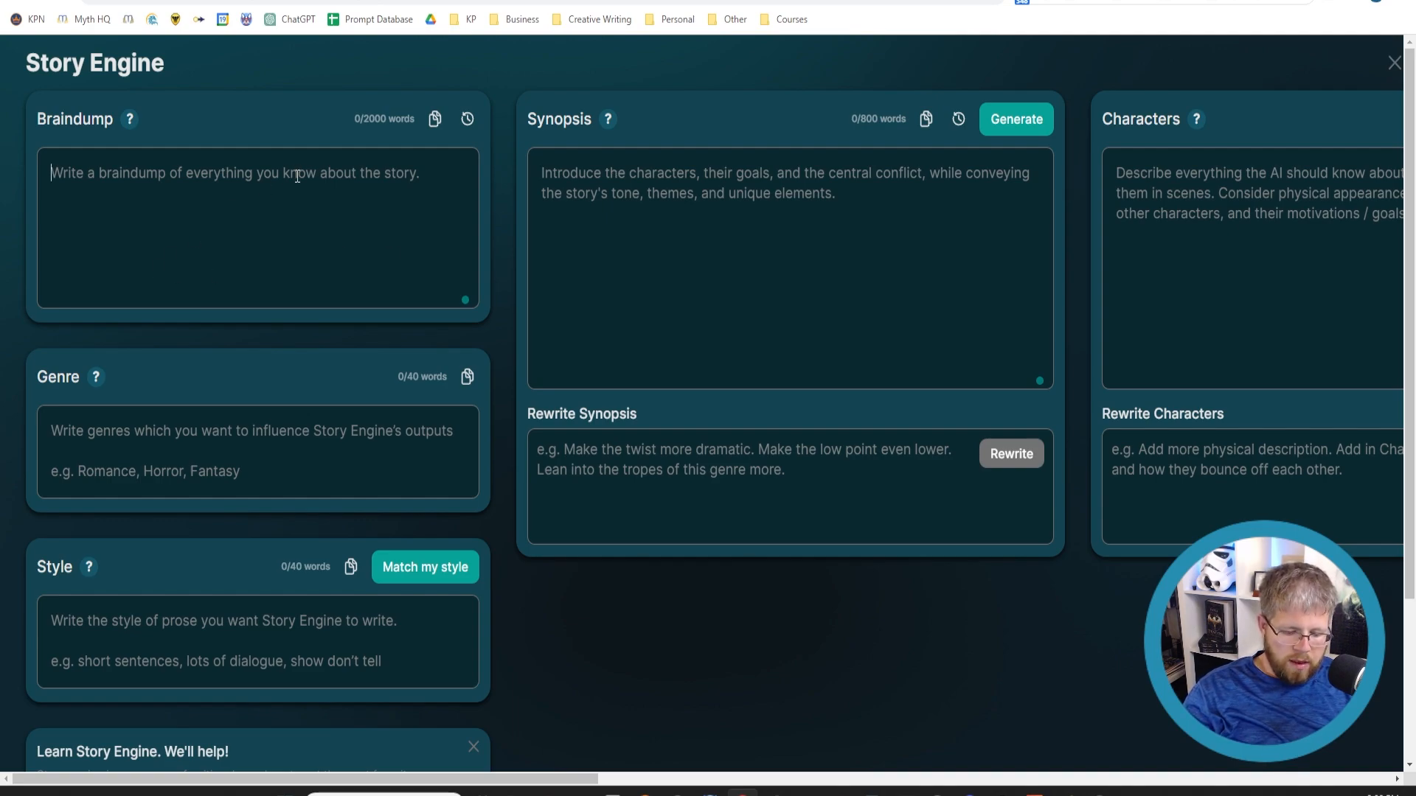
type("Harold")
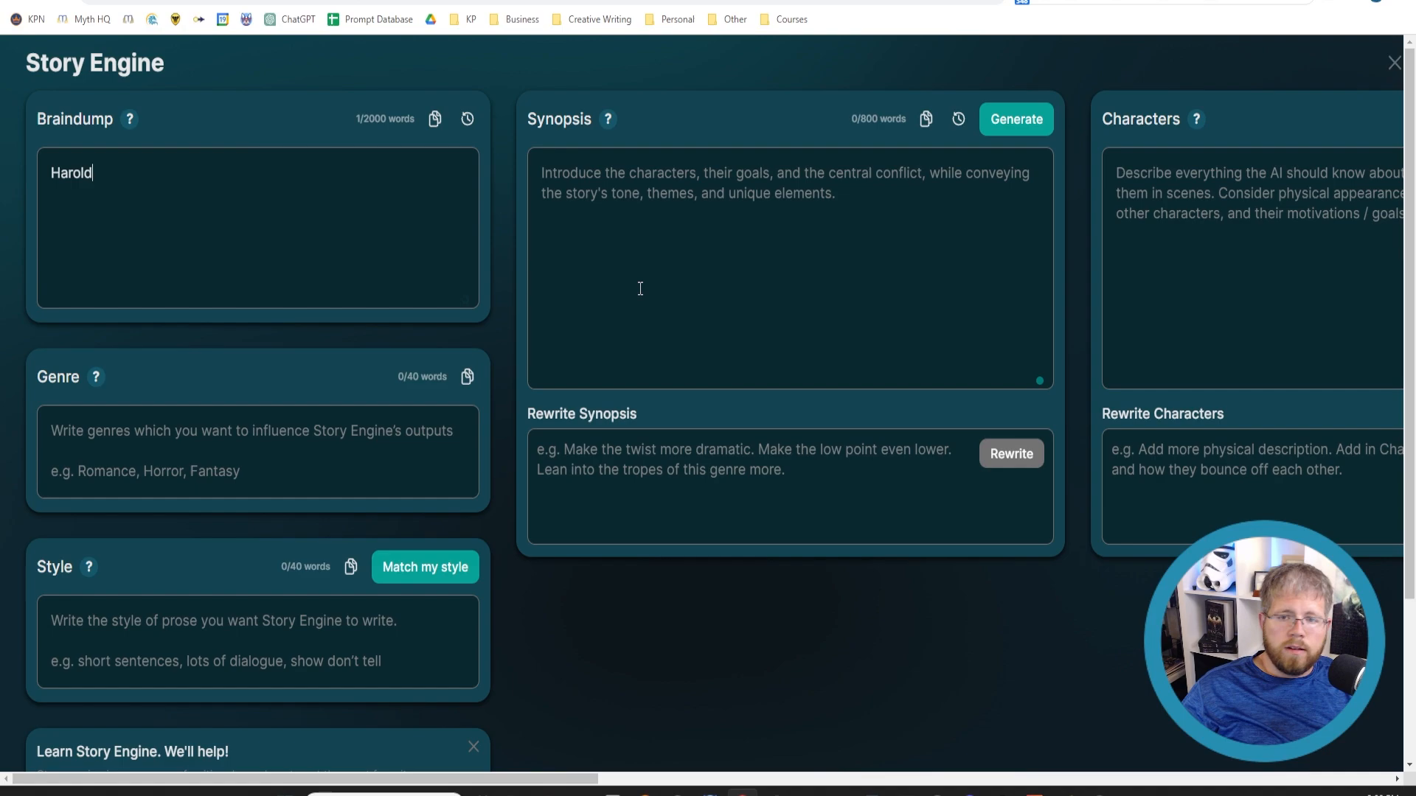
left_click(1015, 118)
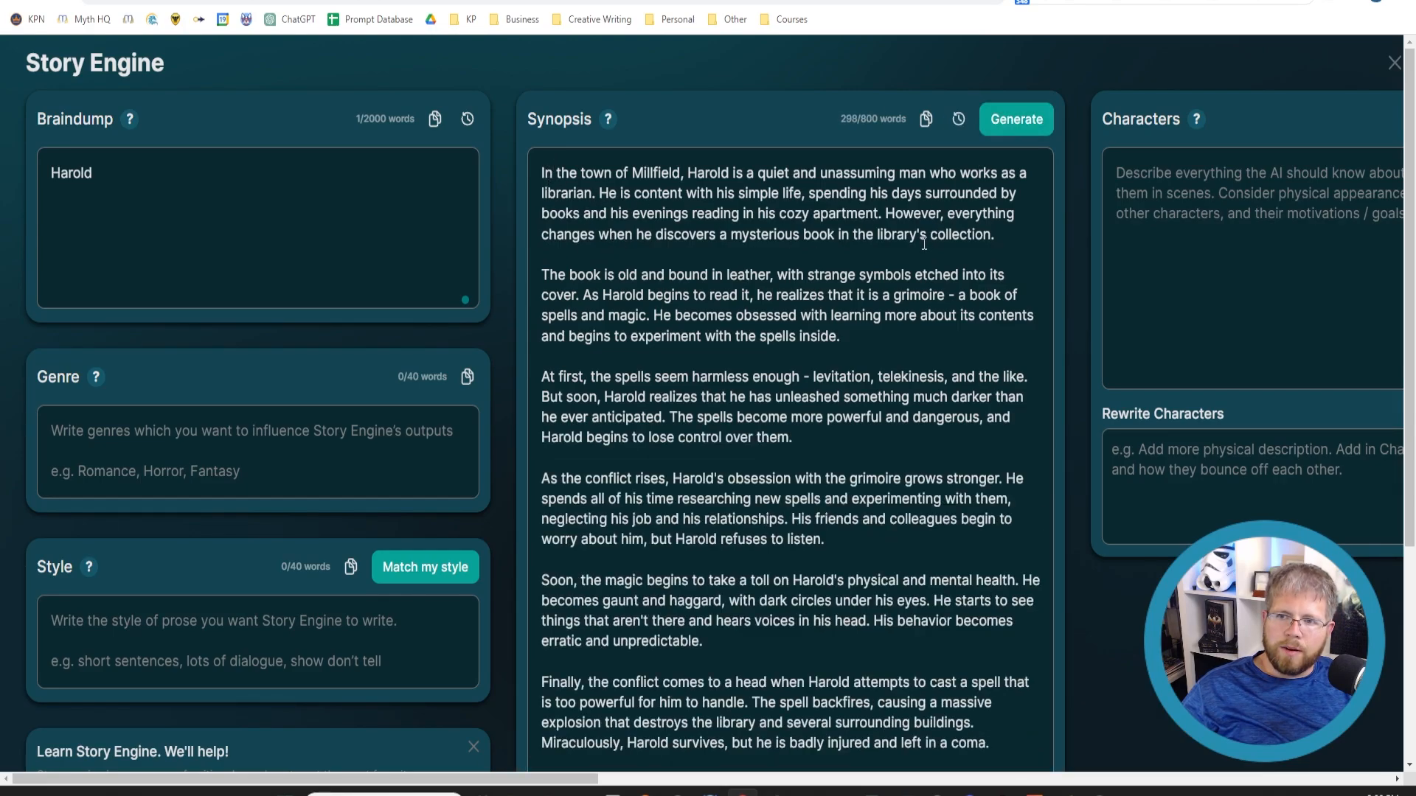
scroll("down", 3)
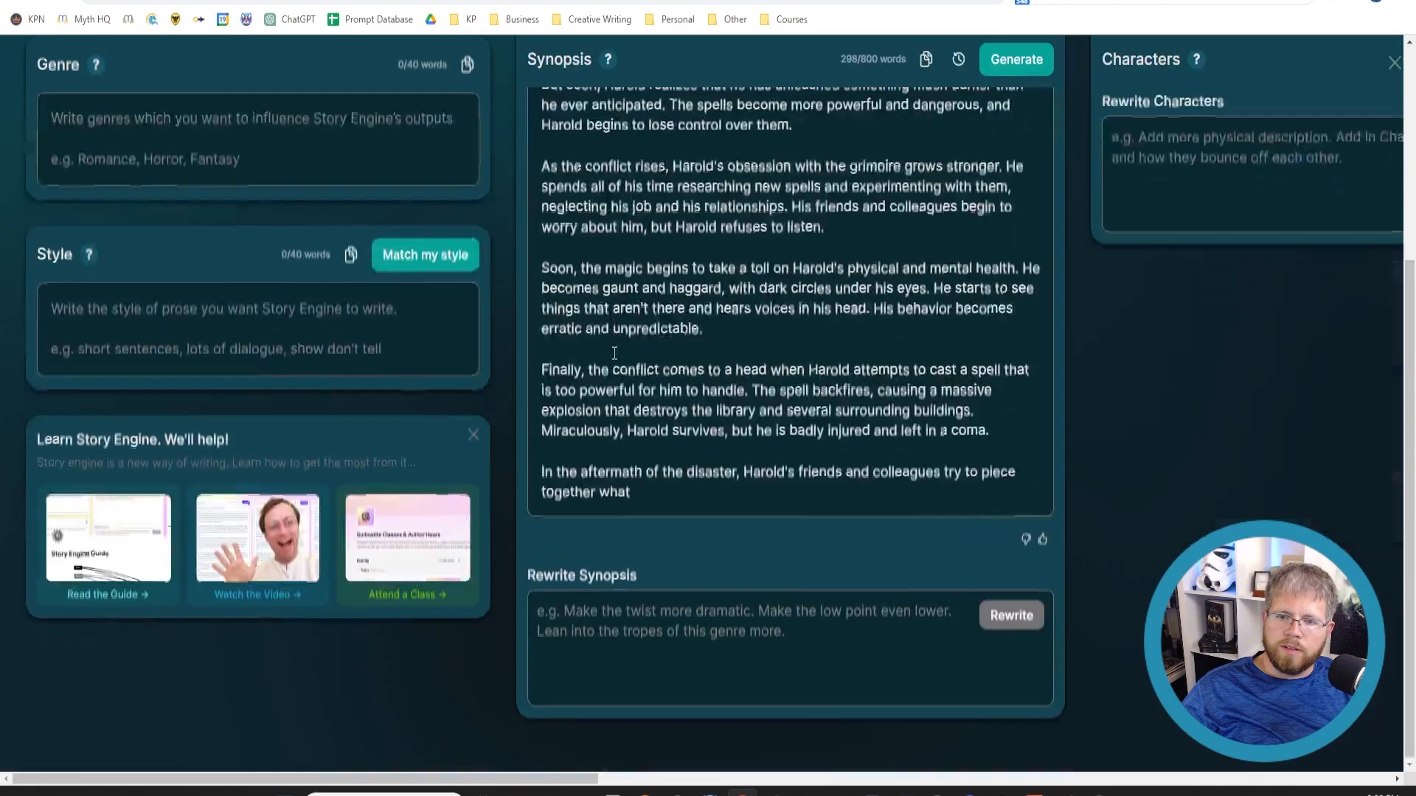
scroll("up", 3)
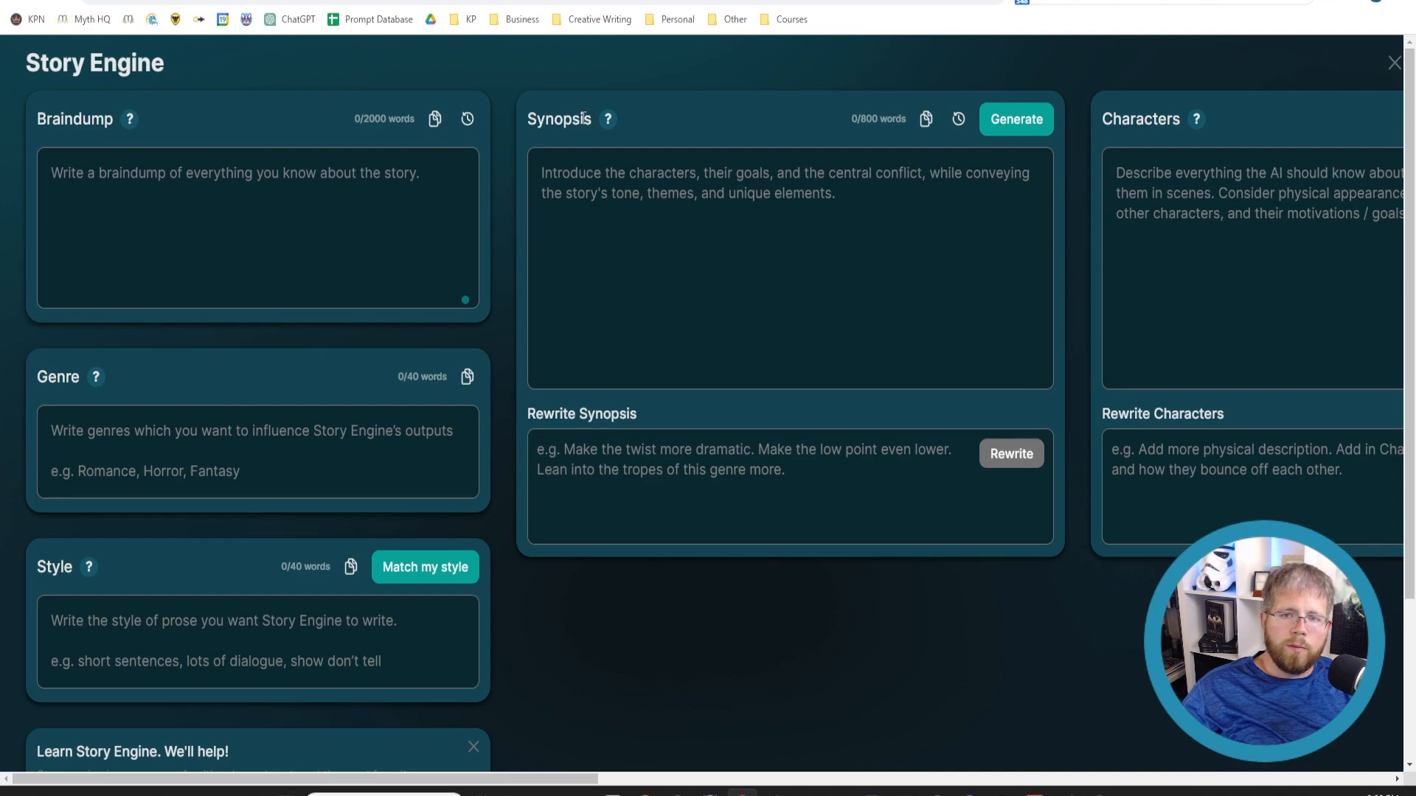
Step: Scroll the Story Engine left so the empty Braindump, Genre and Style panels show
left_click(612, 228)
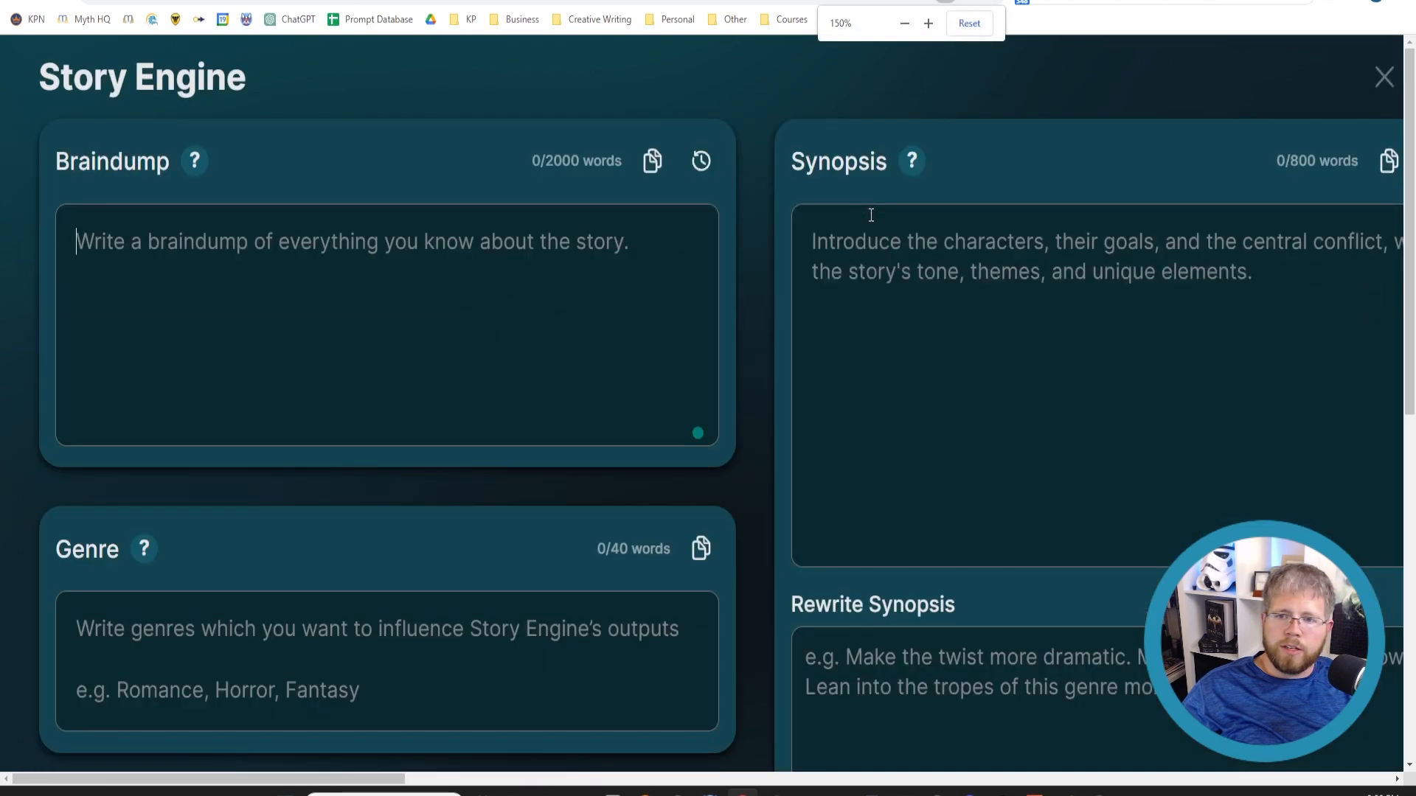
left_click(904, 24)
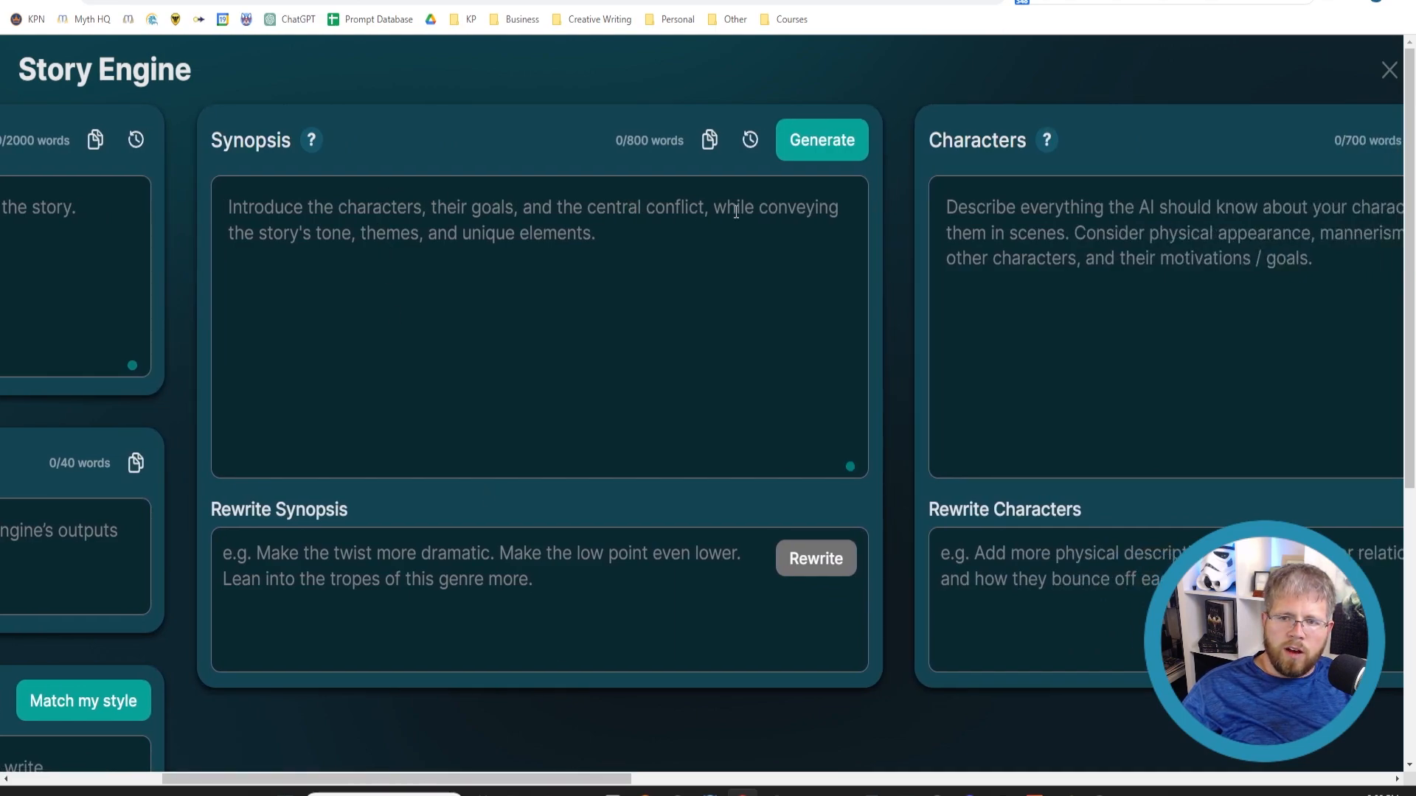
mouse_move(418, 251)
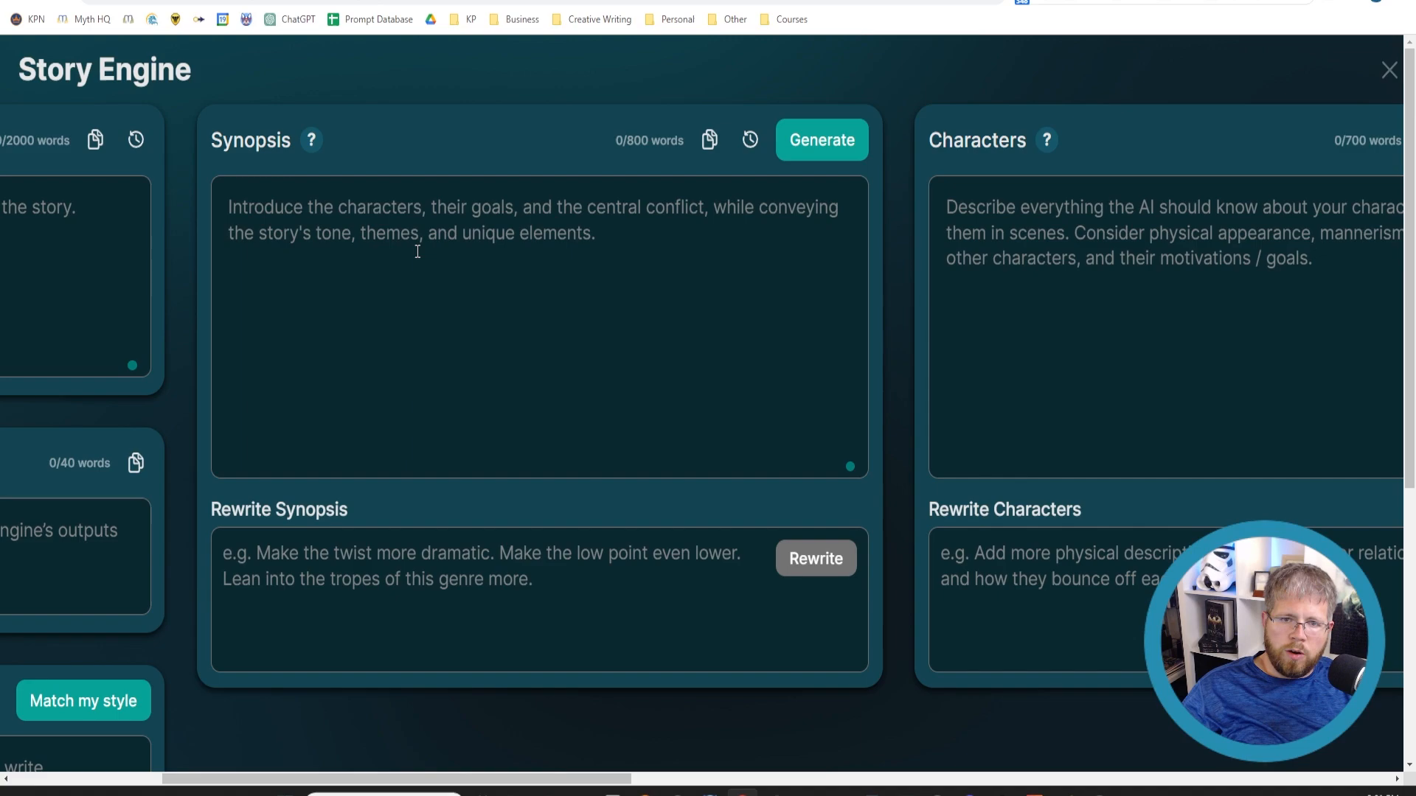
mouse_move(632, 255)
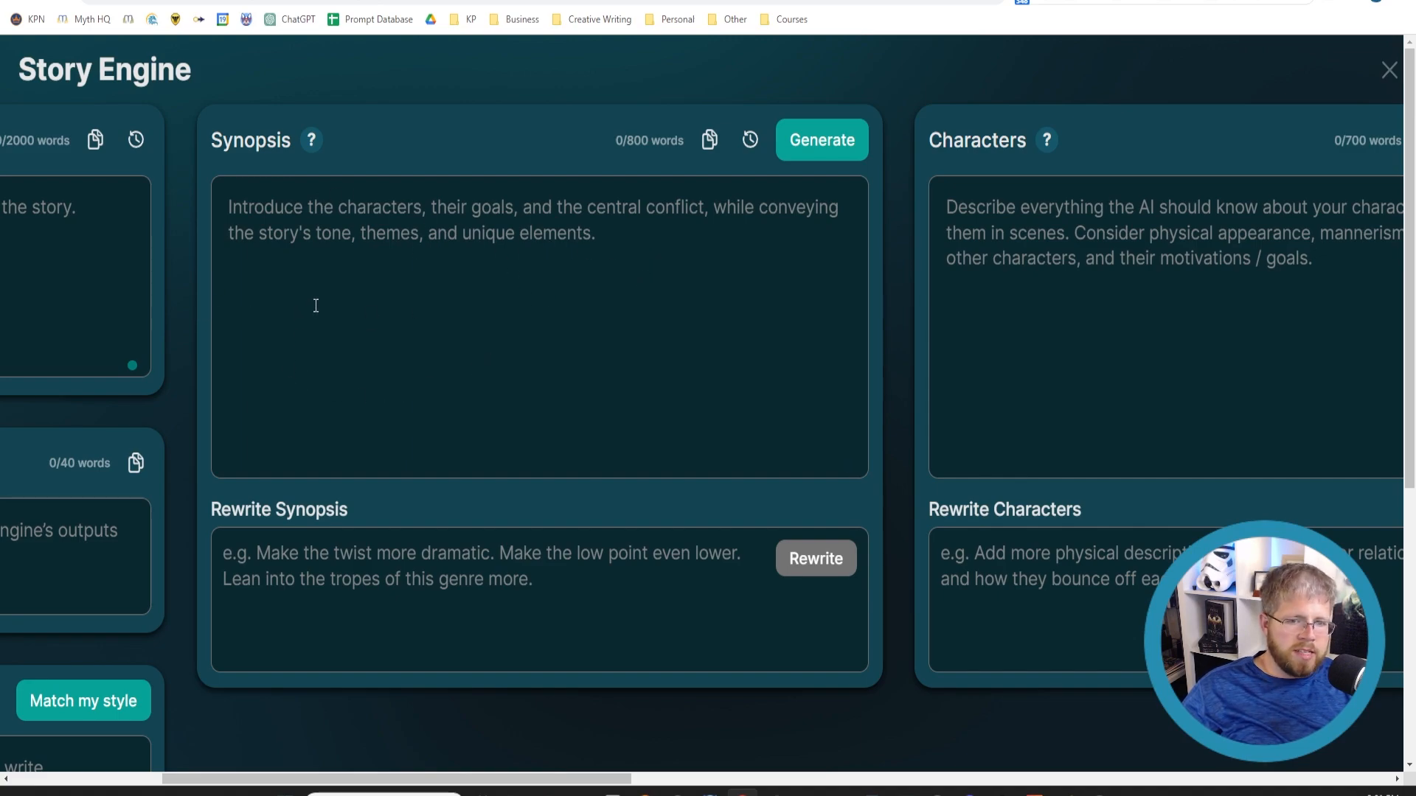
mouse_move(486, 732)
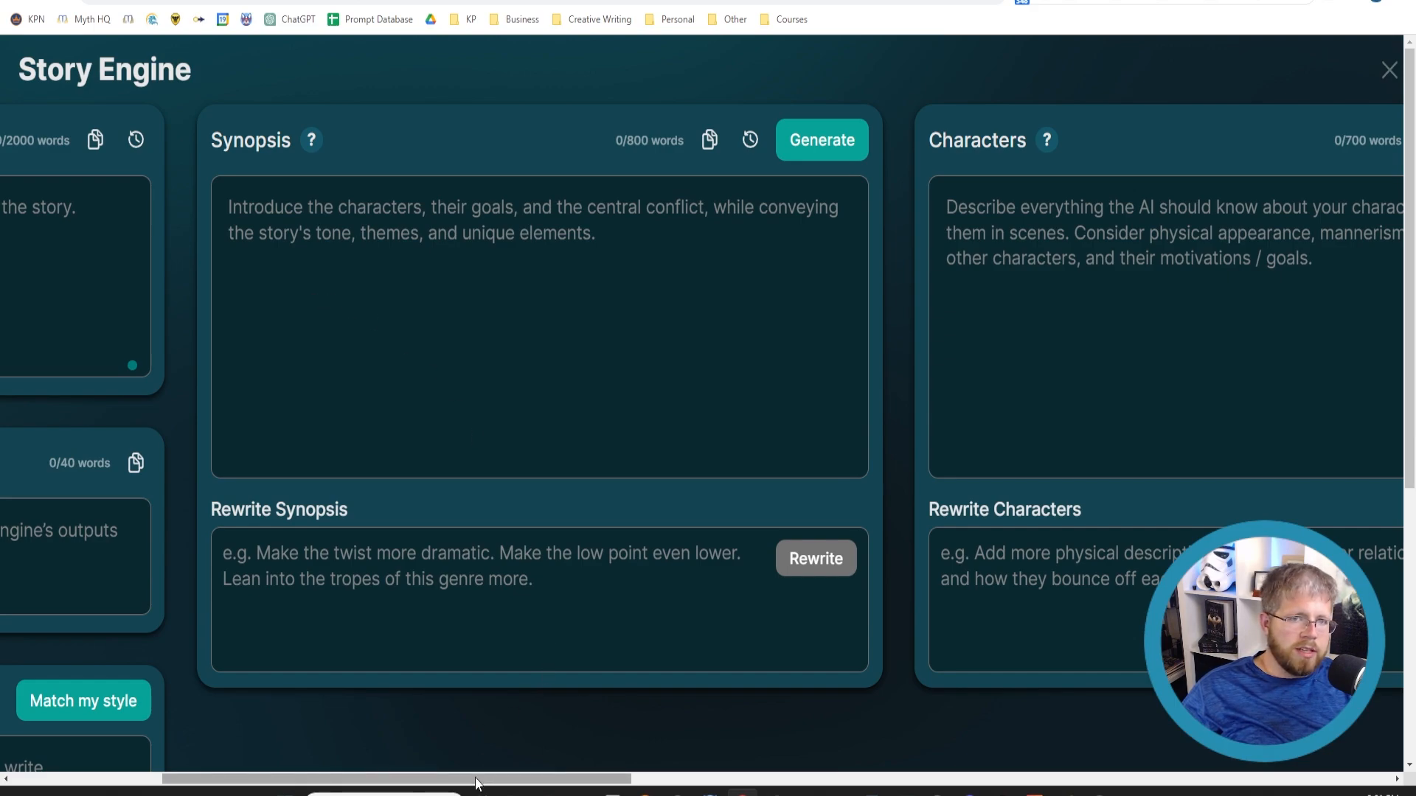
scroll("left", 3)
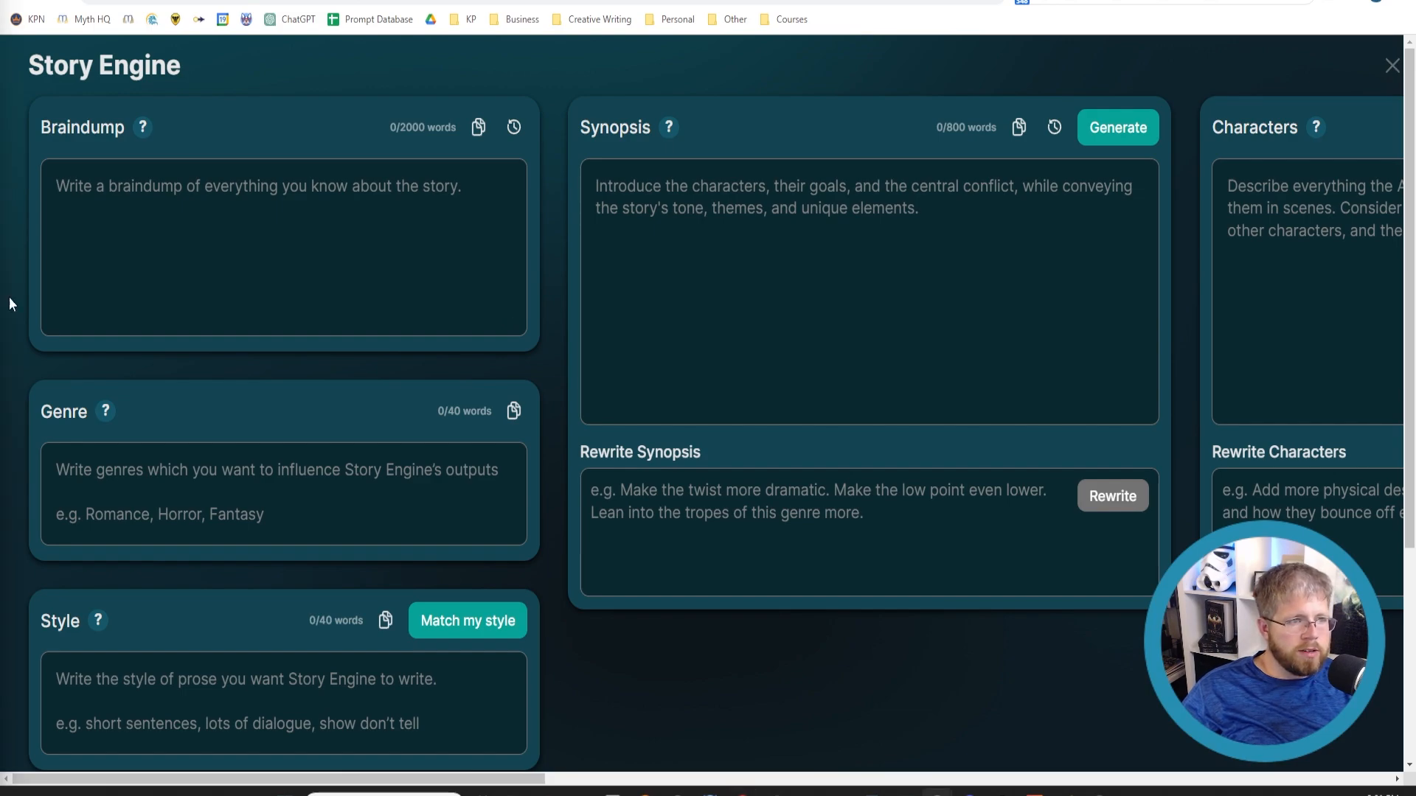
Step: Type 'This is the fifth book in the Faerie Queen series, an Arthurian fairytale.'
left_click(198, 219)
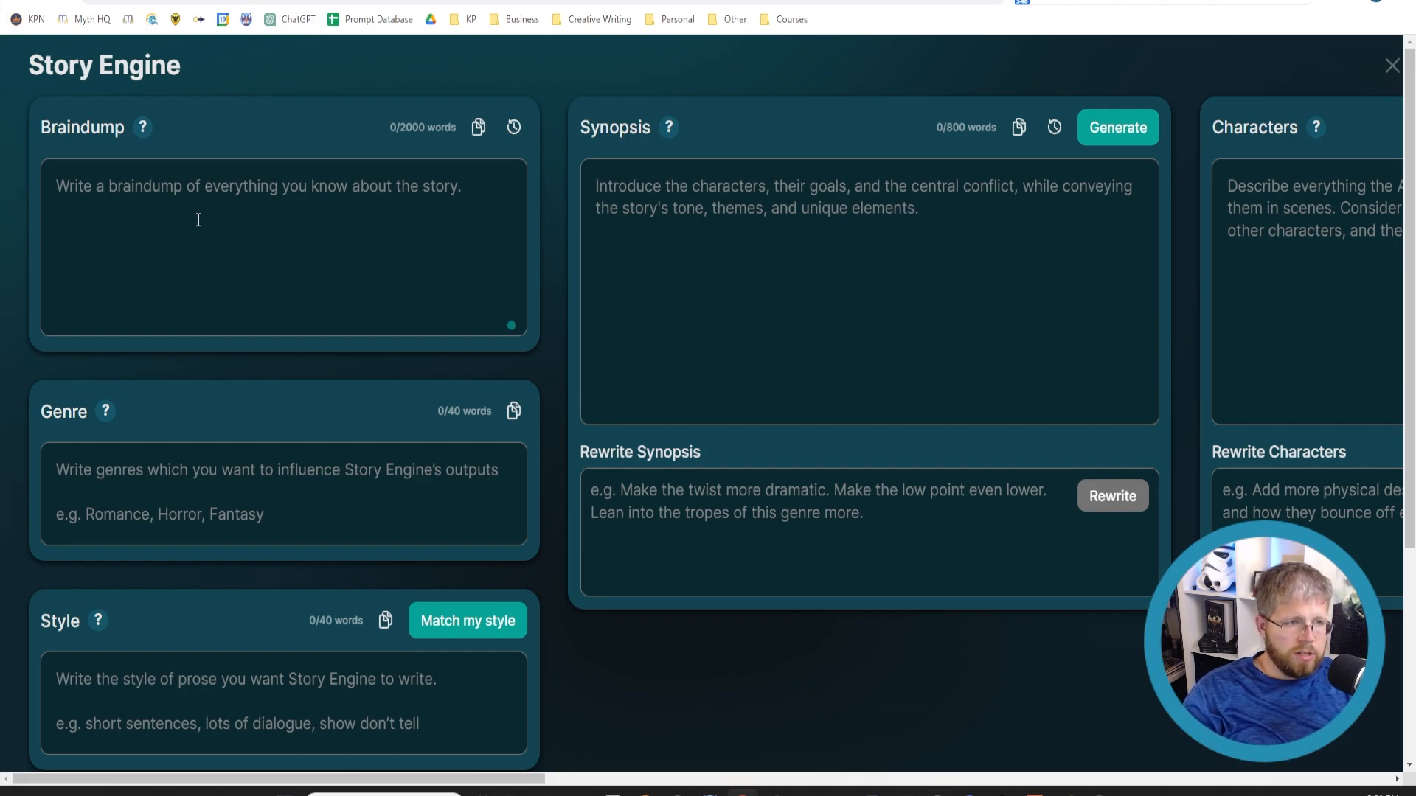
type("T")
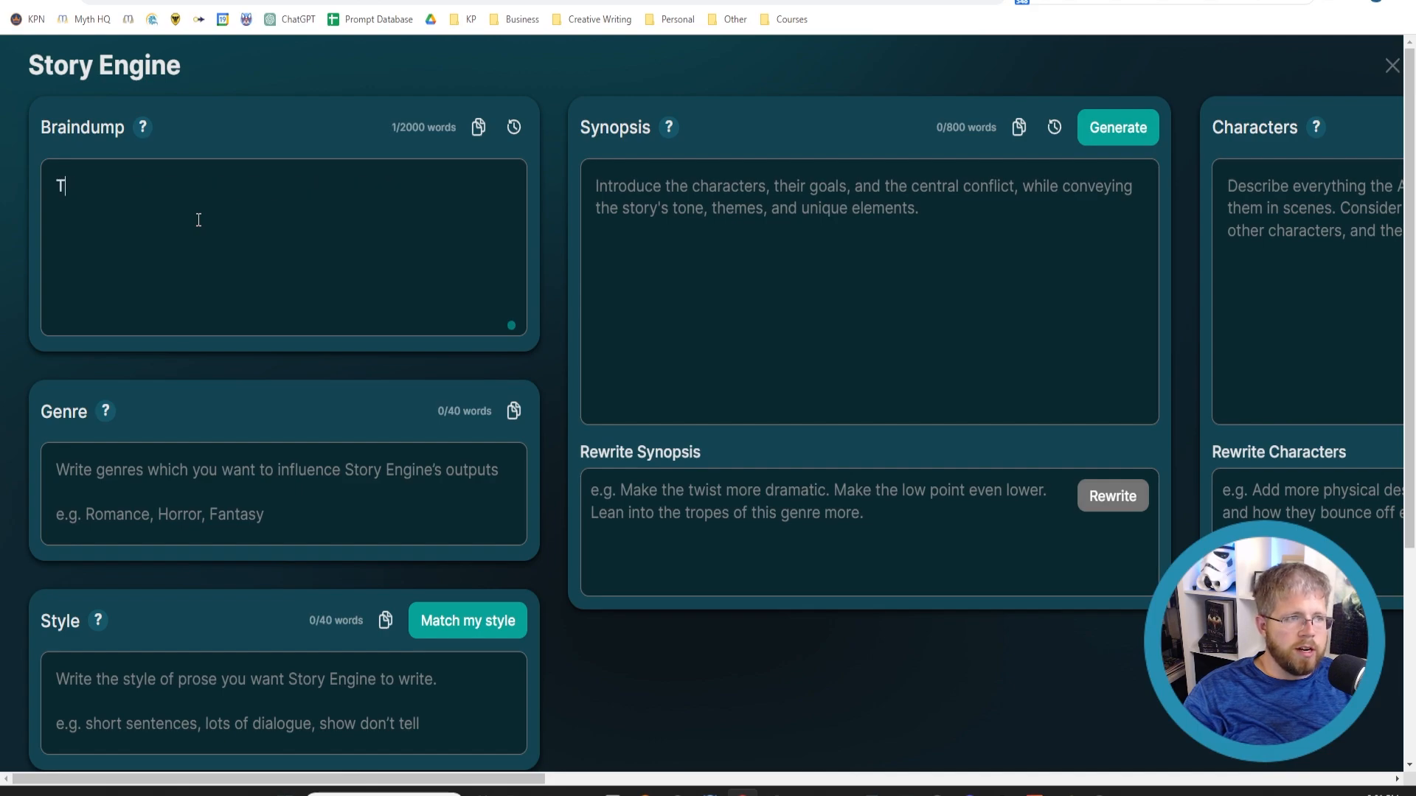
type("his is the")
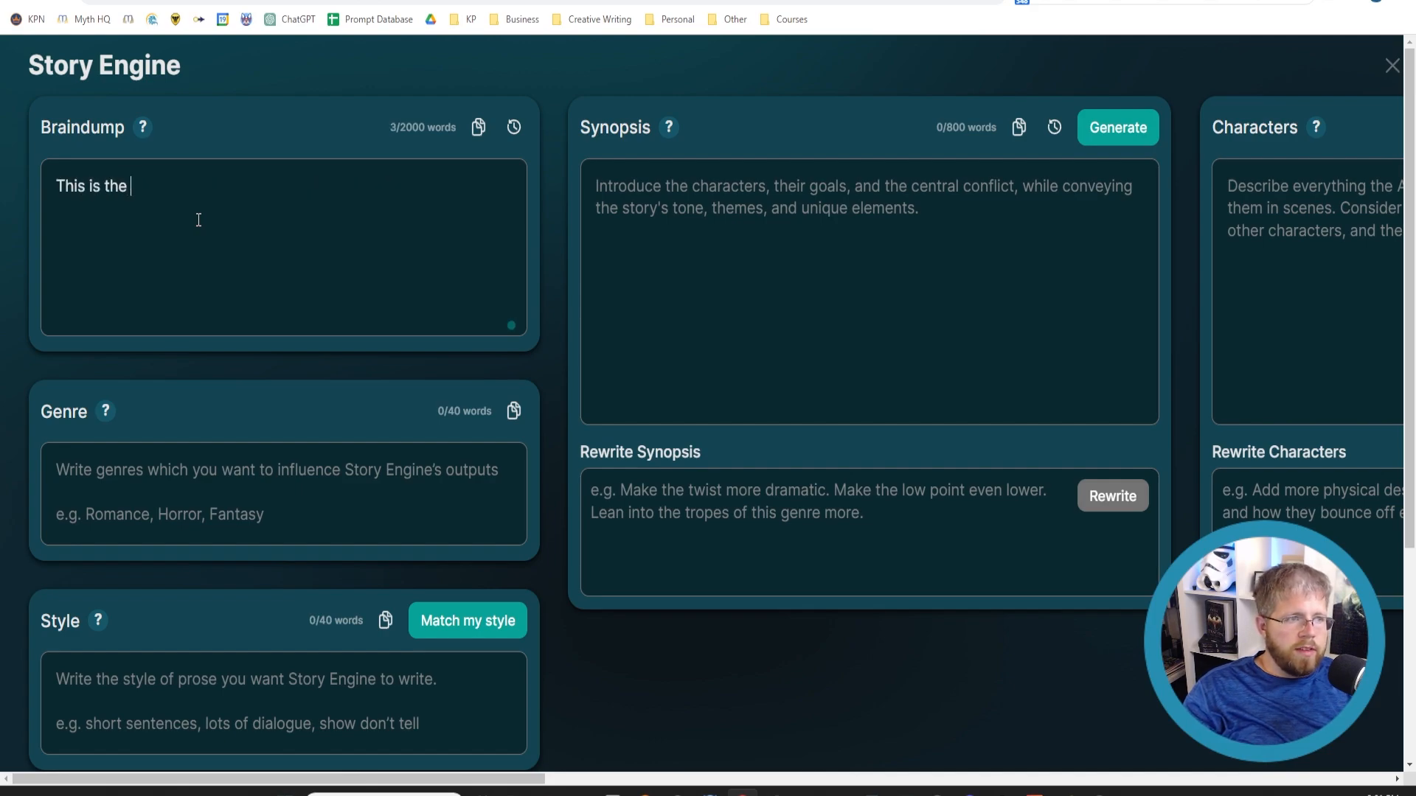
type("fifth book in the")
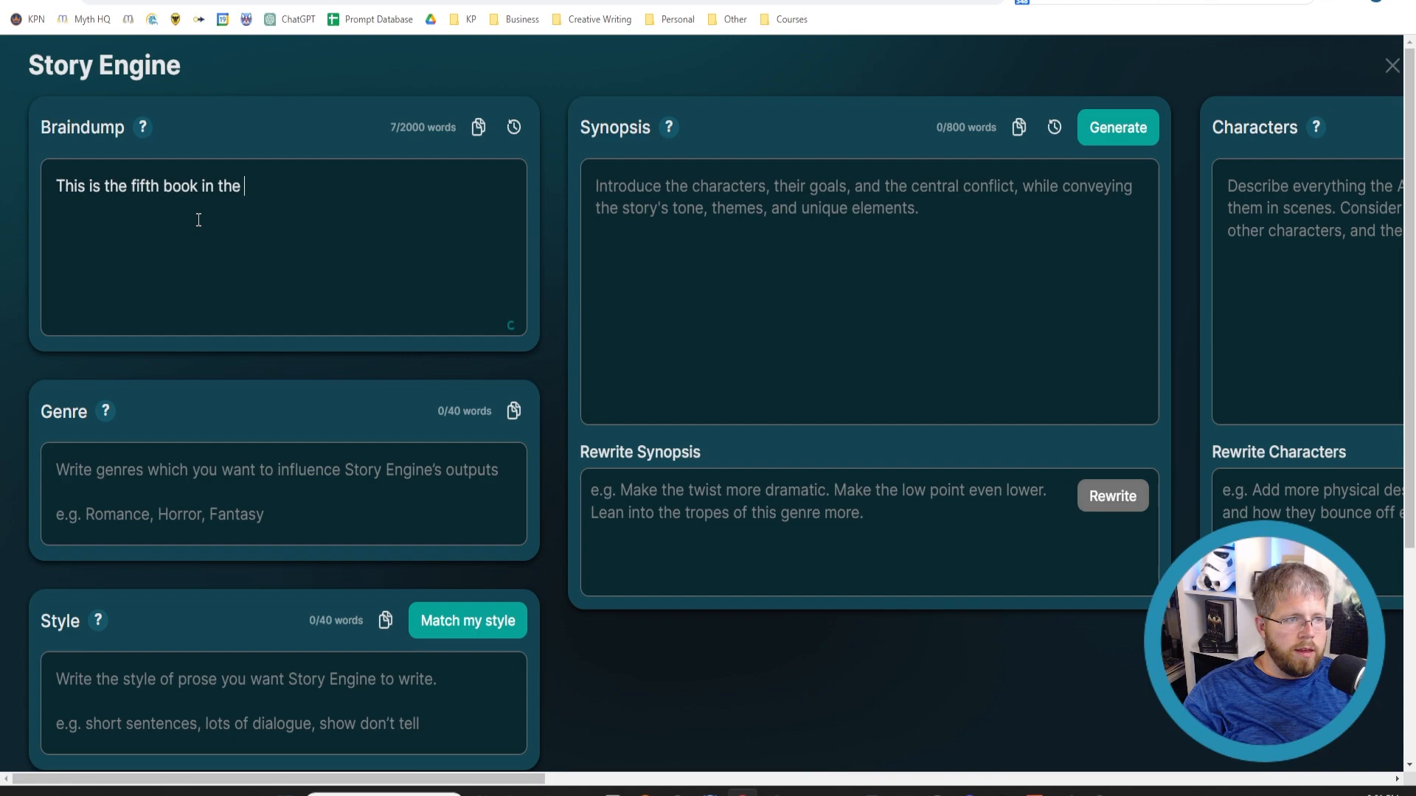
type("Faerie Queen series")
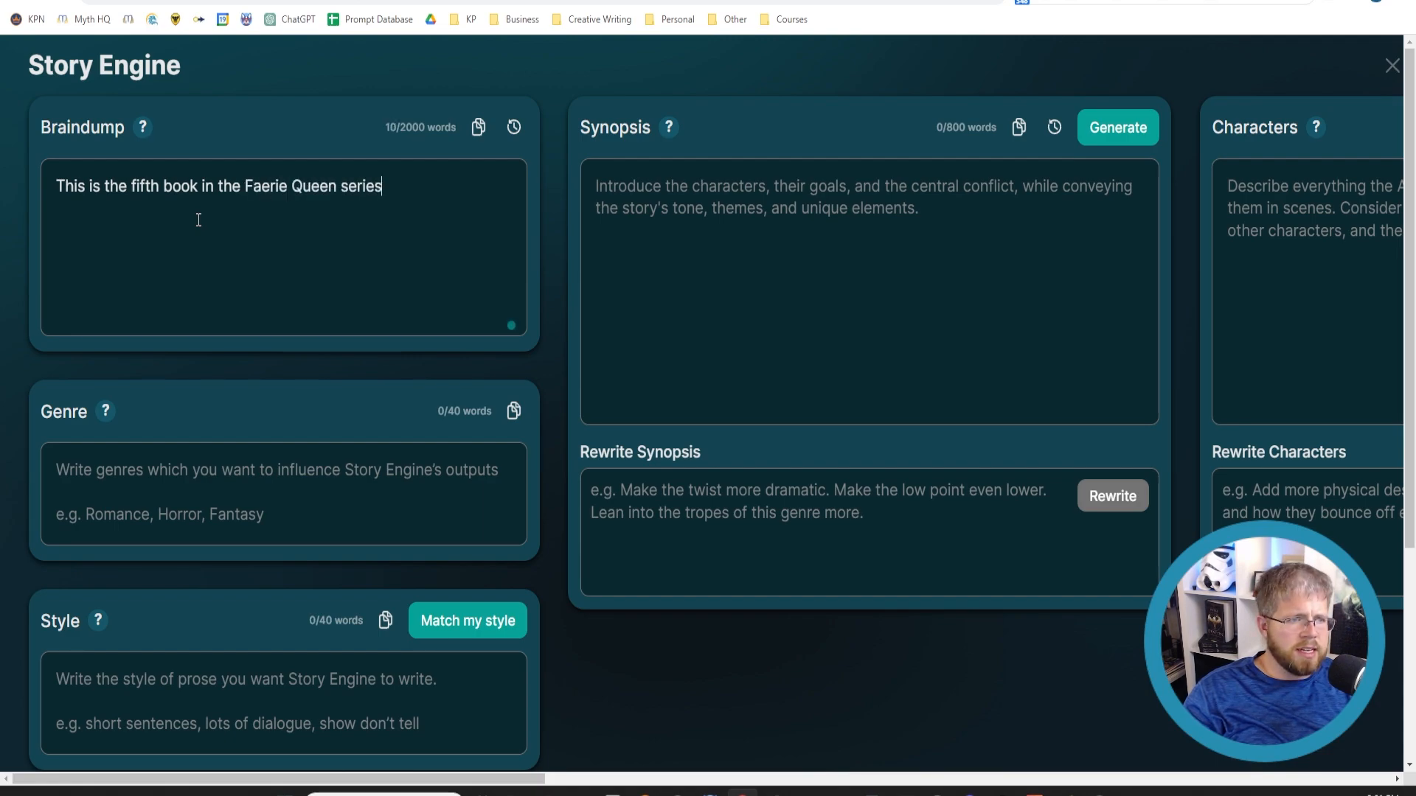
type(", an A")
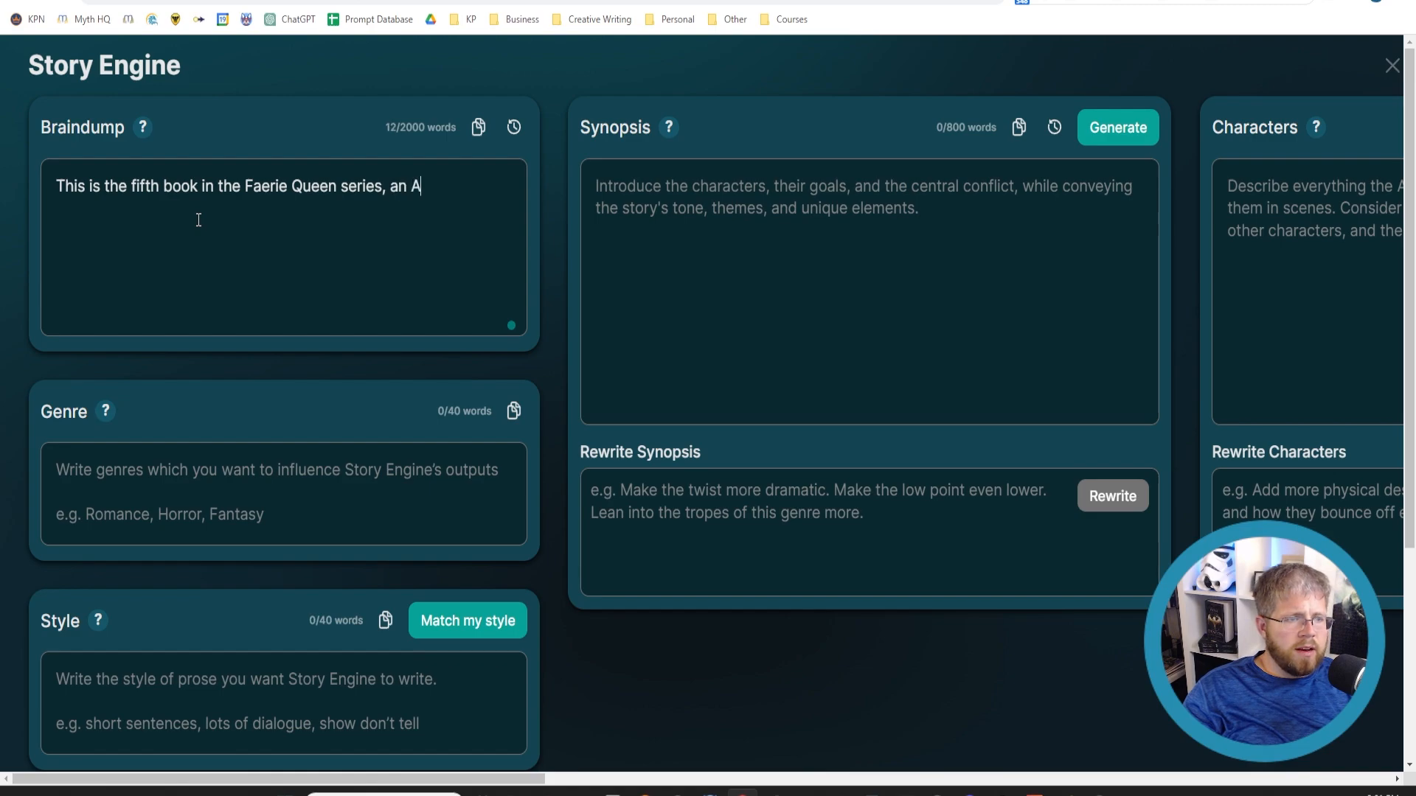
type("rthurian fair")
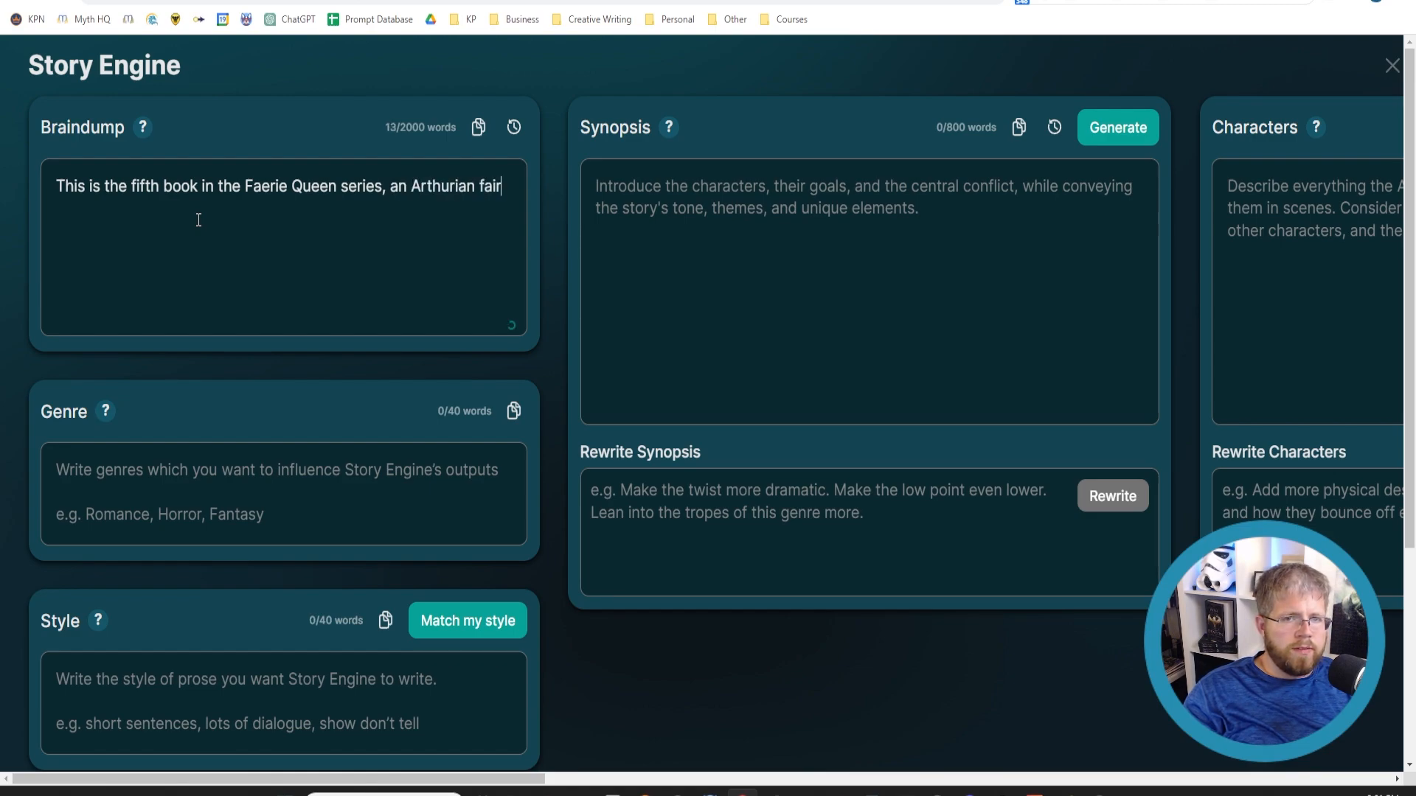
type("ytale.")
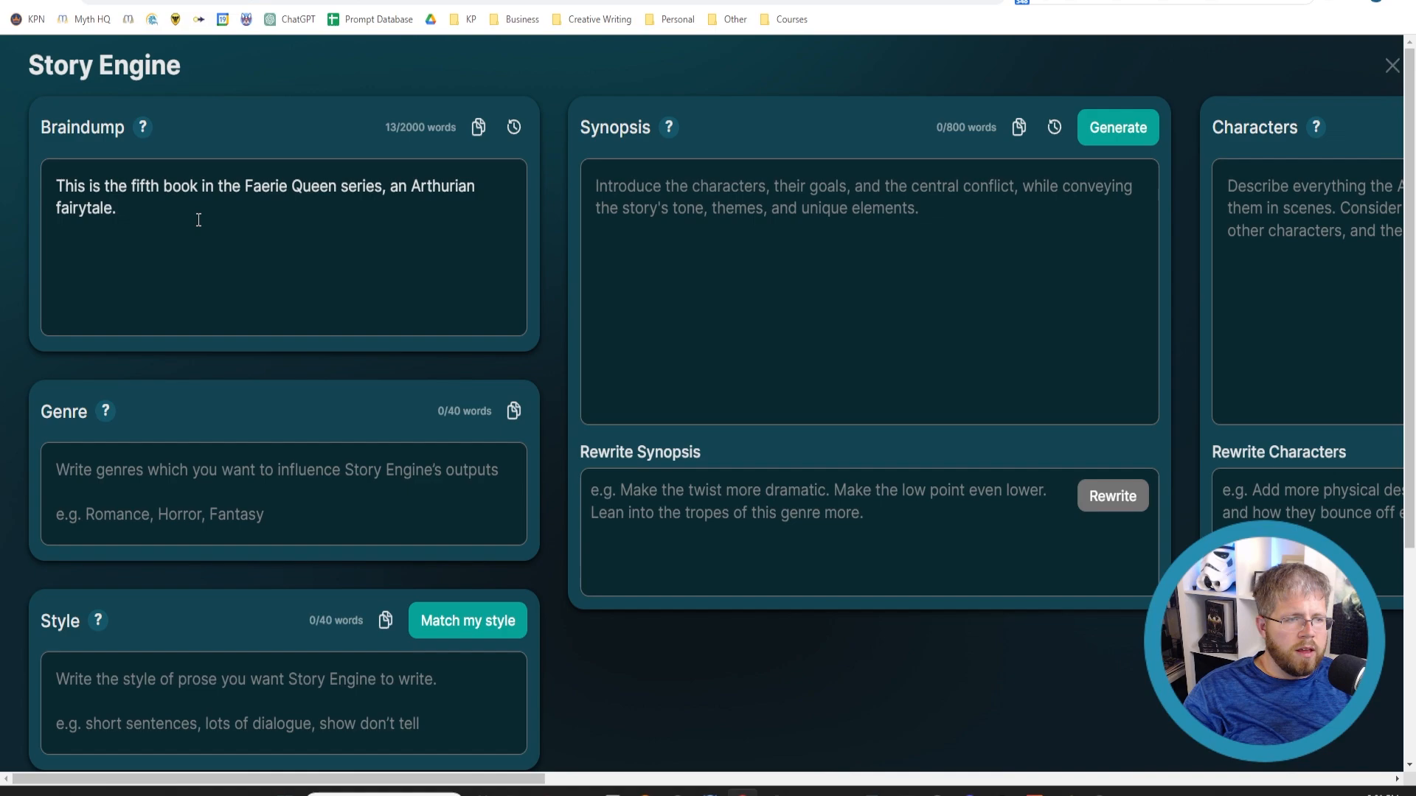
Step: Add that the Seven Deadly Sins were freed and things look grim
type("Up till this")
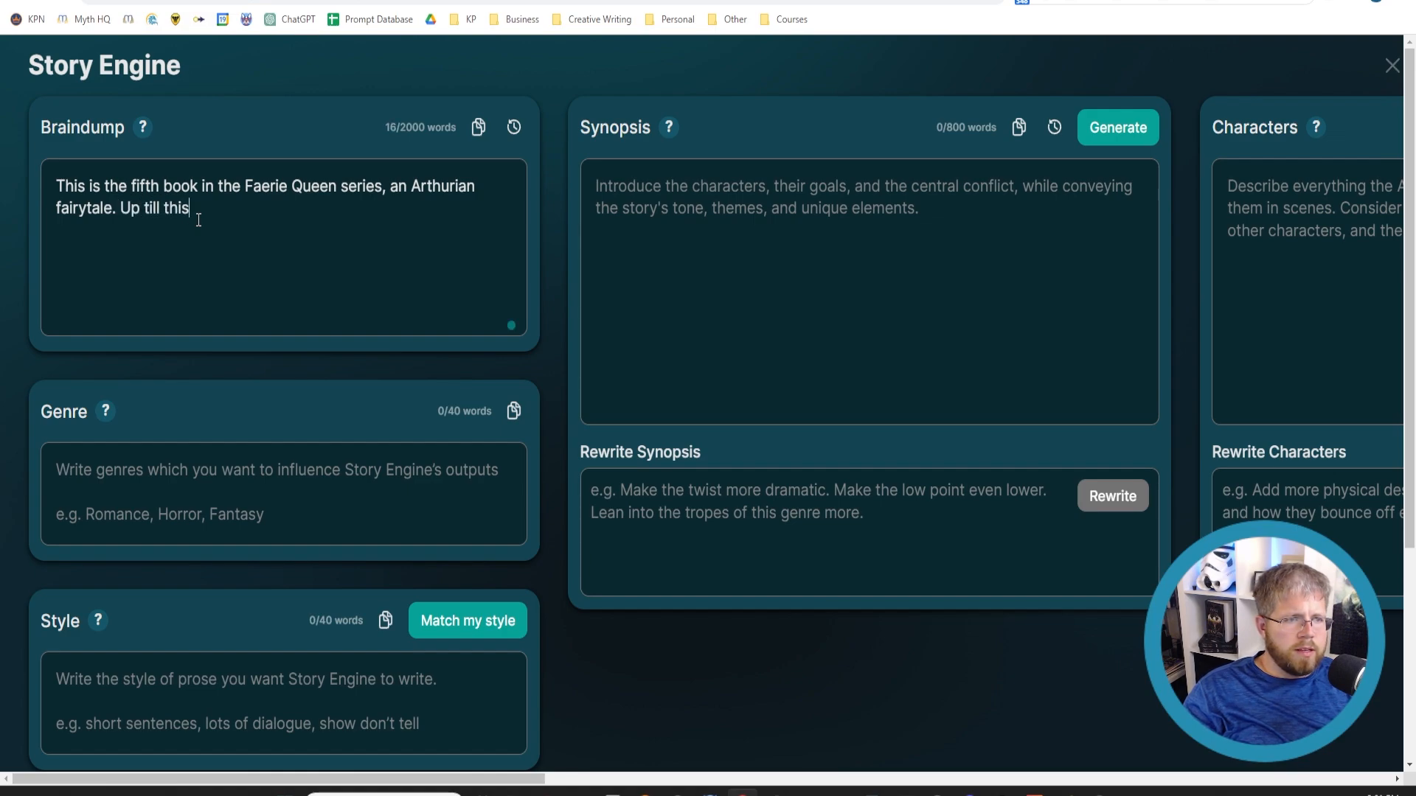
type("point, the heroes have been battling the")
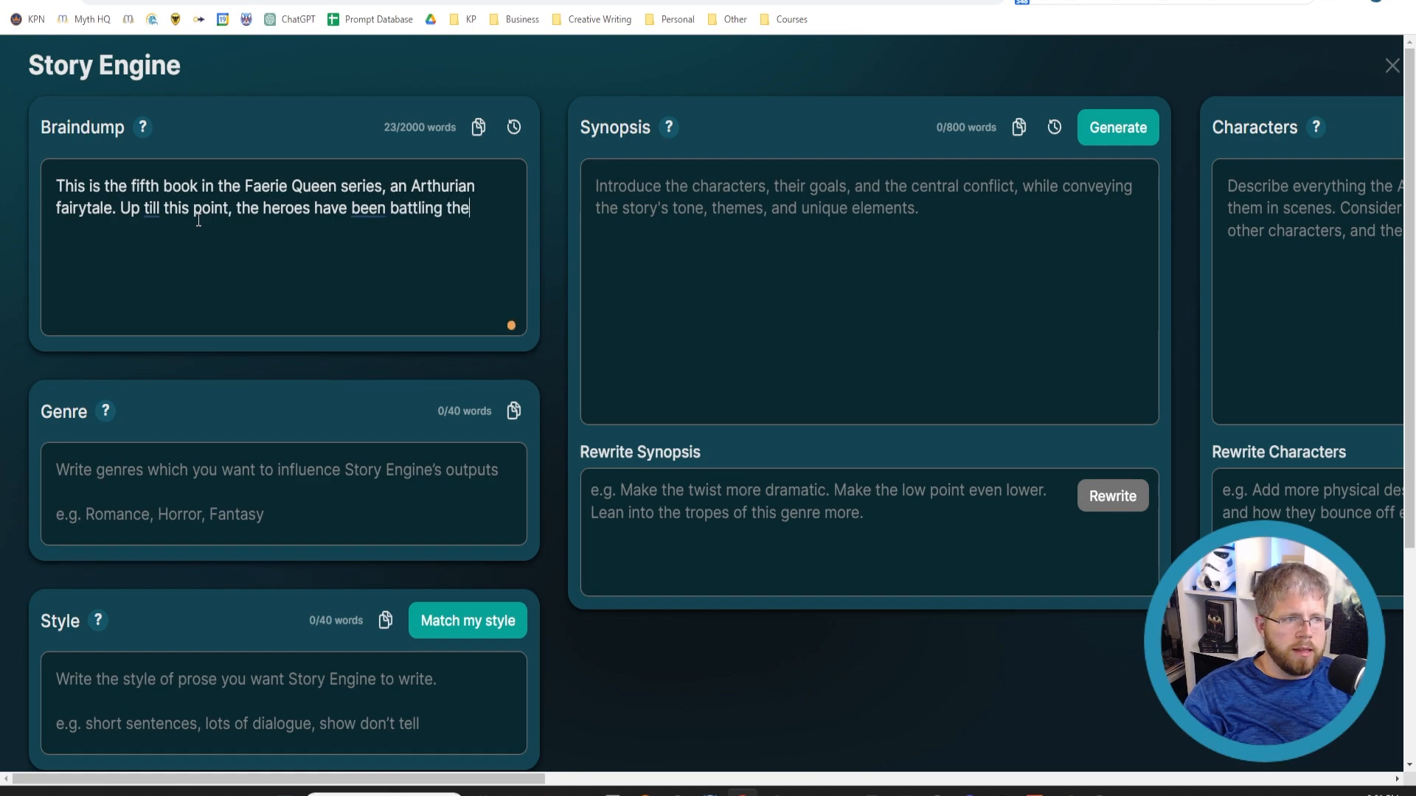
type("Seven Deadly S")
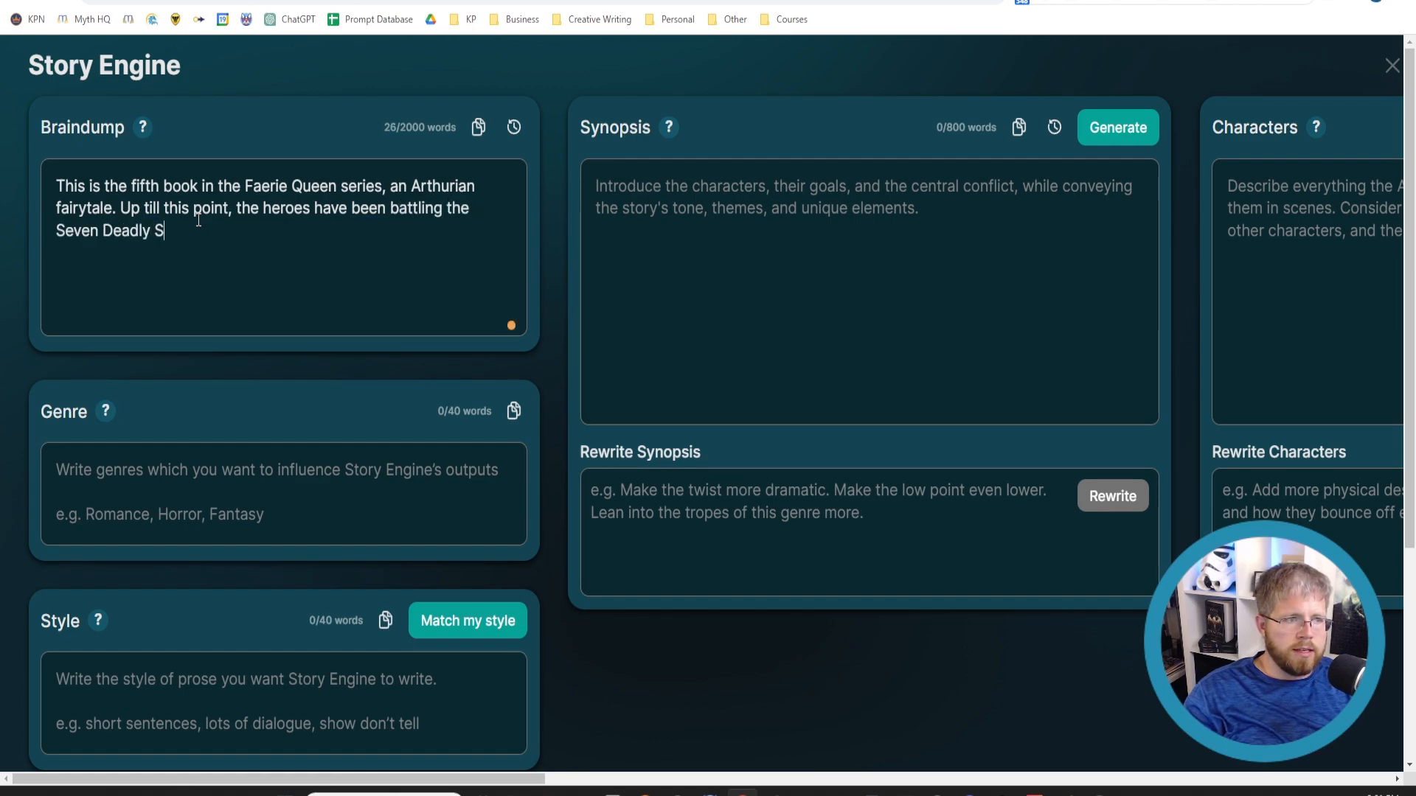
type("ins. In the last boo")
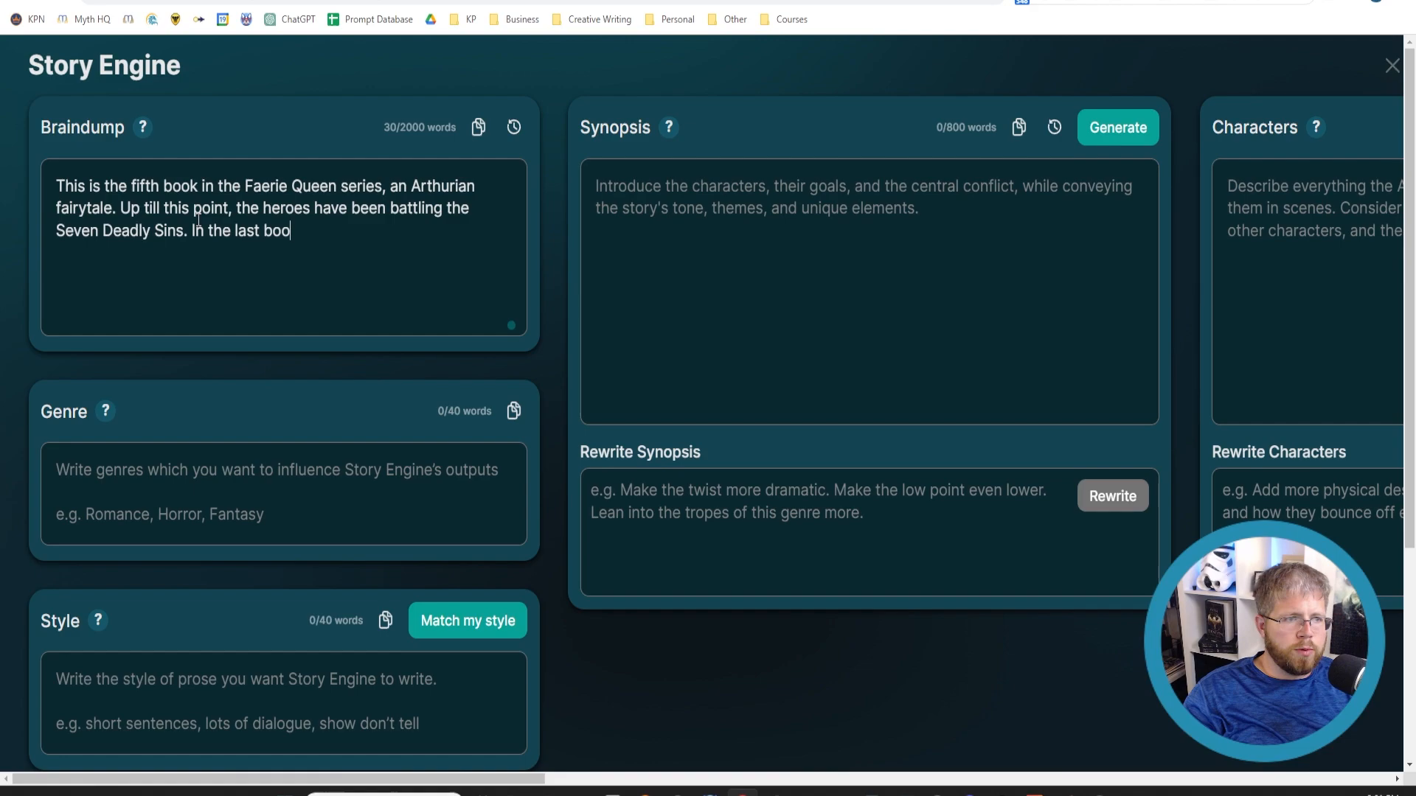
type("k, the Seven Dead")
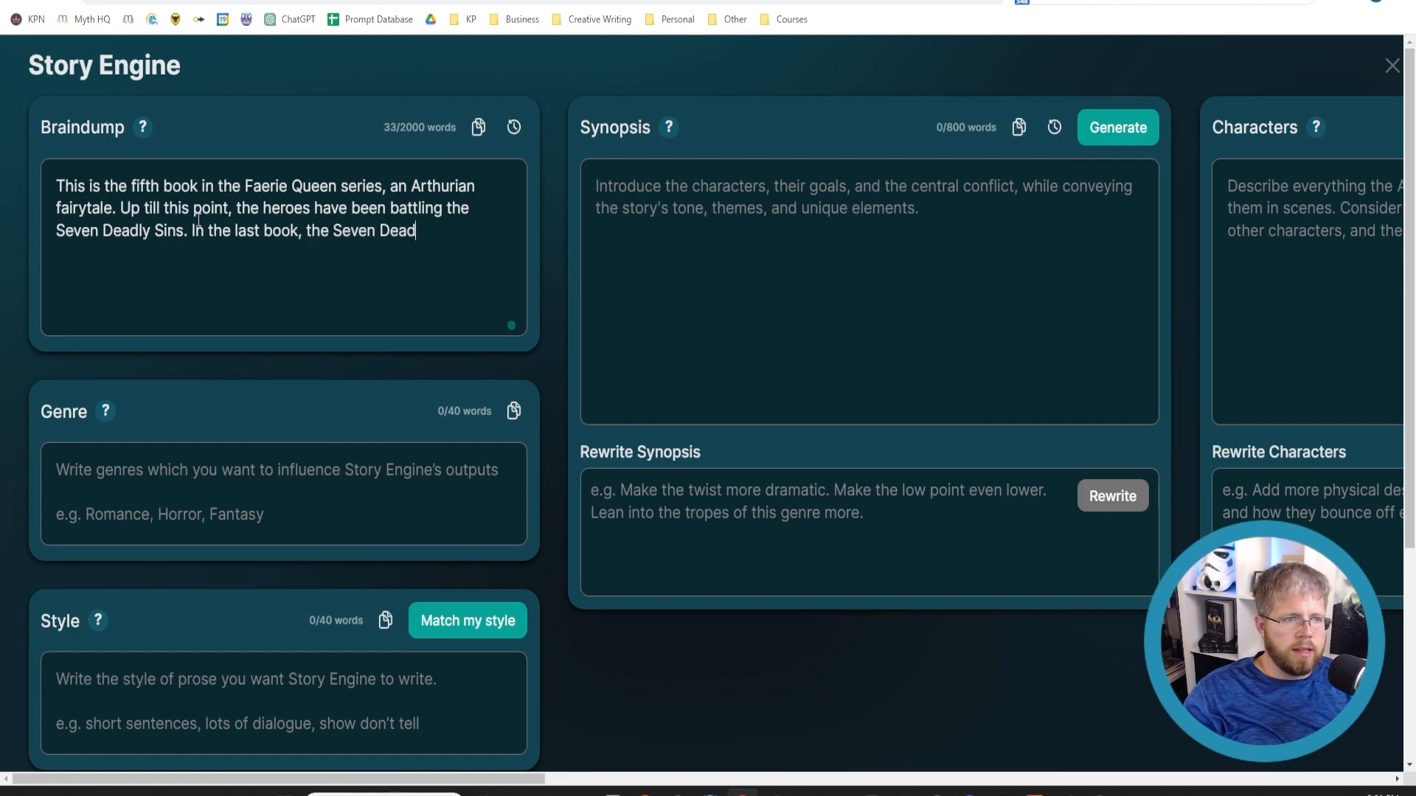
type("ly Sins mana")
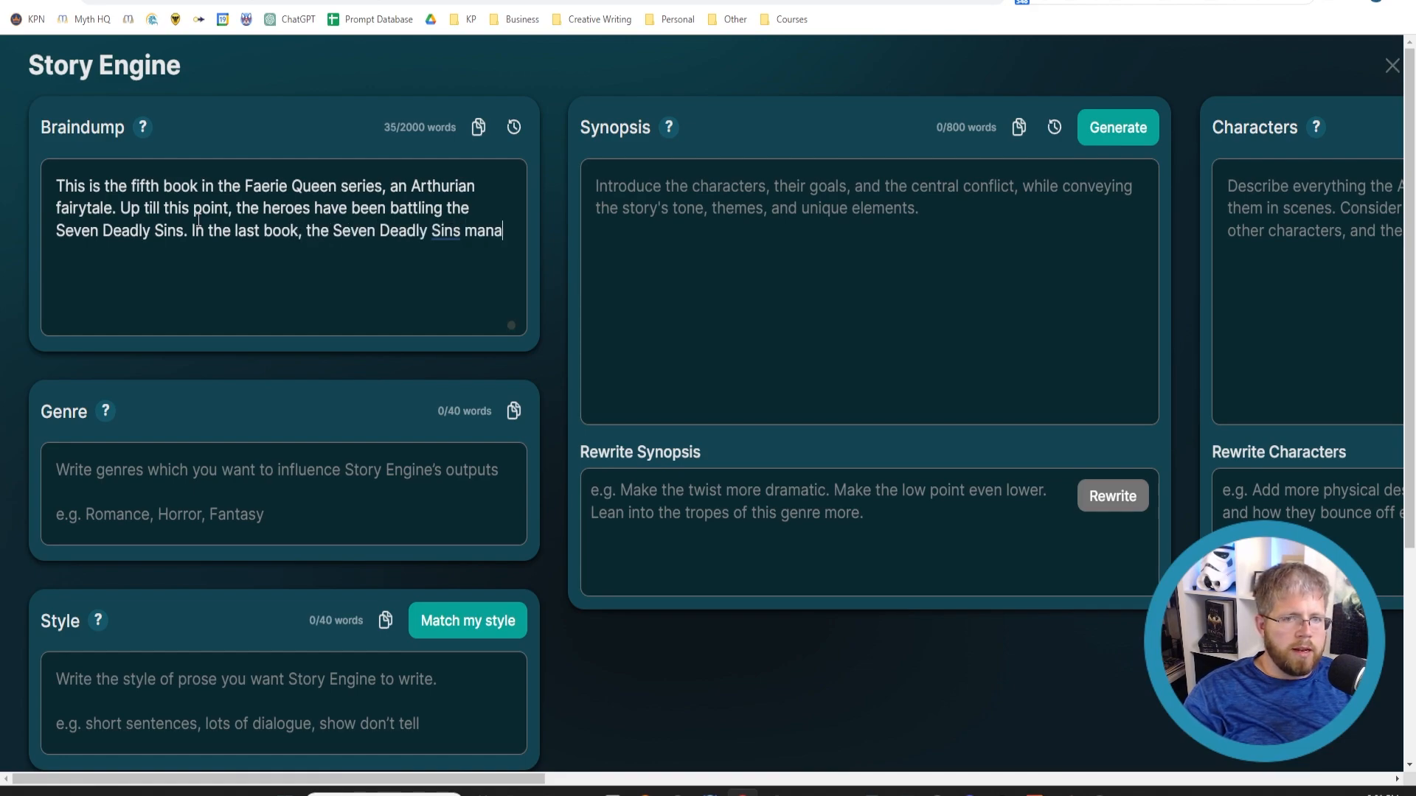
type("ged to free one of their masters, Cernunnos into")
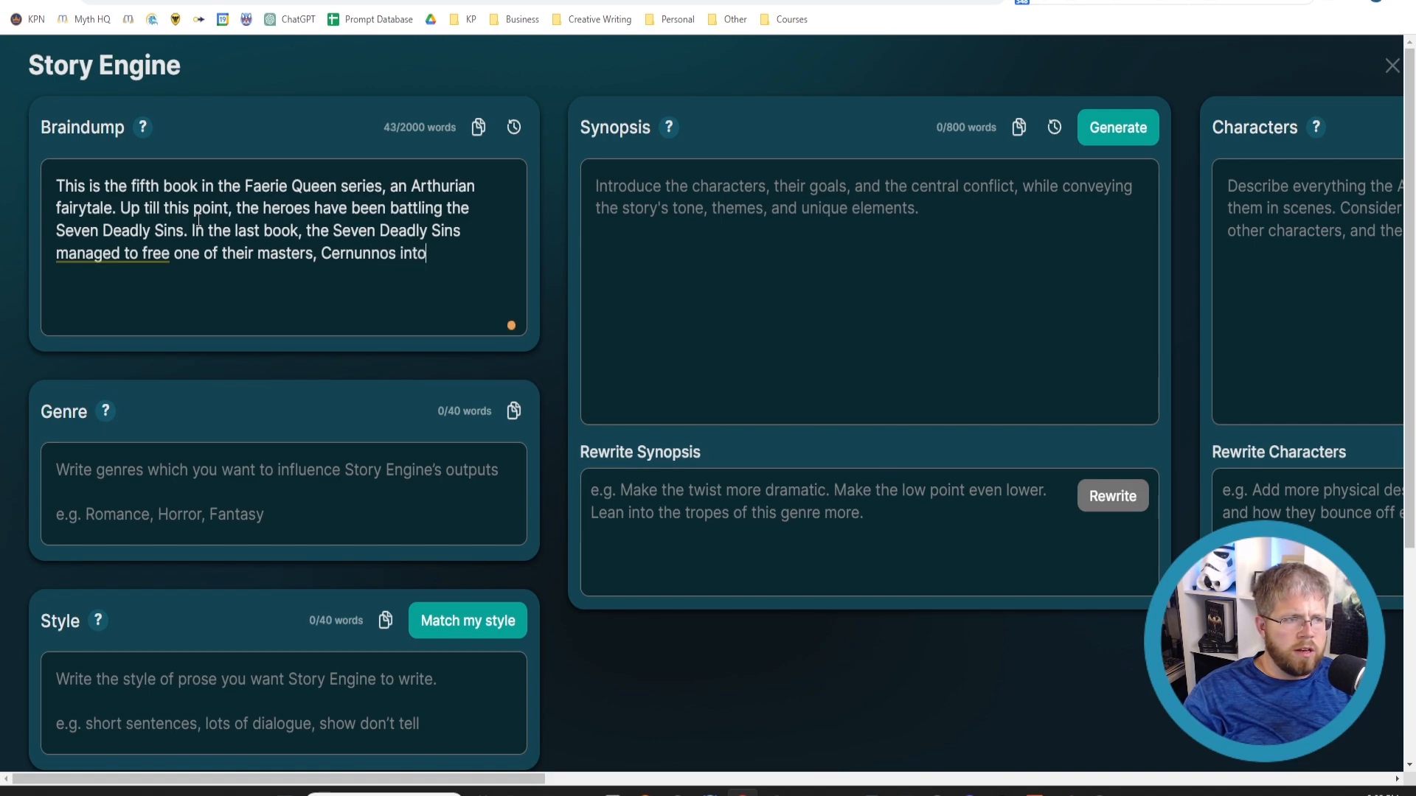
type("the world")
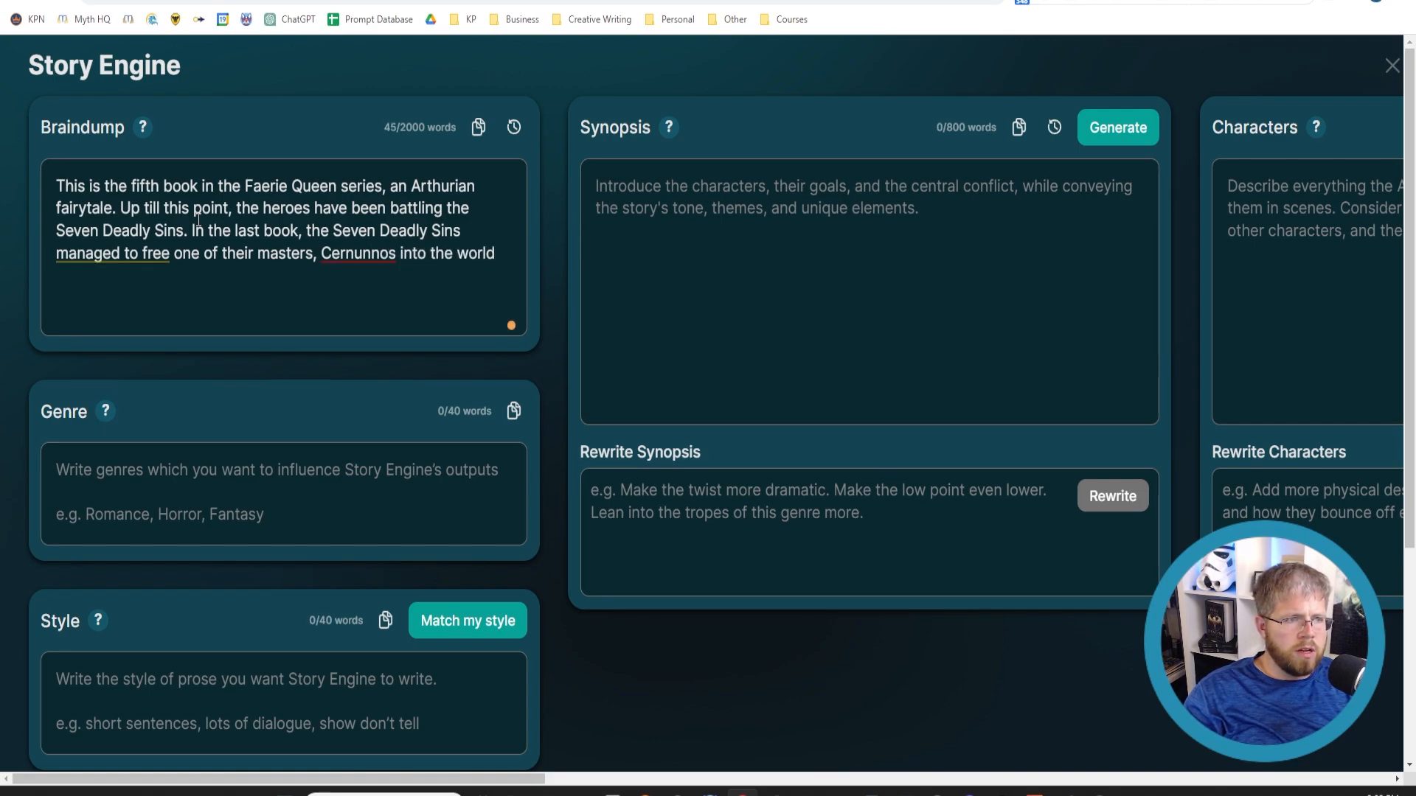
type(". Things are not look")
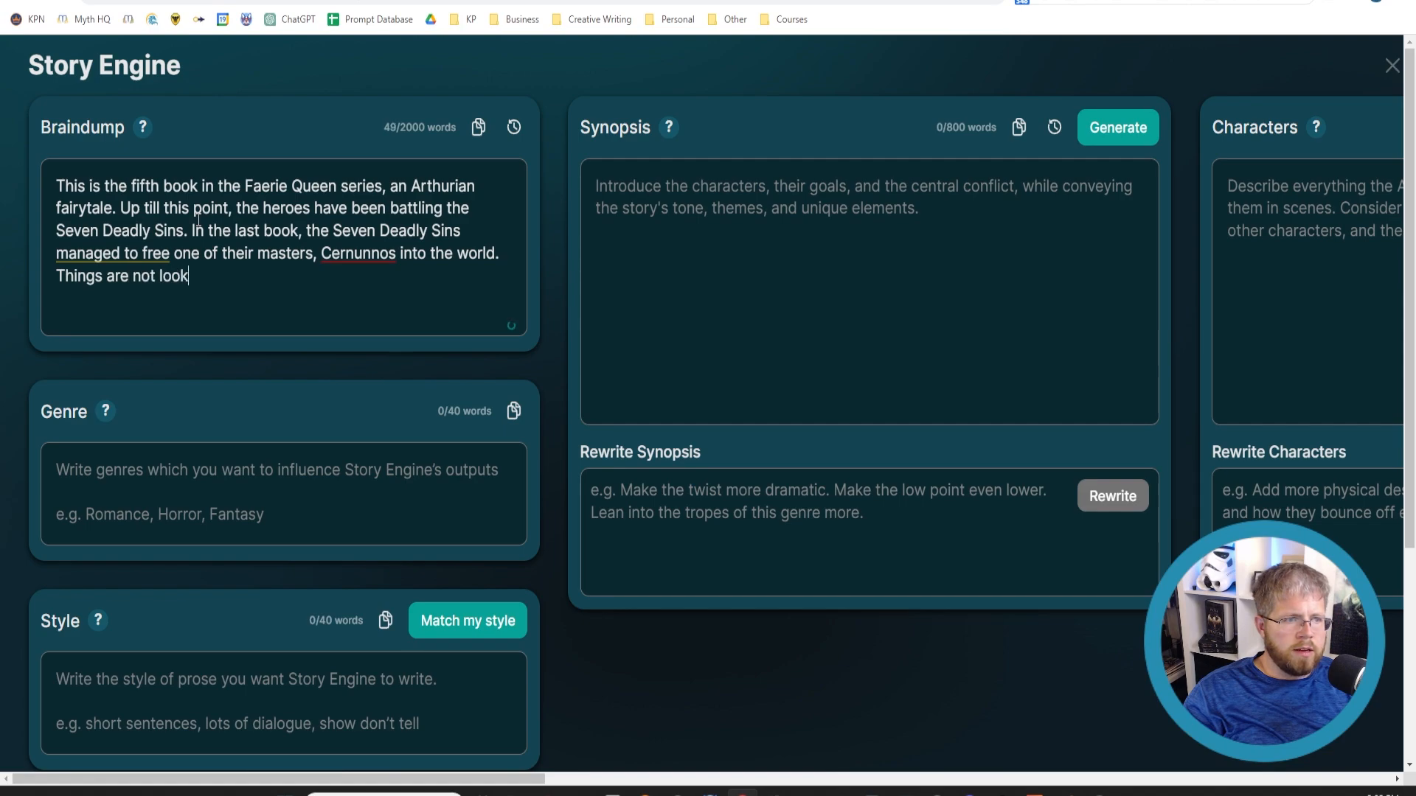
type("ing very good righ")
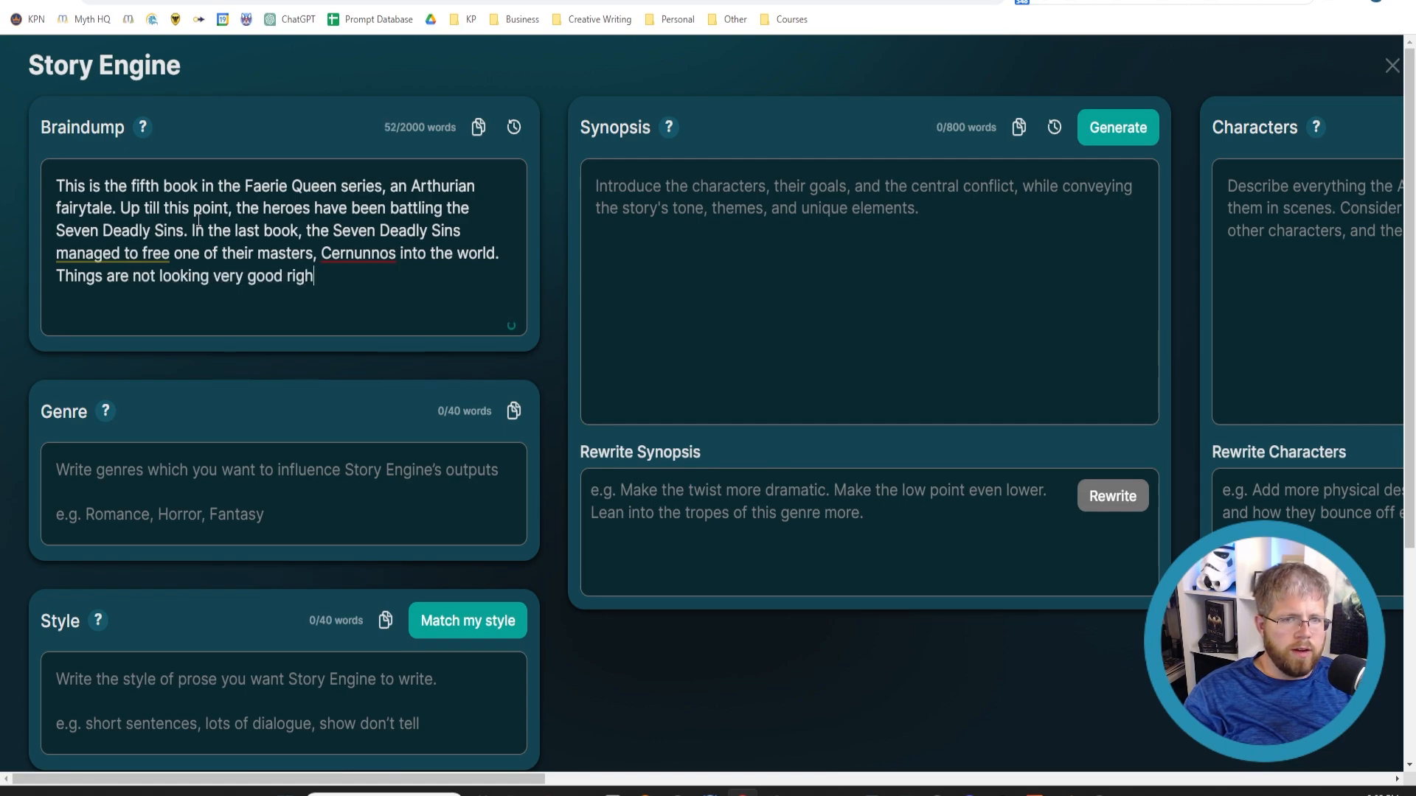
type("t now.")
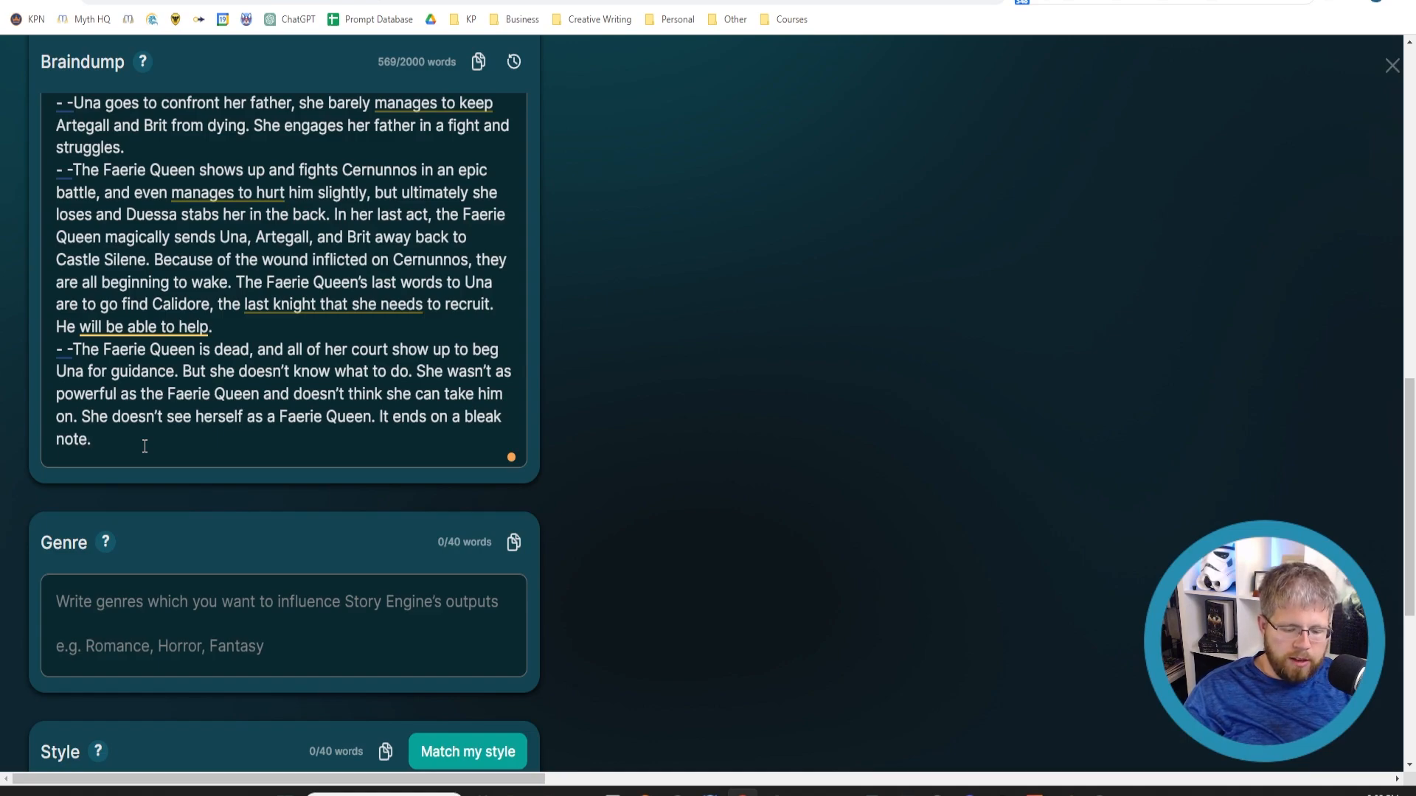
left_click(93, 439)
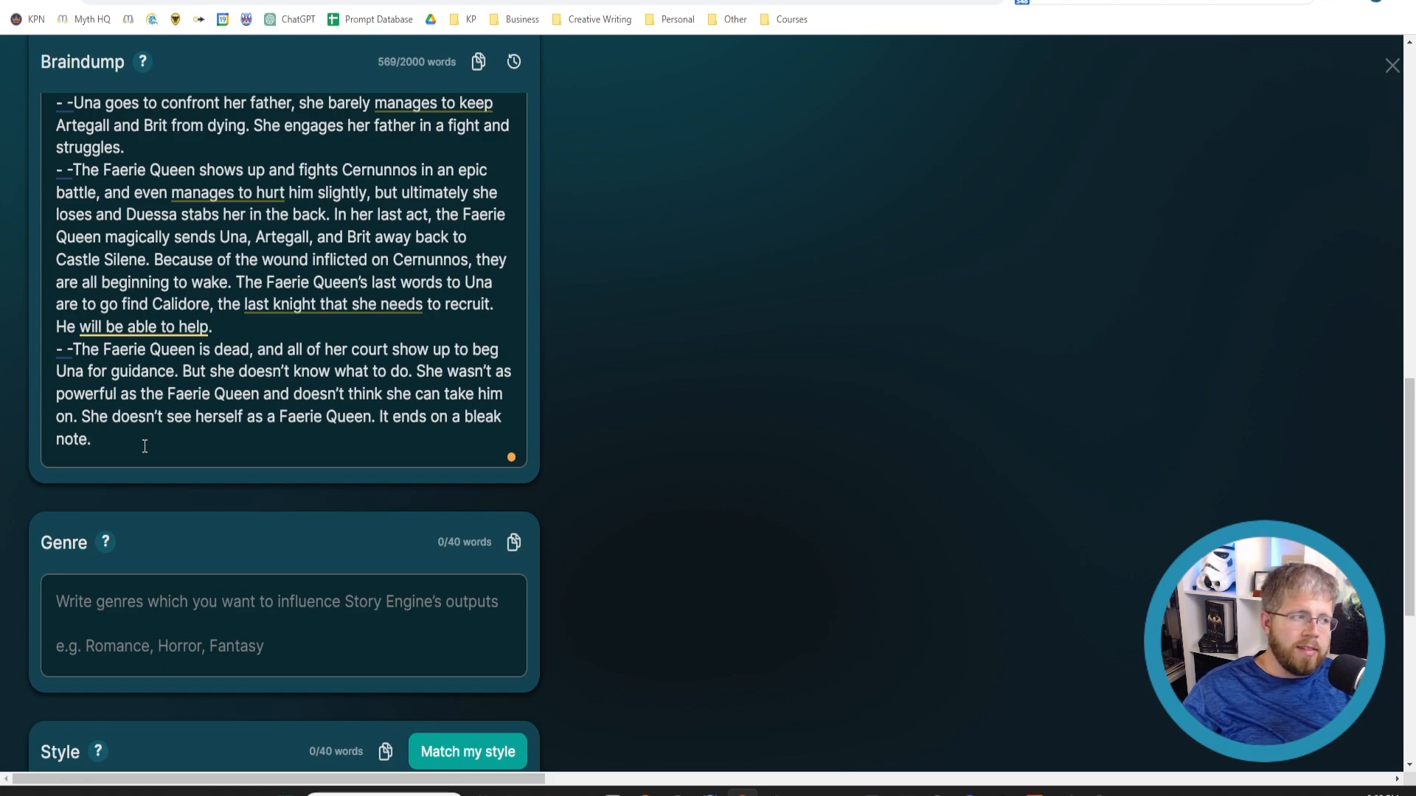
scroll("up", 3)
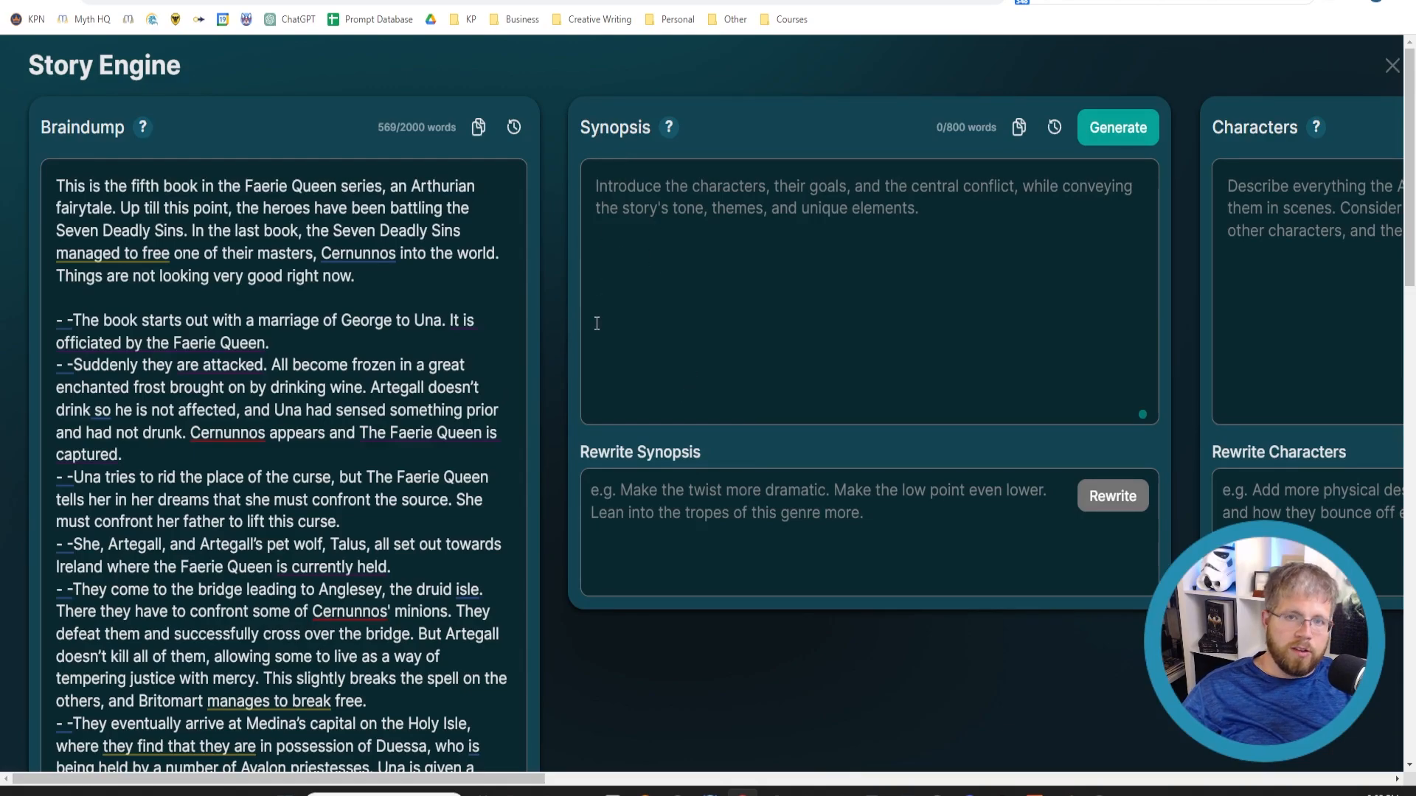
scroll("down", 3)
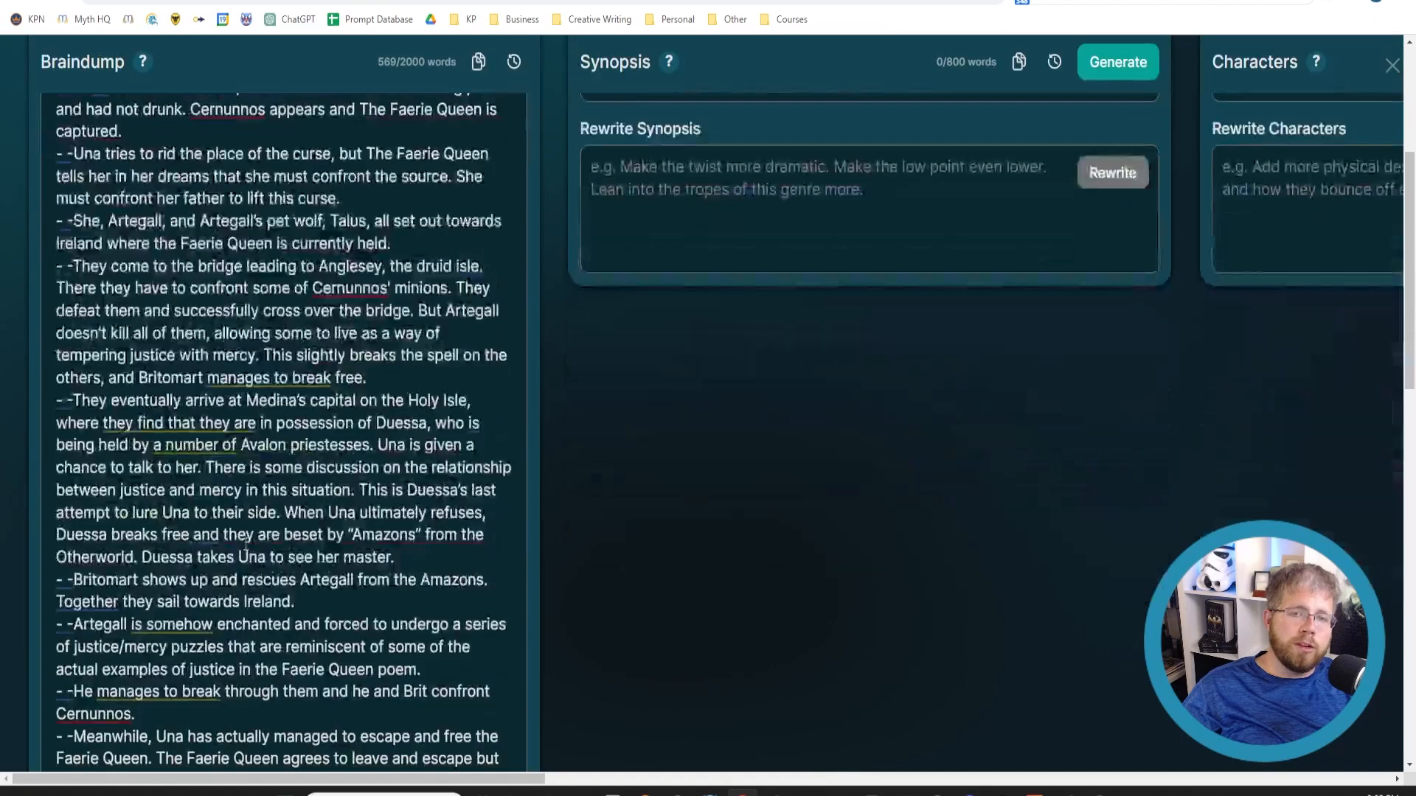
left_click(1393, 65)
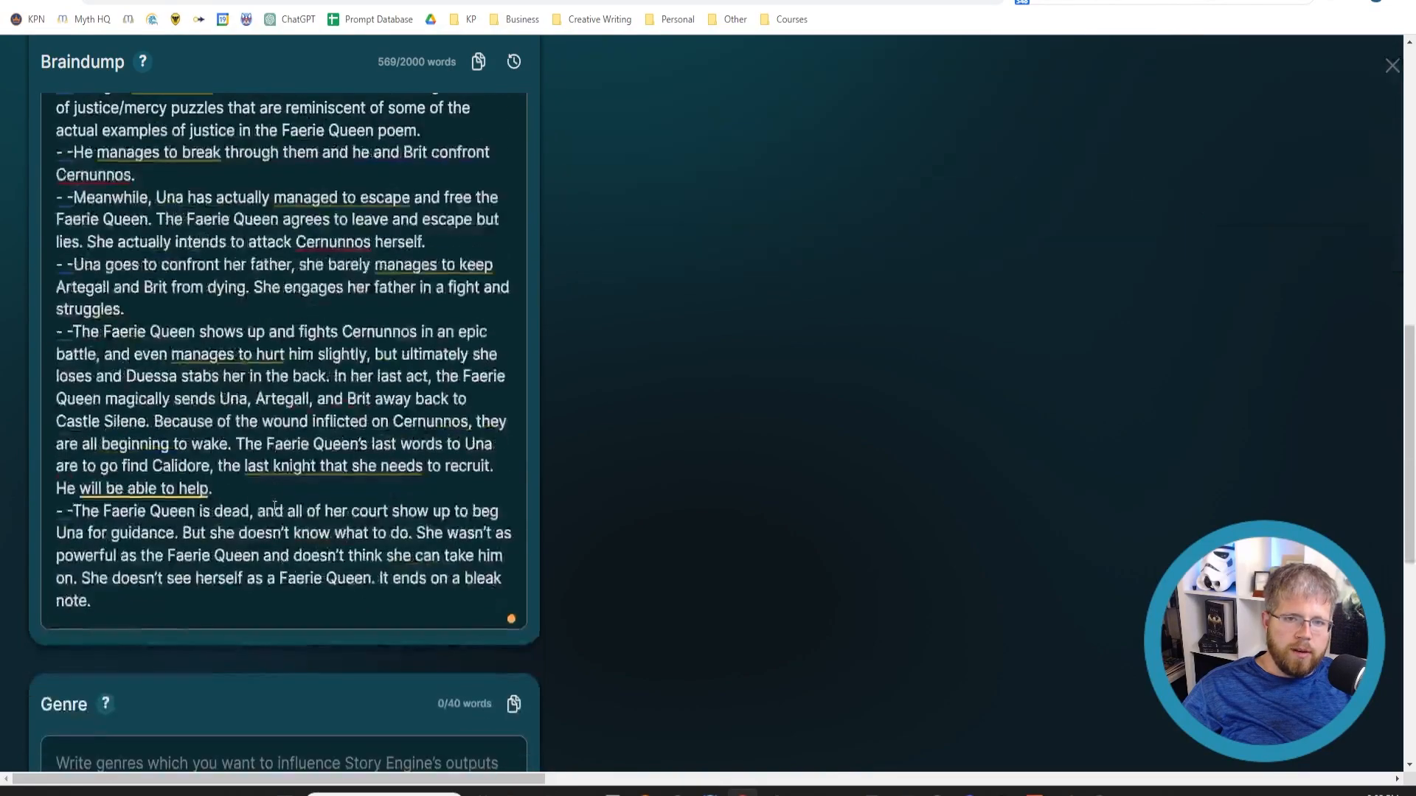
scroll("down", 3)
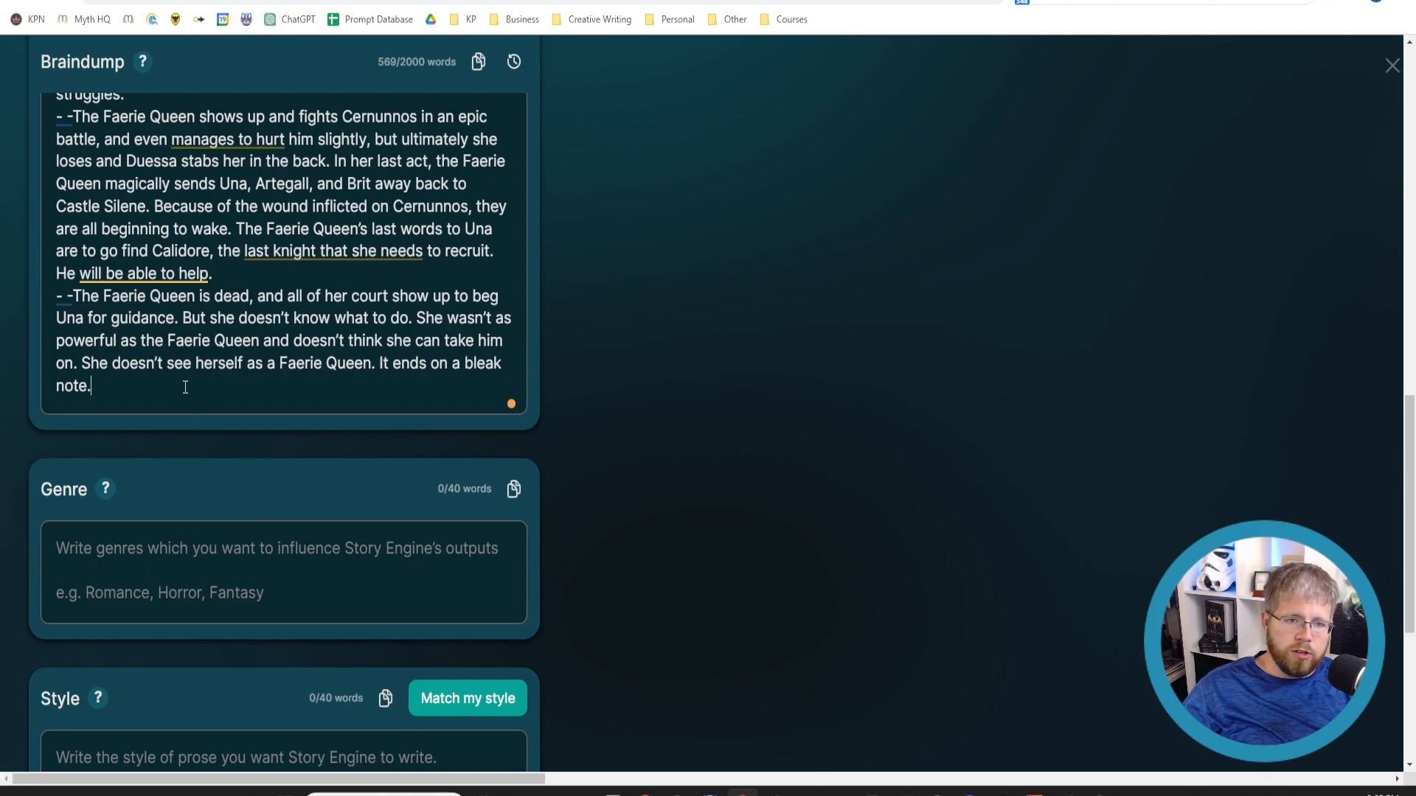
Step: Start a 'Characters:' list below the plot points with a bullet for Una
key("enter")
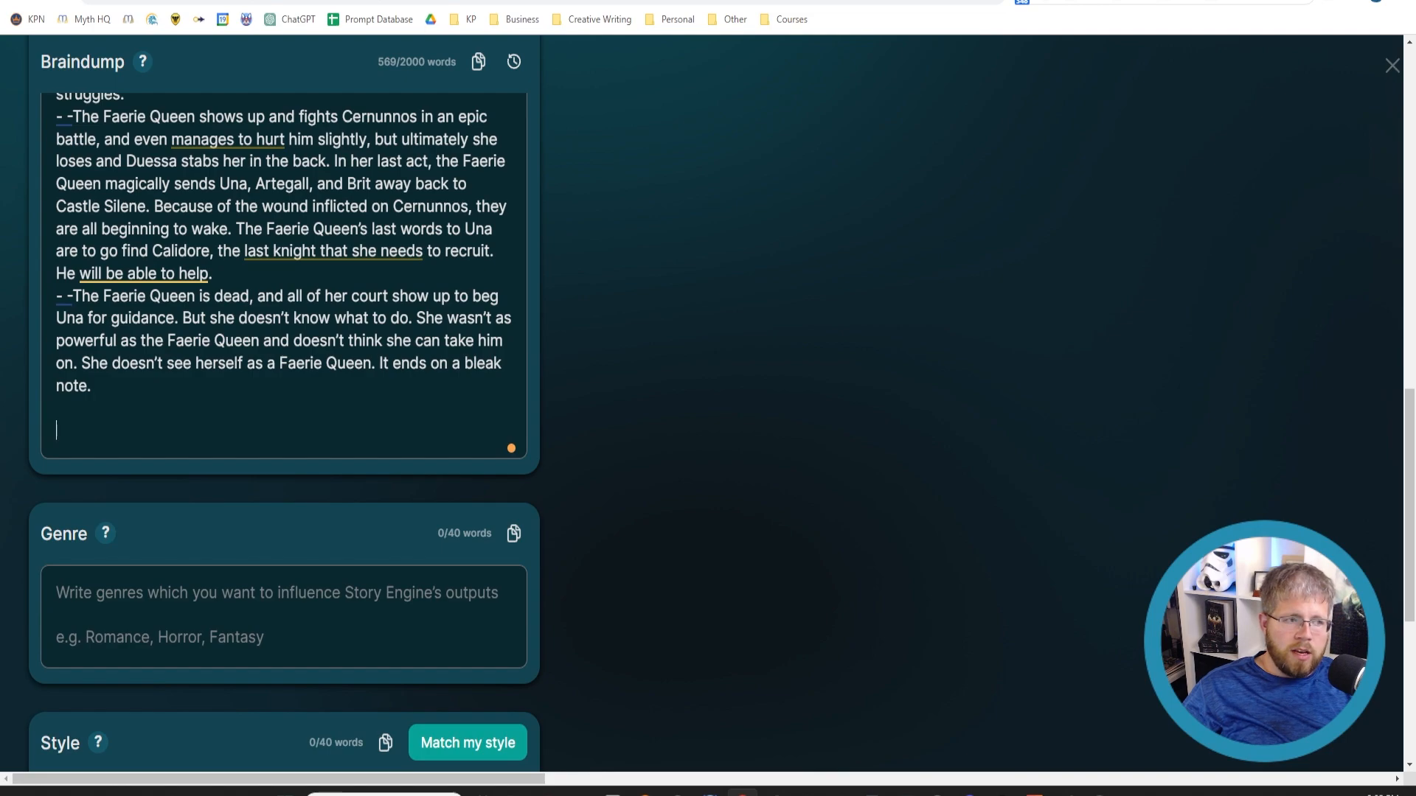
type("Ch")
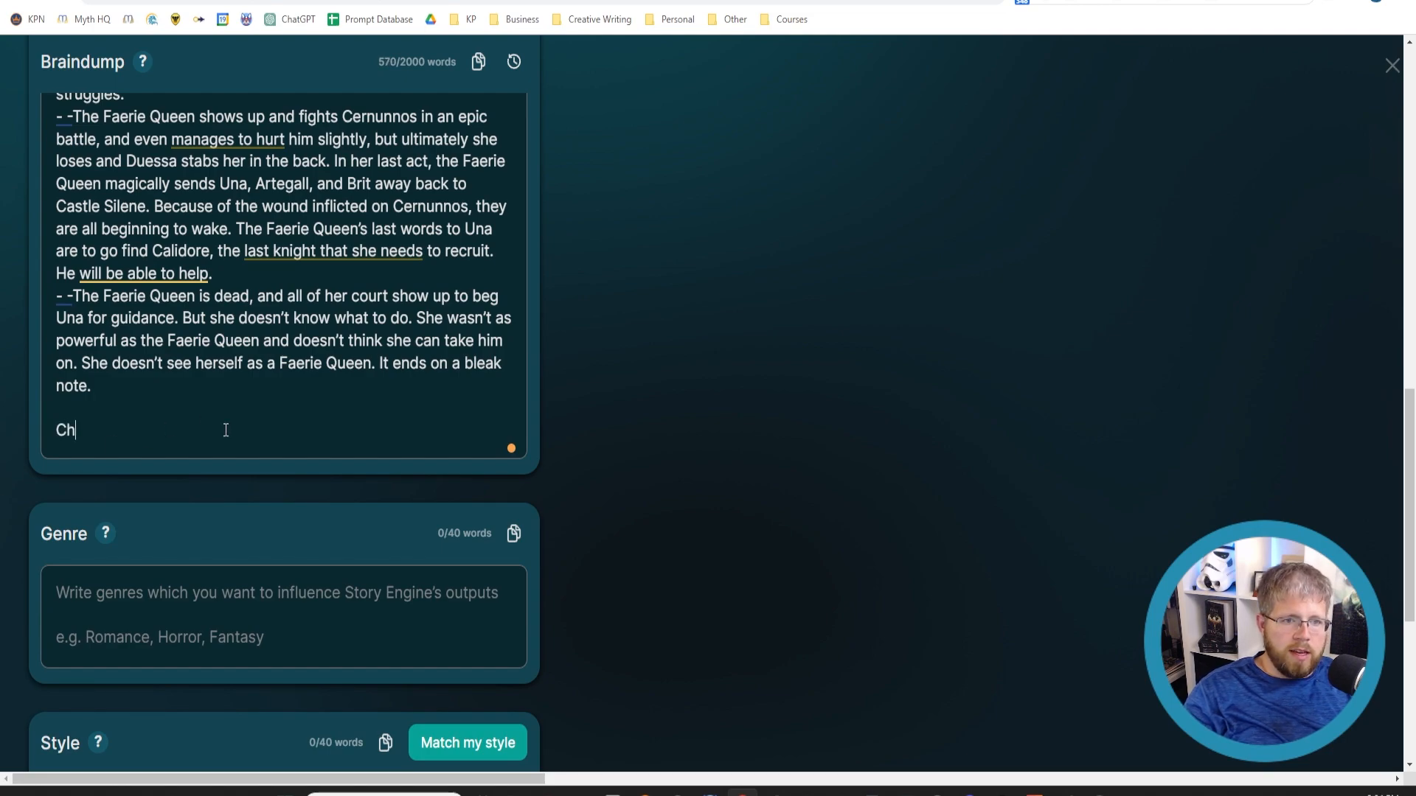
type("aracters:")
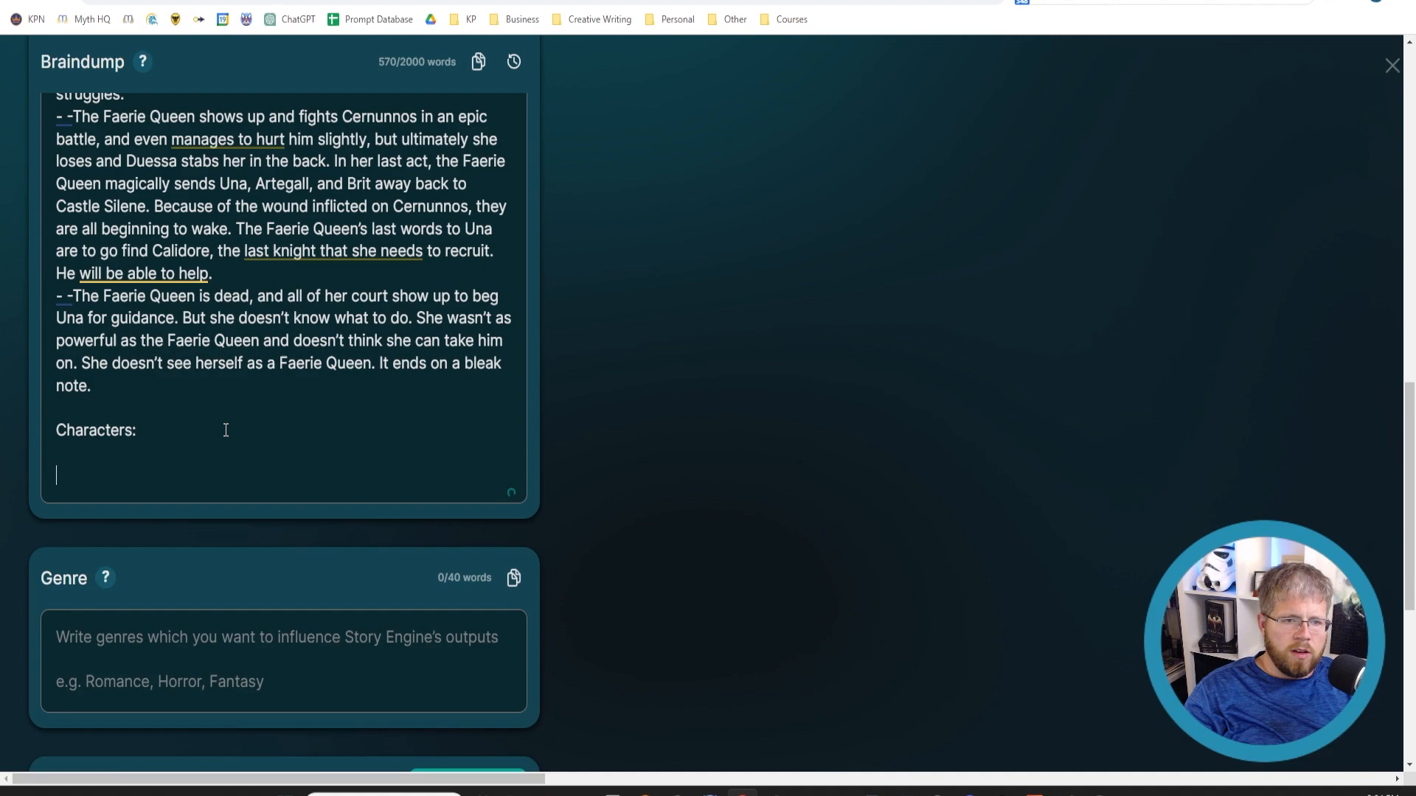
type("-")
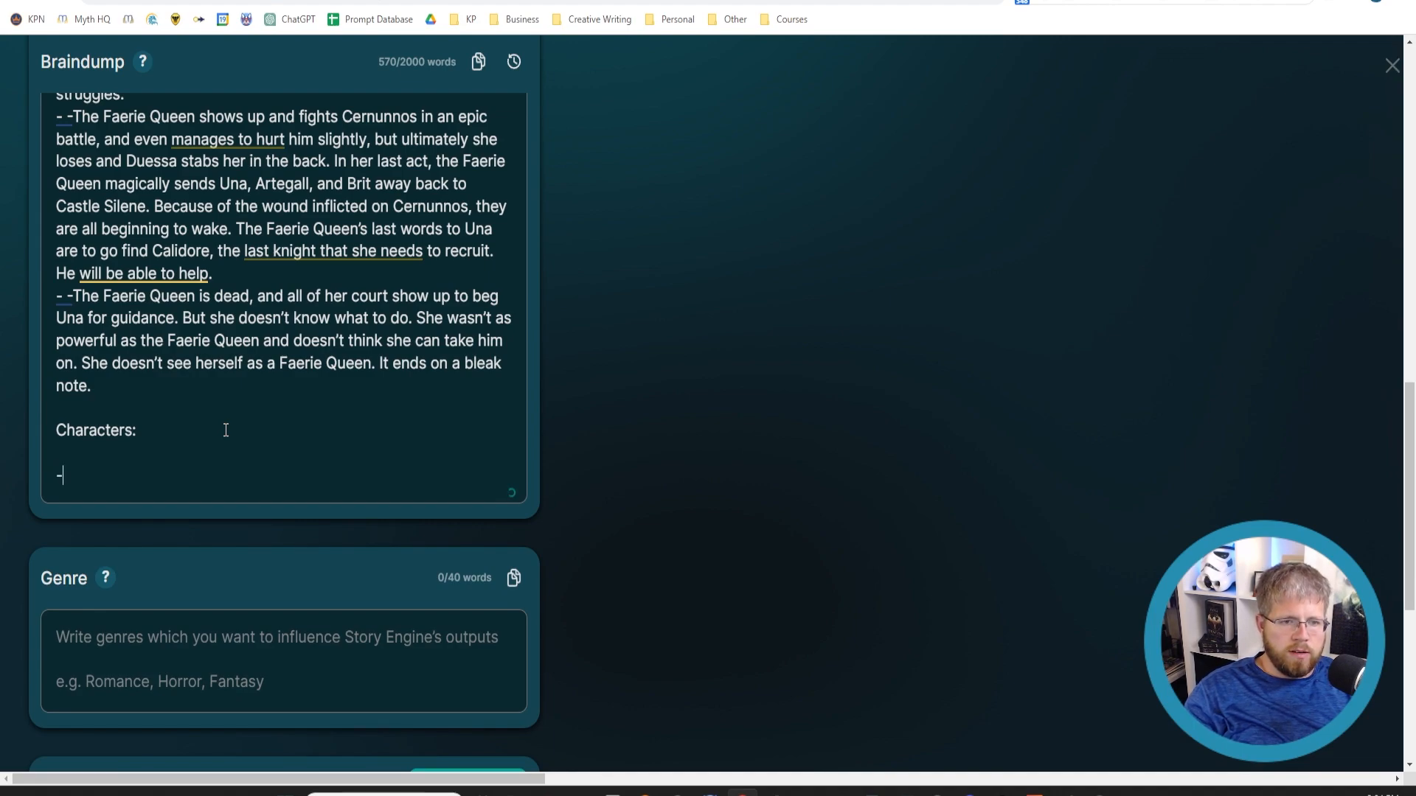
type("Una: Una")
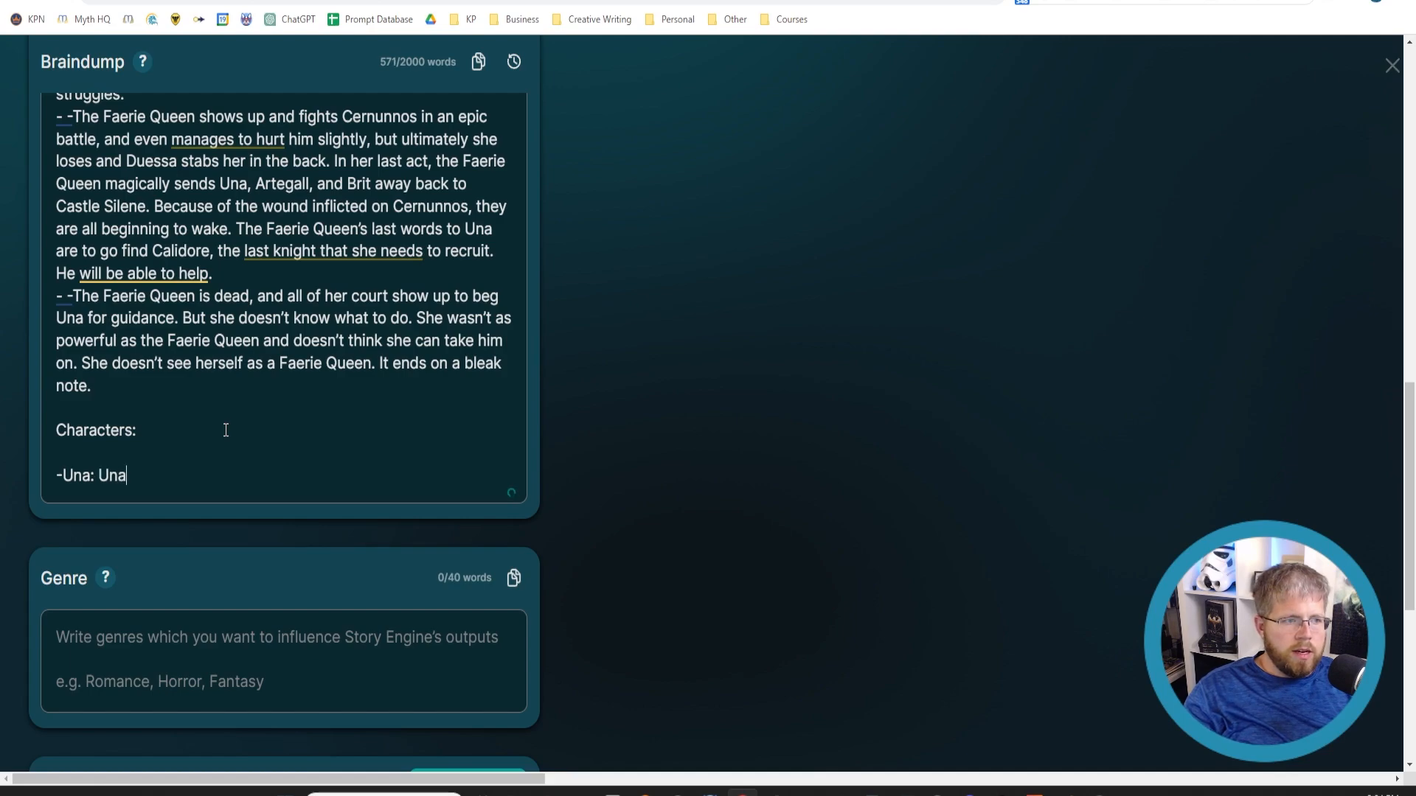
Step: Describe Una as a strong protagonist who imitates others' magic, making her extremely powerful
type("is a strong and eng")
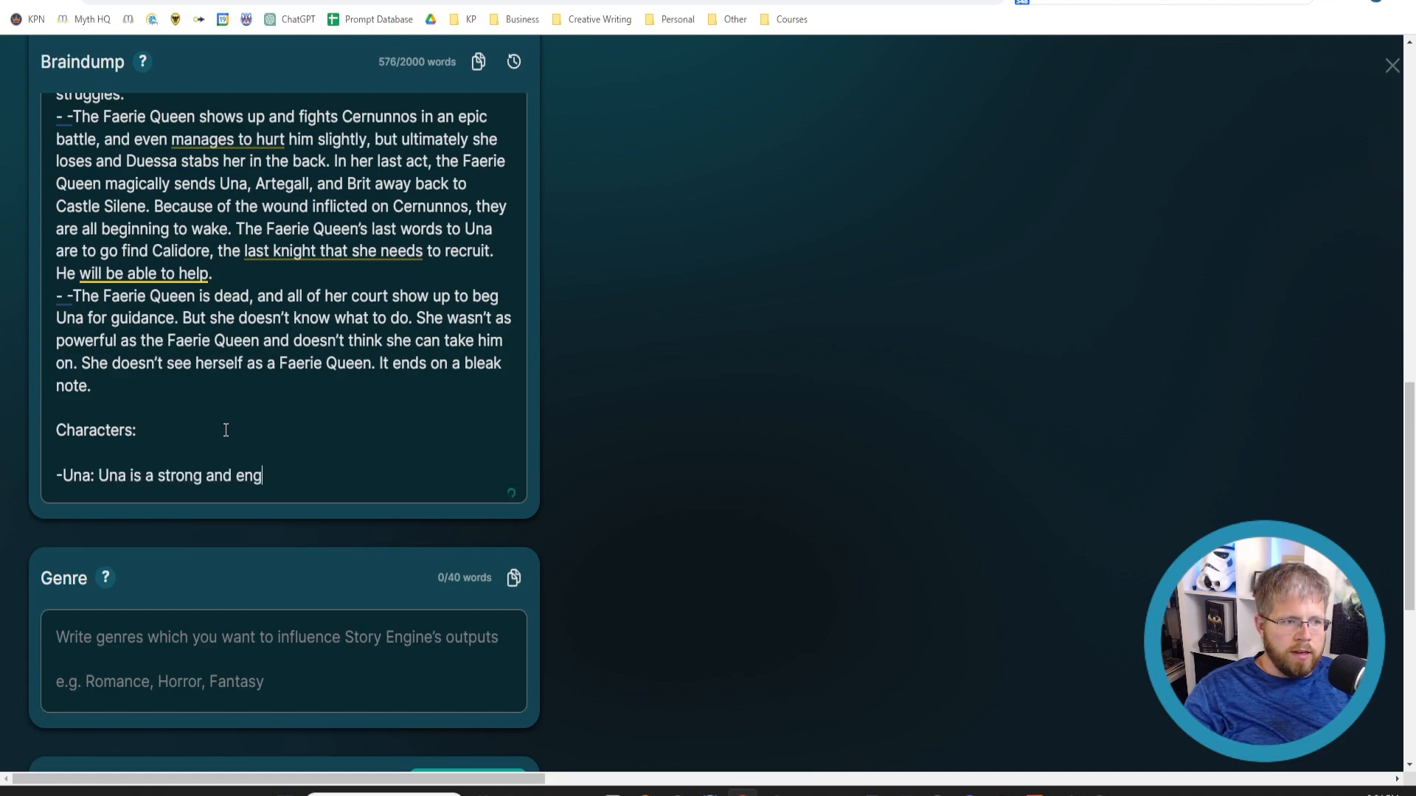
type("aging protagonist.")
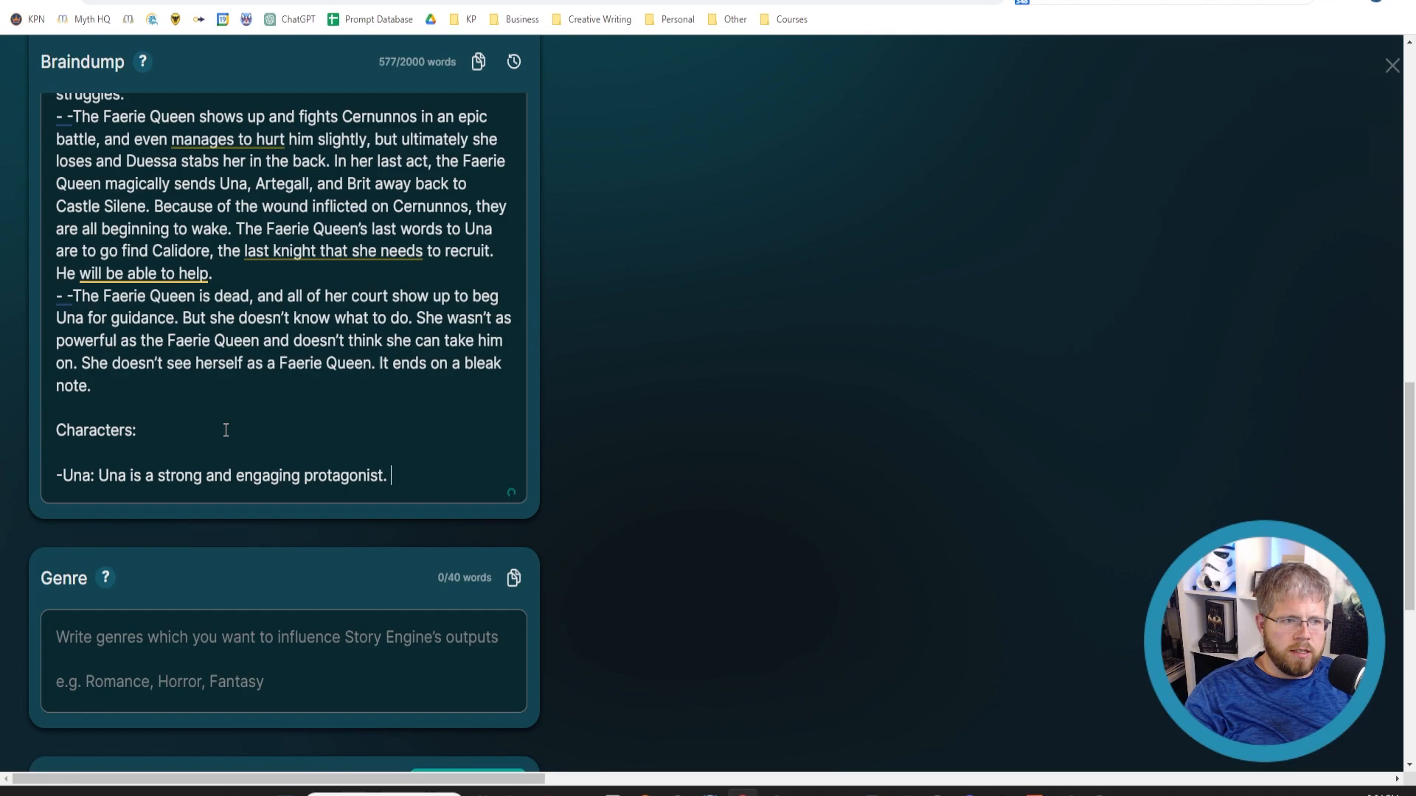
type("She has magical gif")
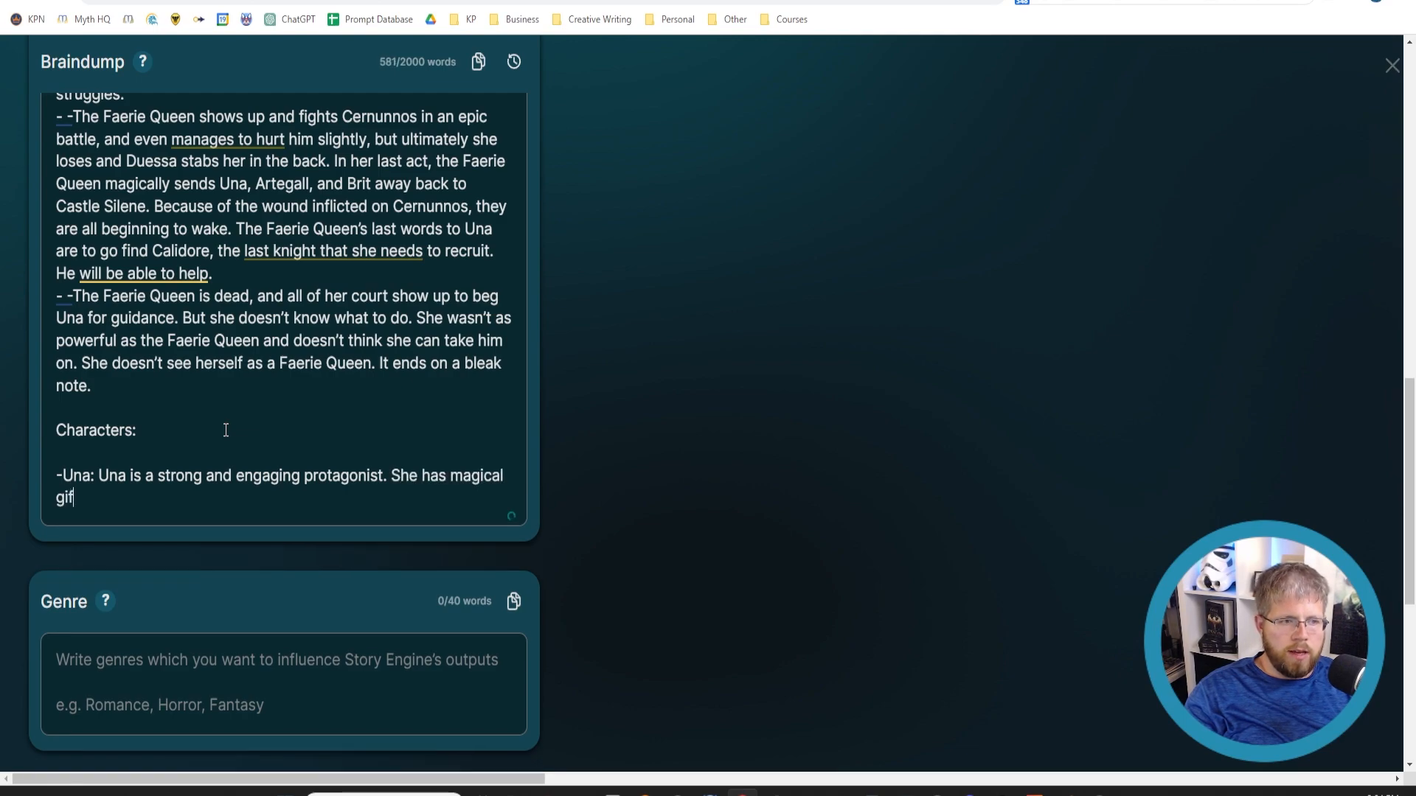
type("ts to imitate the")
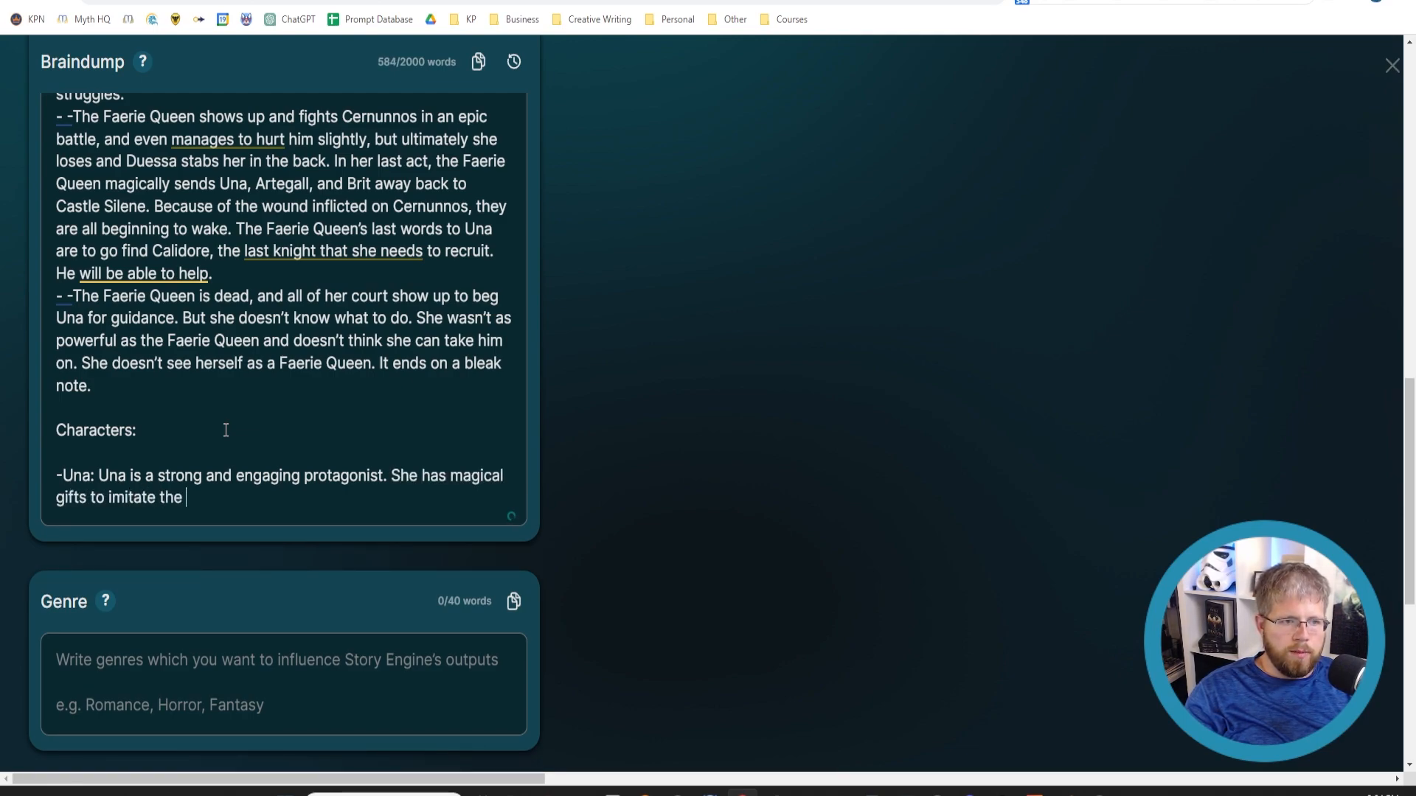
type("magic of others, mak")
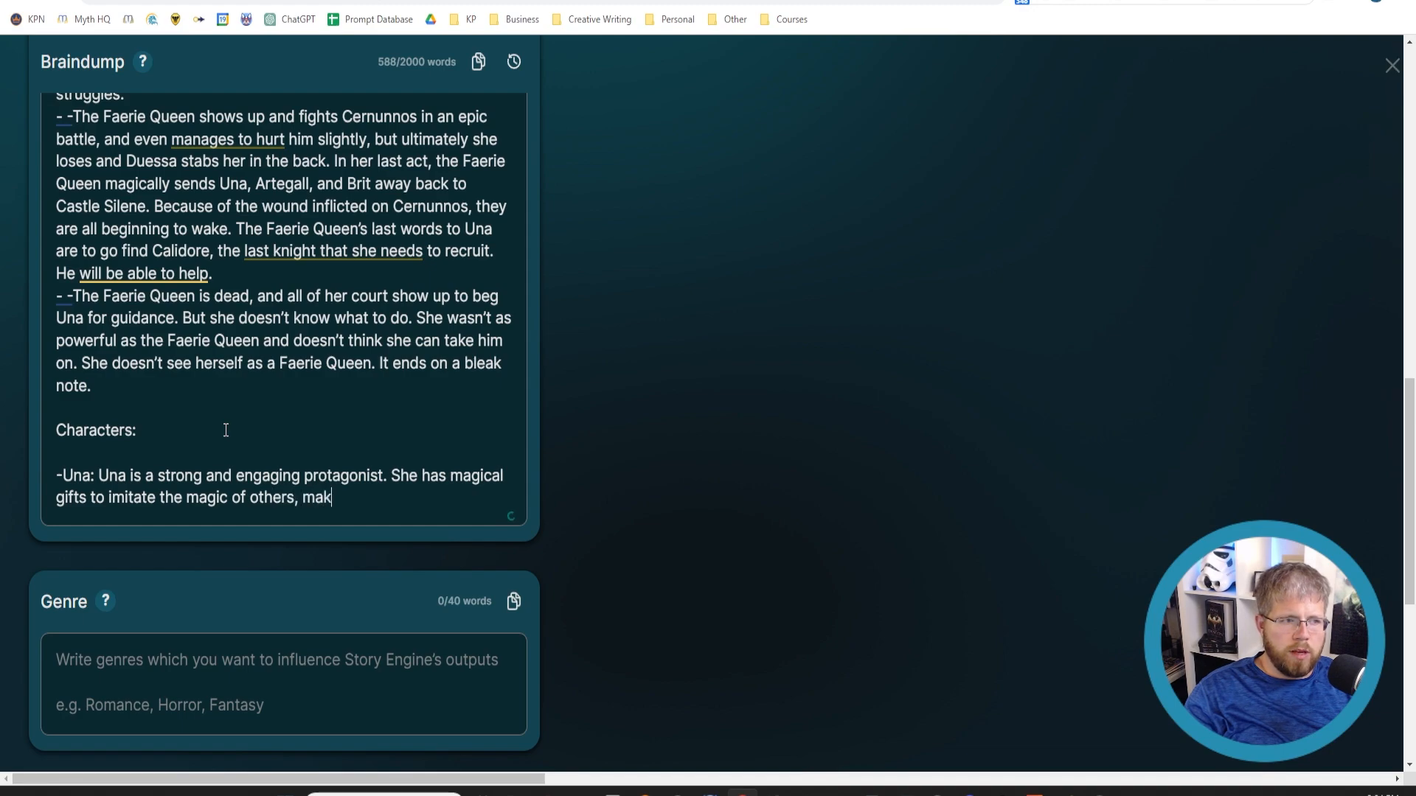
type("ing her ext")
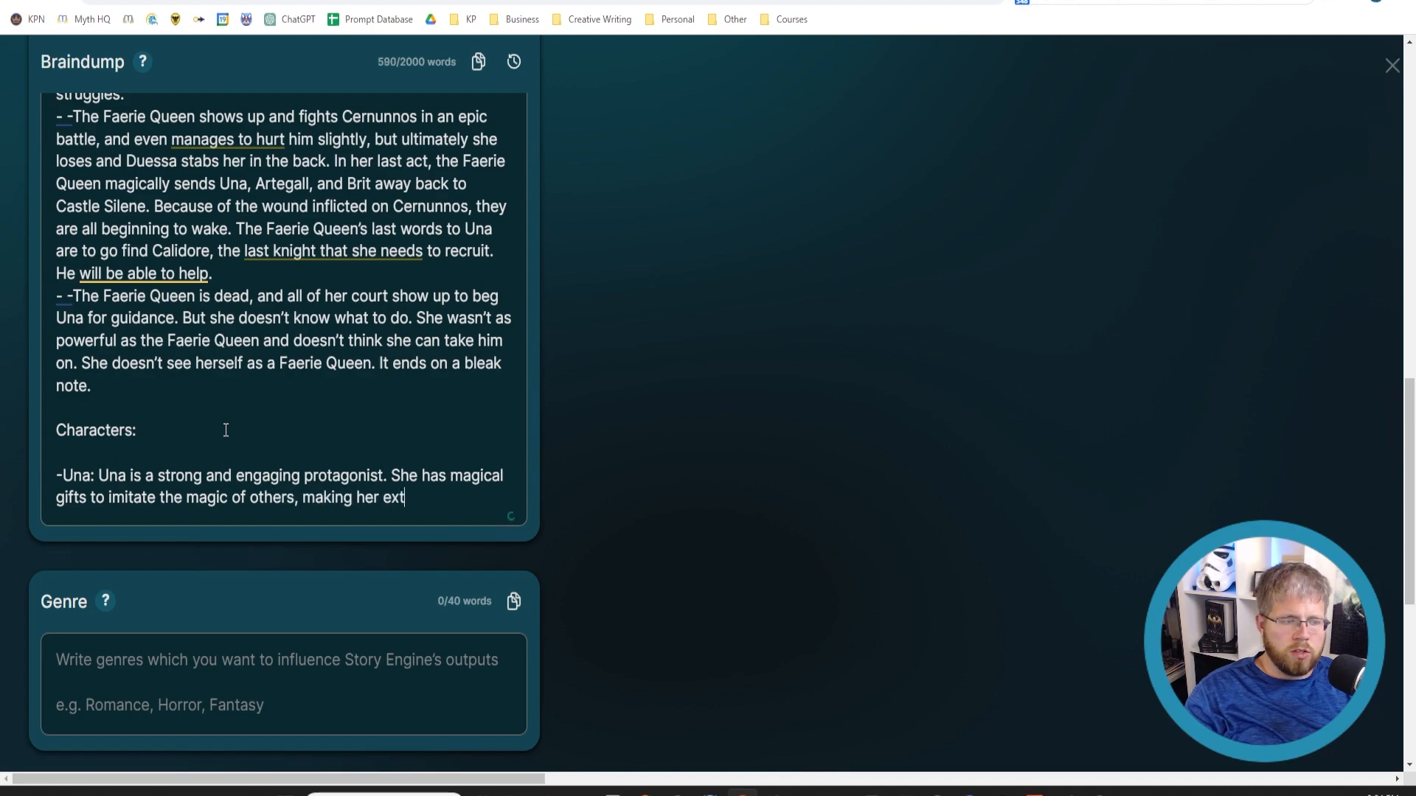
type("remely powerful.")
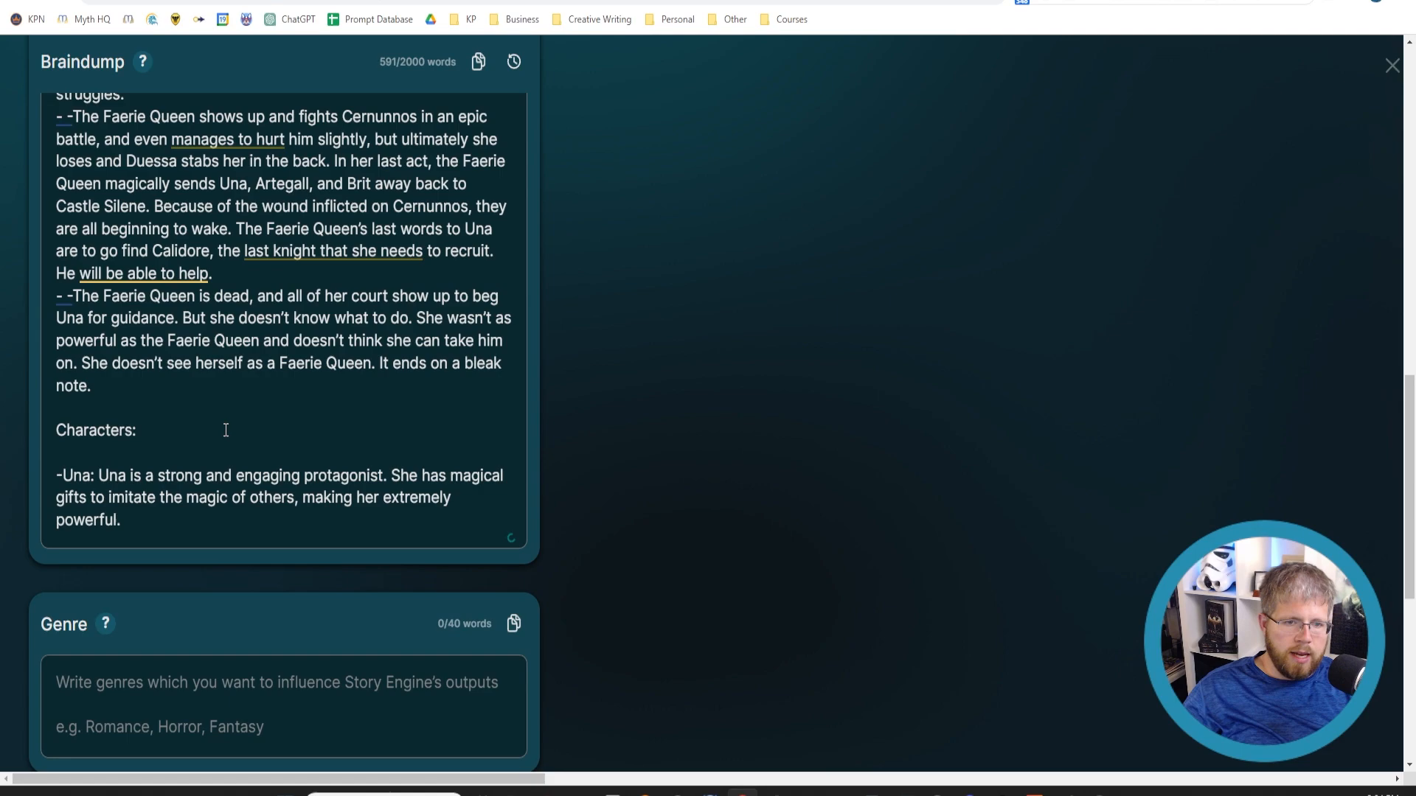
left_click(142, 273)
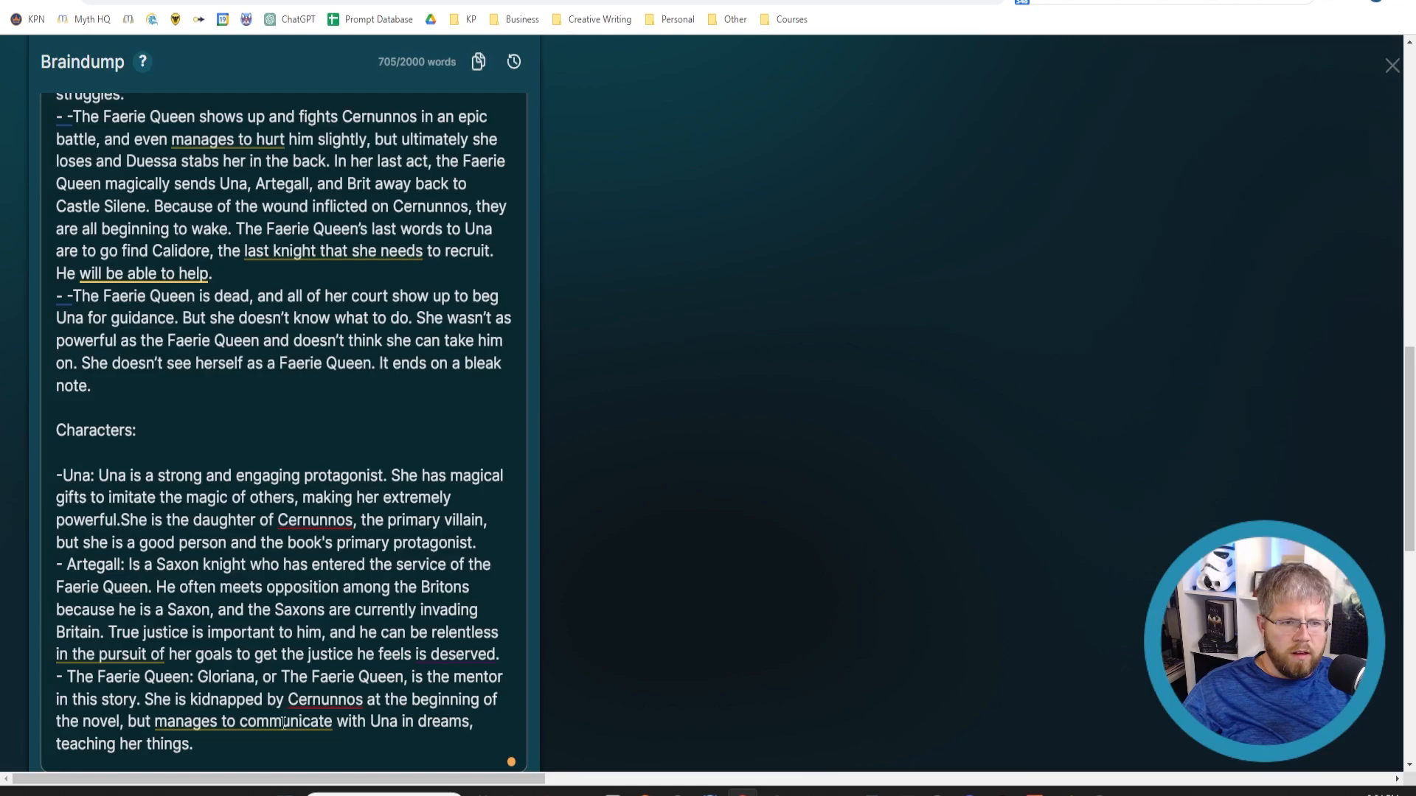
scroll("down", 3)
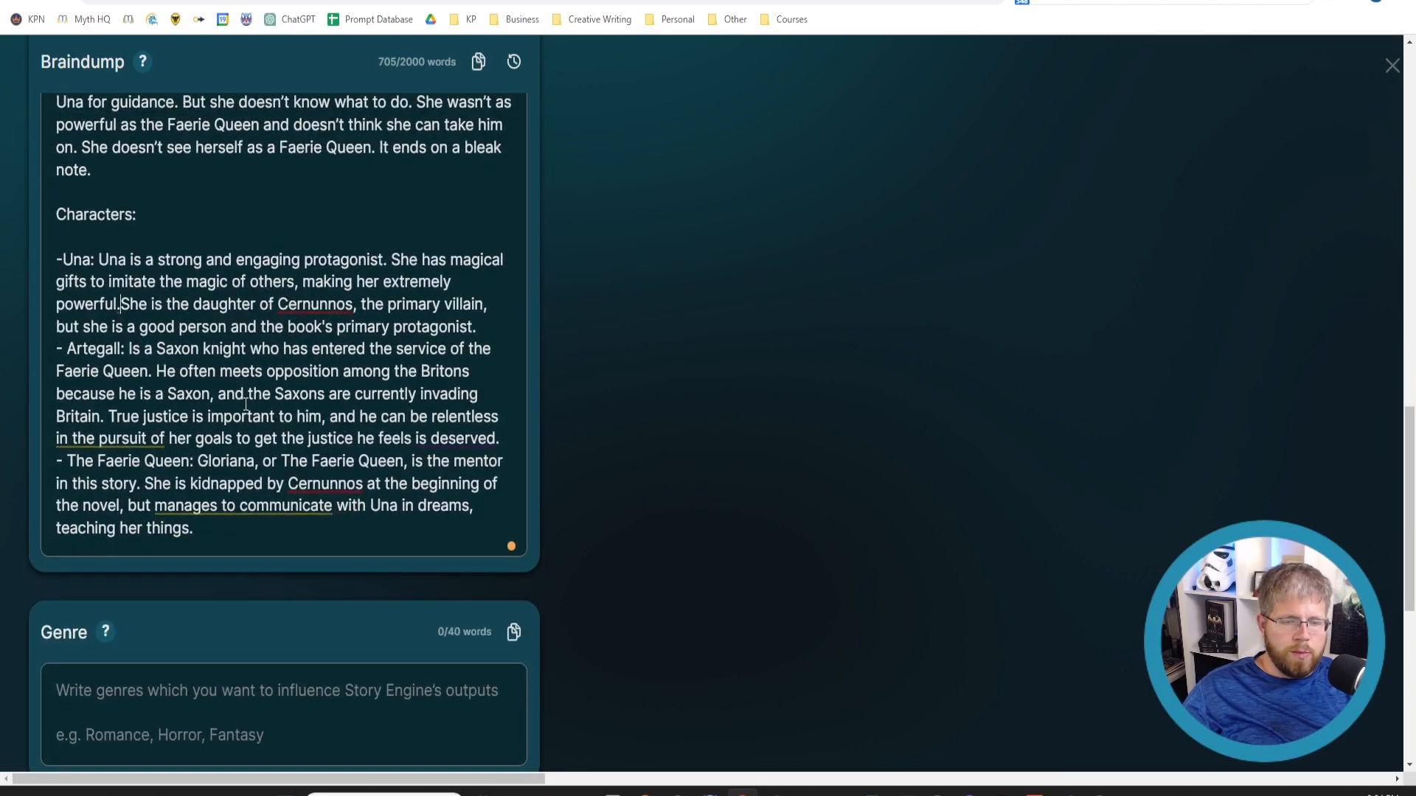
scroll("up", 3)
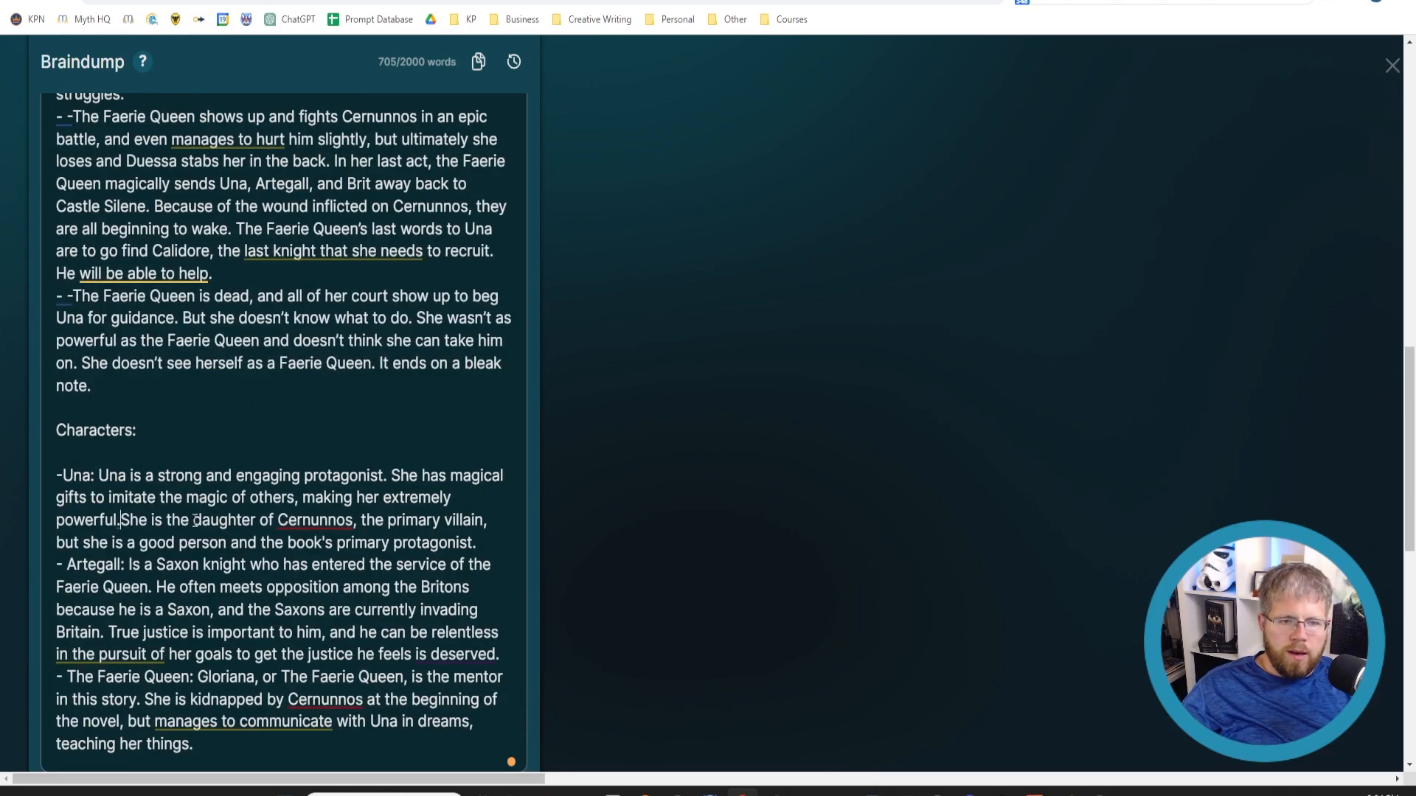
scroll("down", 3)
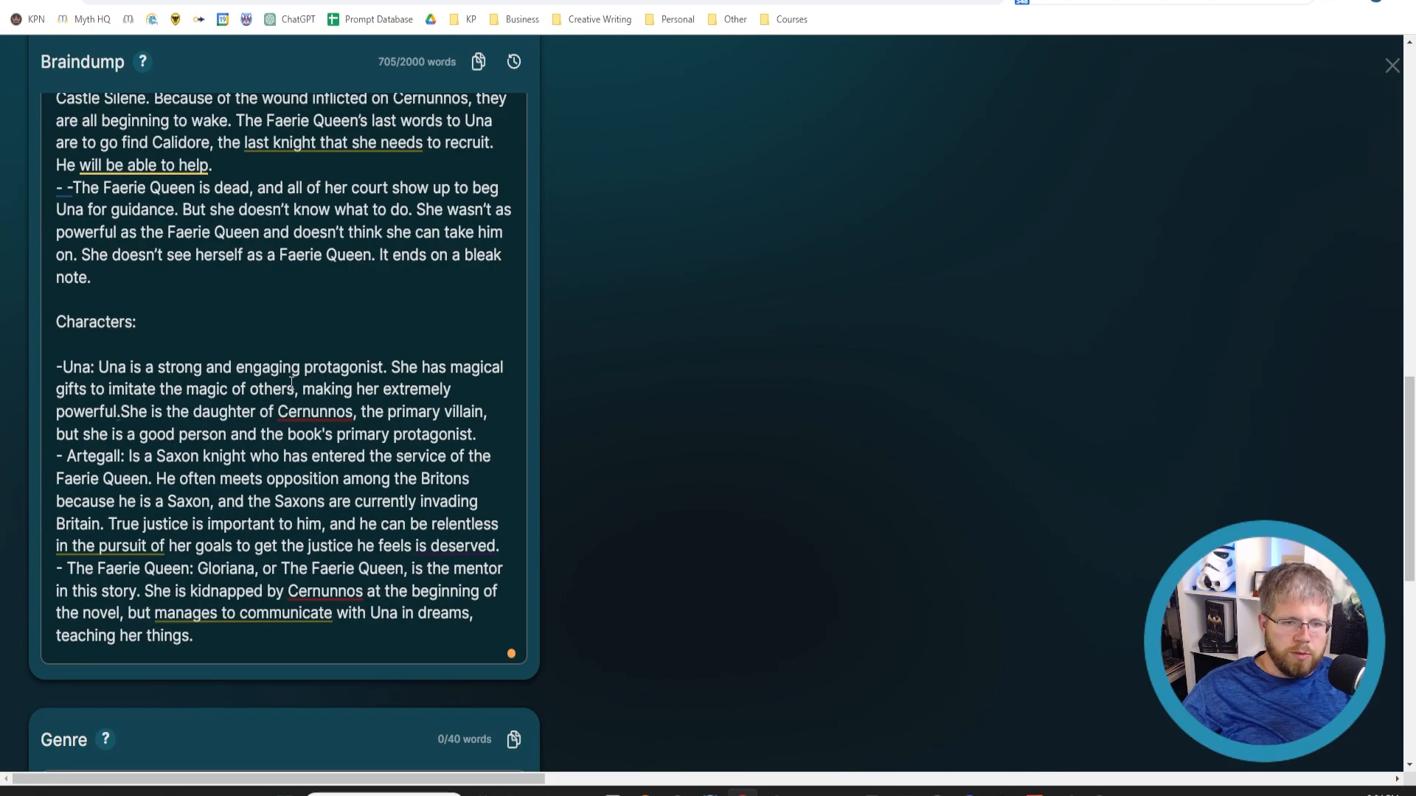
scroll("up", 3)
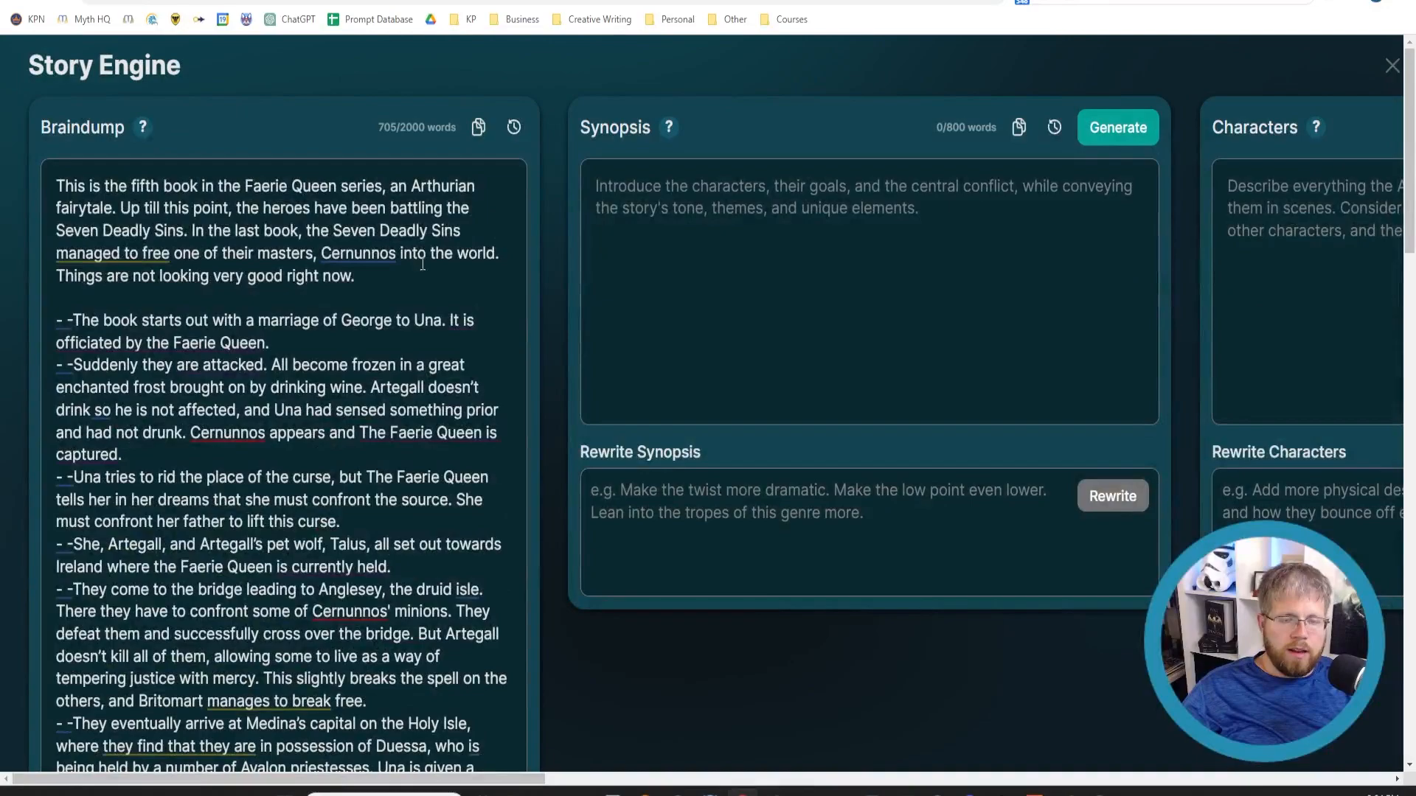
left_click_drag(56, 186, 355, 277)
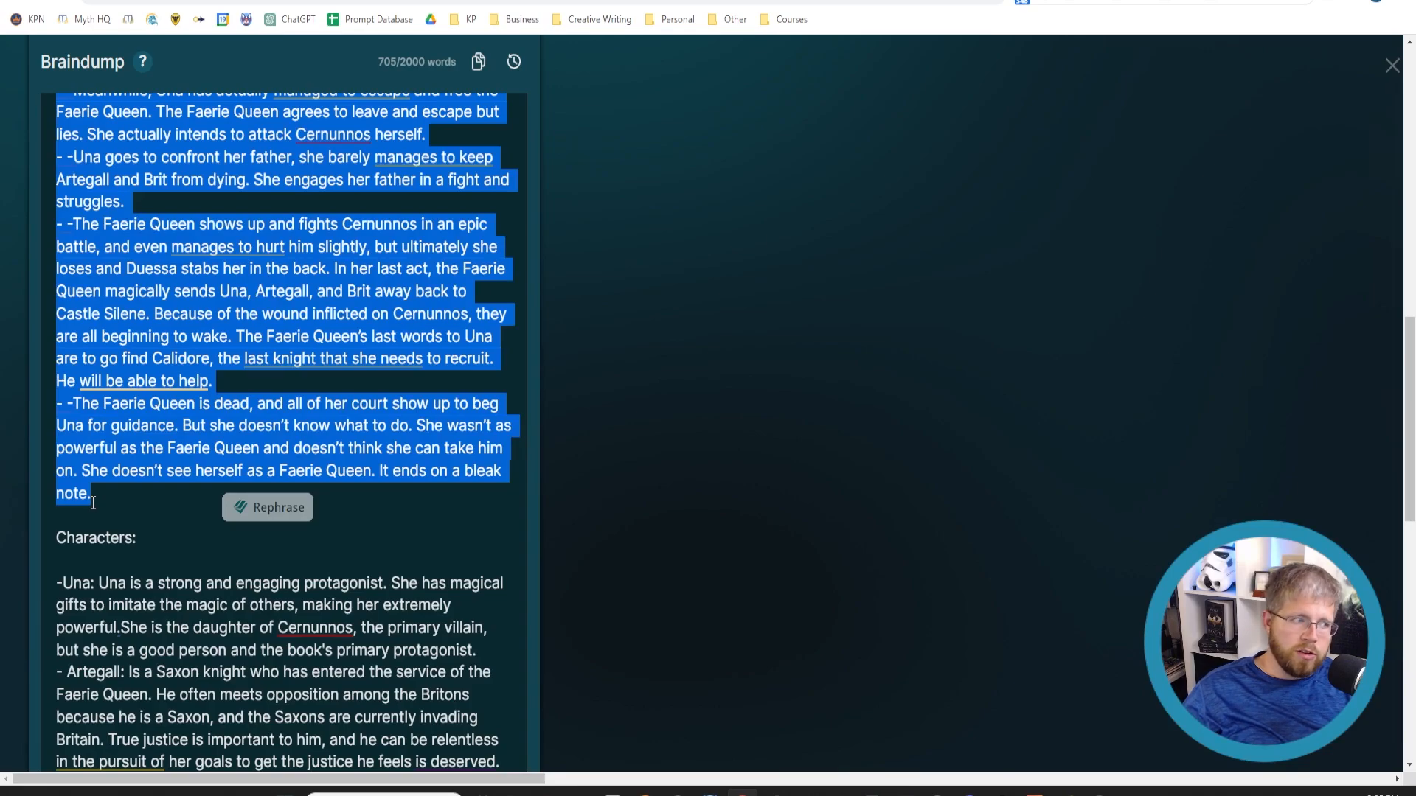
scroll("down", 3)
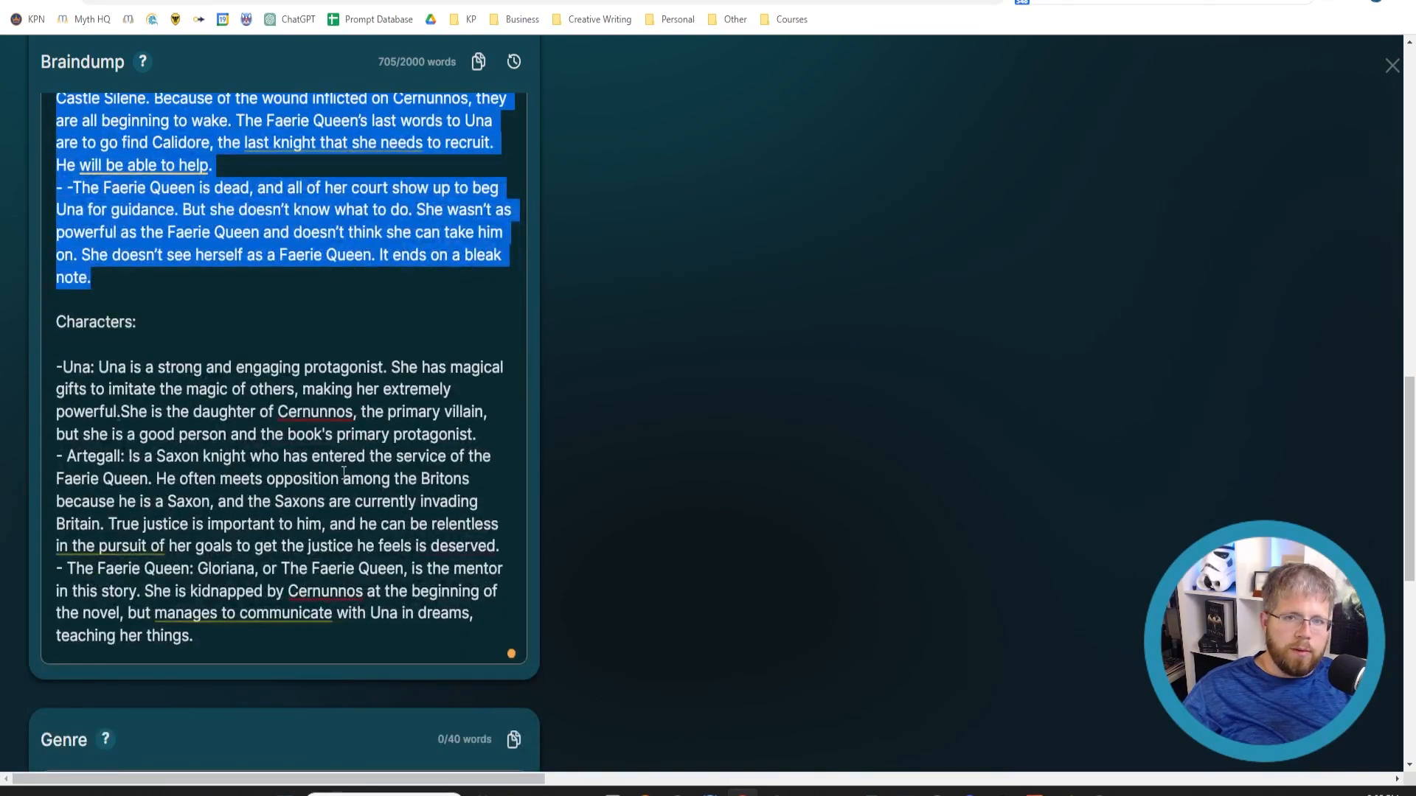
mouse_move(745, 372)
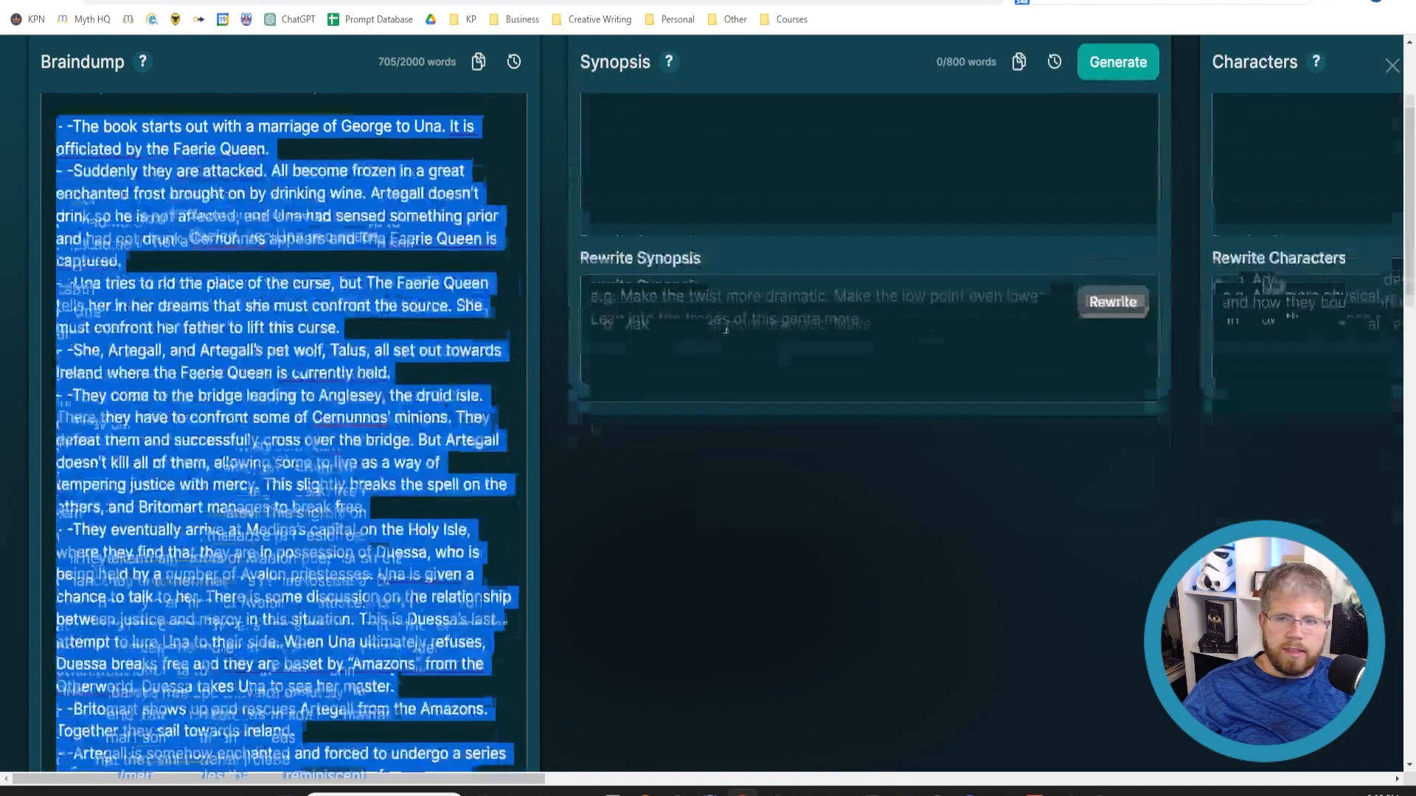
scroll("up", 3)
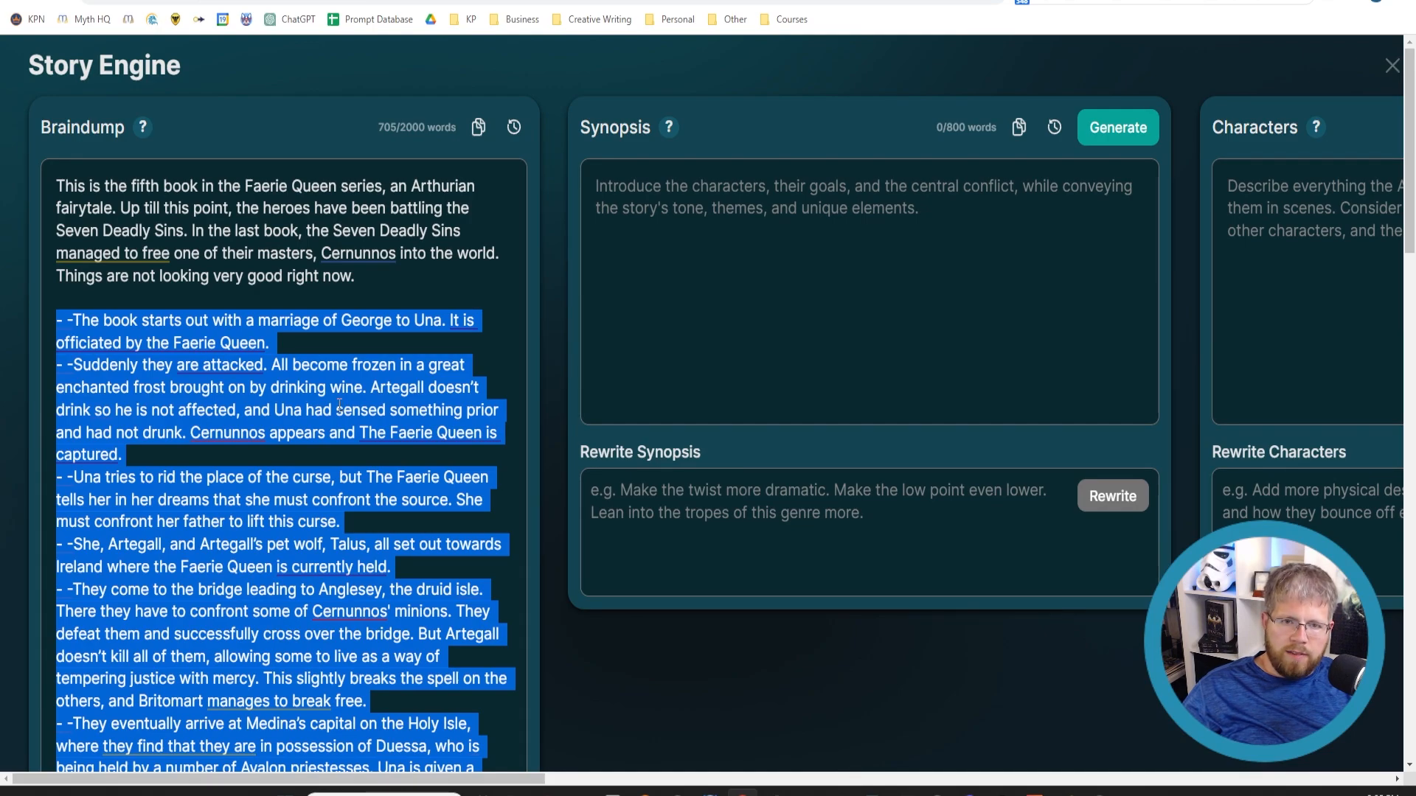
scroll("down", 3)
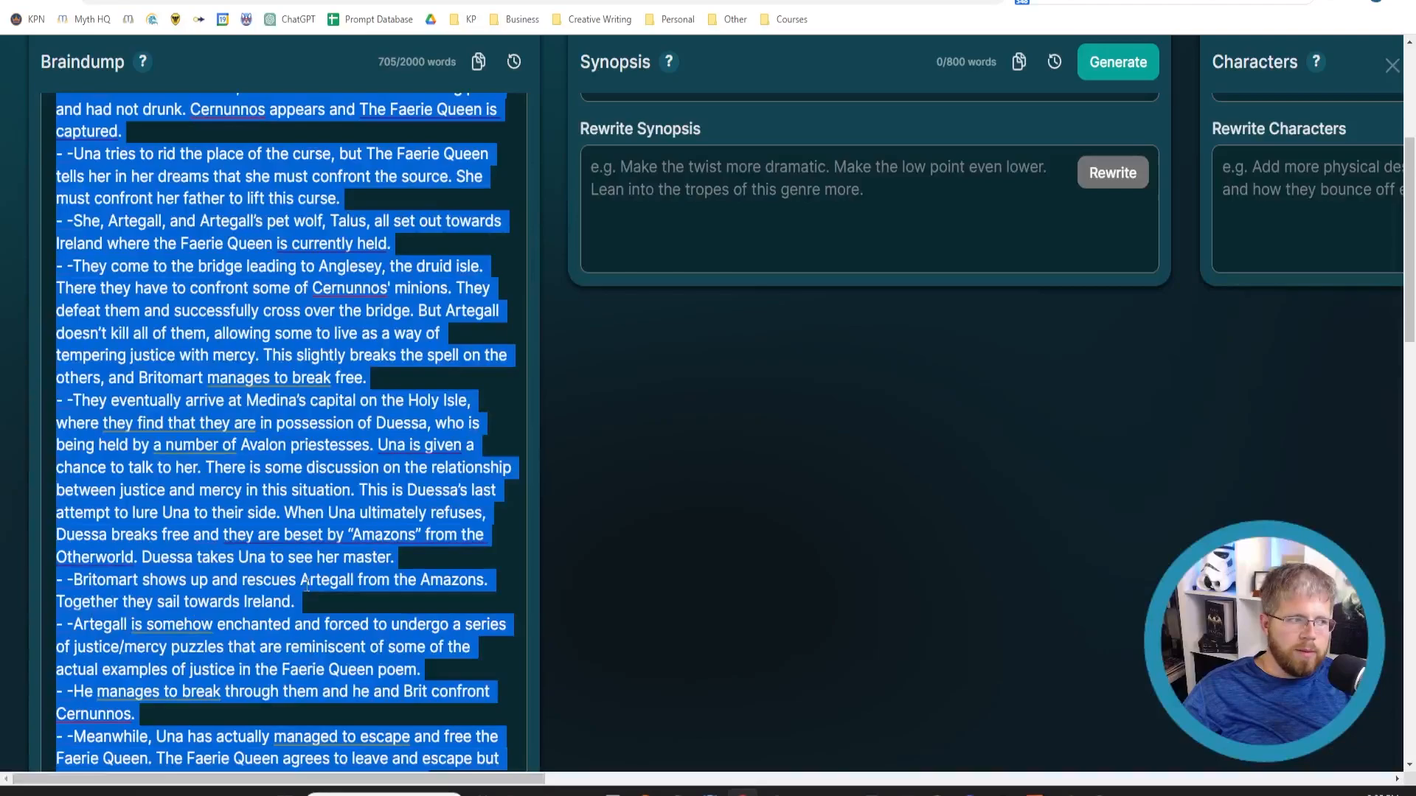
scroll("up", 3)
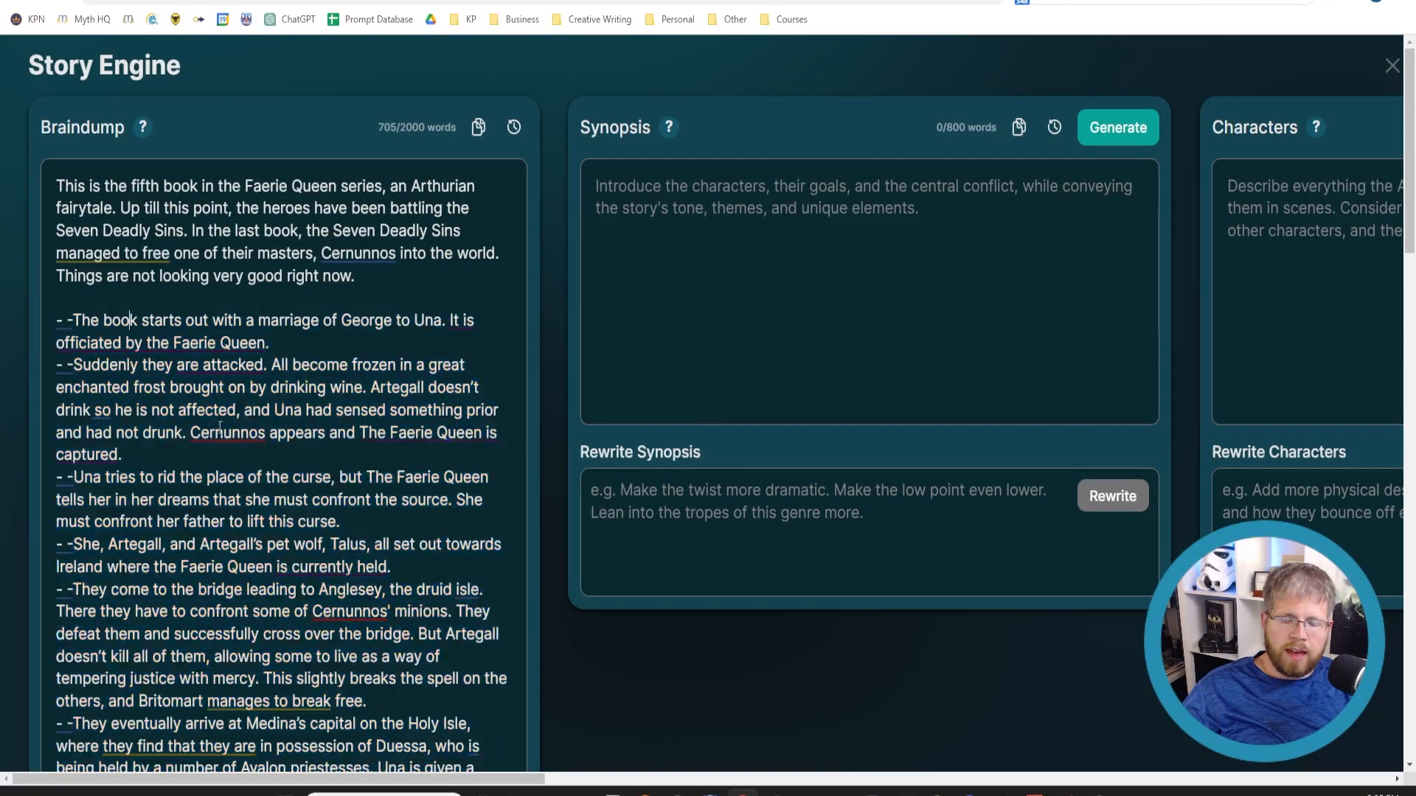
scroll("down", 3)
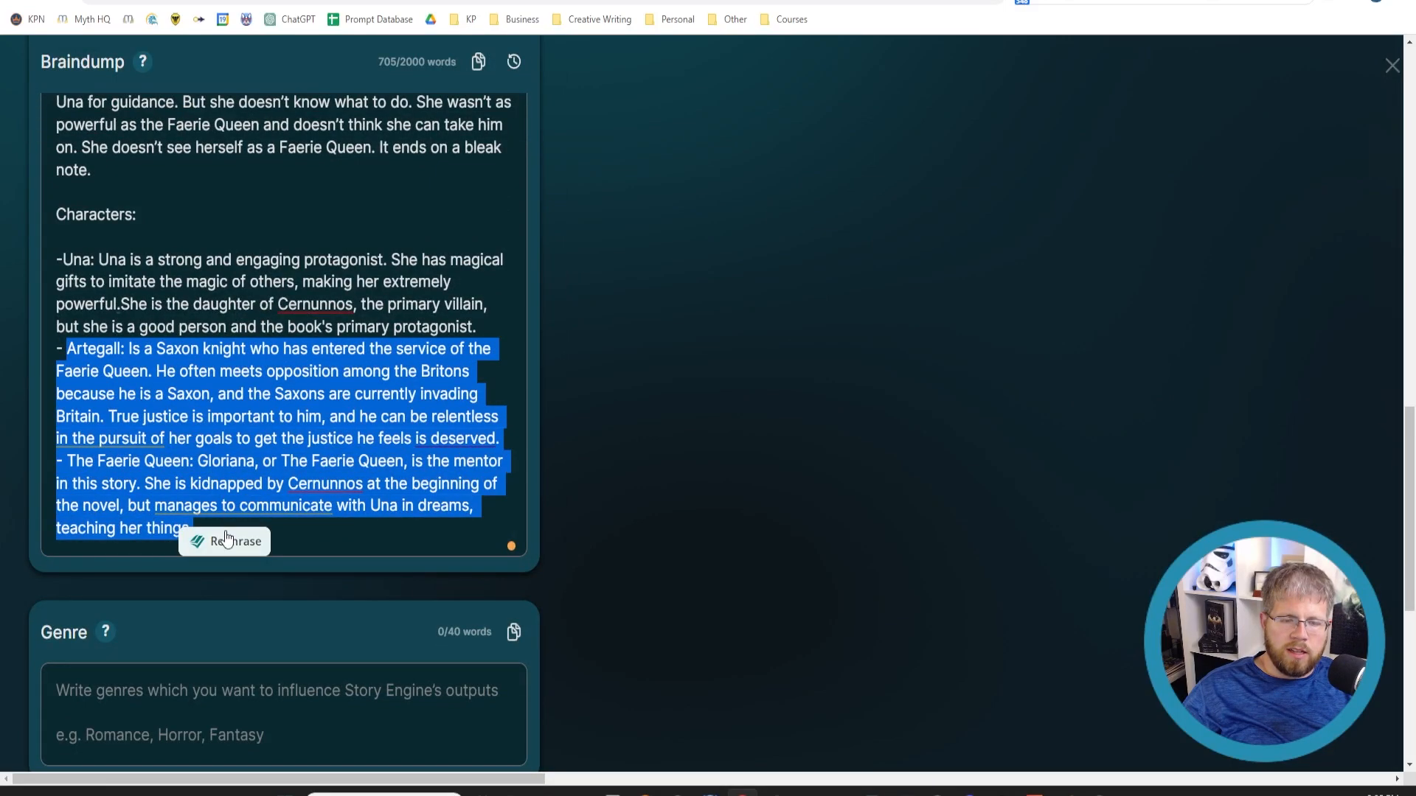
Step: Begin a 'Tone: urgent and stressful' line after the Faerie Queen entry
left_click(247, 554)
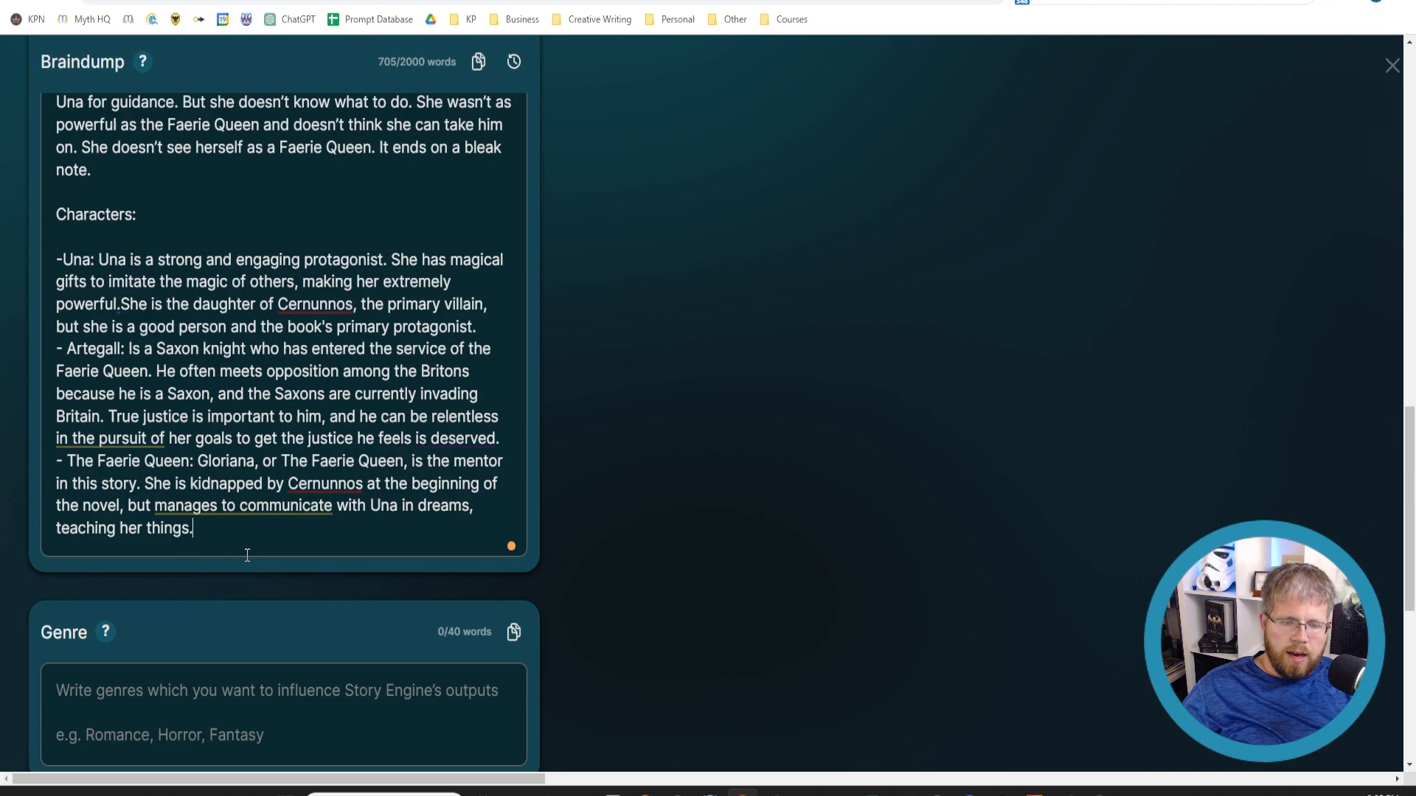
type("Tone:")
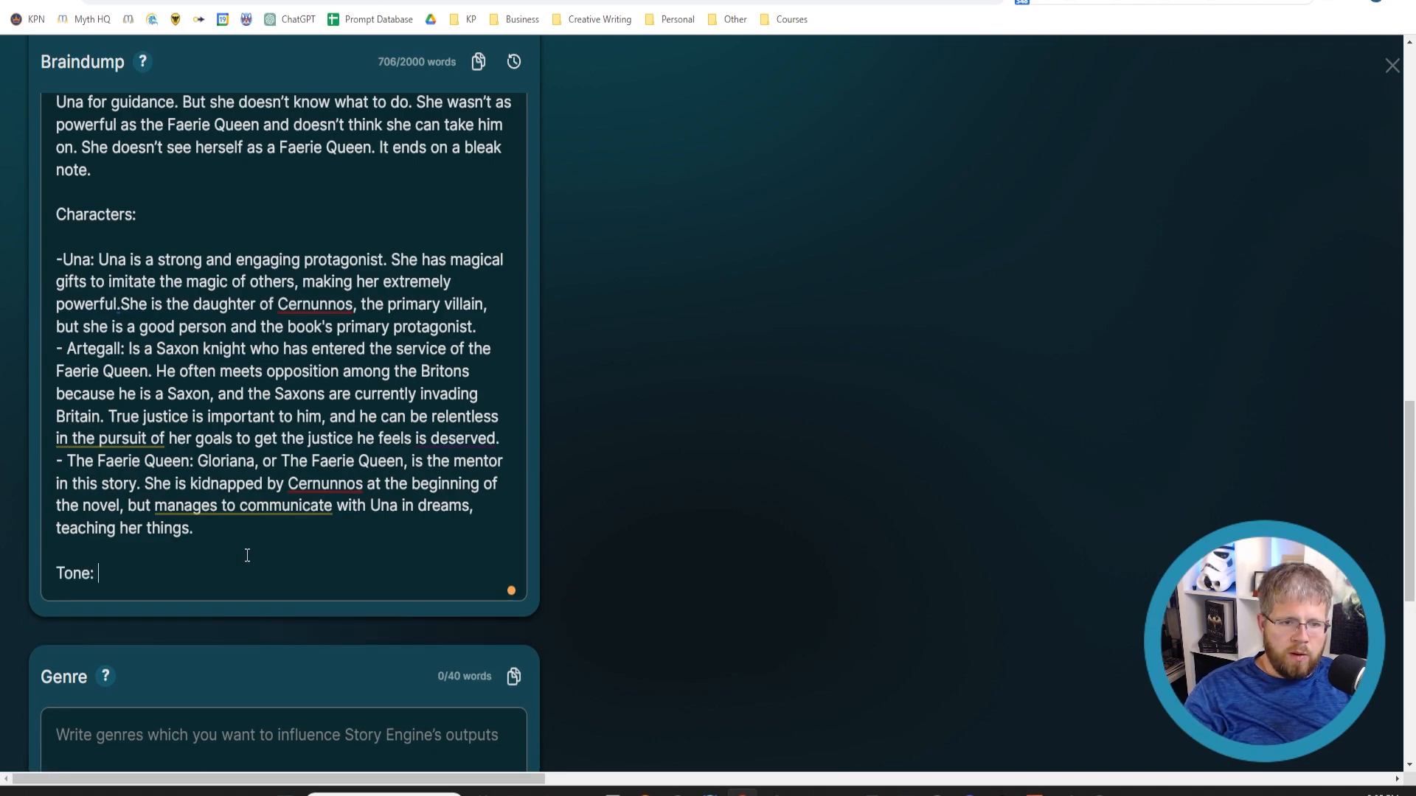
type("urgent")
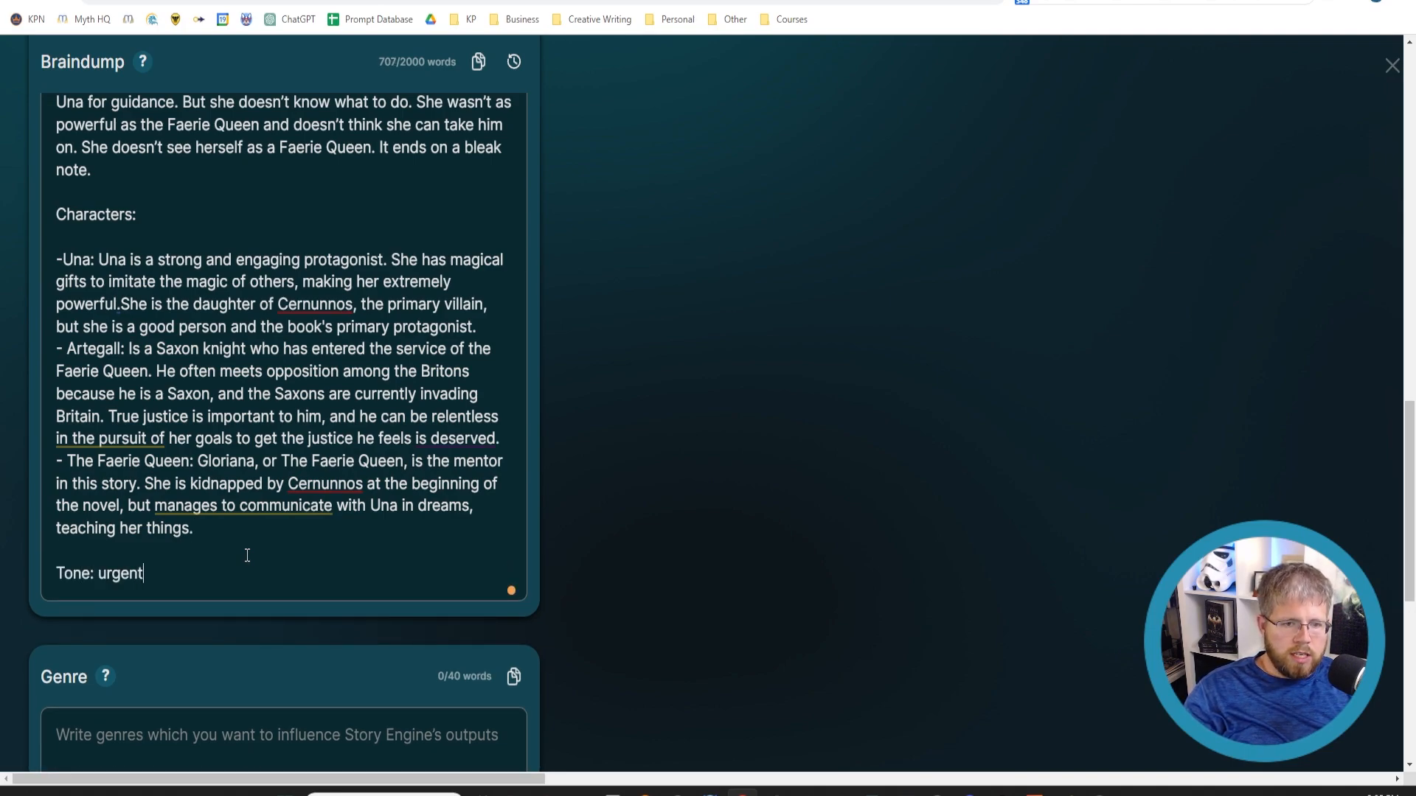
type("and")
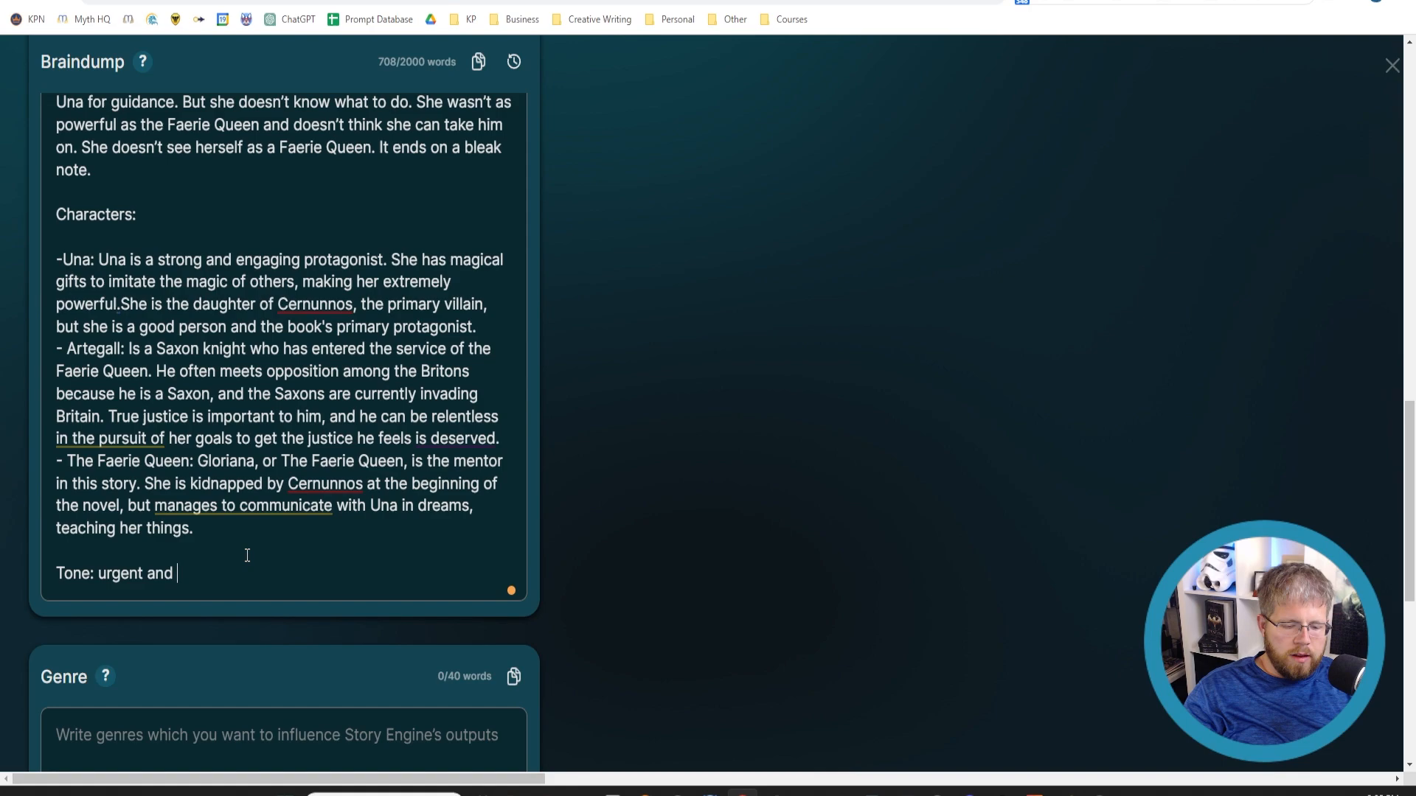
type("stressfu")
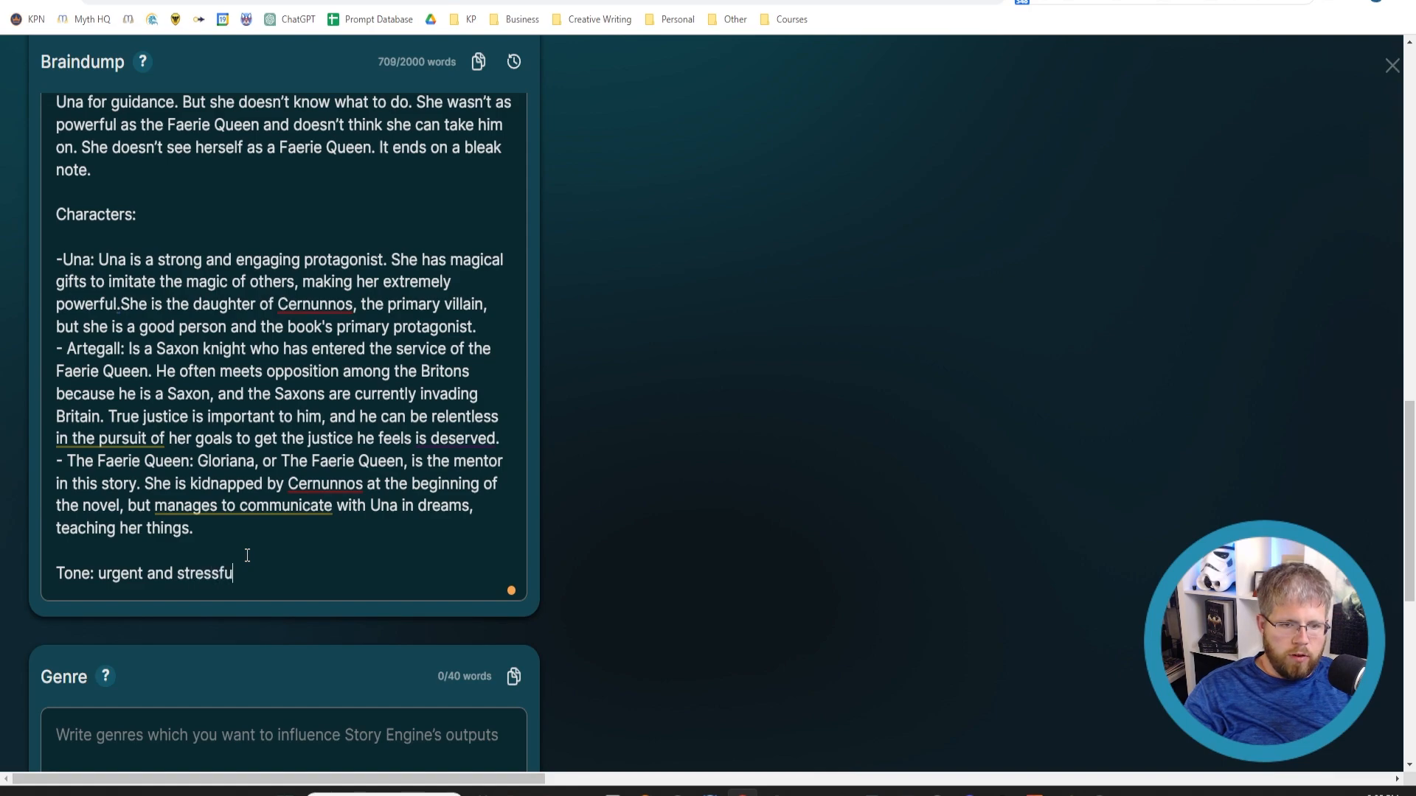
Step: Add that many characters fear they are about to lose the battle for Earth
type("l. A lot")
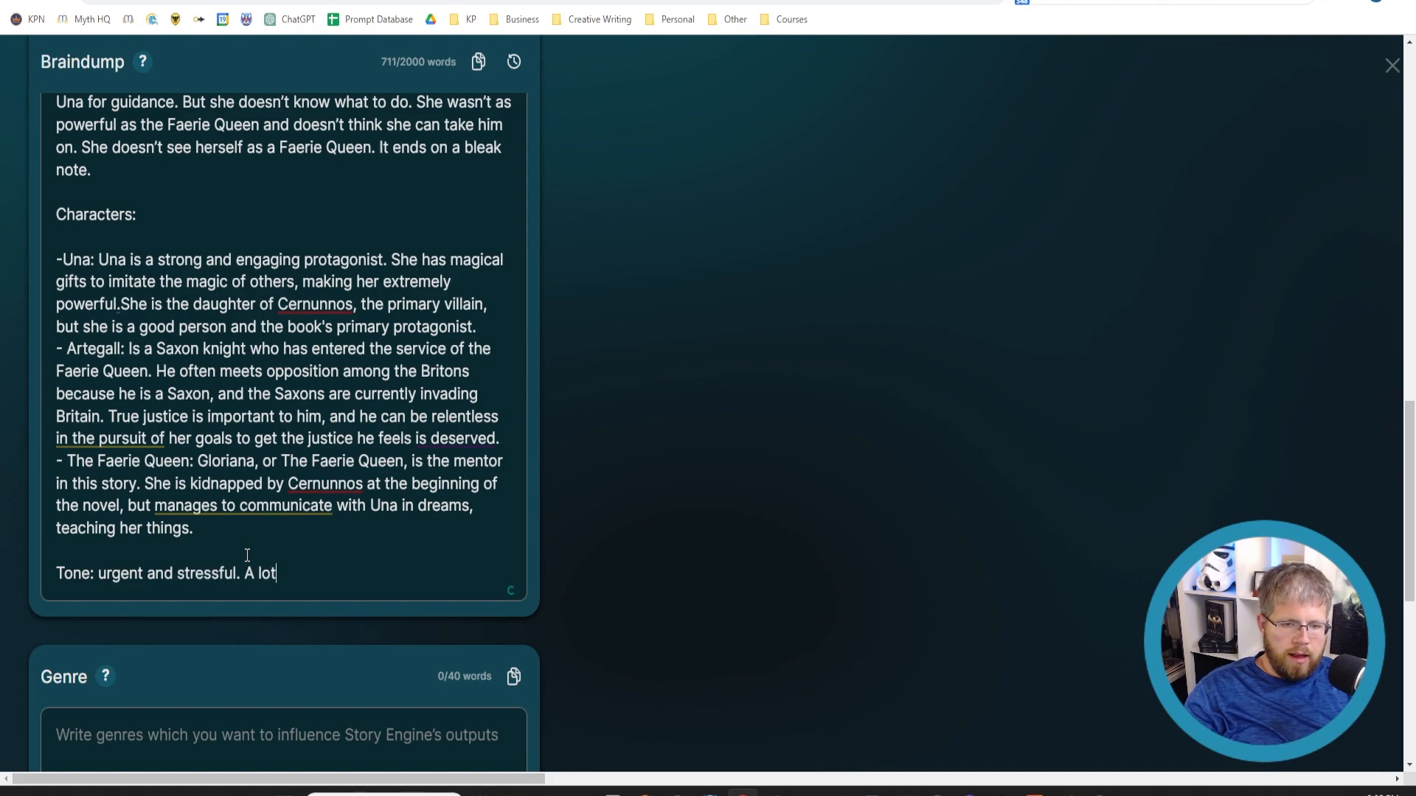
type("of chara")
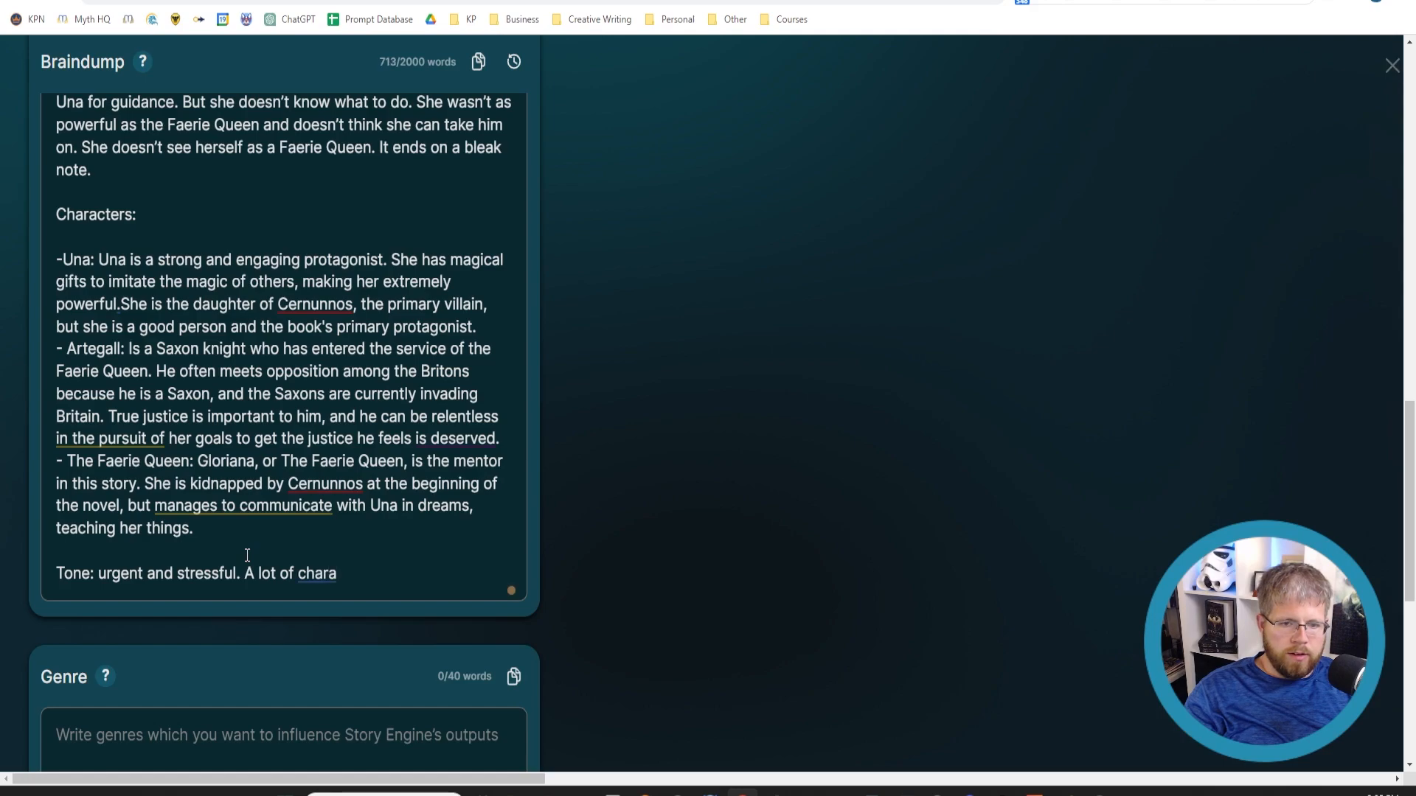
type("cters a")
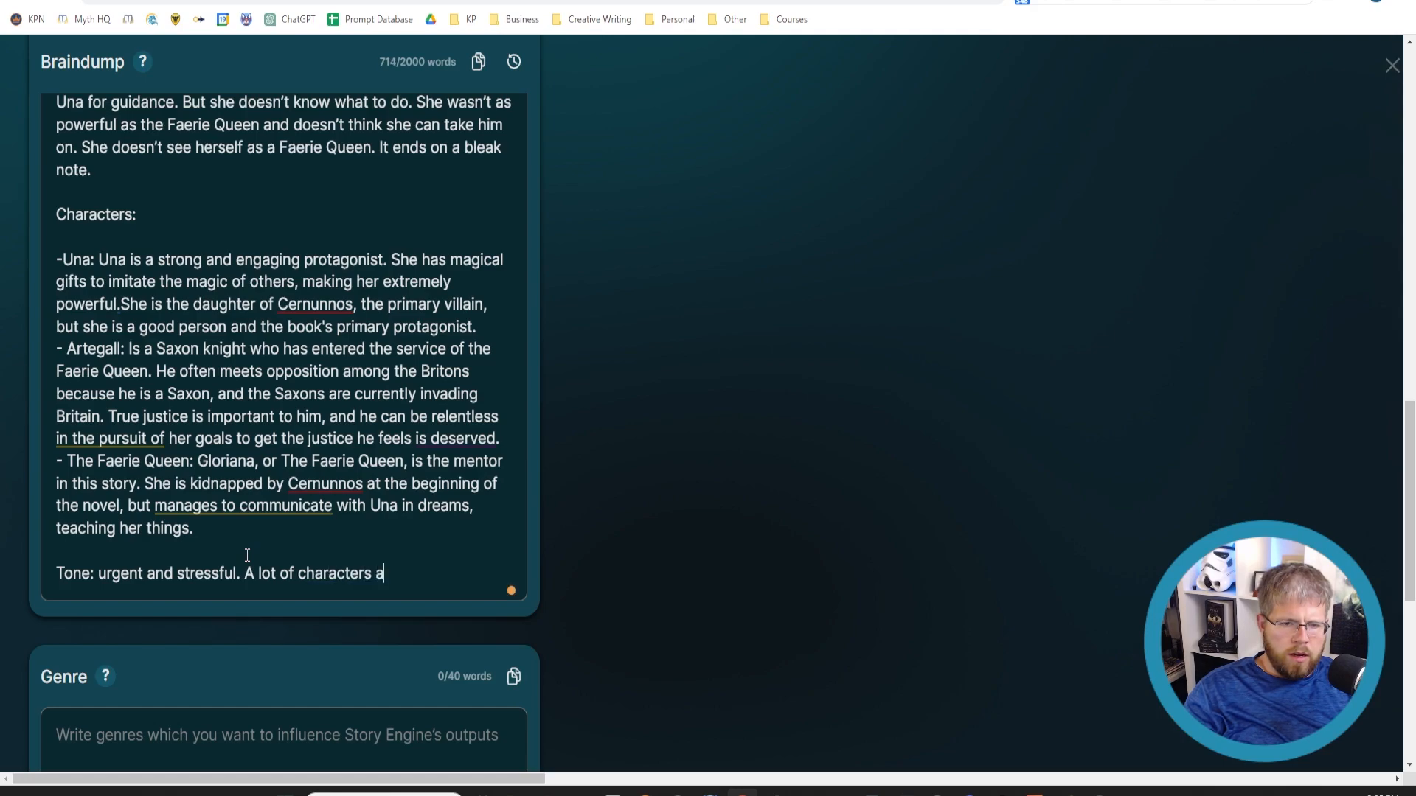
type("re worried that t")
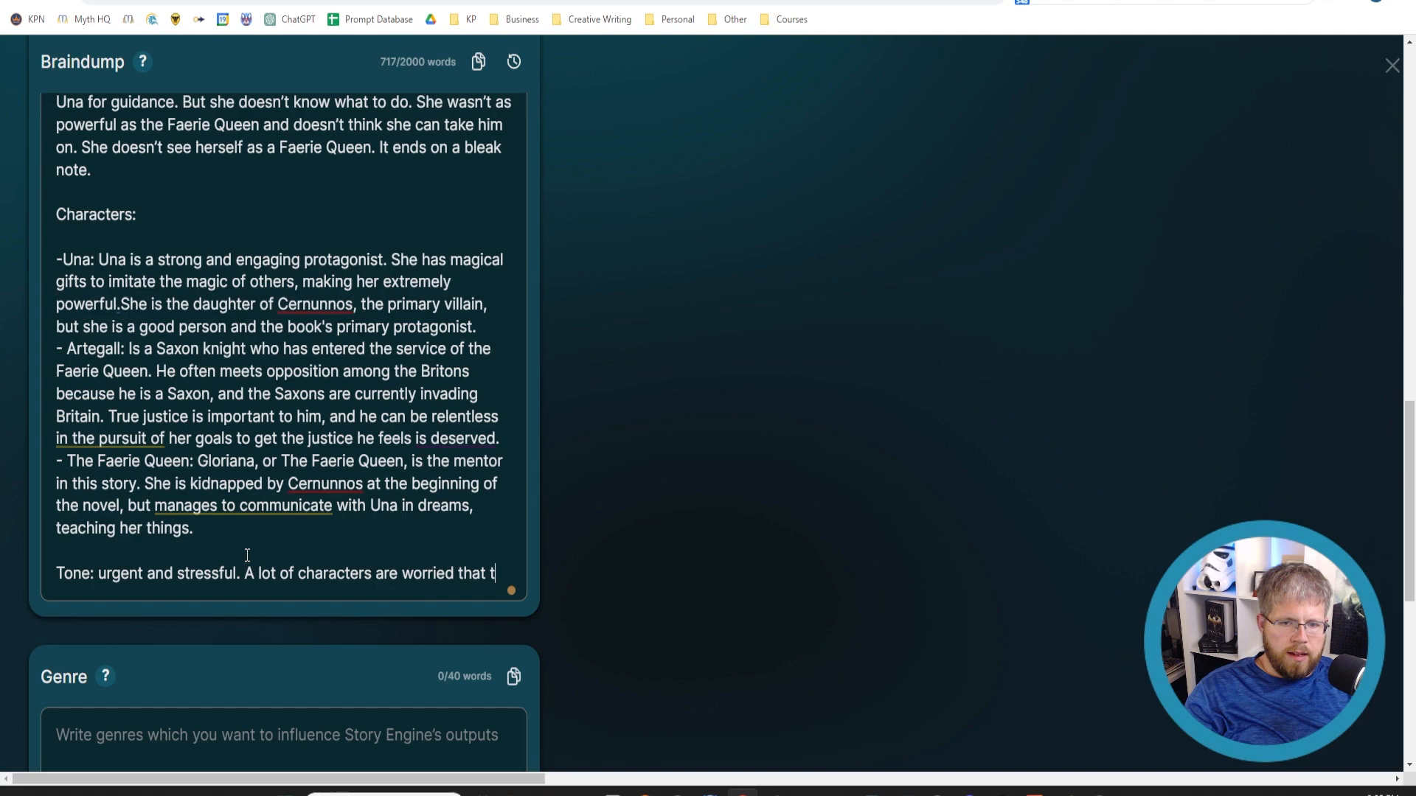
type("hey are about")
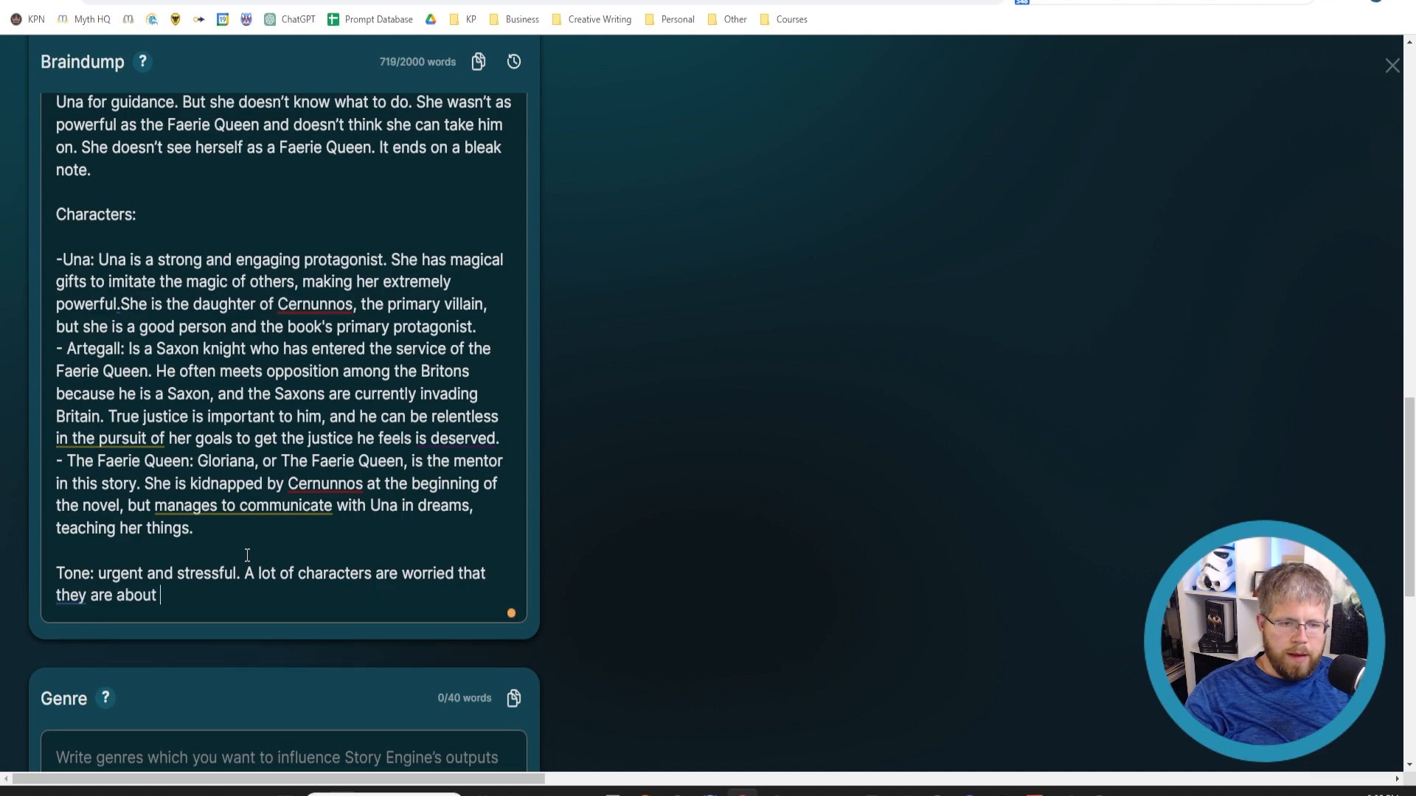
type("to lose the battle f")
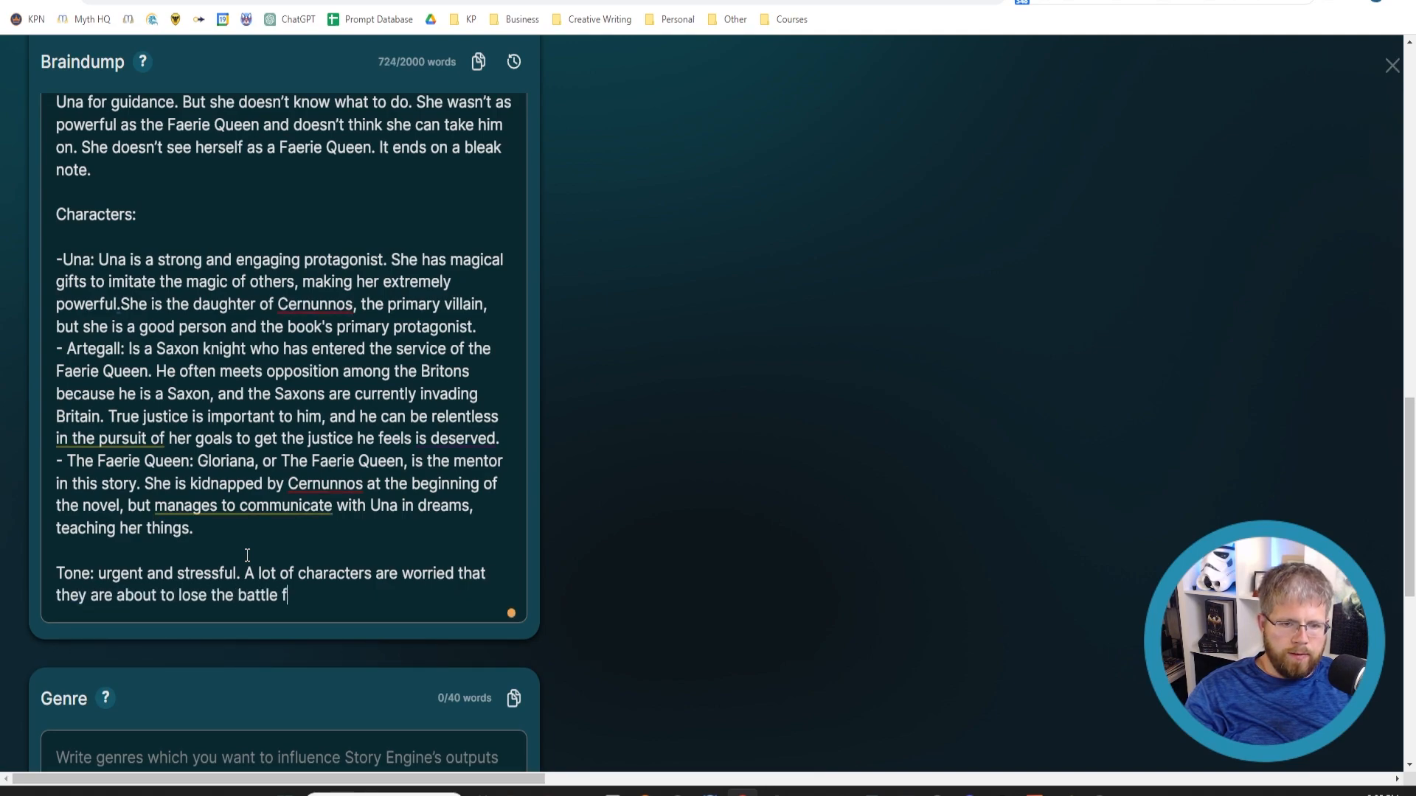
type("or Earth")
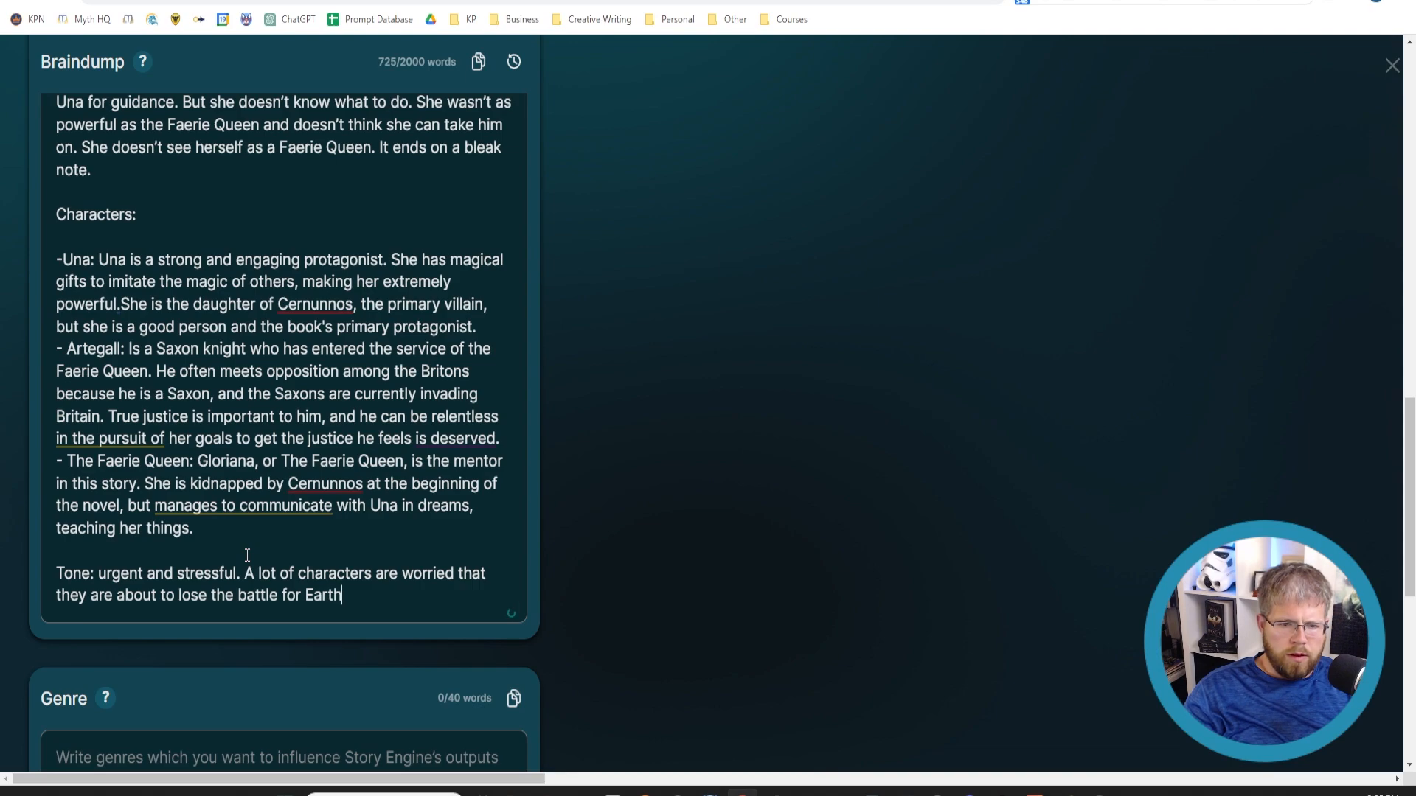
type(".")
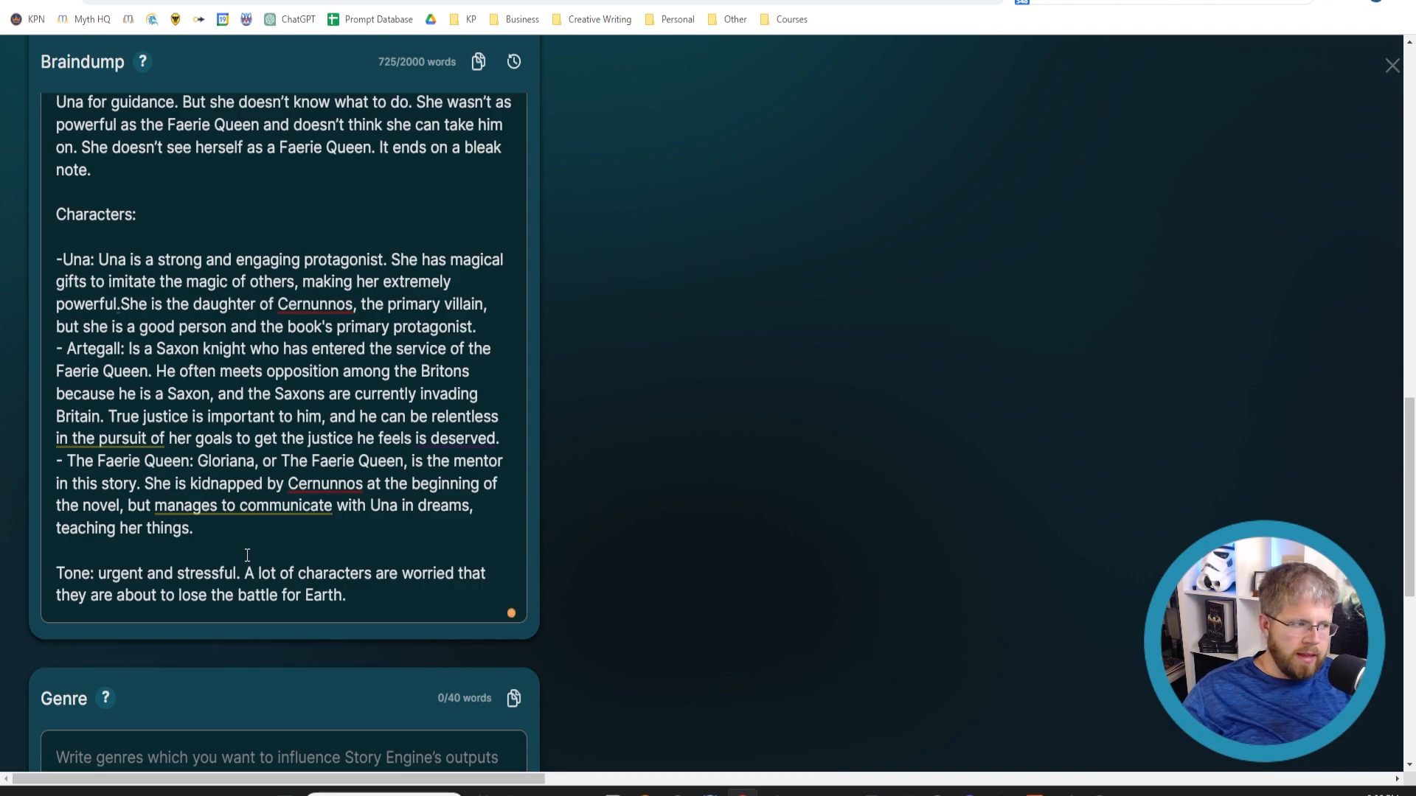
mouse_move(238, 540)
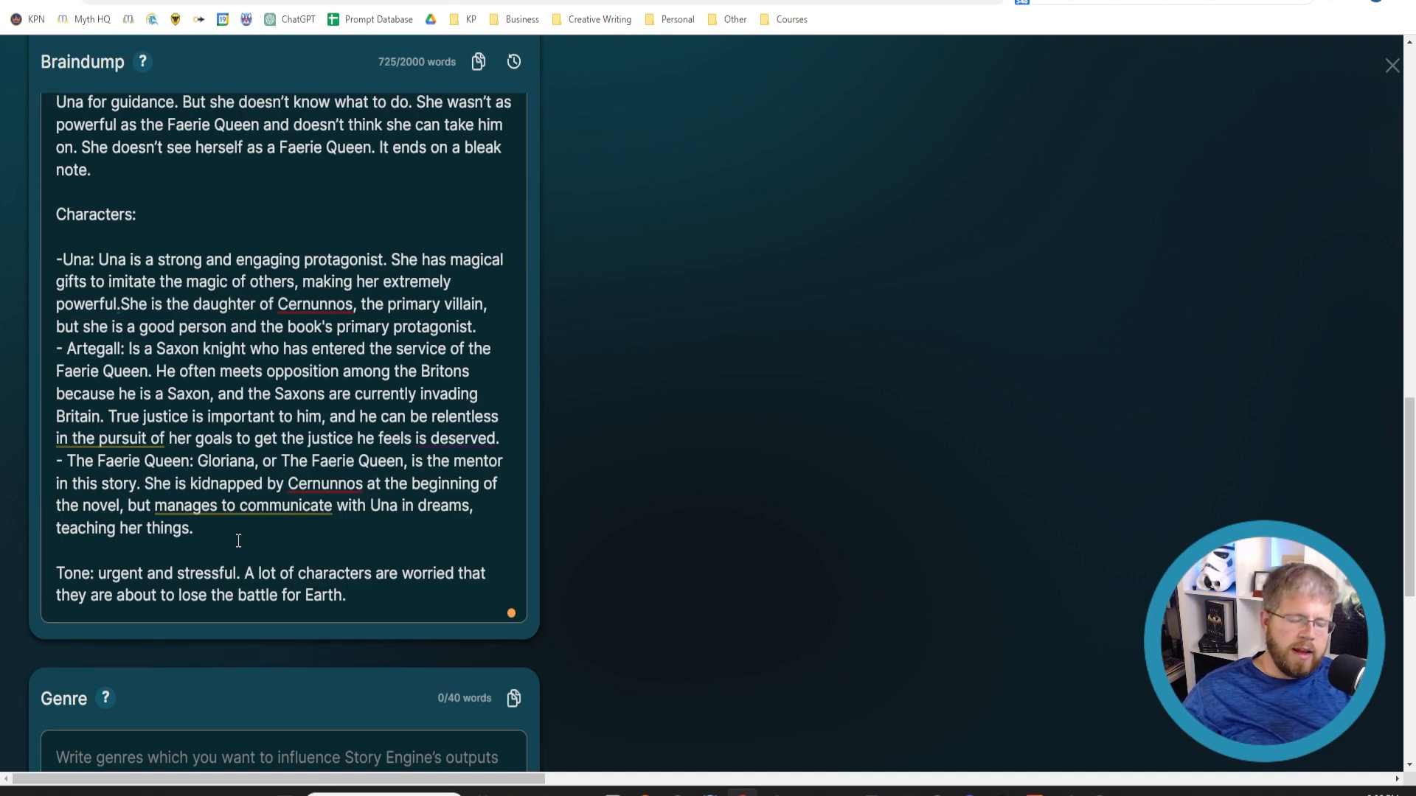
mouse_move(221, 554)
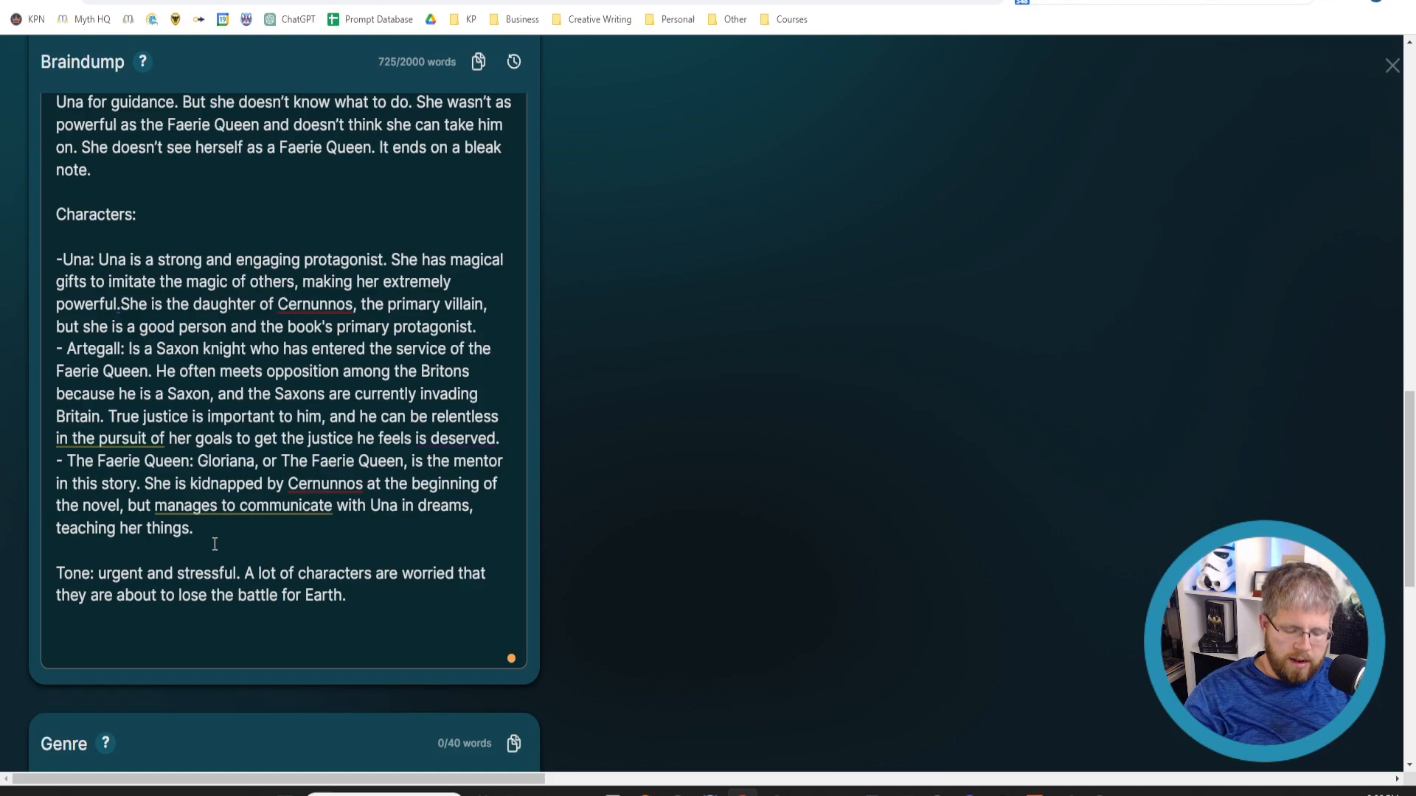
Step: Type 'This is an Arthurian story. It takes place in roughly 500 CE.'
type("This is")
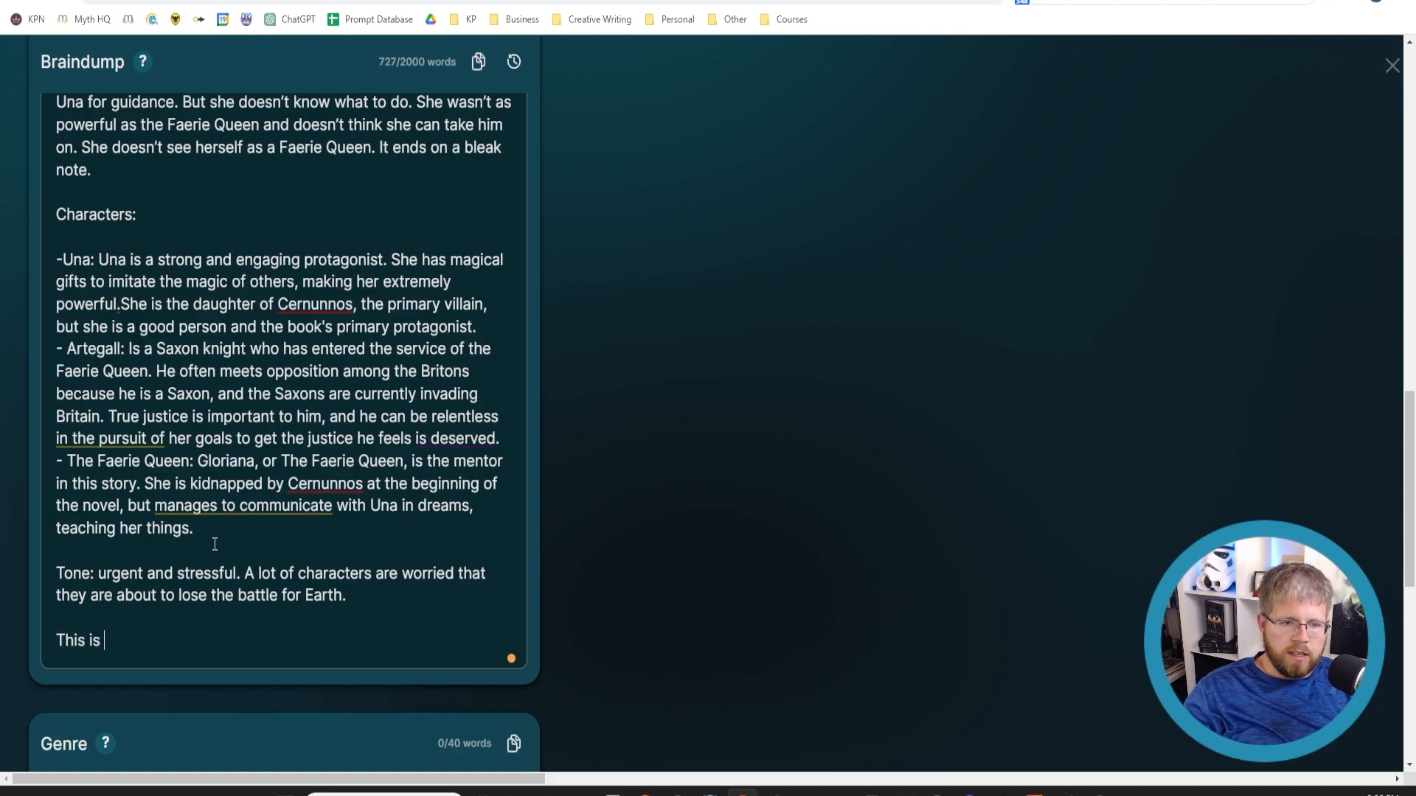
type("an Arthurian sto")
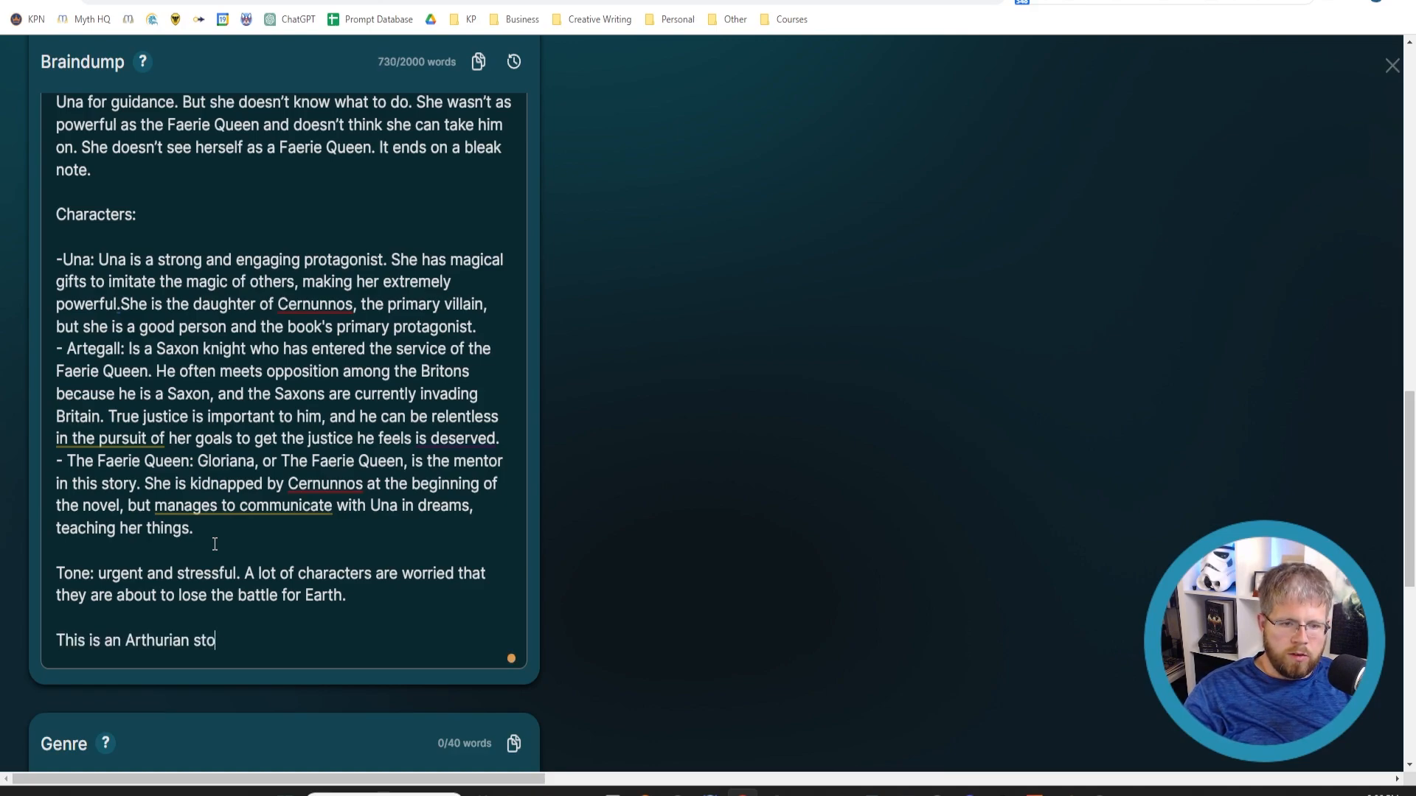
type("ry. It takes place")
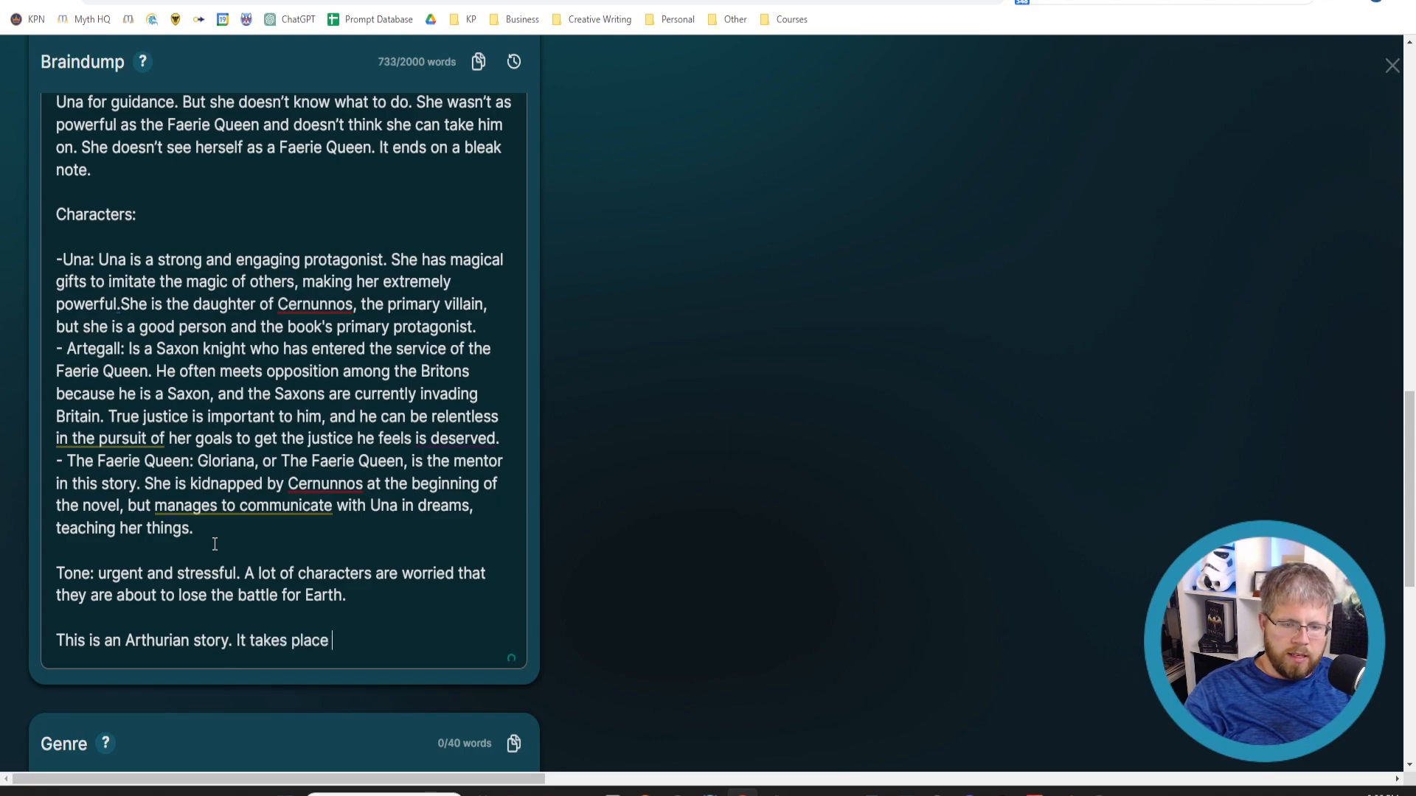
type("in 500")
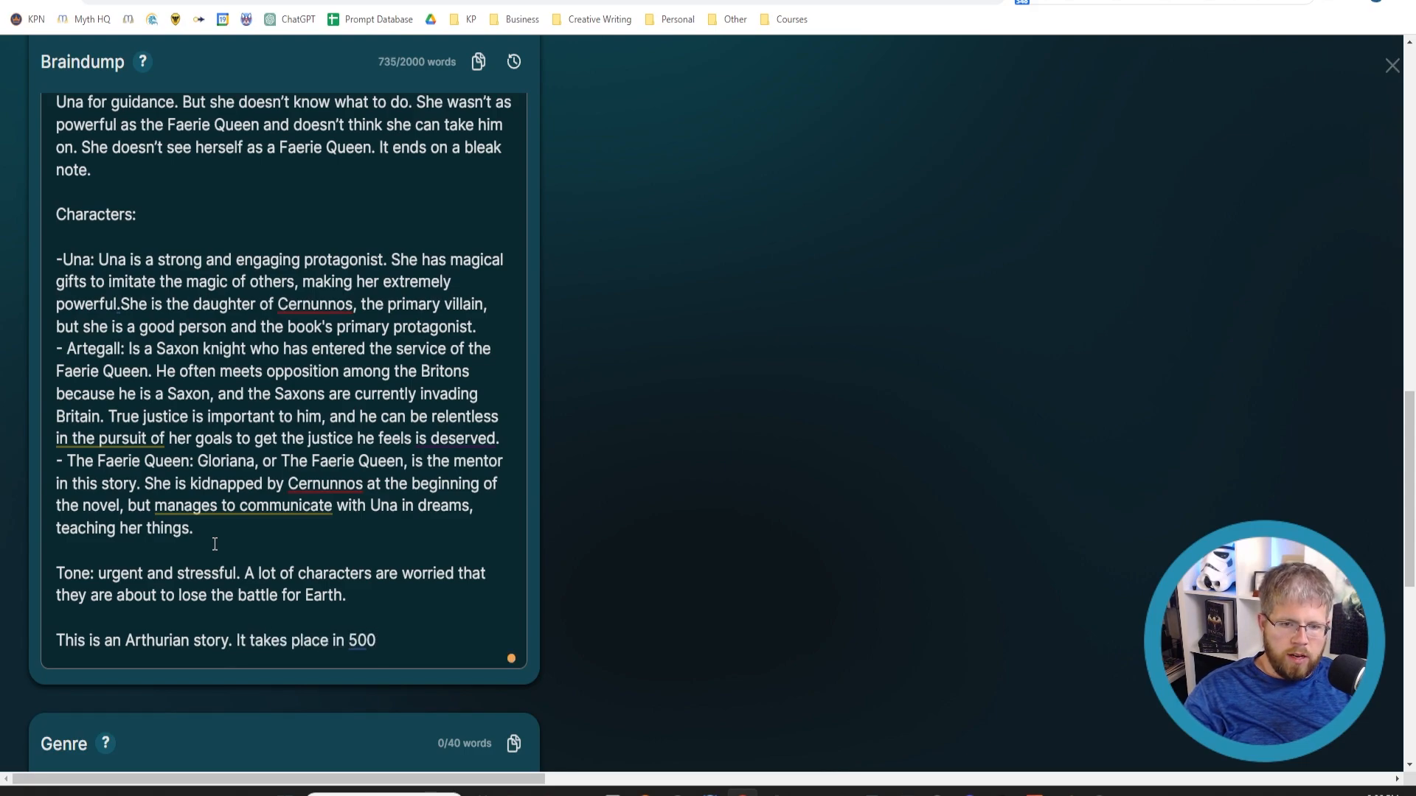
type("rou")
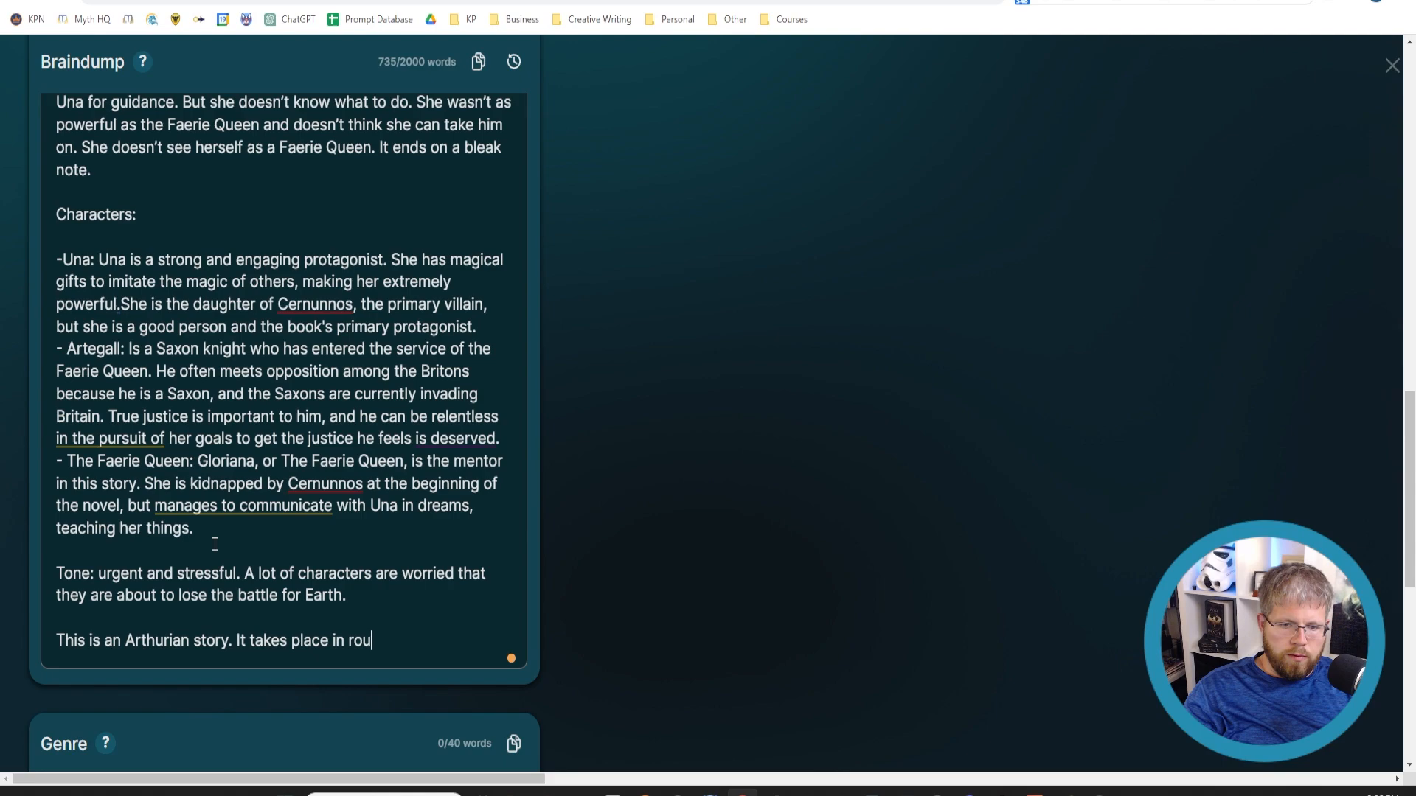
type("ghly 500")
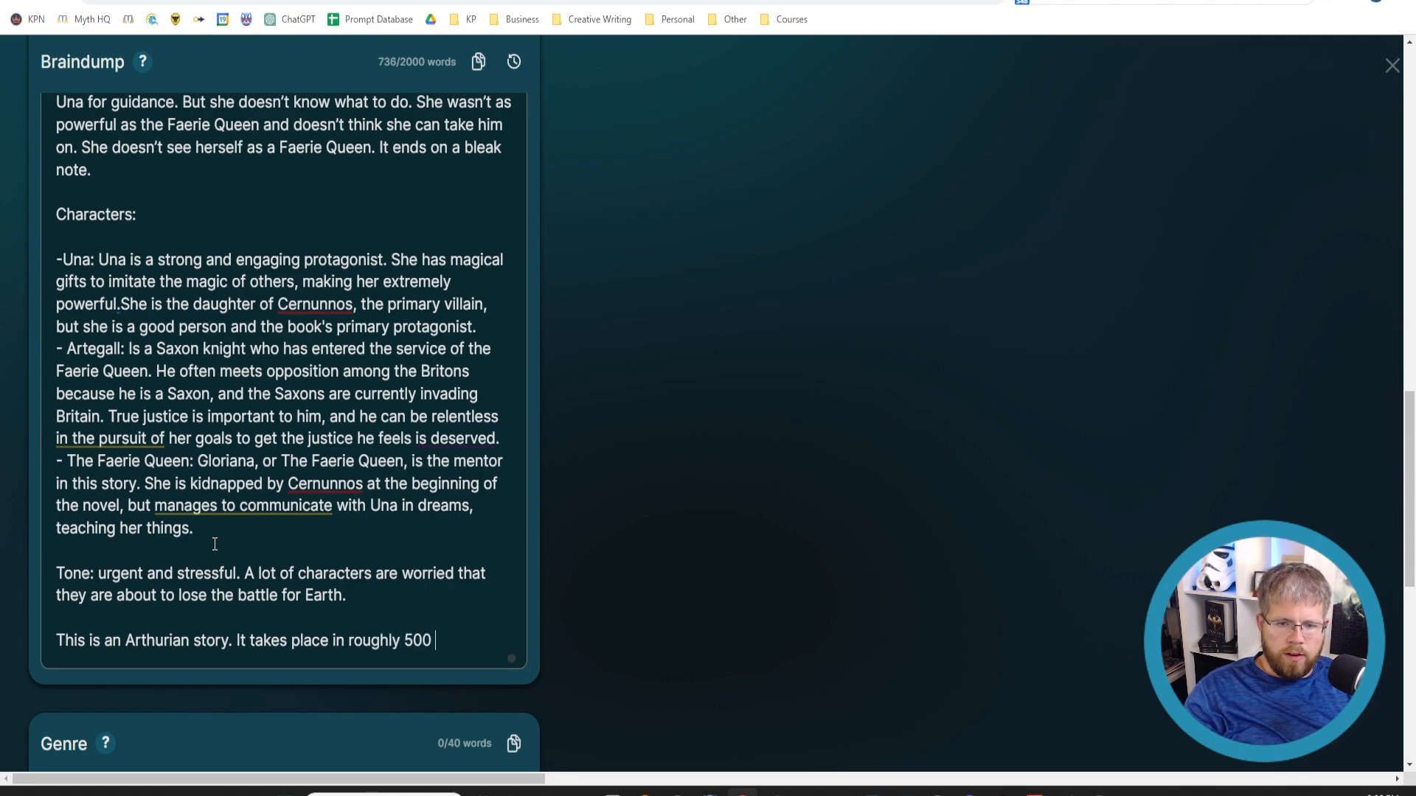
type("CE")
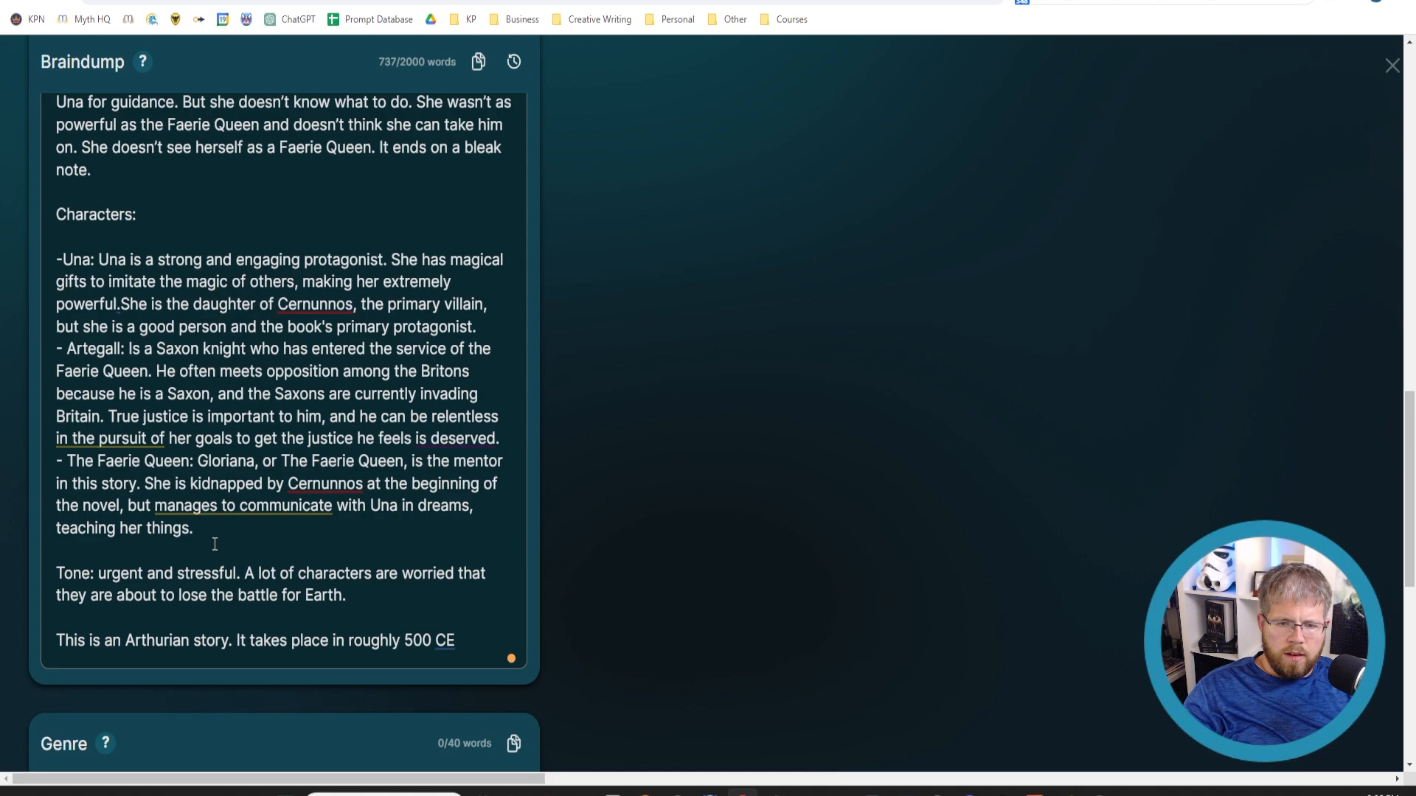
type(".")
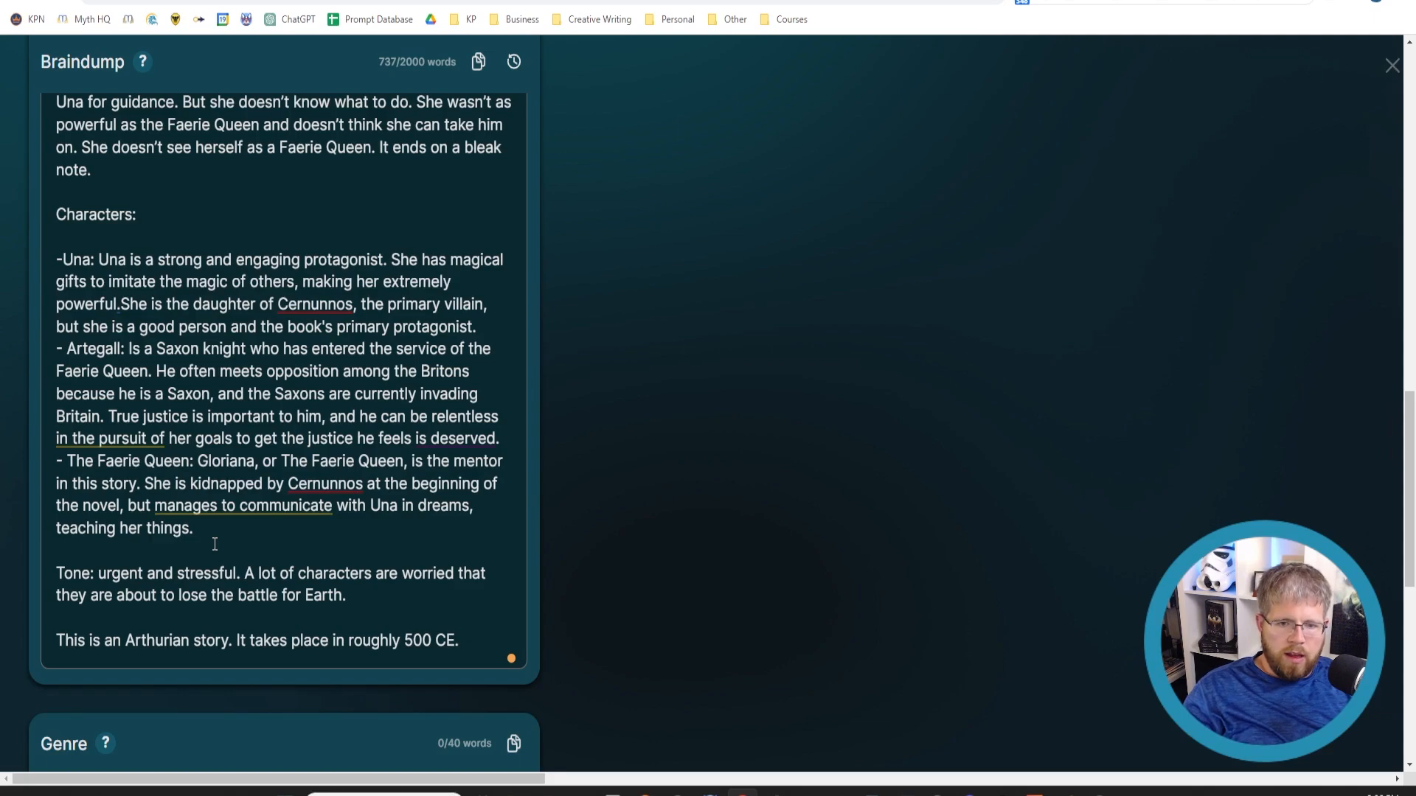
left_click(460, 640)
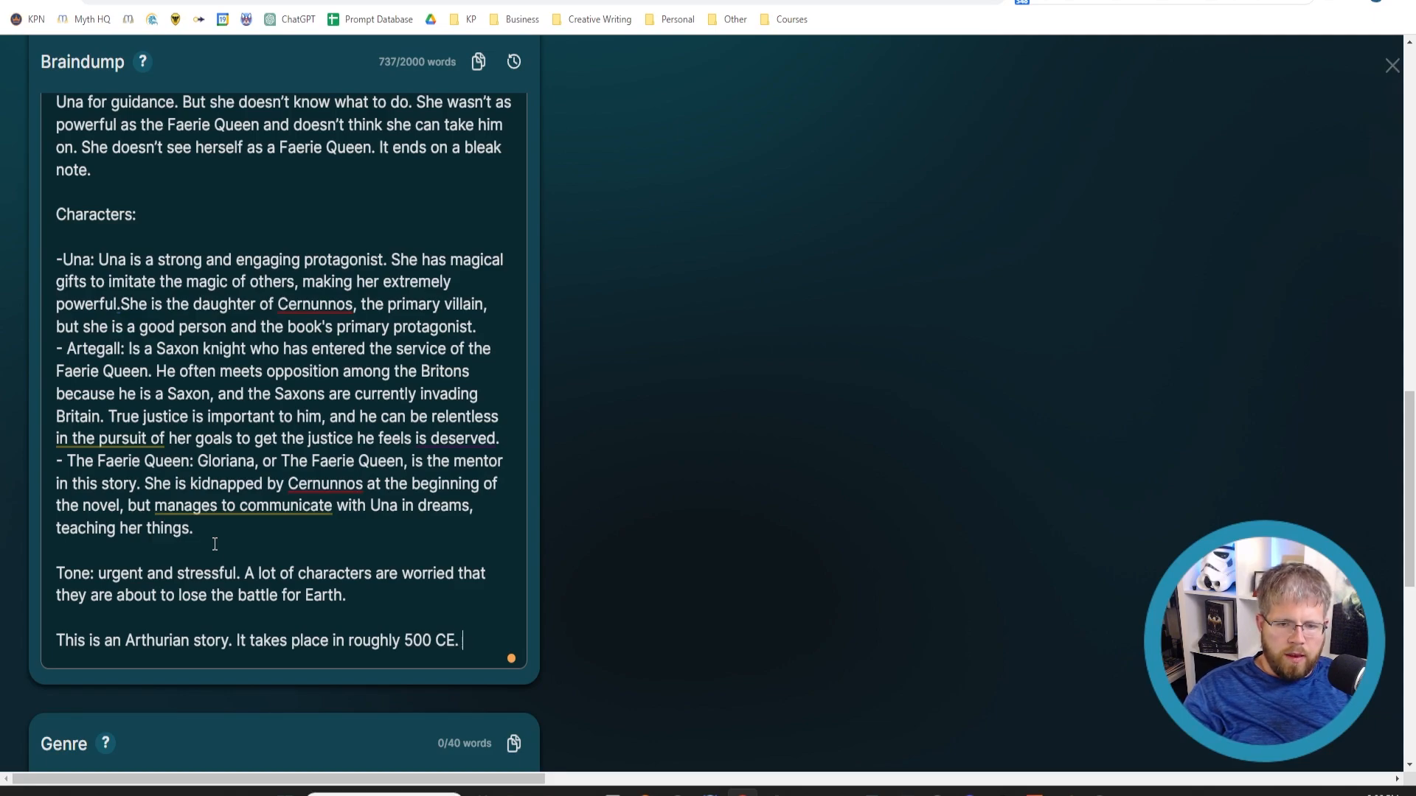
Step: Add that it's set in Britain during the Saxon invasion, with the Romans gone
type("It takes place in B")
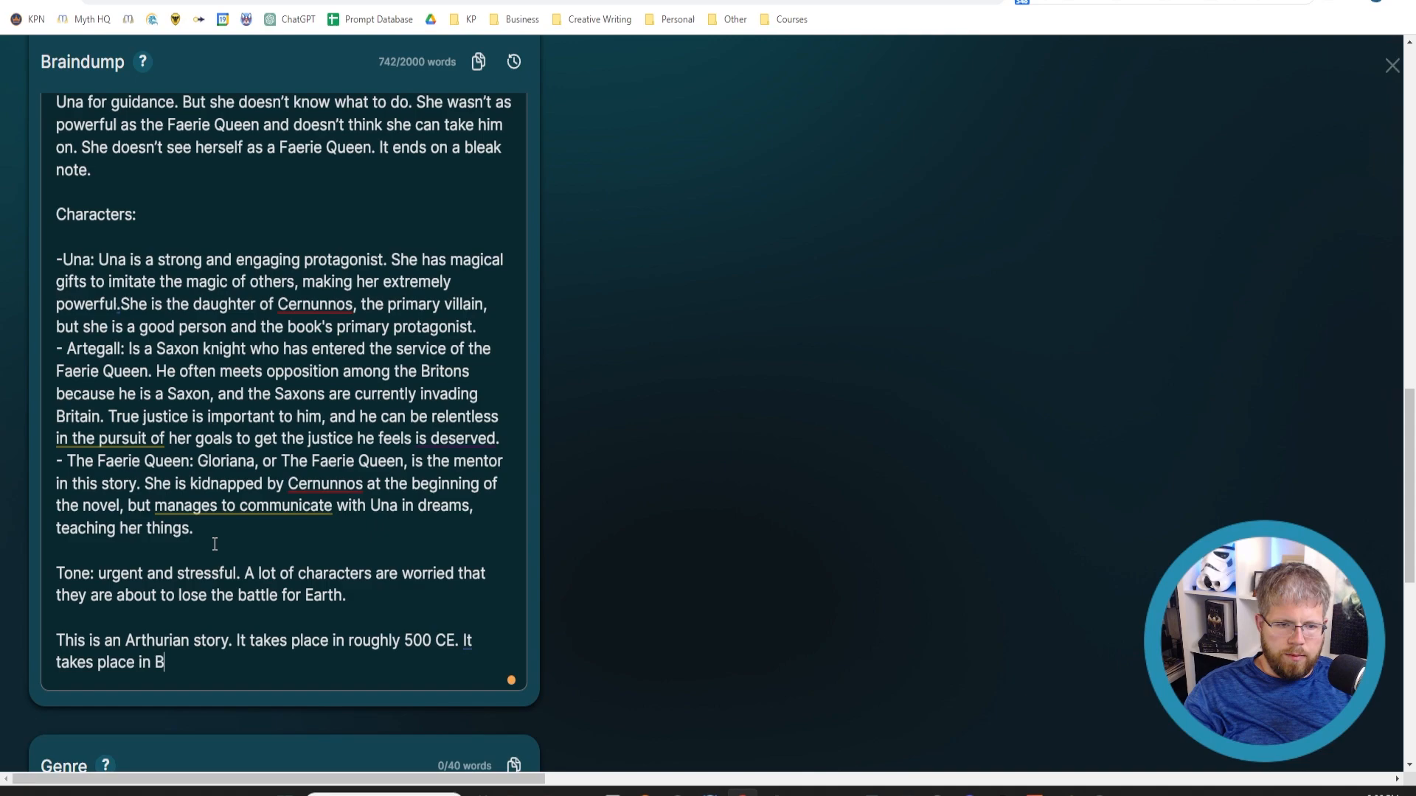
type("ritain")
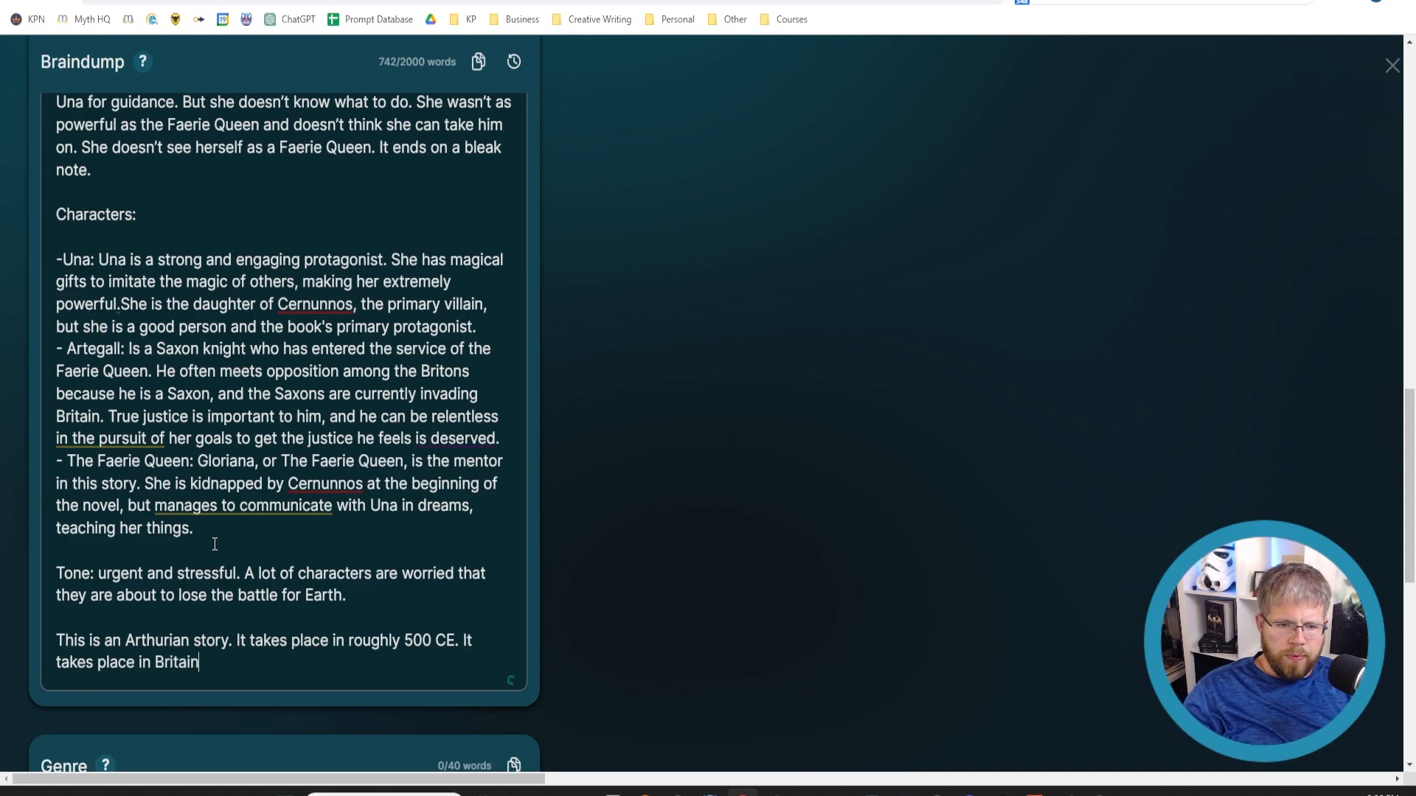
type(", during the Saxon")
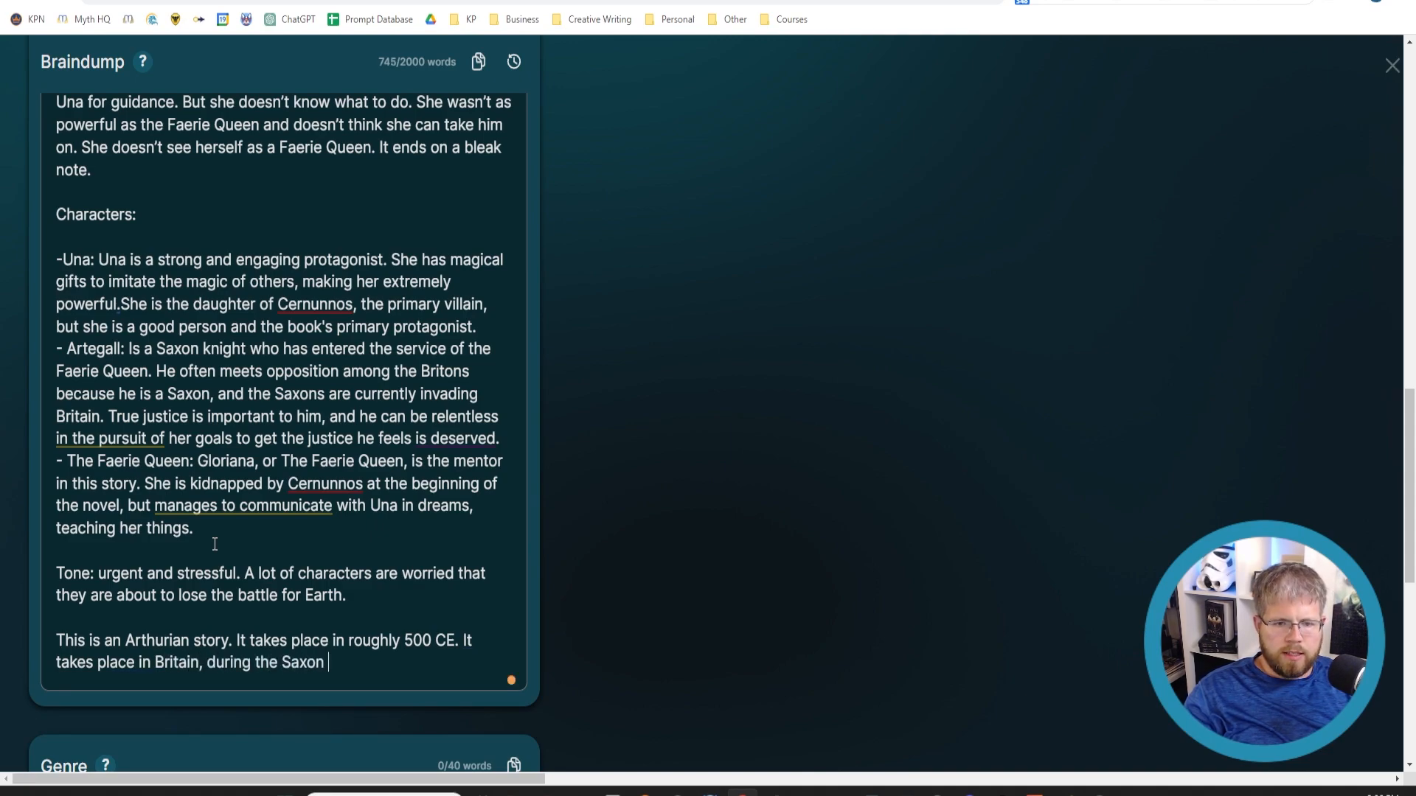
type("invasion. The ROman")
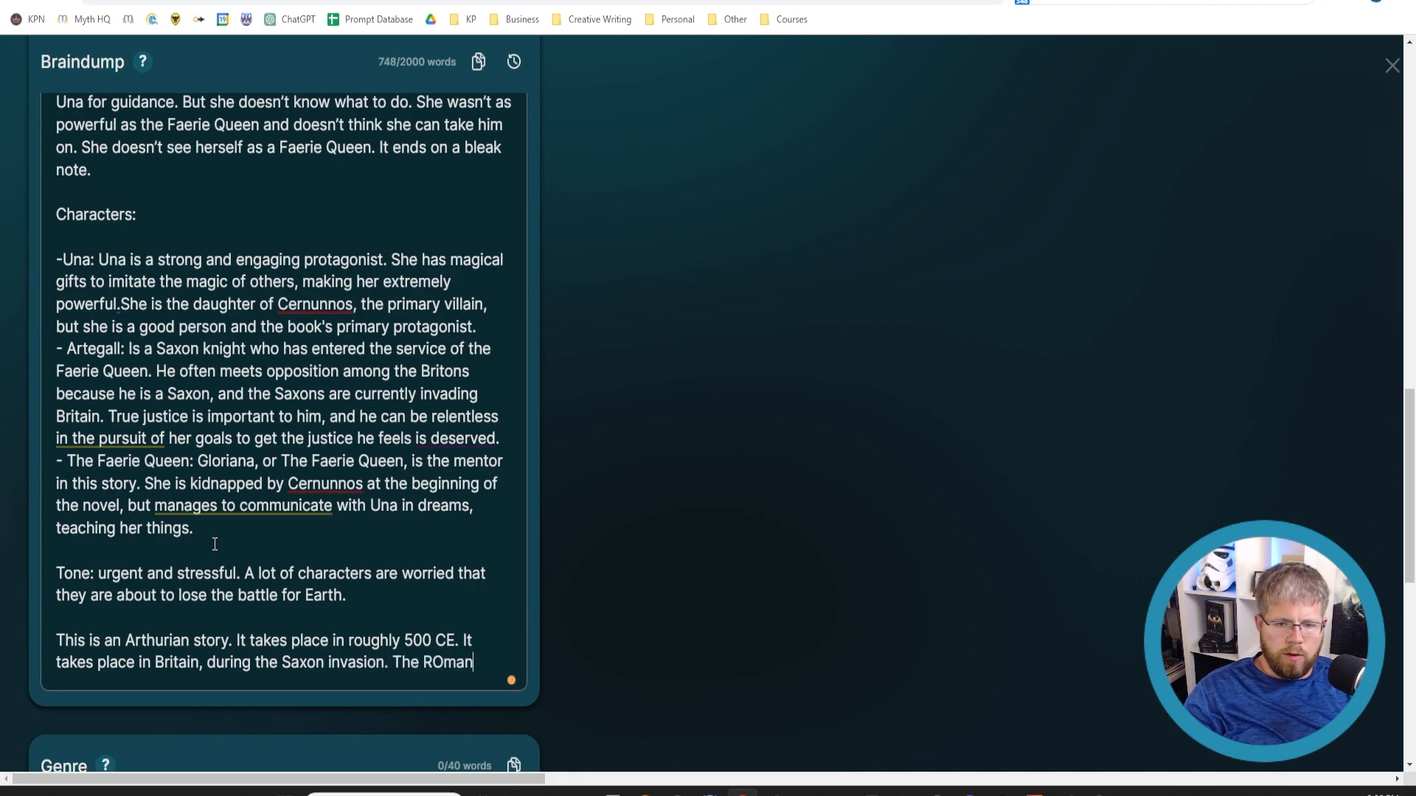
type("mans are")
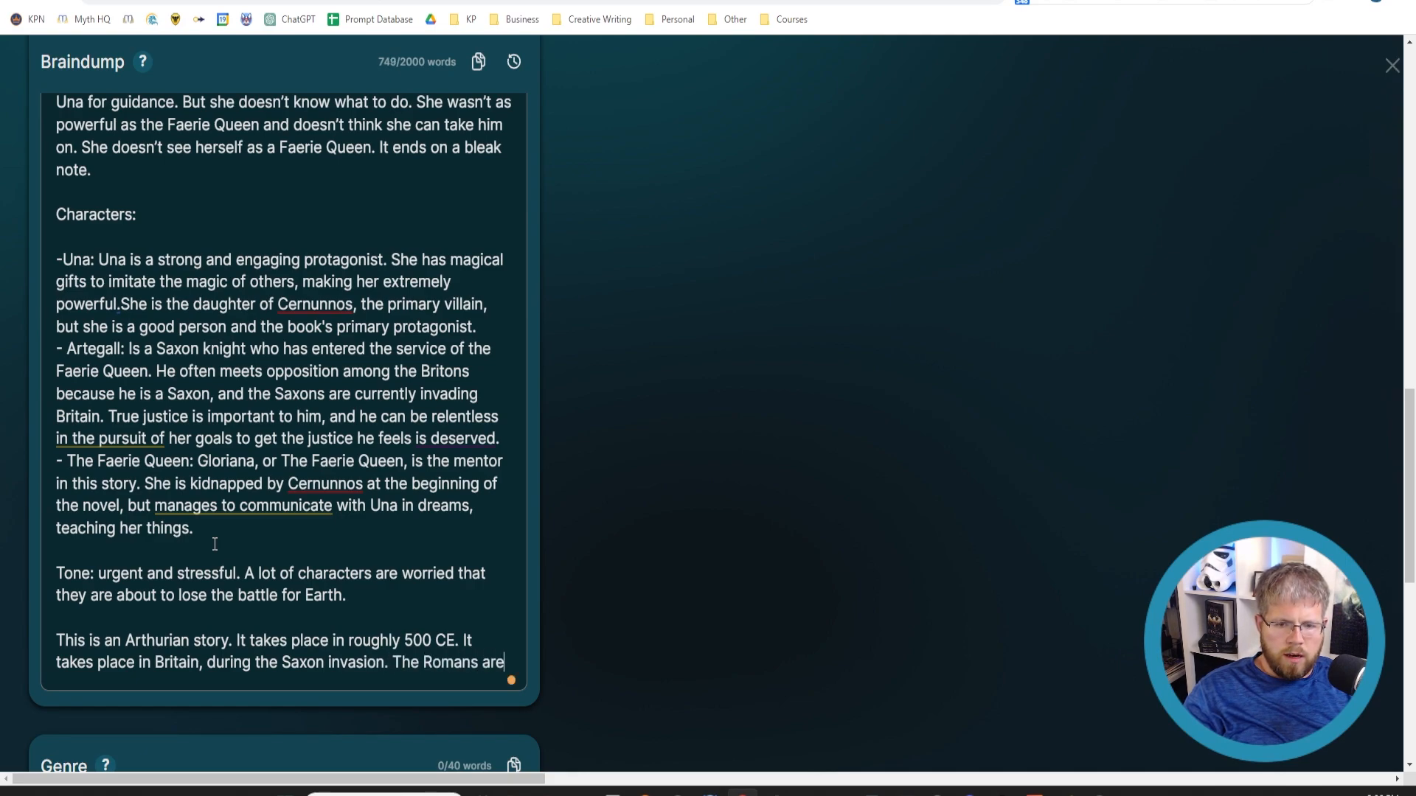
type("no longer")
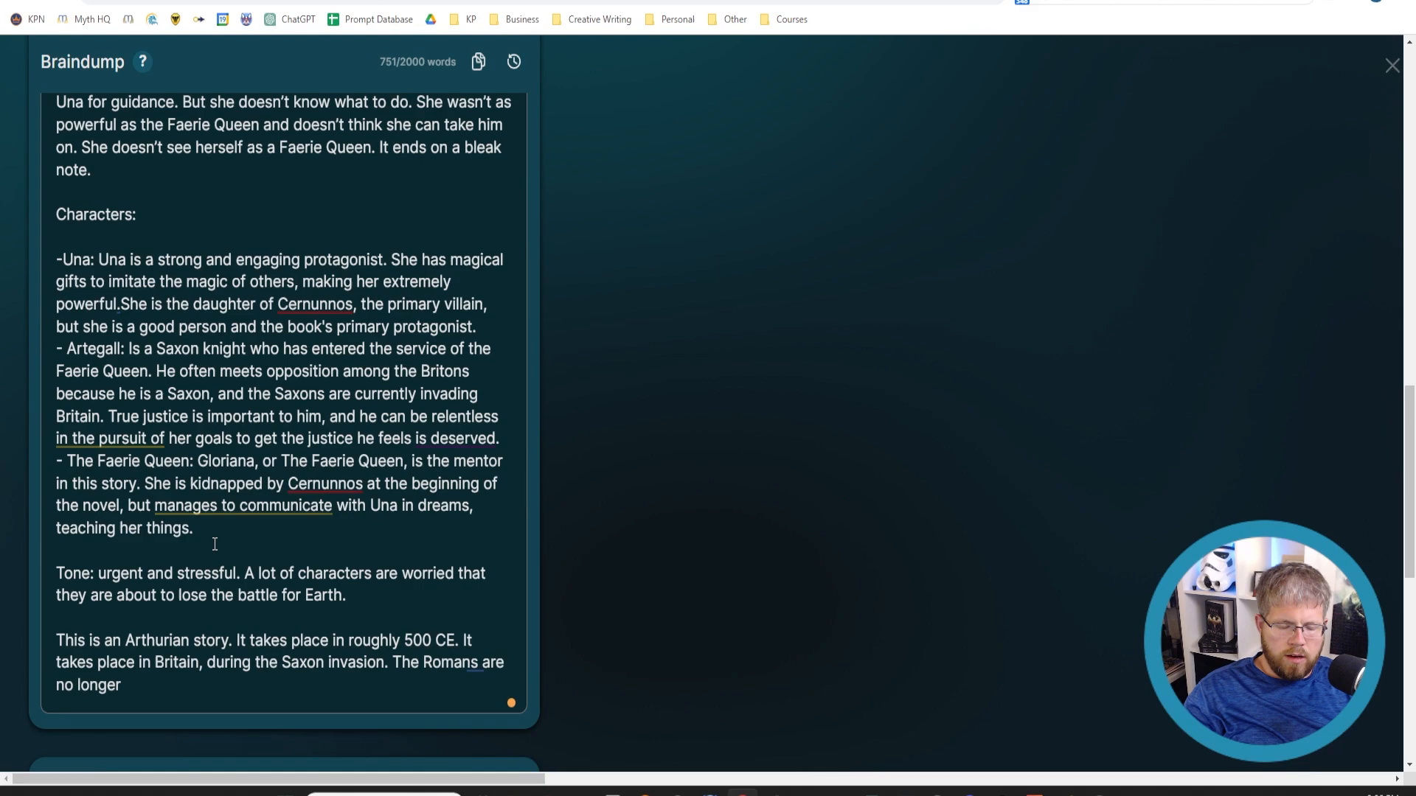
type("in Engl")
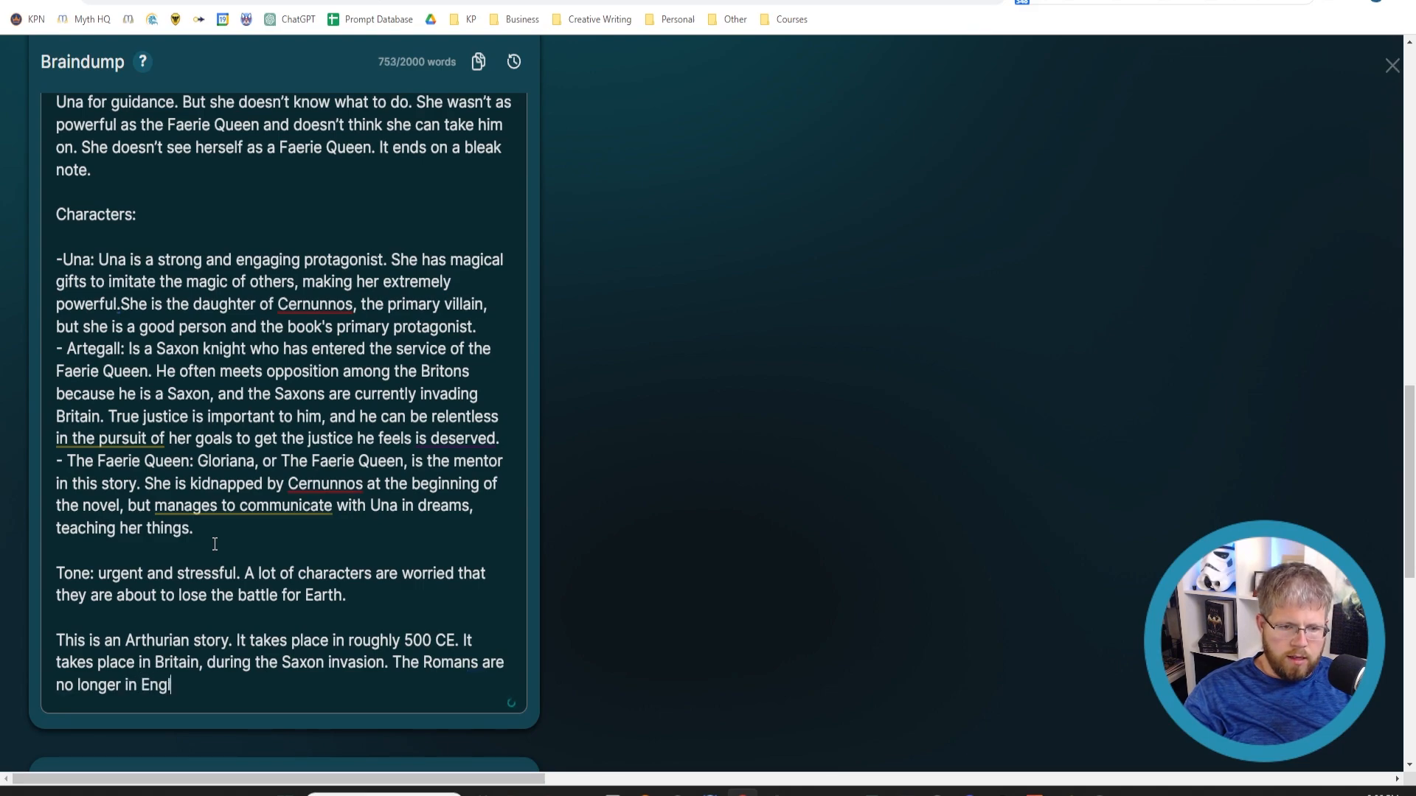
type("Britain")
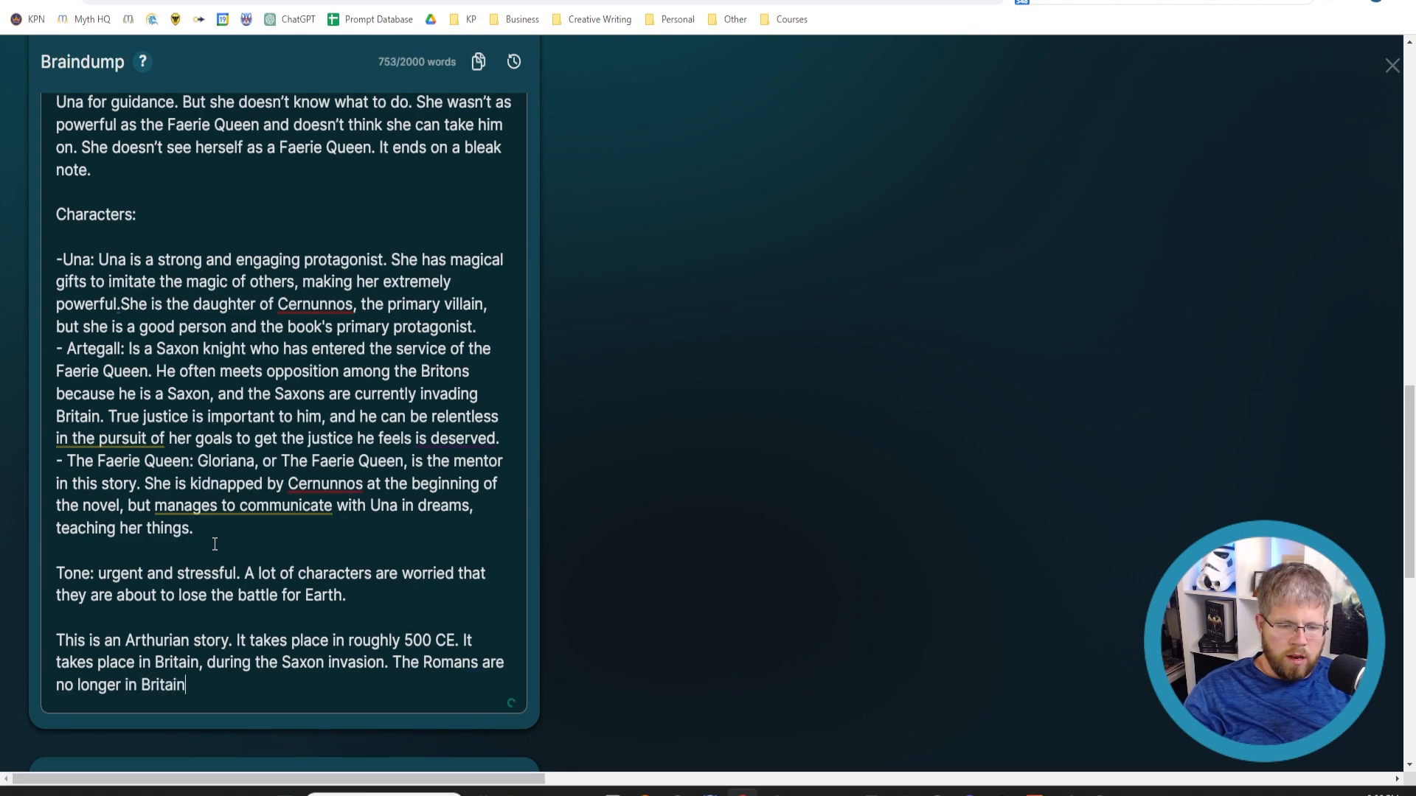
type(", lea")
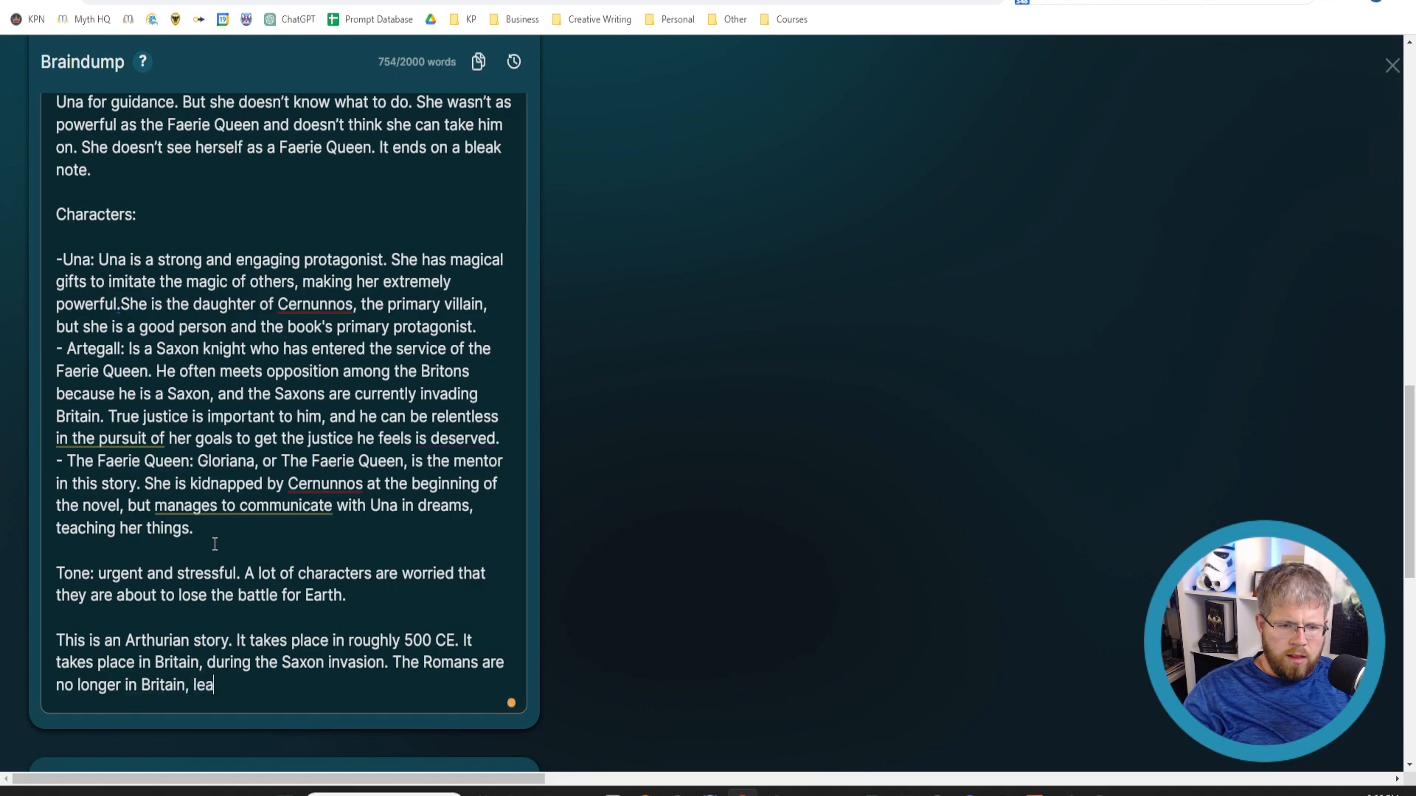
type("ving the Britons")
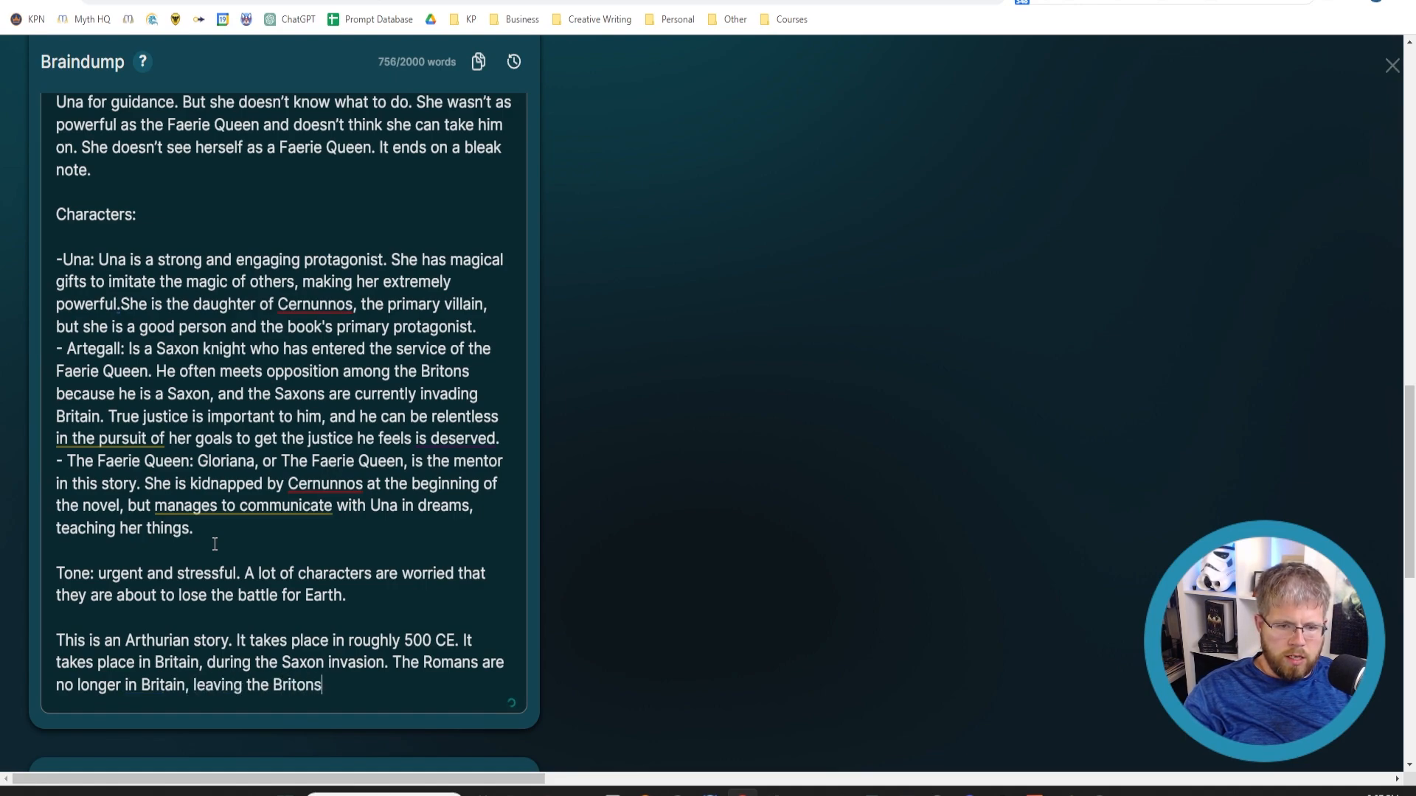
type("to fend for t")
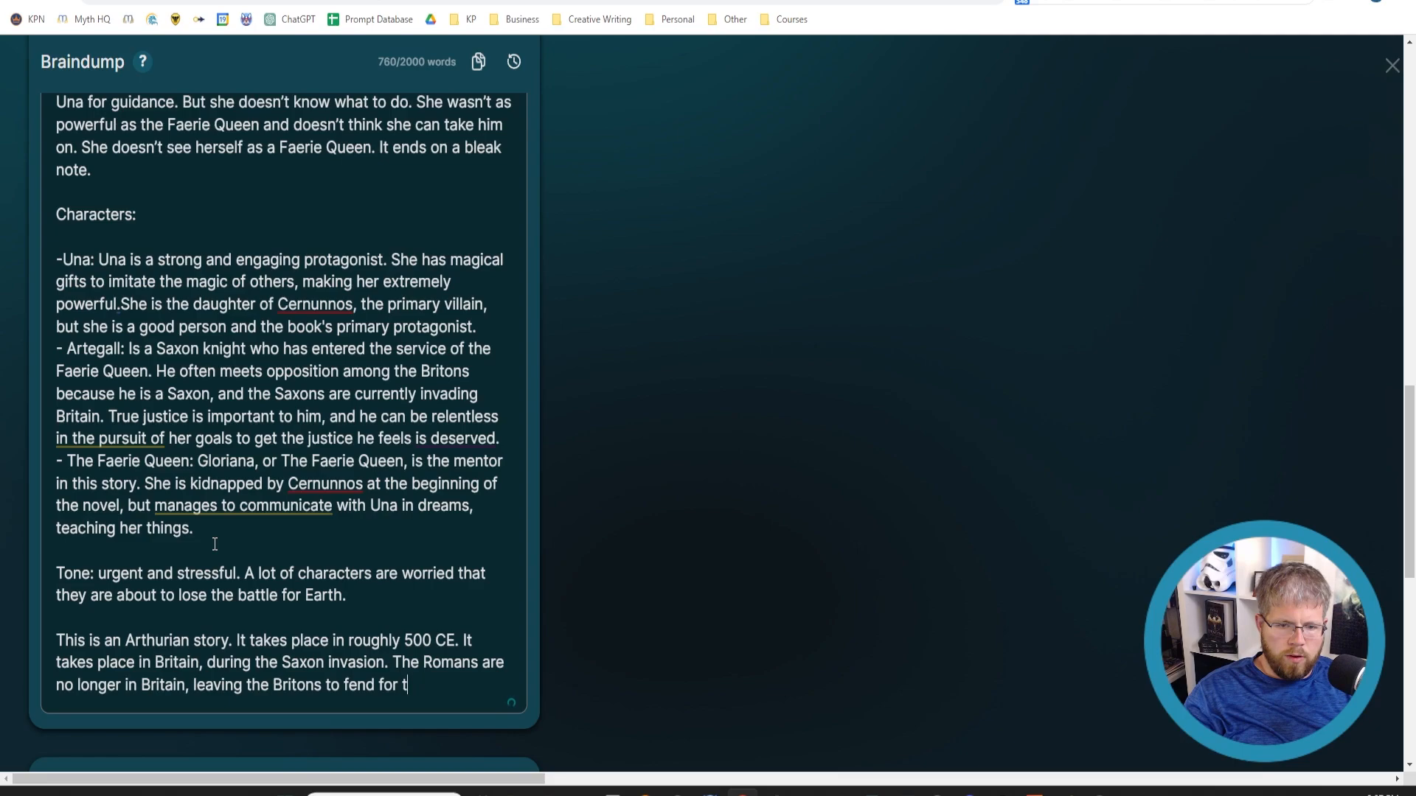
type("hemselves.")
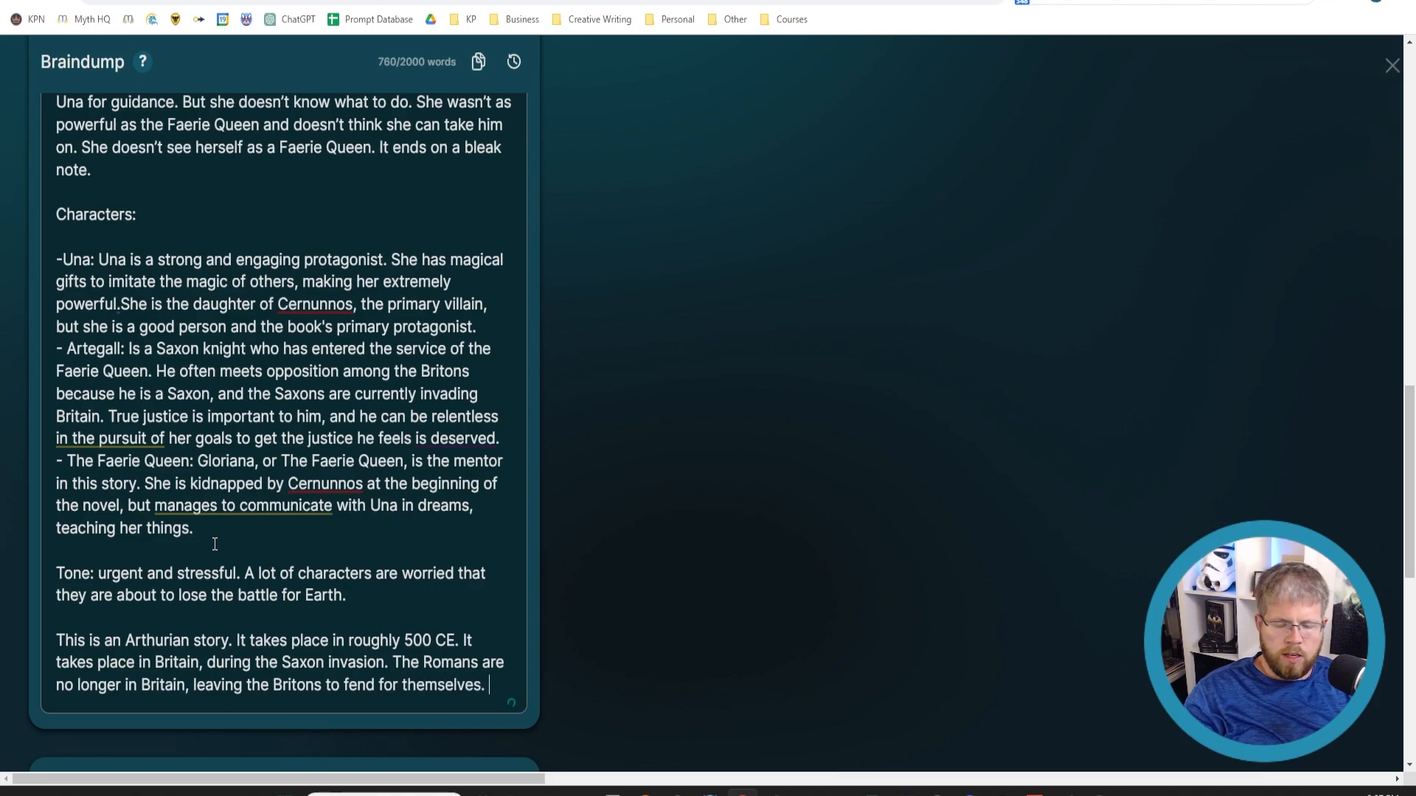
Step: Describe a reluctant, missing King Arthur who already holds the sword he pulled
type("This is also a")
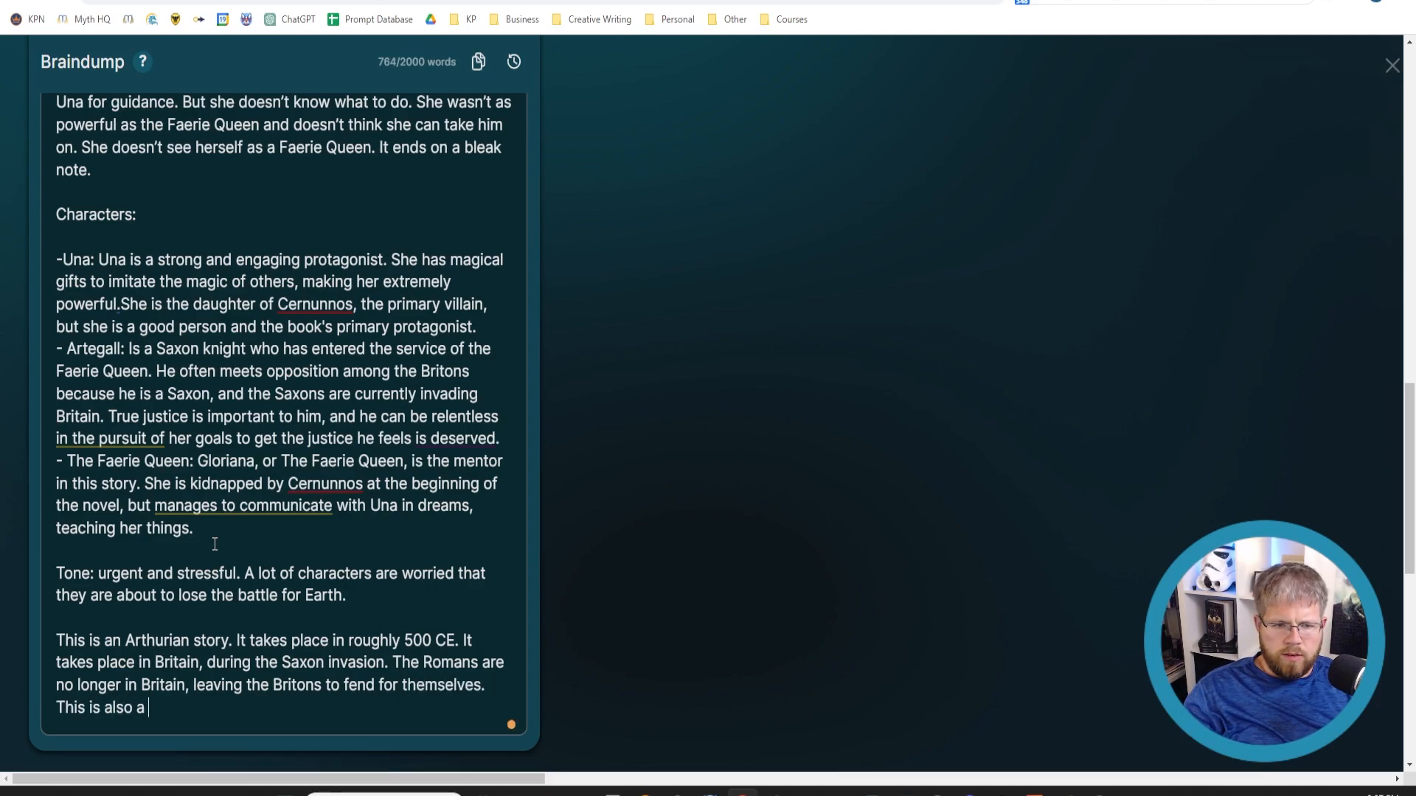
type("time befo")
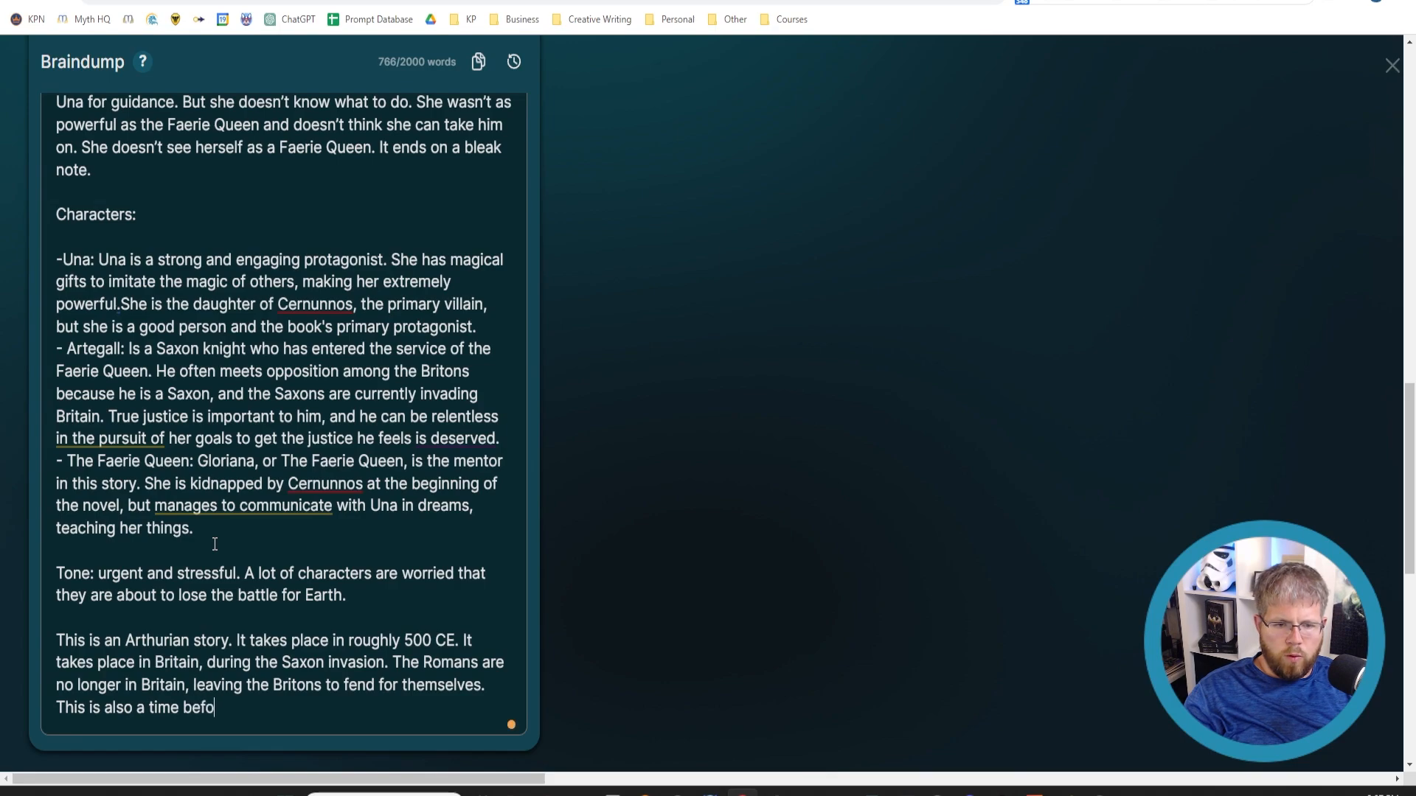
type("re King Arthur.")
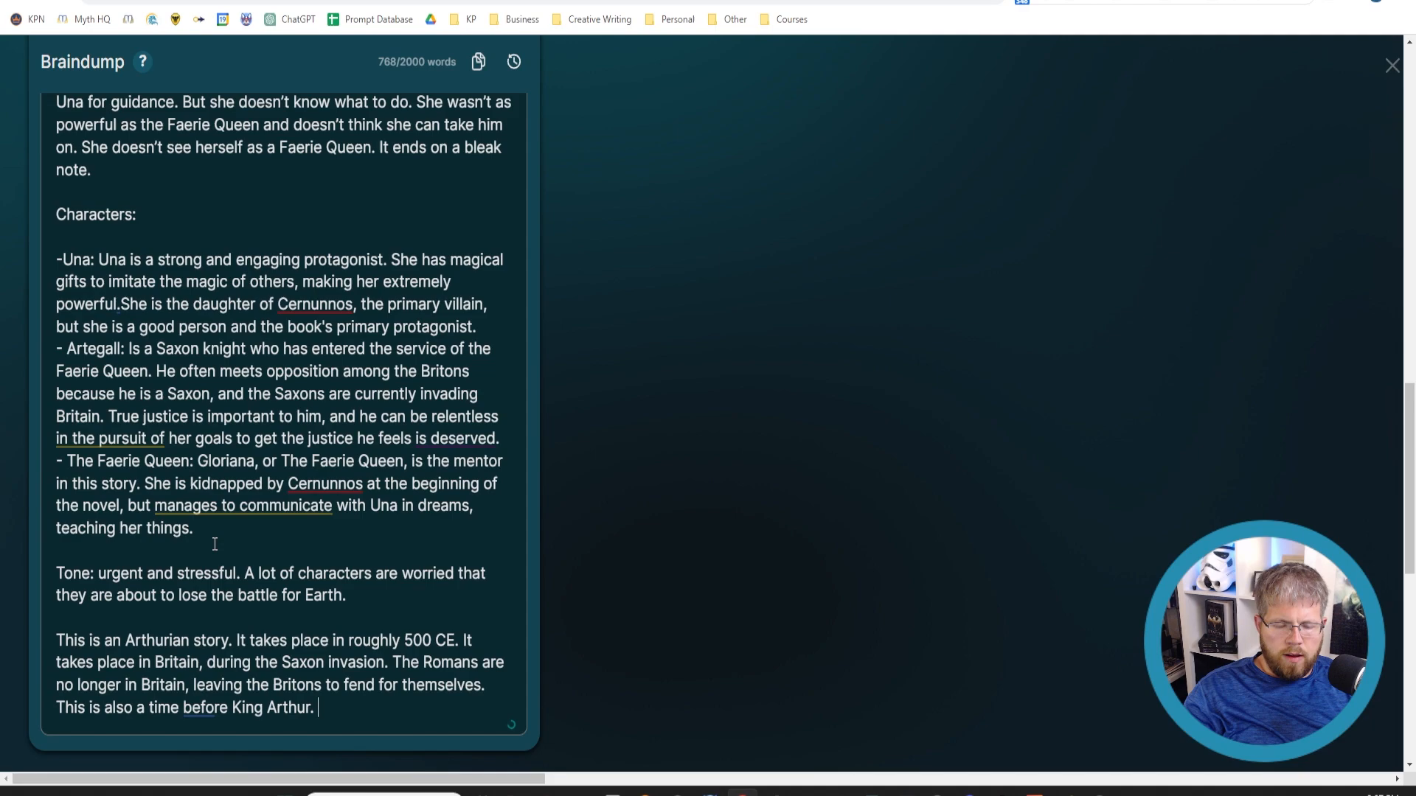
type("At this point in time,")
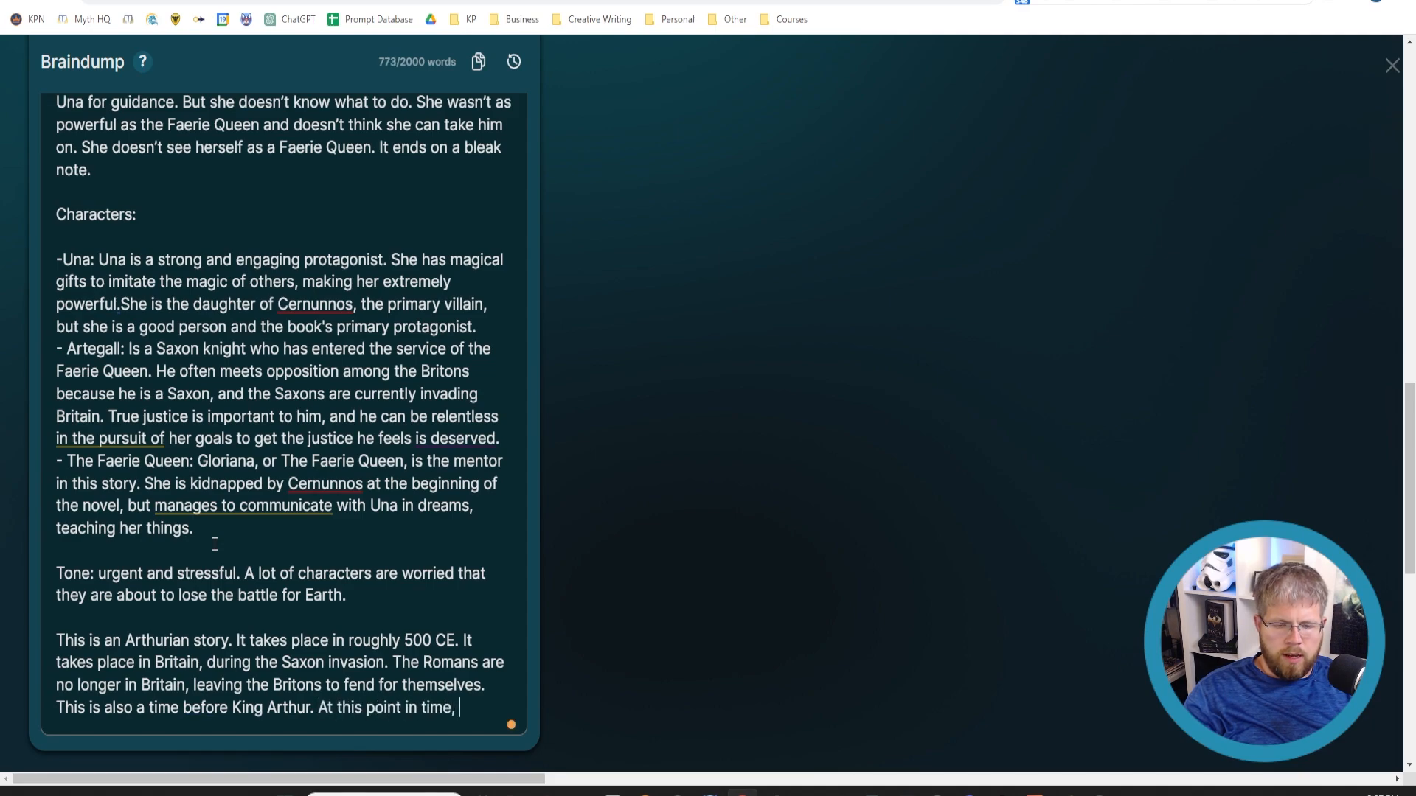
type("King Arthur is")
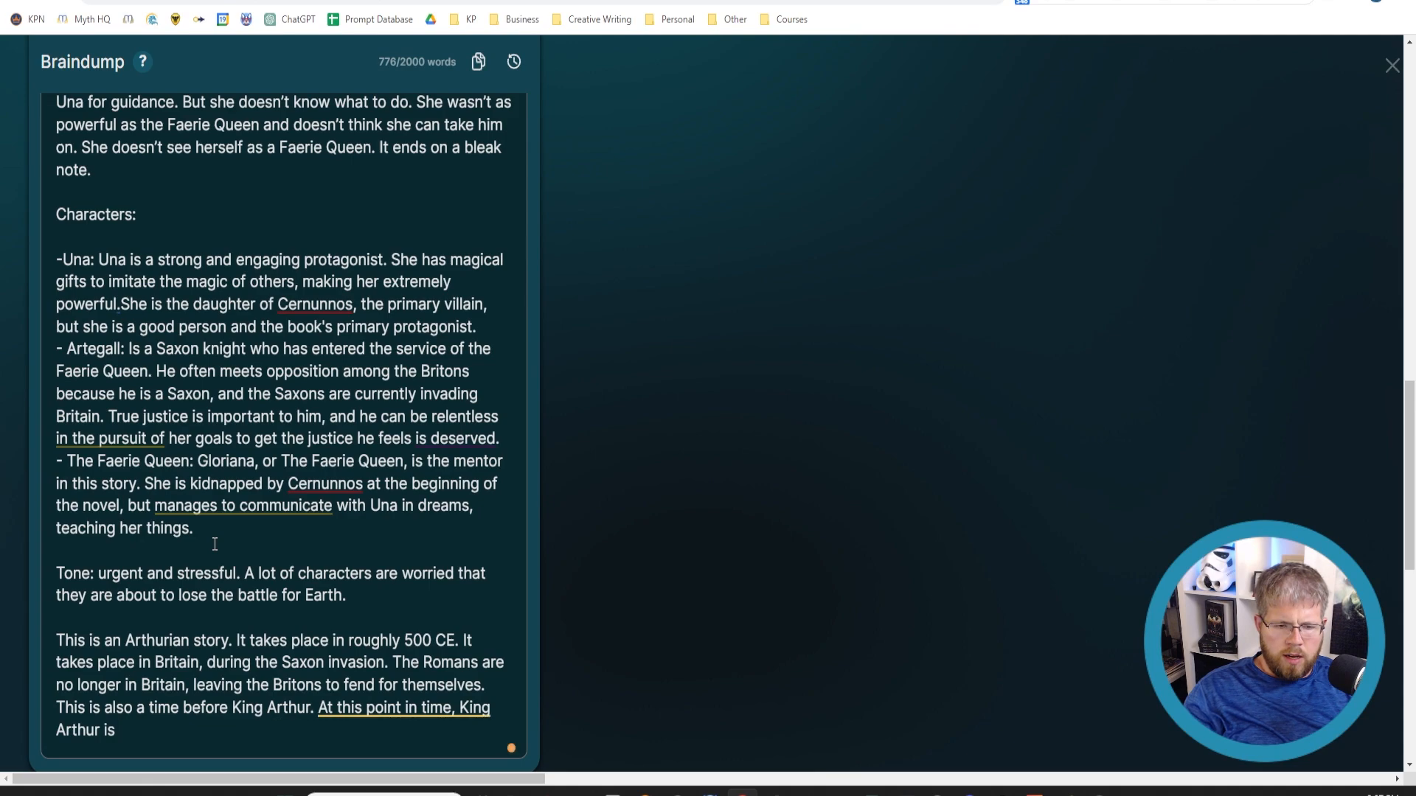
type("has the S")
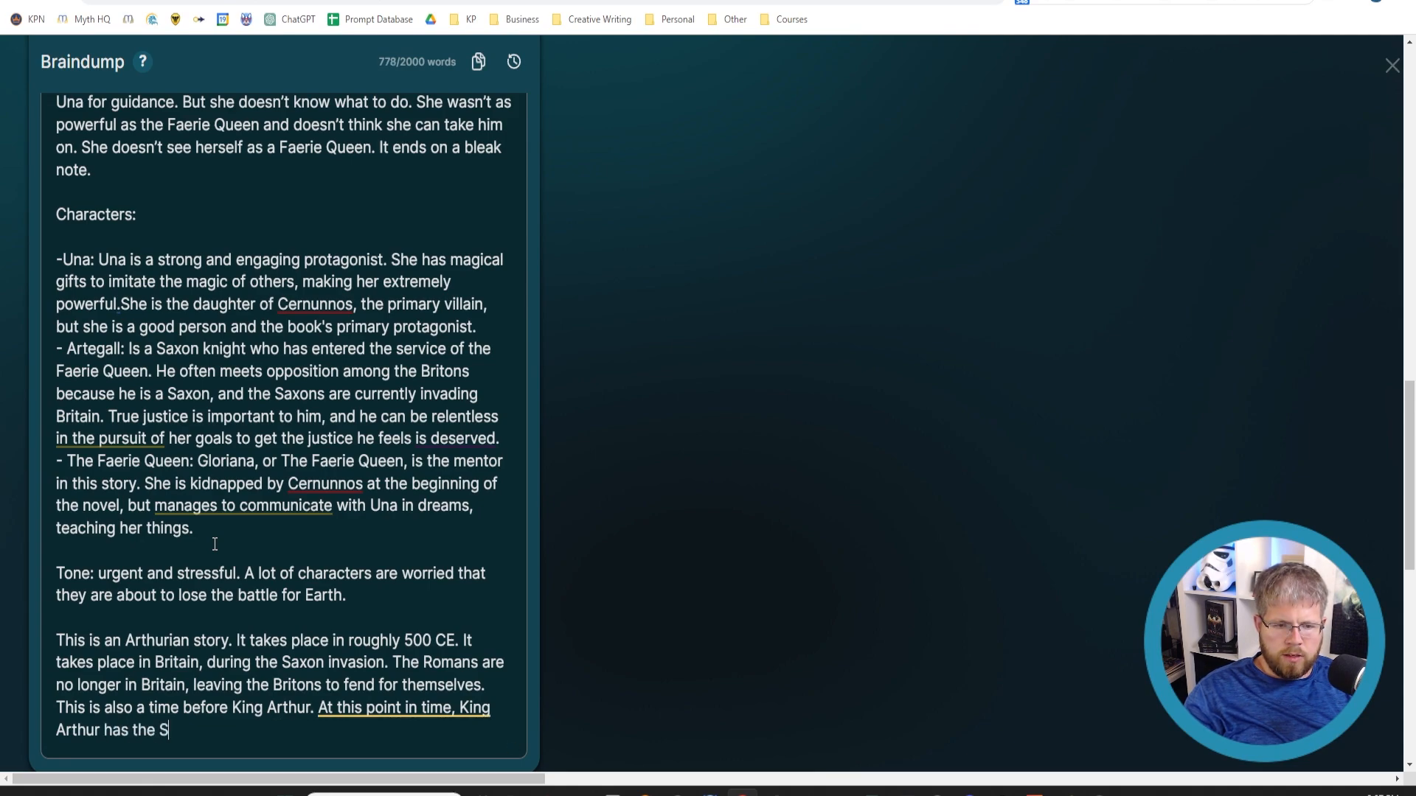
type("word he pulls")
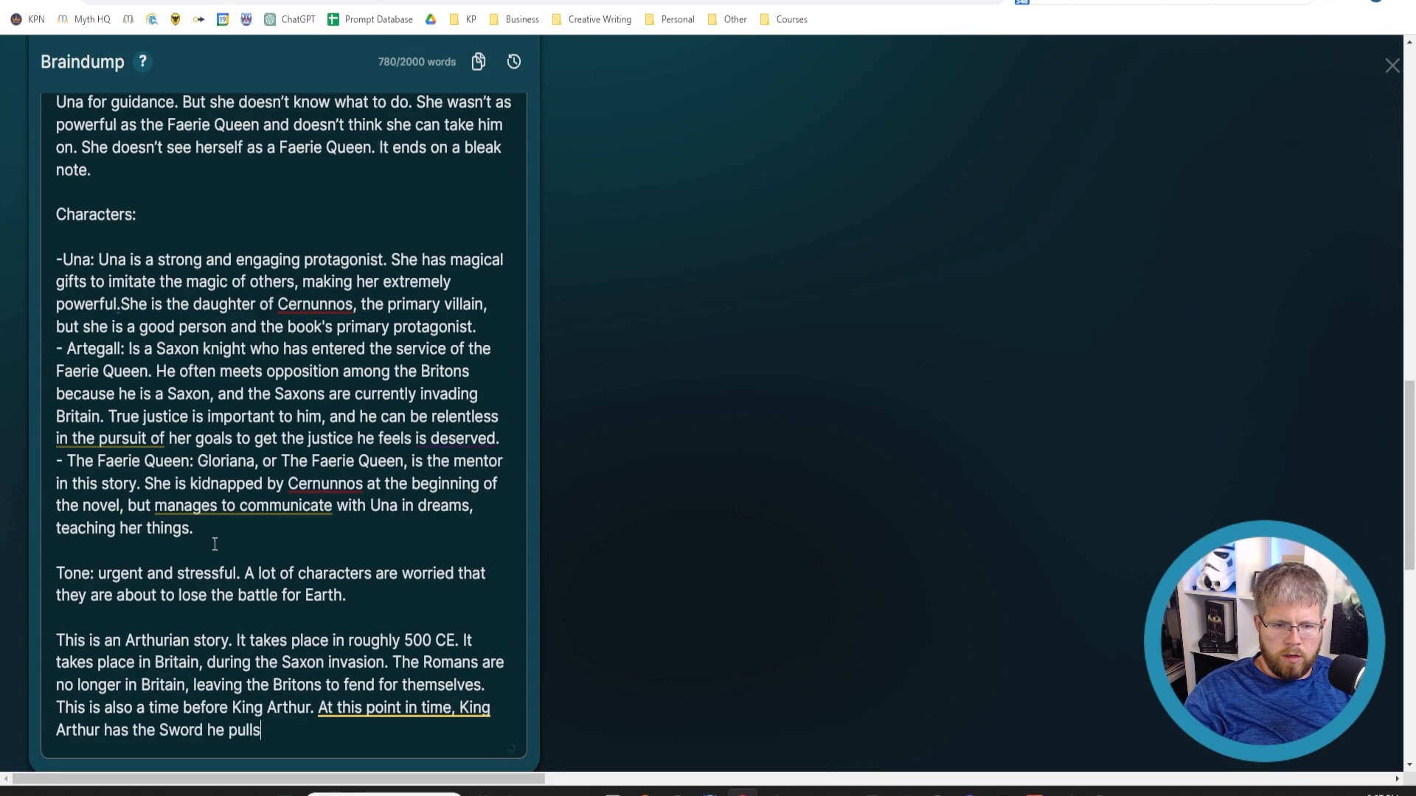
type("ed form the stone, but he")
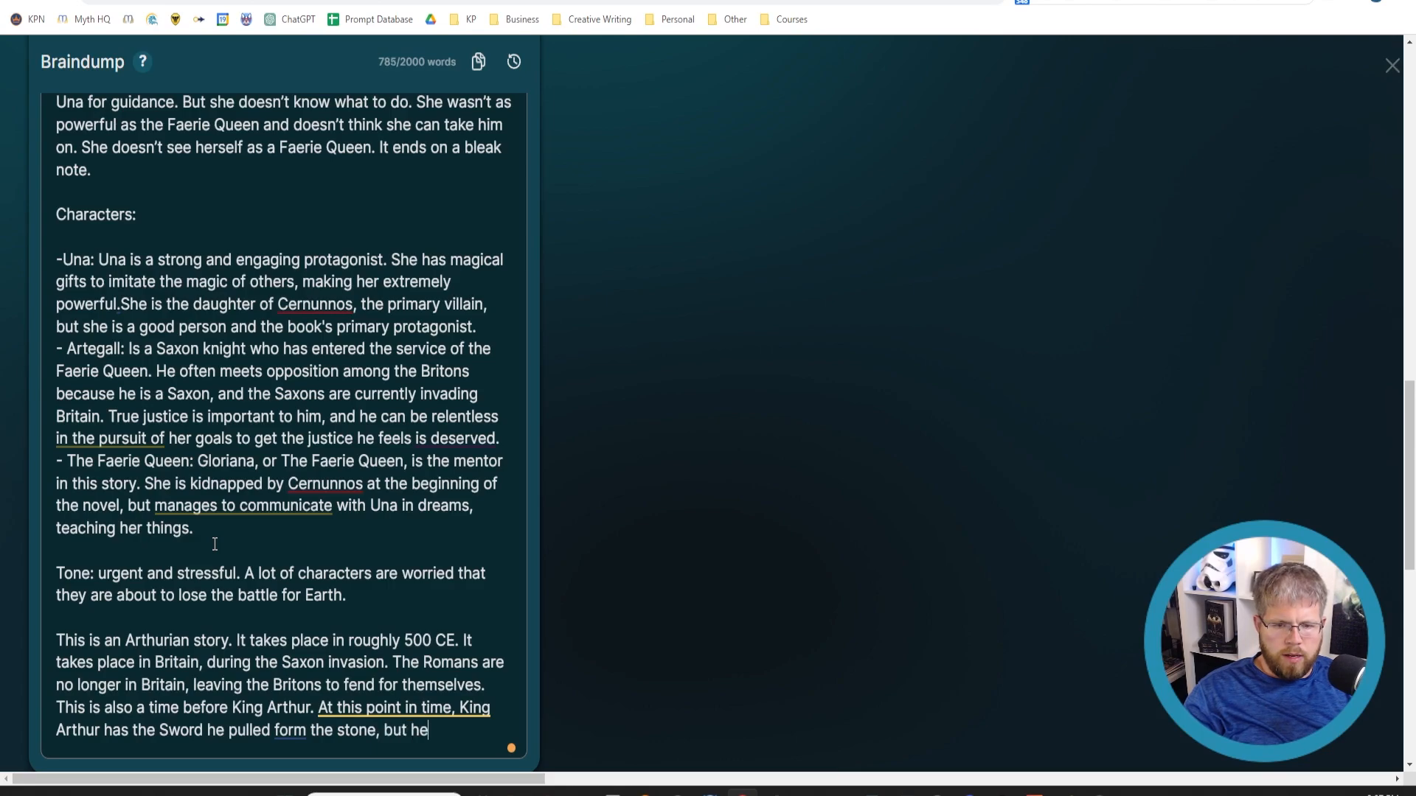
type("doesn't want to be king, and no one")
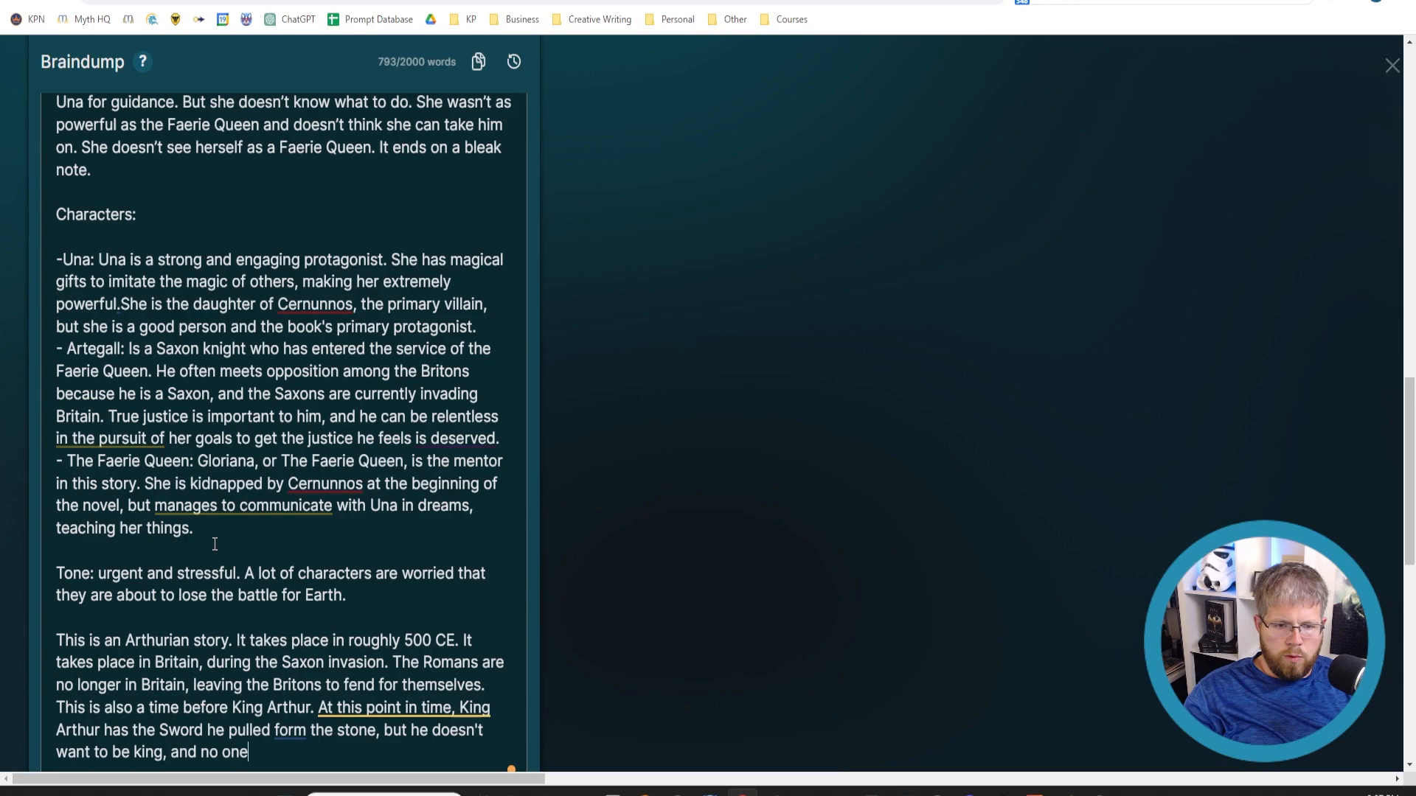
type("knows where h")
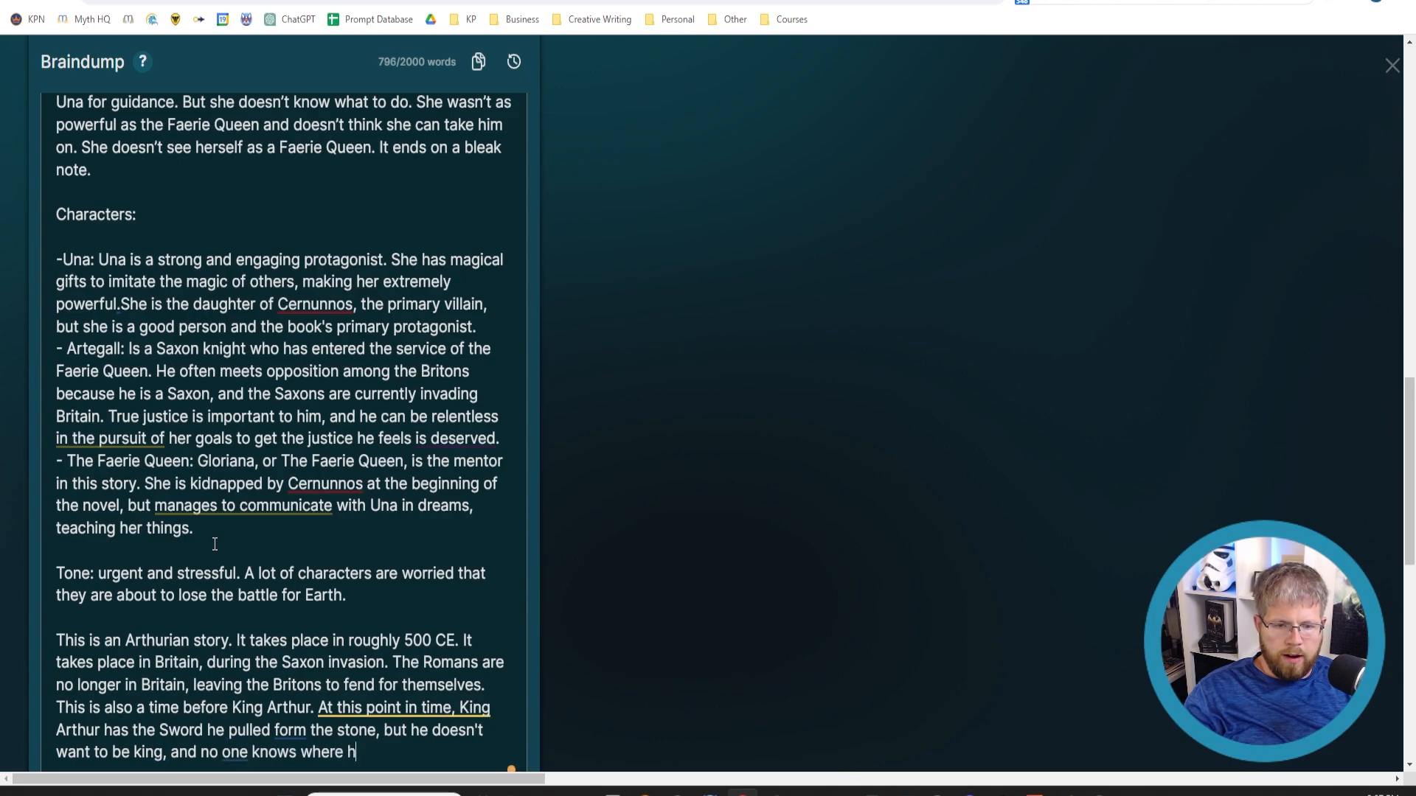
type("e is.")
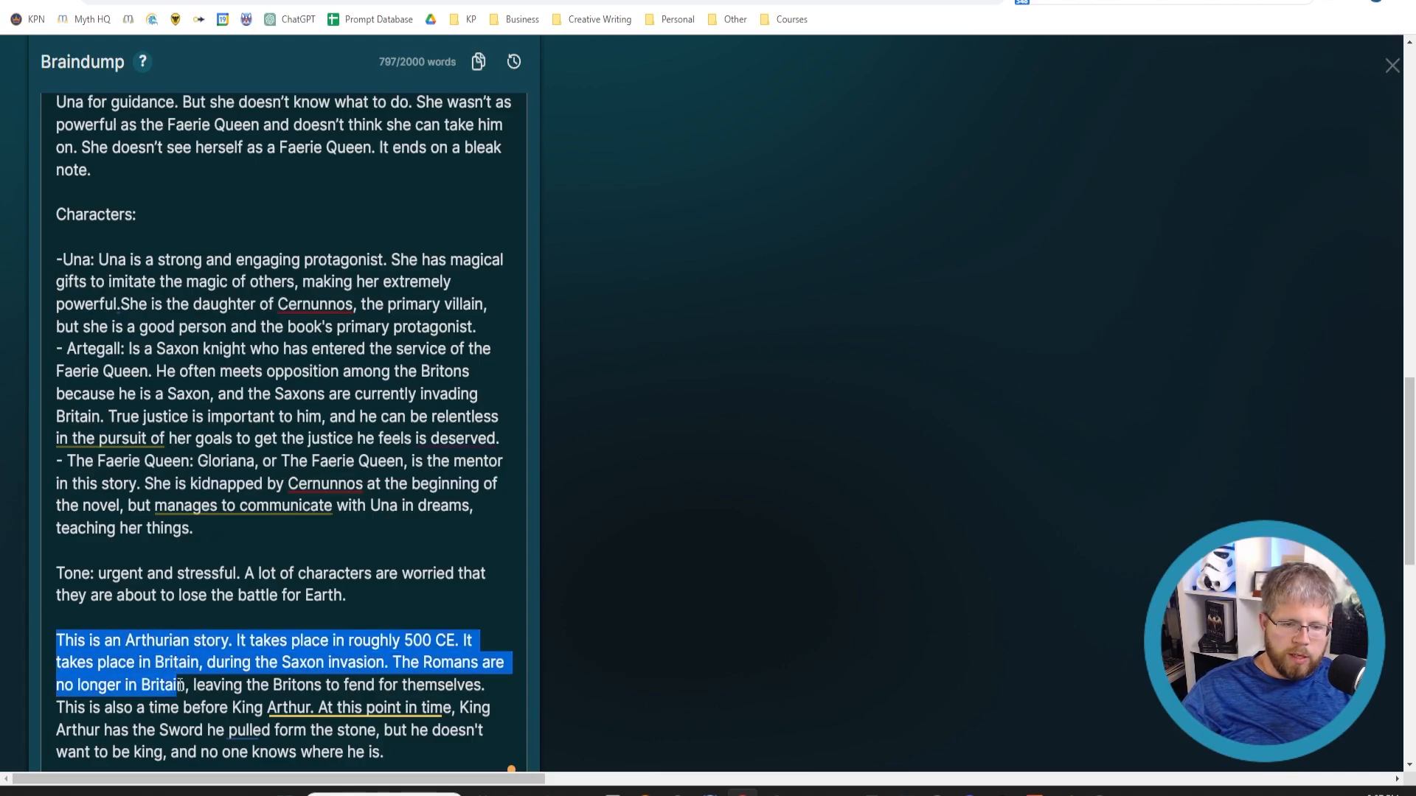
left_click(152, 662)
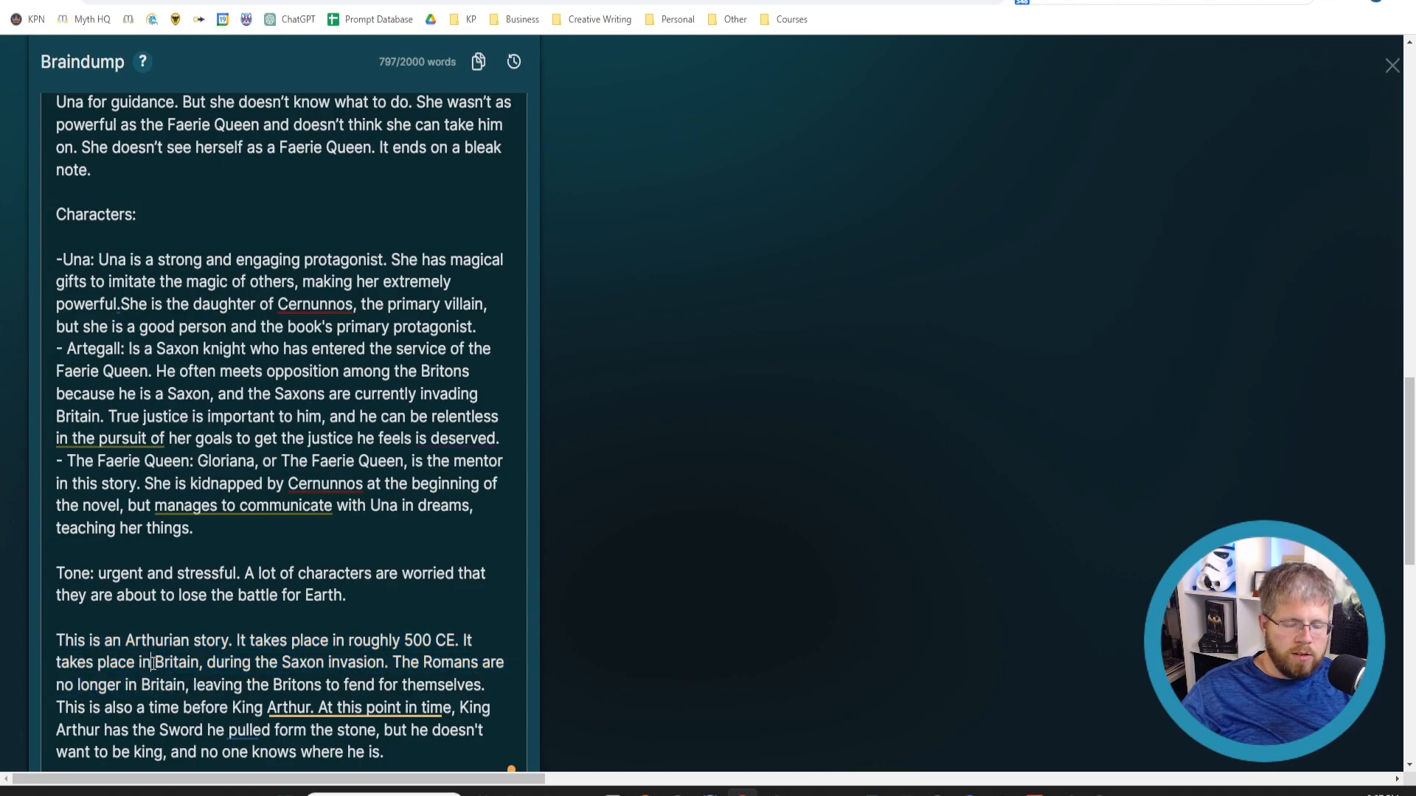
scroll("down", 3)
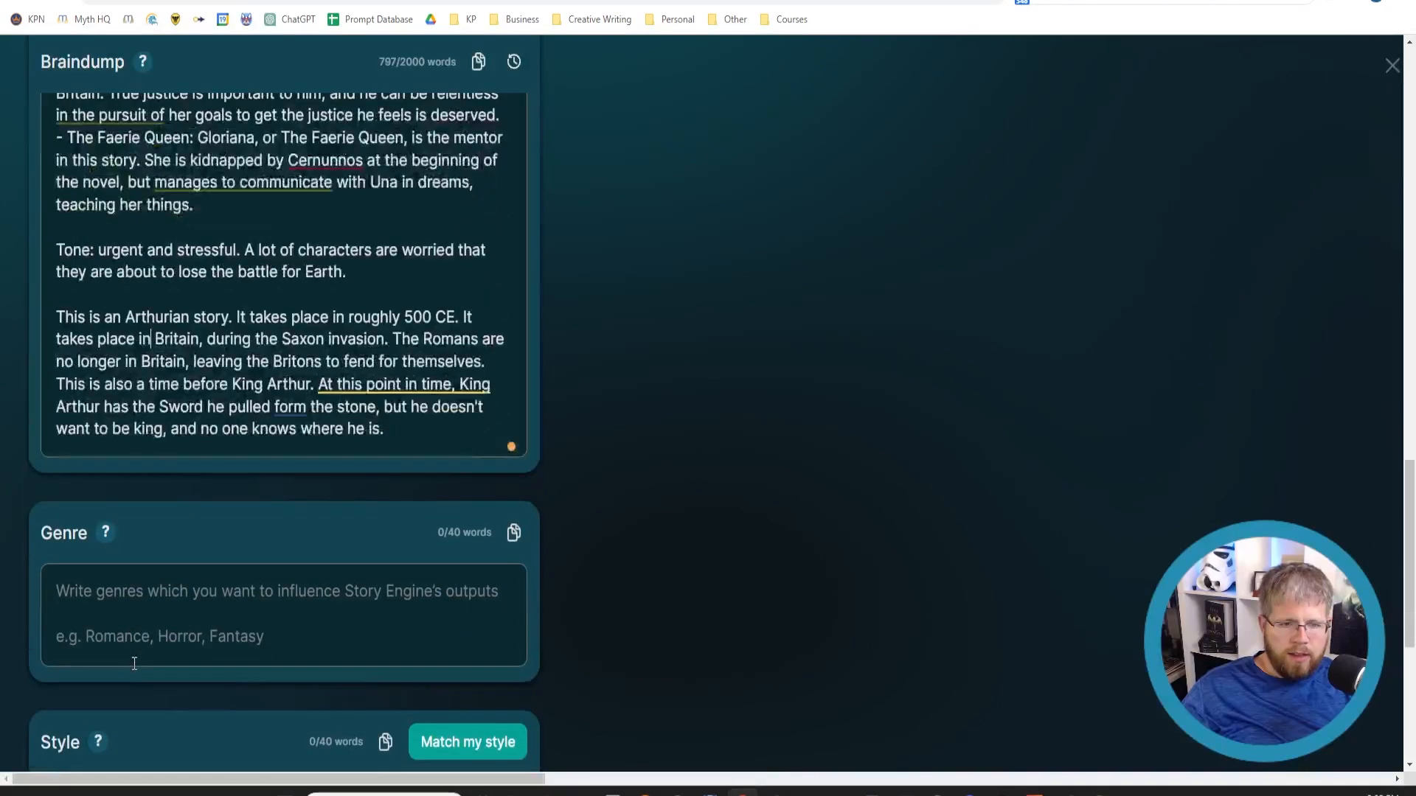
scroll("up", 3)
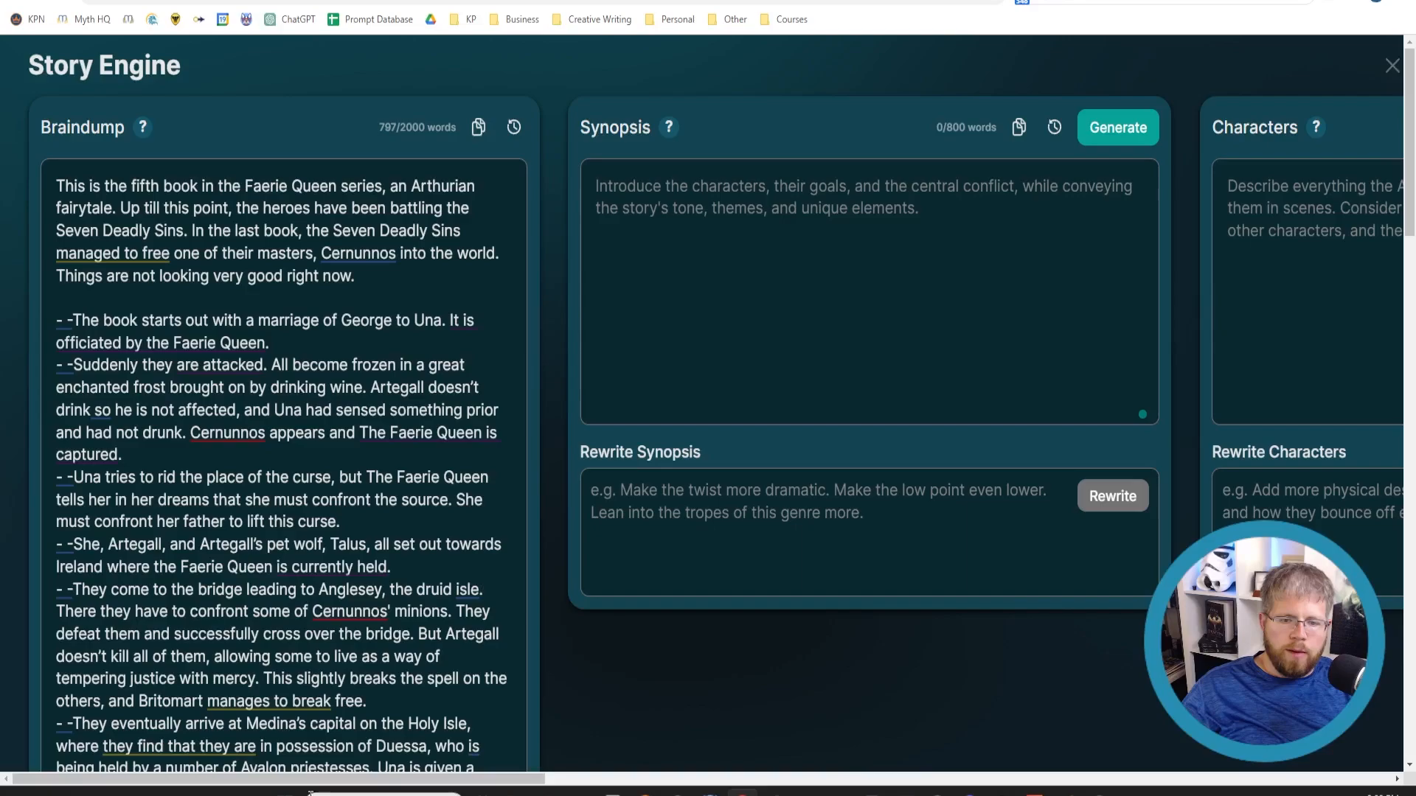
scroll("right", 3)
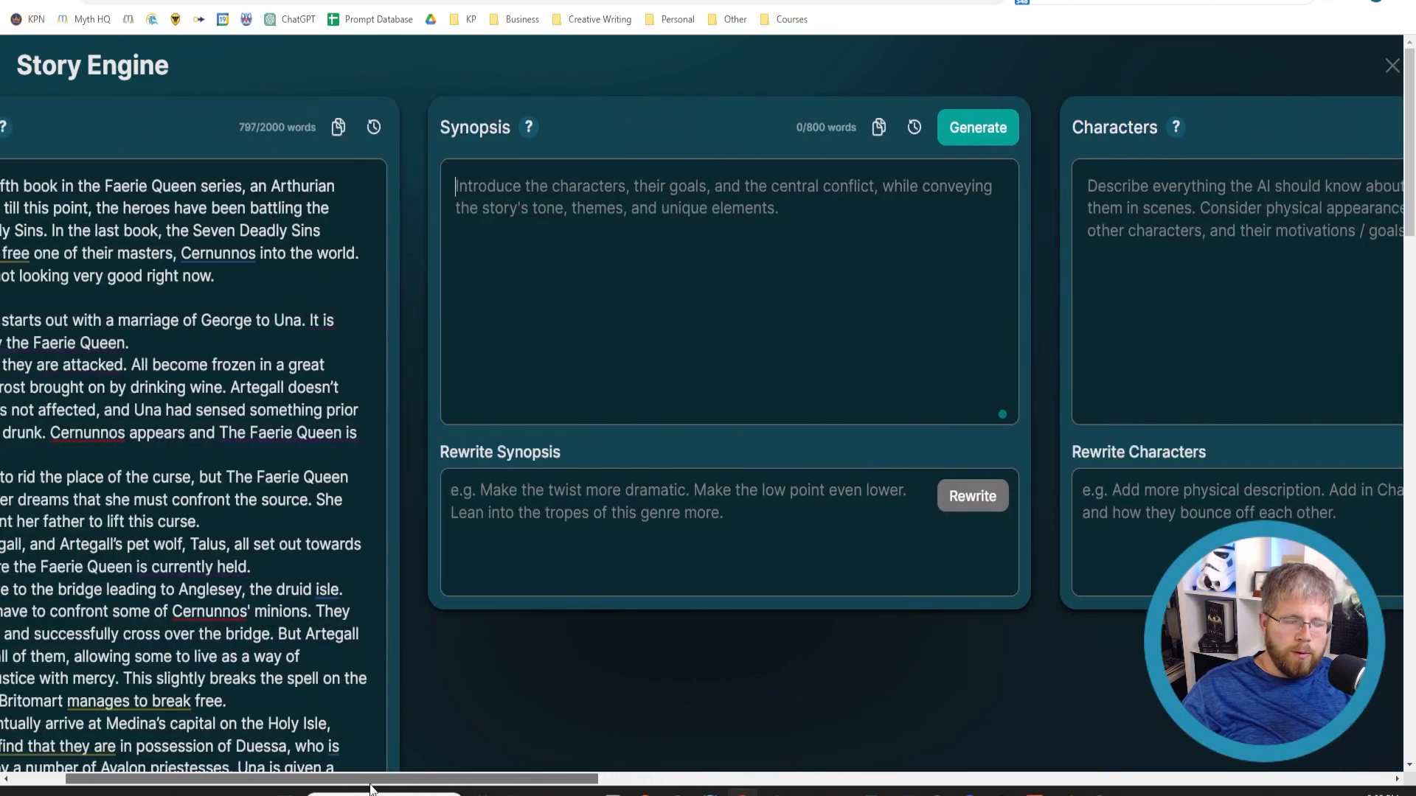
scroll("right", 3)
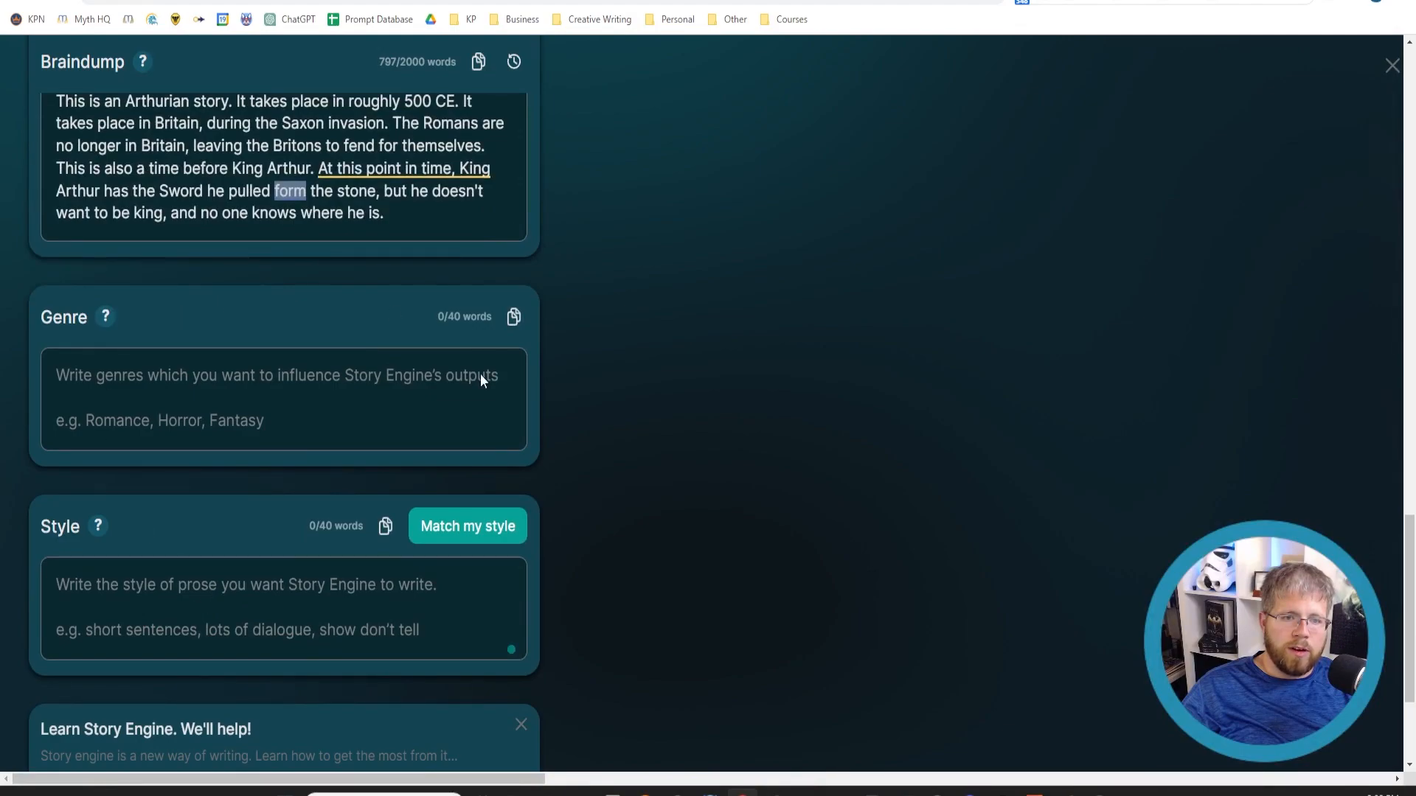
scroll("up", 3)
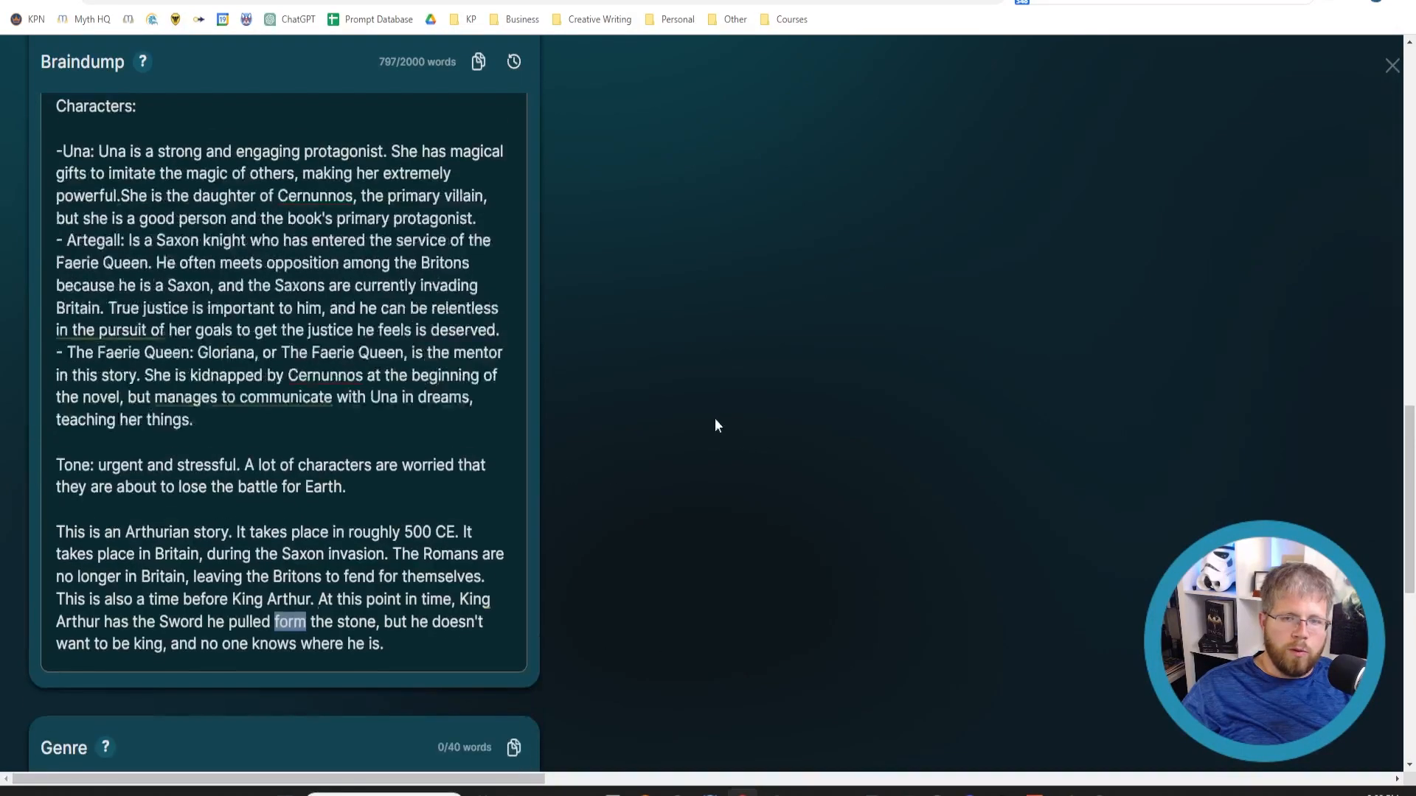